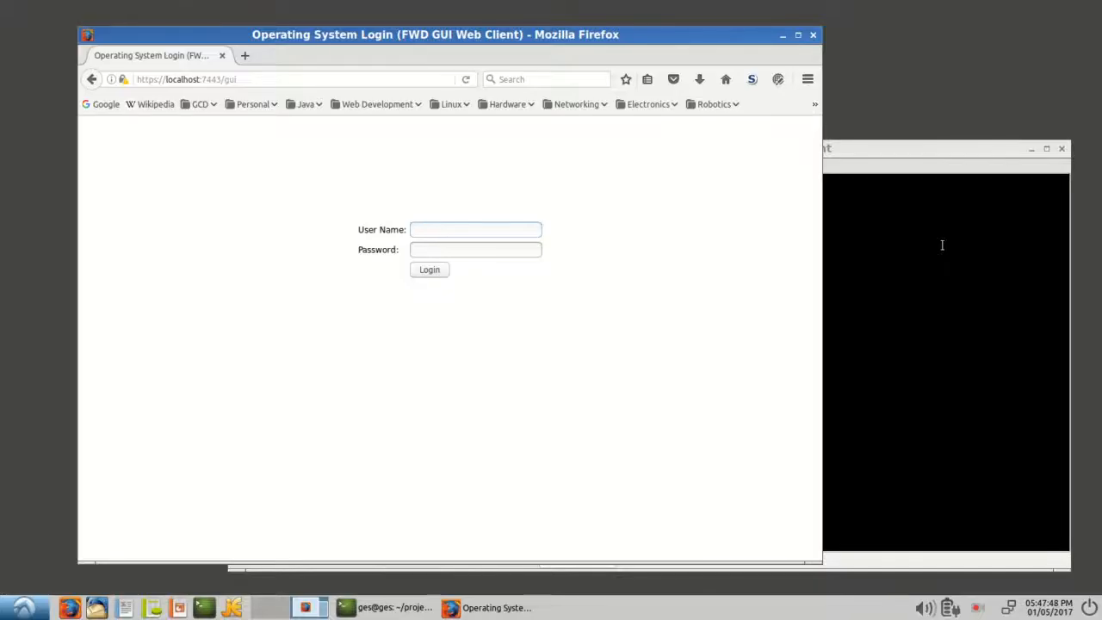
Enter the operating system user name and password and submit the login form.
click(475, 229)
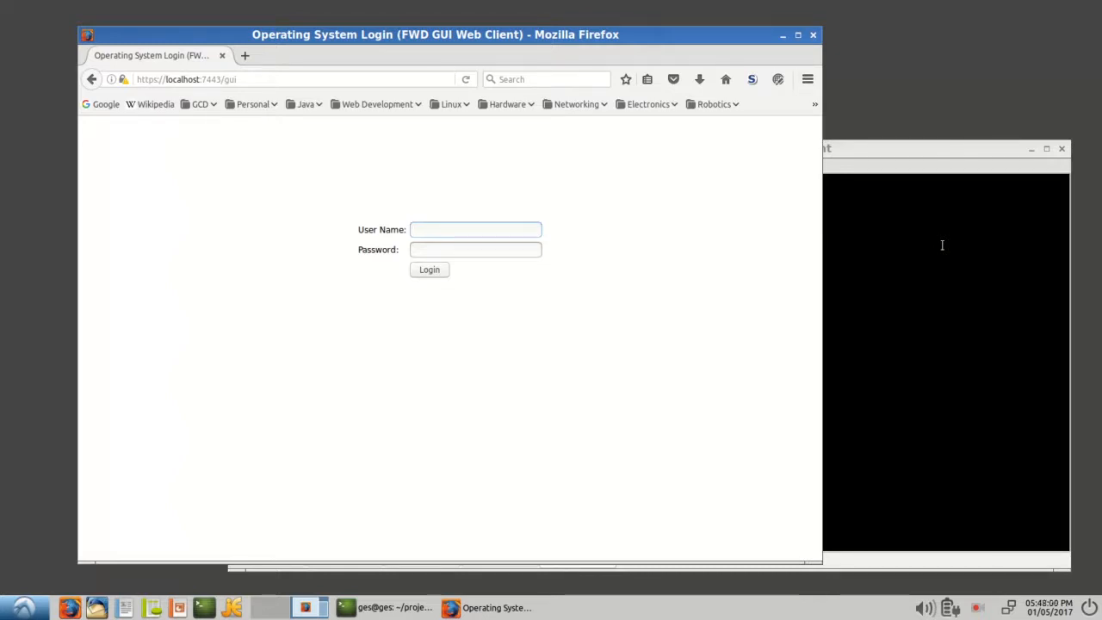
click(475, 229)
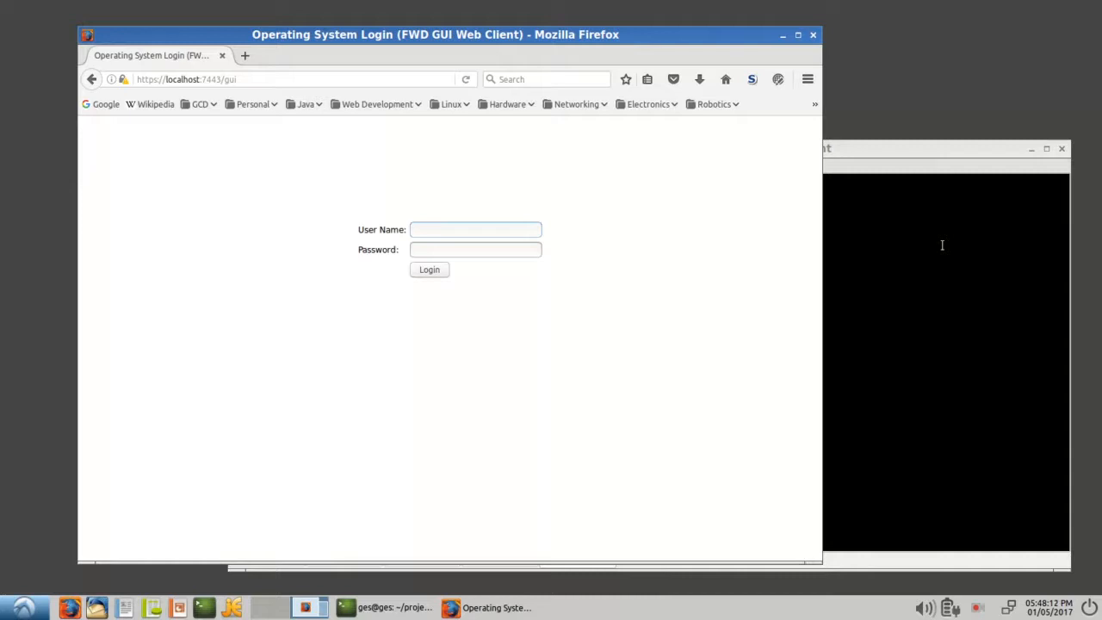
click(476, 229)
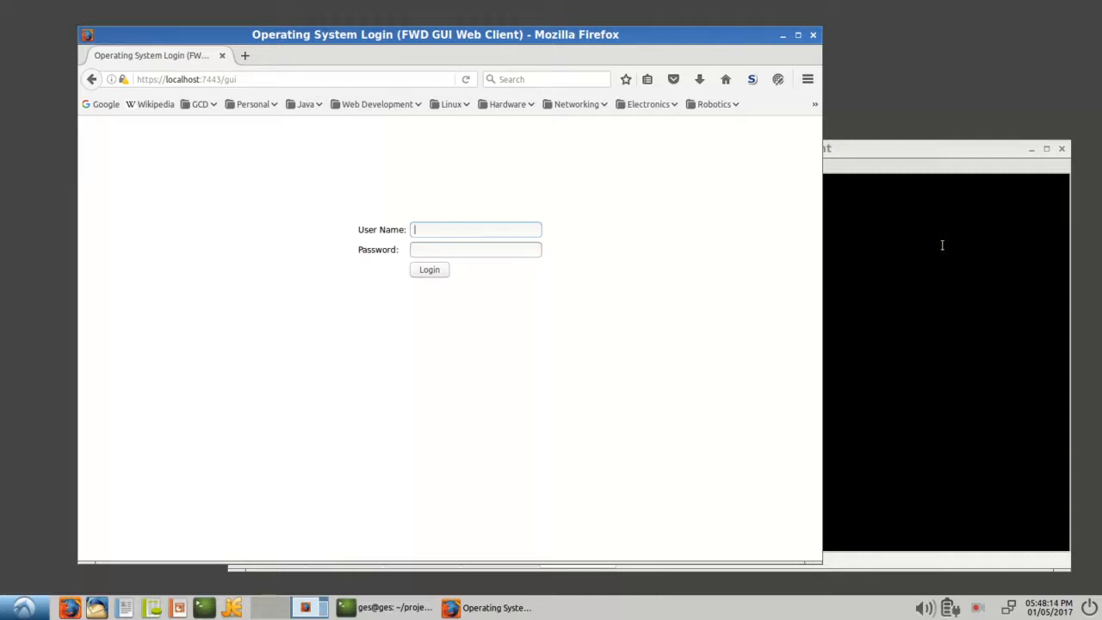
click(475, 229)
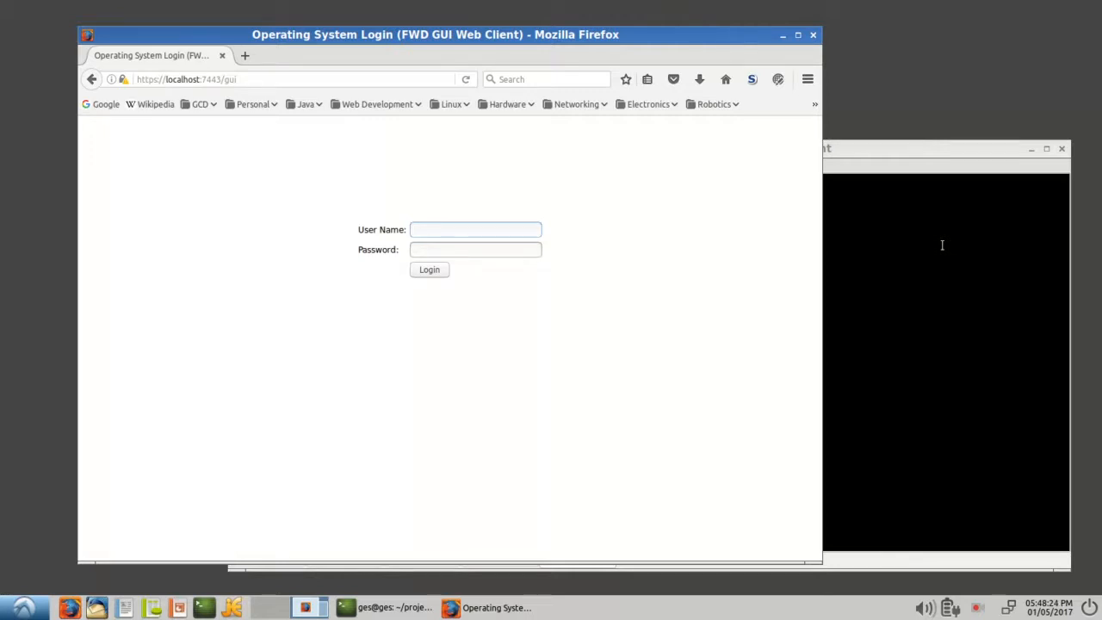
click(475, 229)
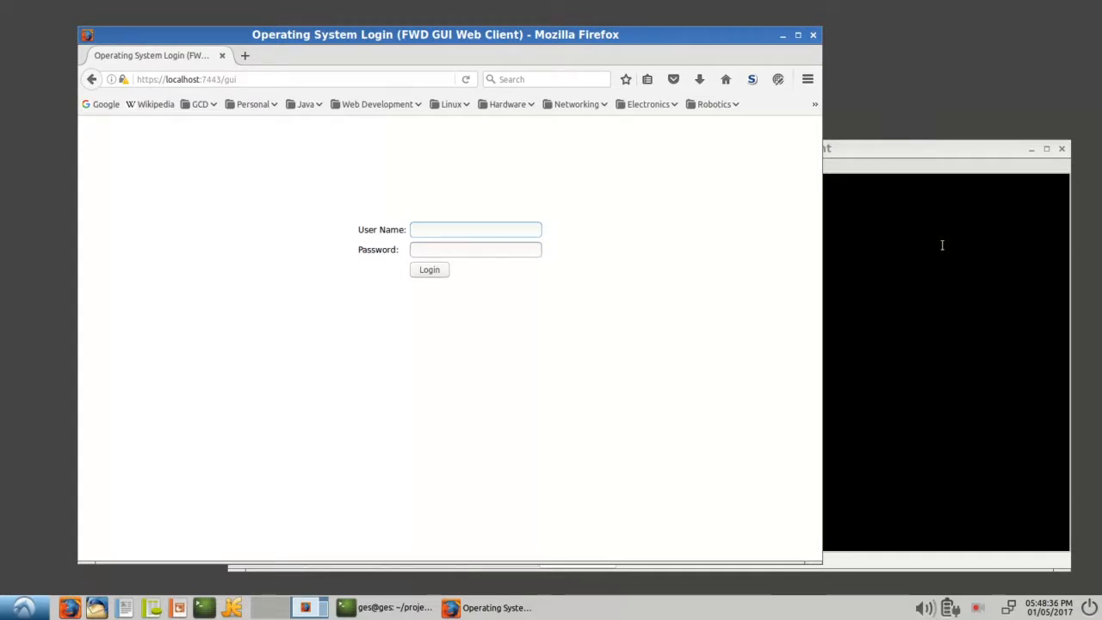
click(475, 229)
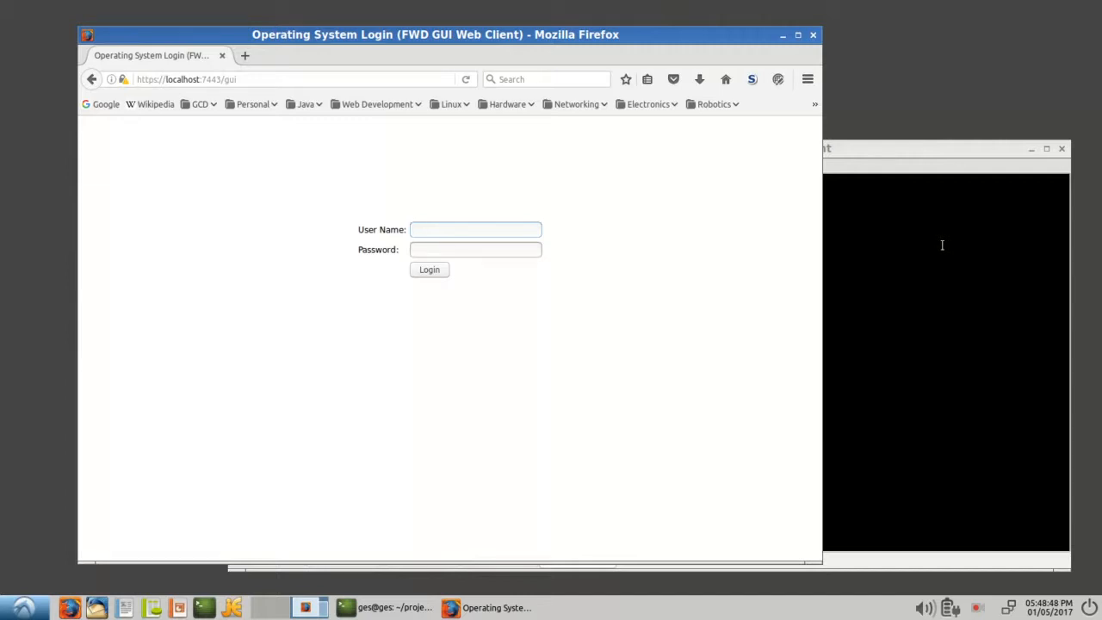
click(475, 229)
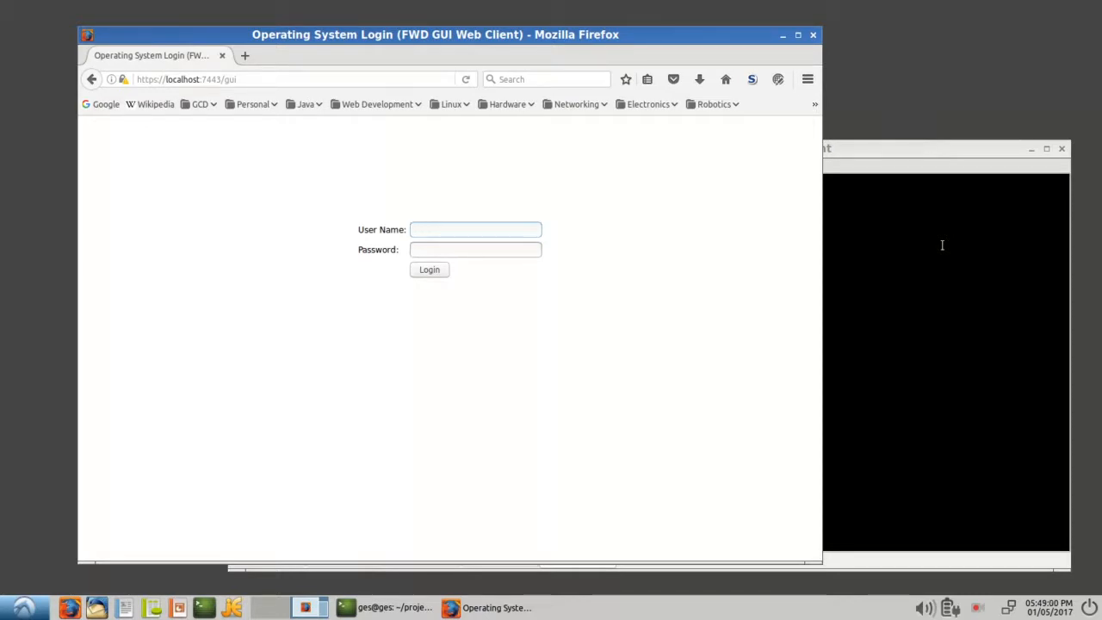
click(475, 229)
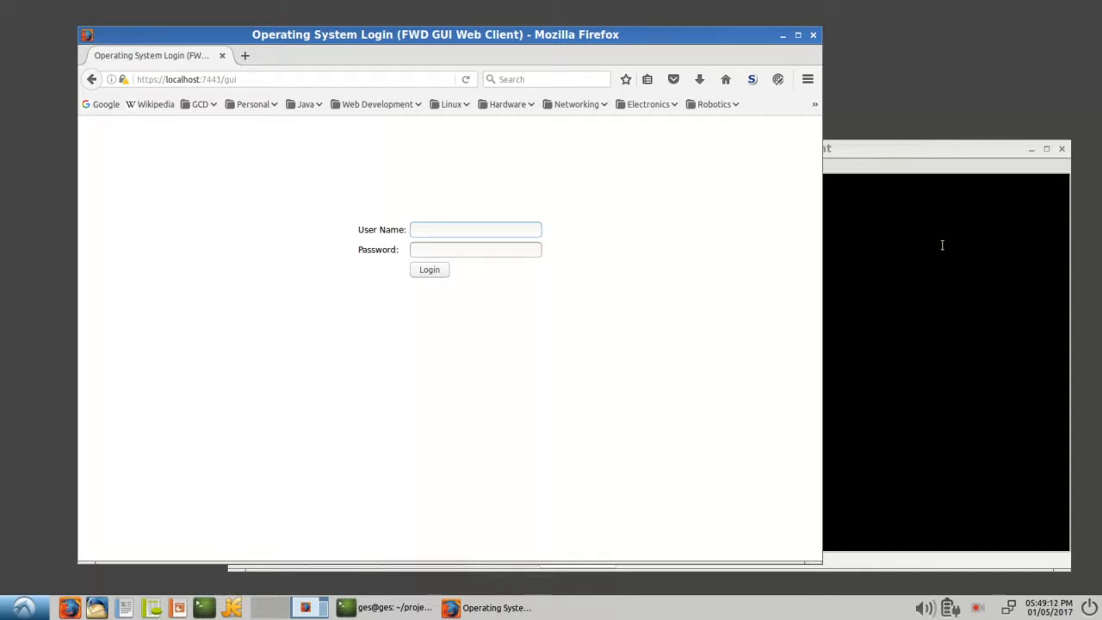
click(475, 229)
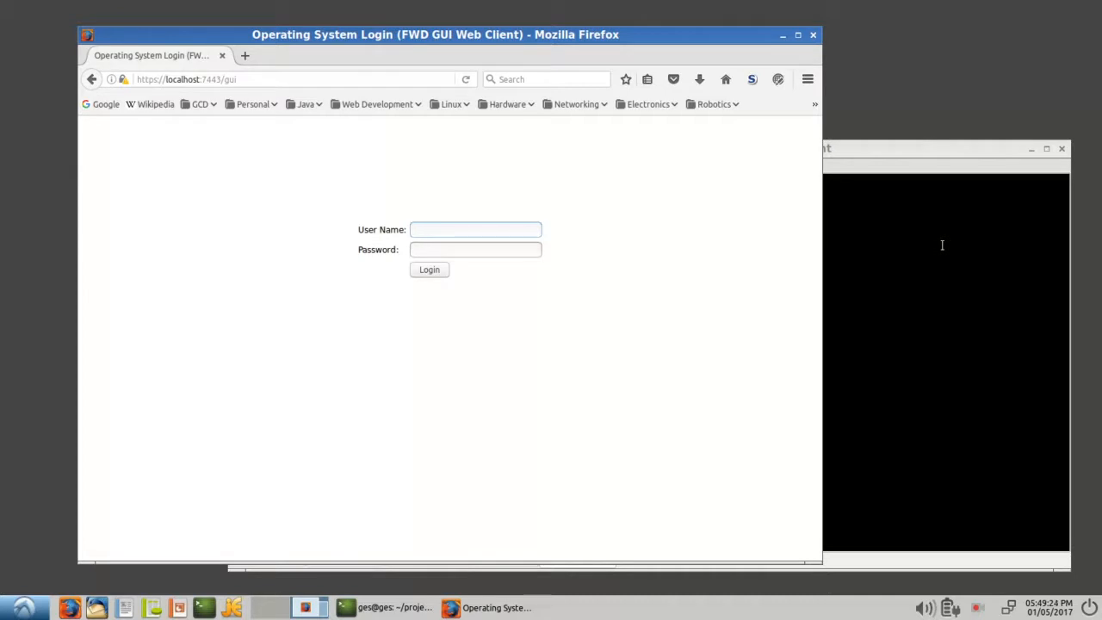
click(475, 229)
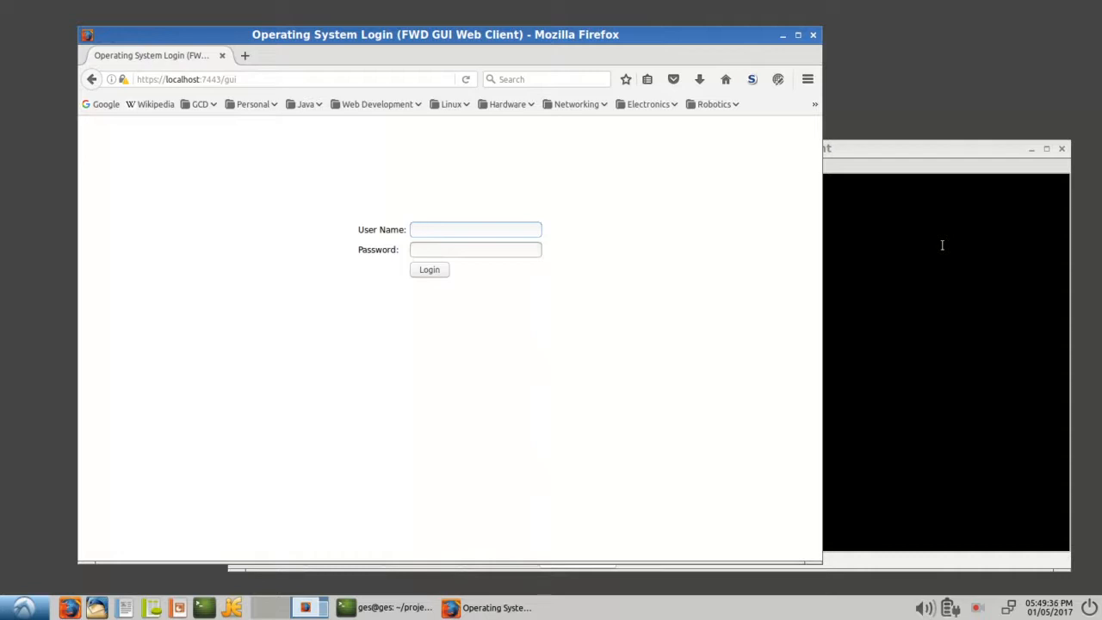
click(476, 229)
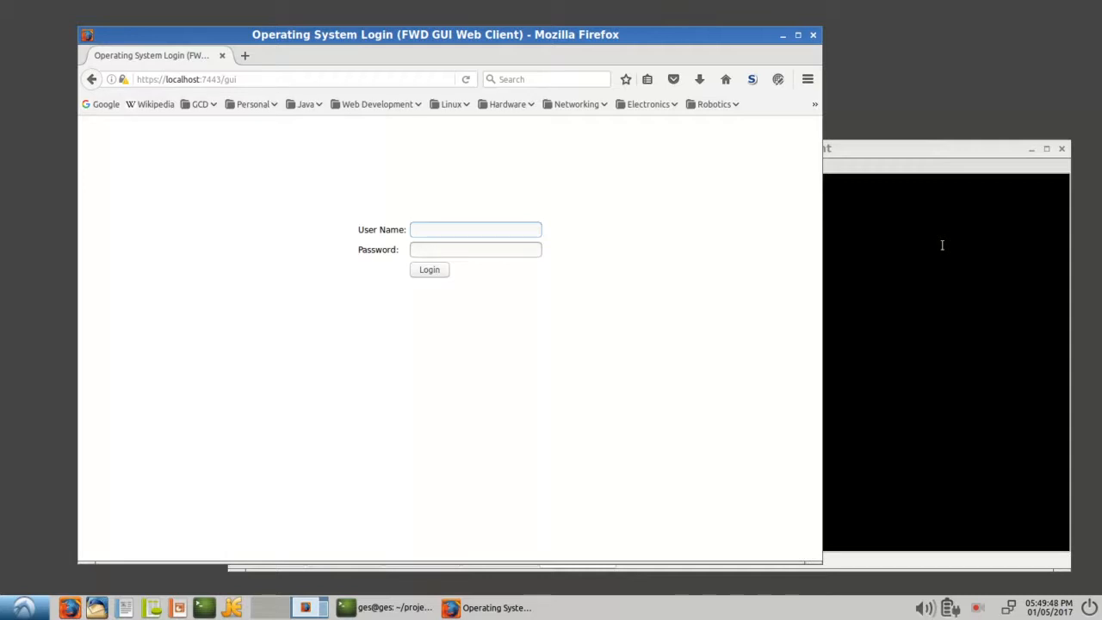
click(475, 229)
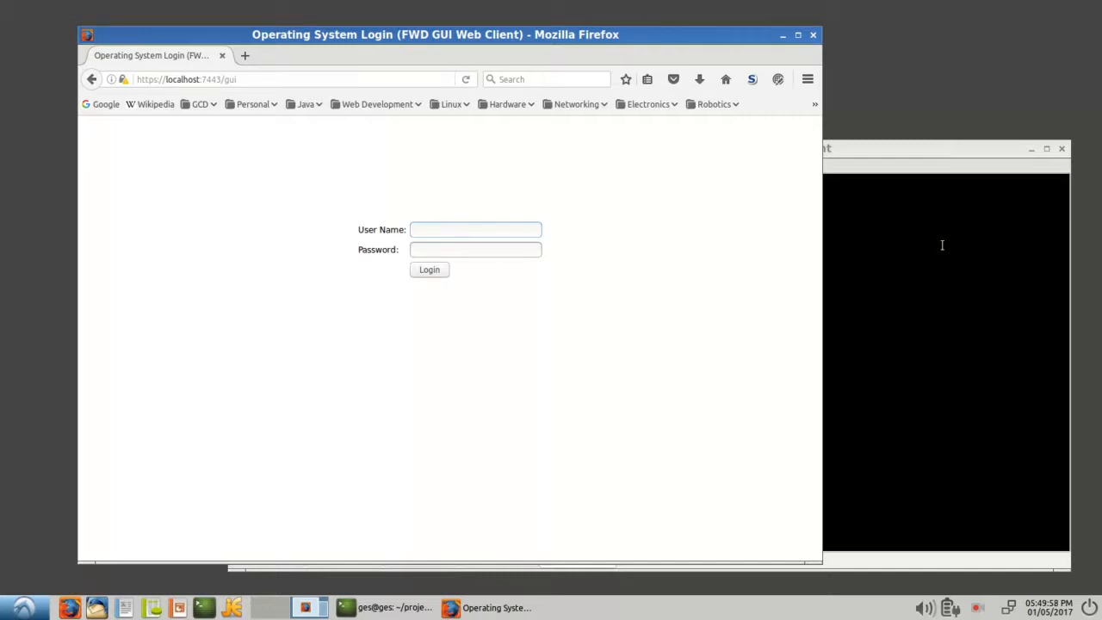
text(ges)
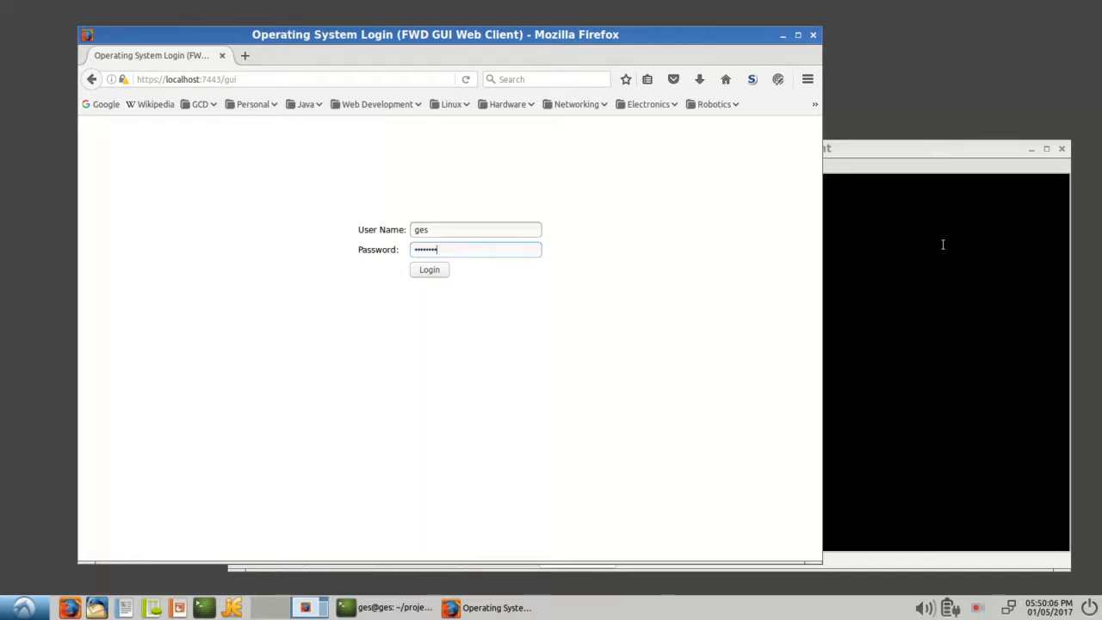
click(429, 268)
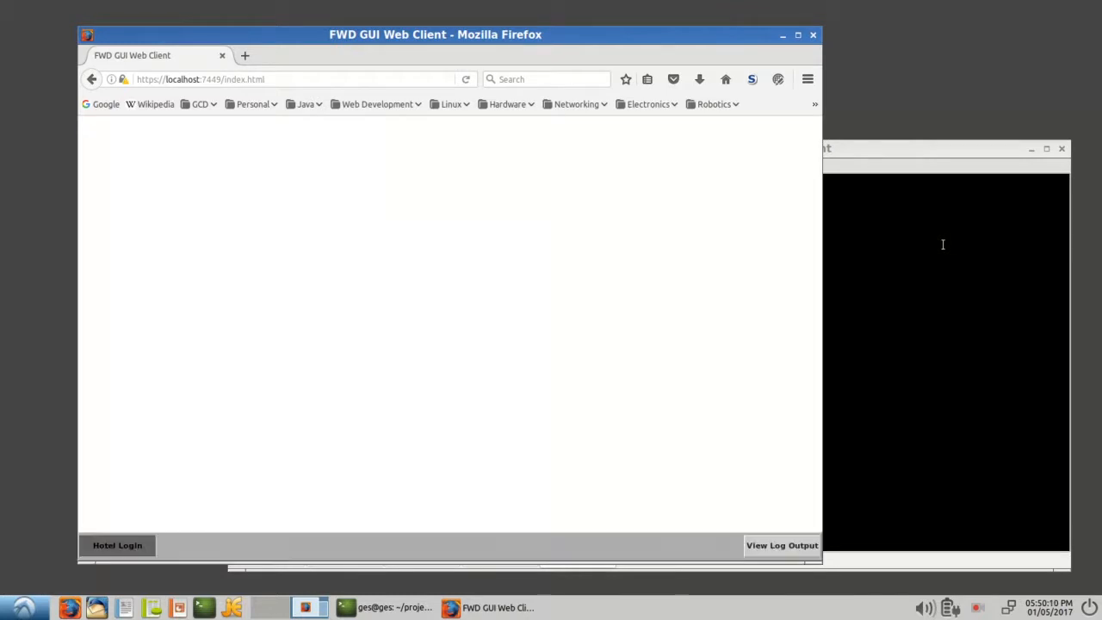
Sign in to the Hotel Login window with the 'hotel' credentials.
click(117, 544)
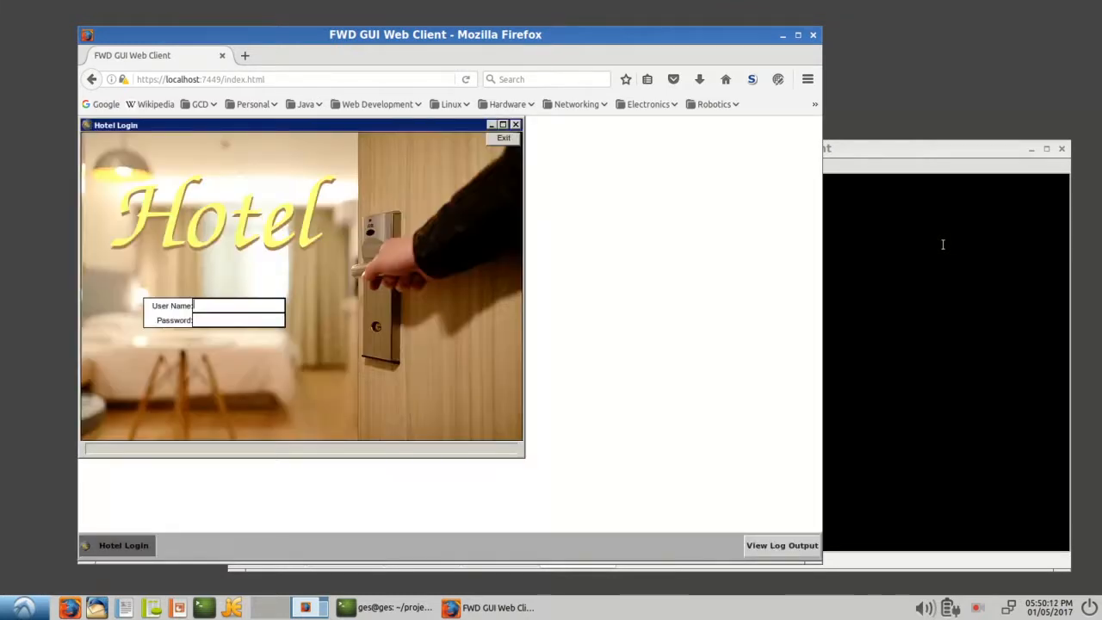
mouse_move(411, 129)
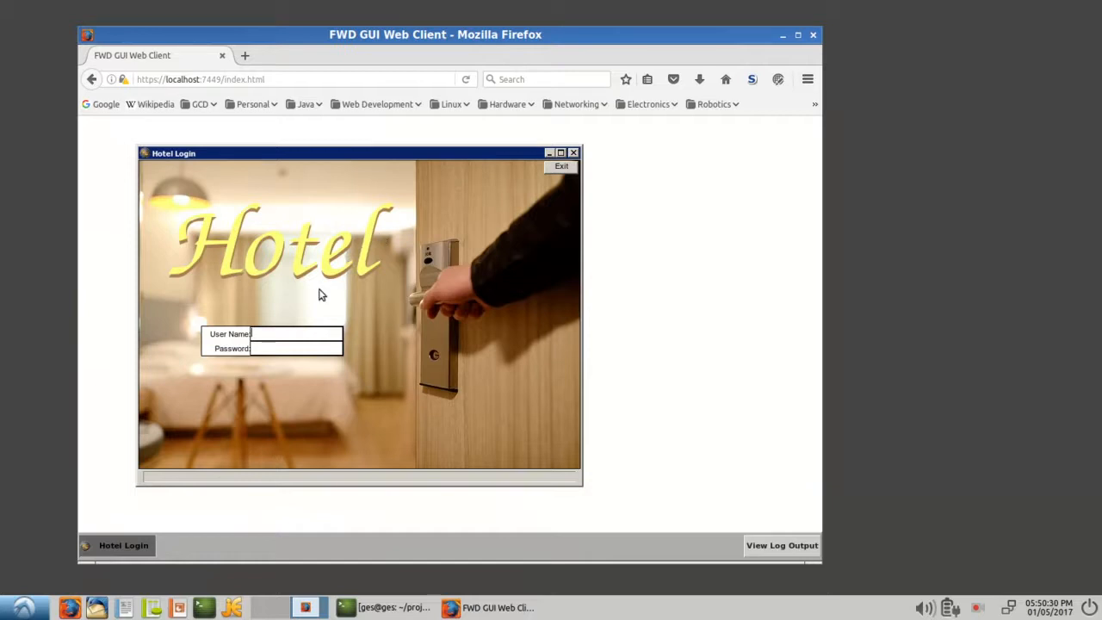
text(hotel)
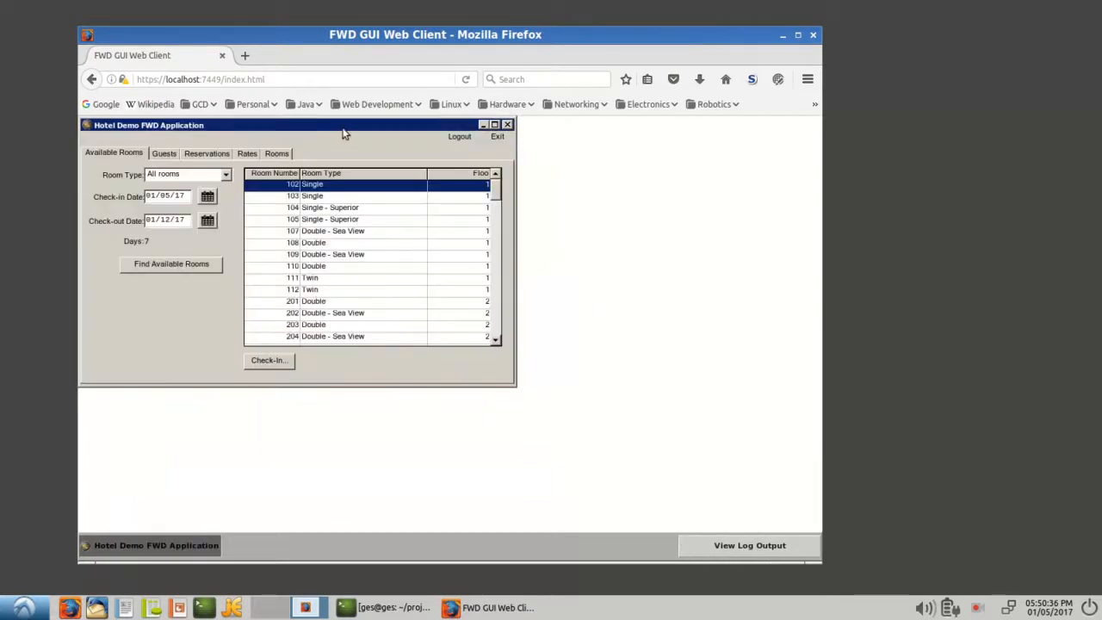
Drag the Hotel Demo application window lower and slightly left on the page.
drag(344, 124, 386, 157)
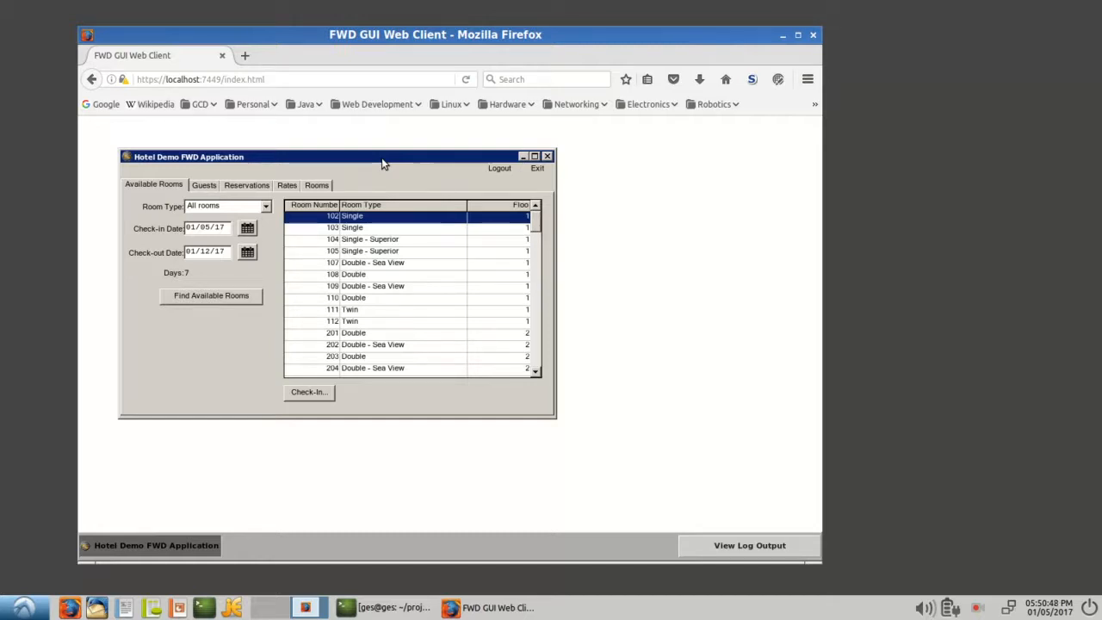
mouse_move(491, 164)
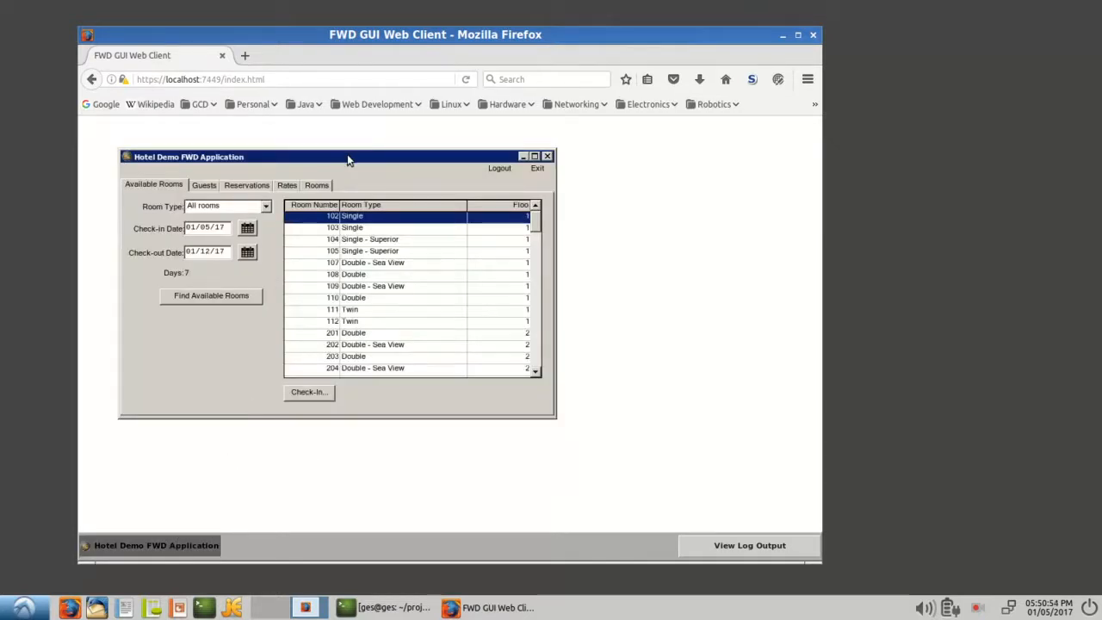
drag(348, 155, 360, 147)
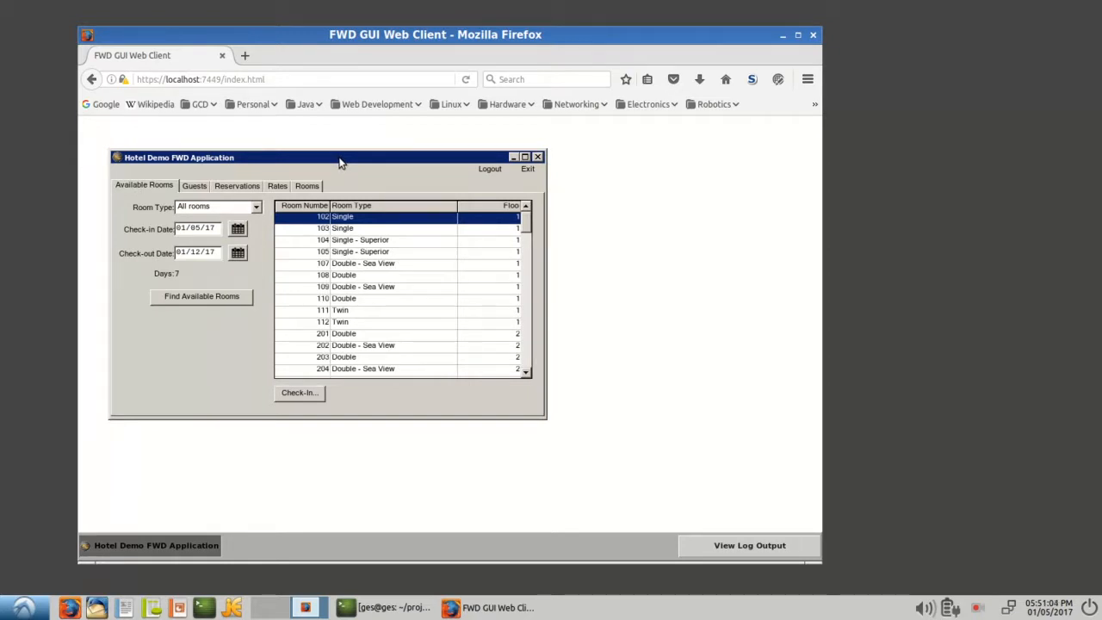
click(193, 186)
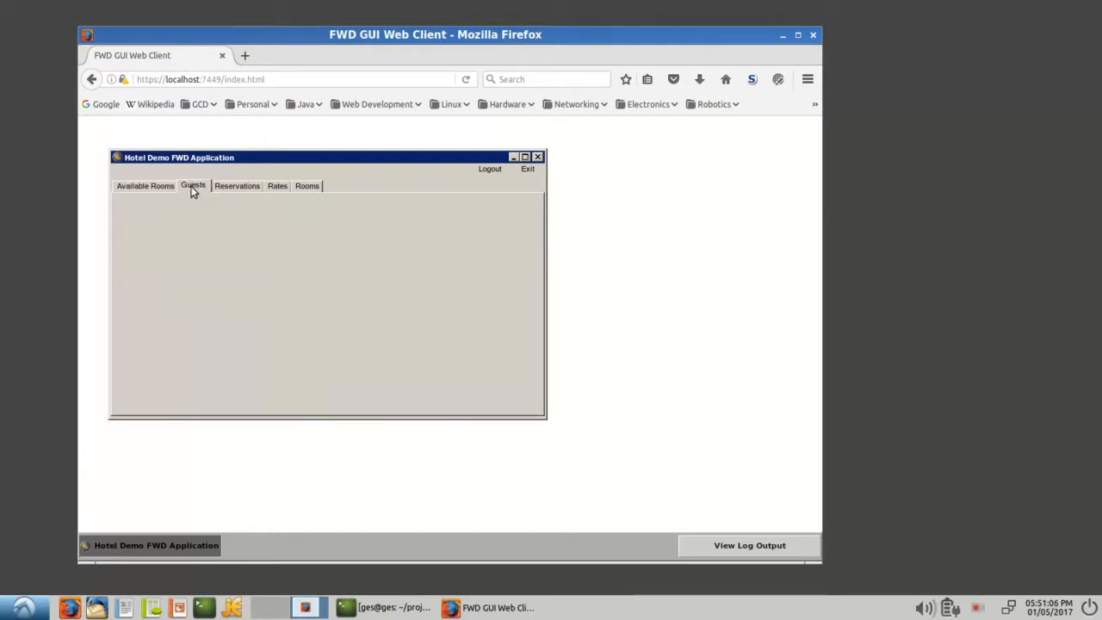
click(276, 186)
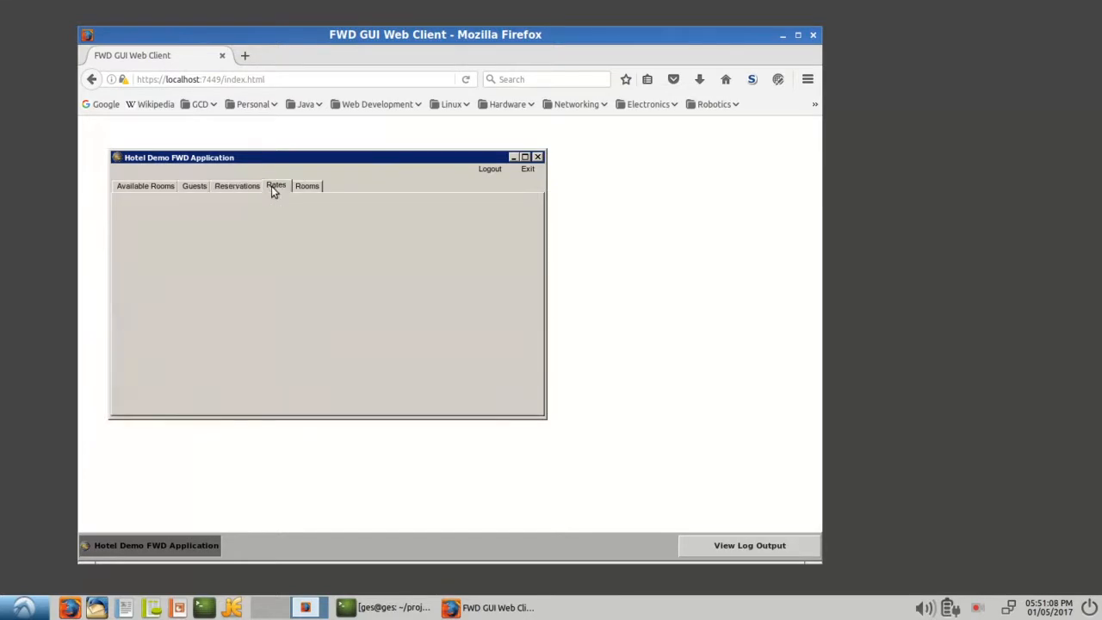
click(306, 186)
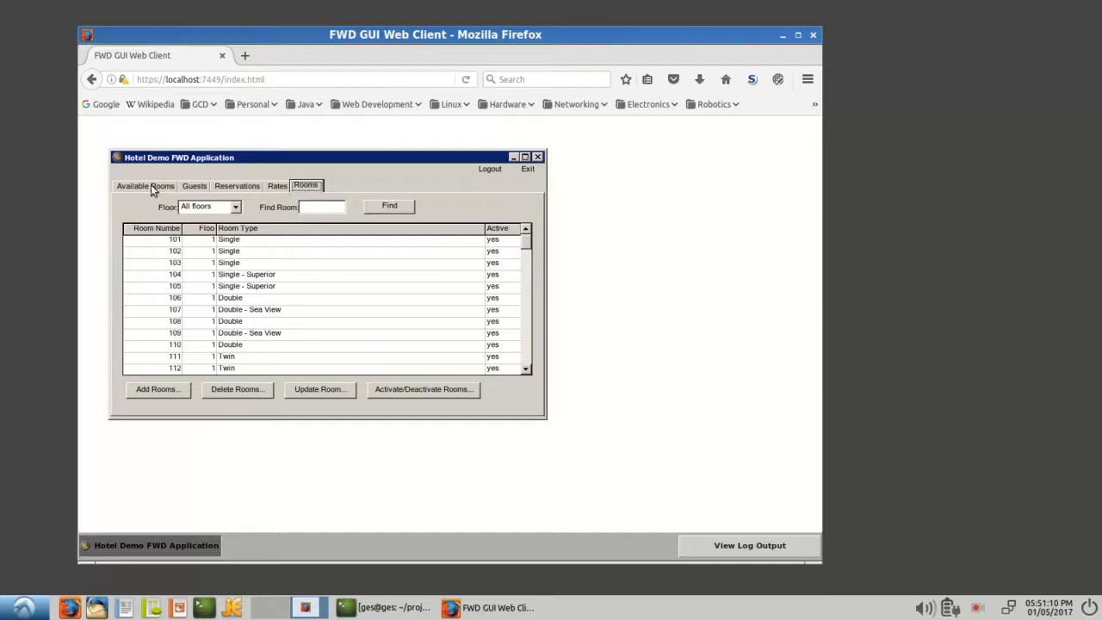
click(145, 186)
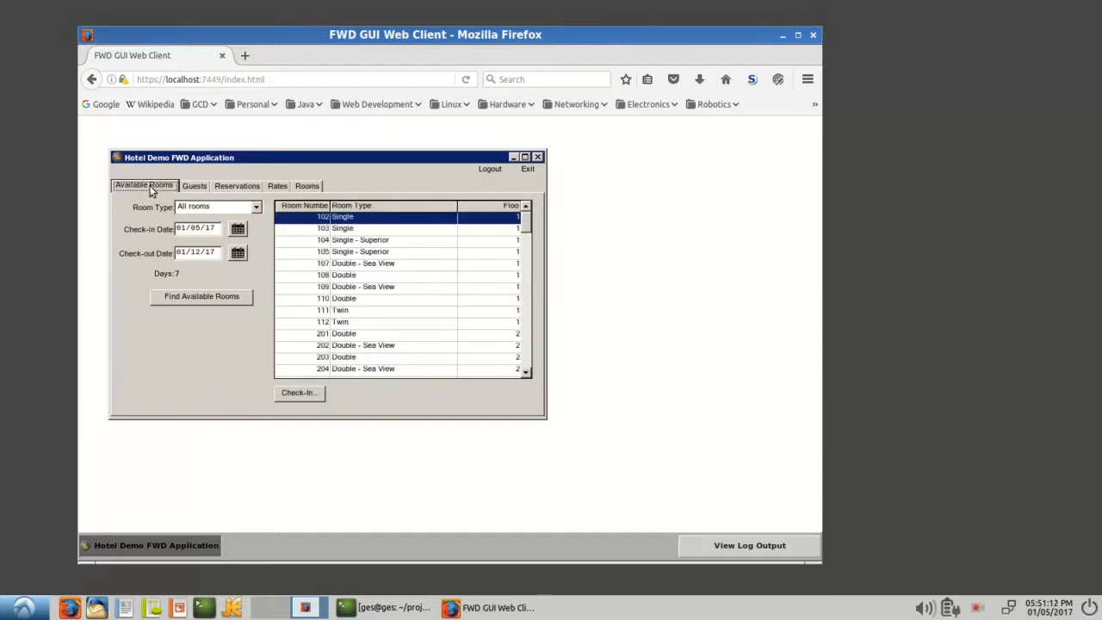
mouse_move(513, 162)
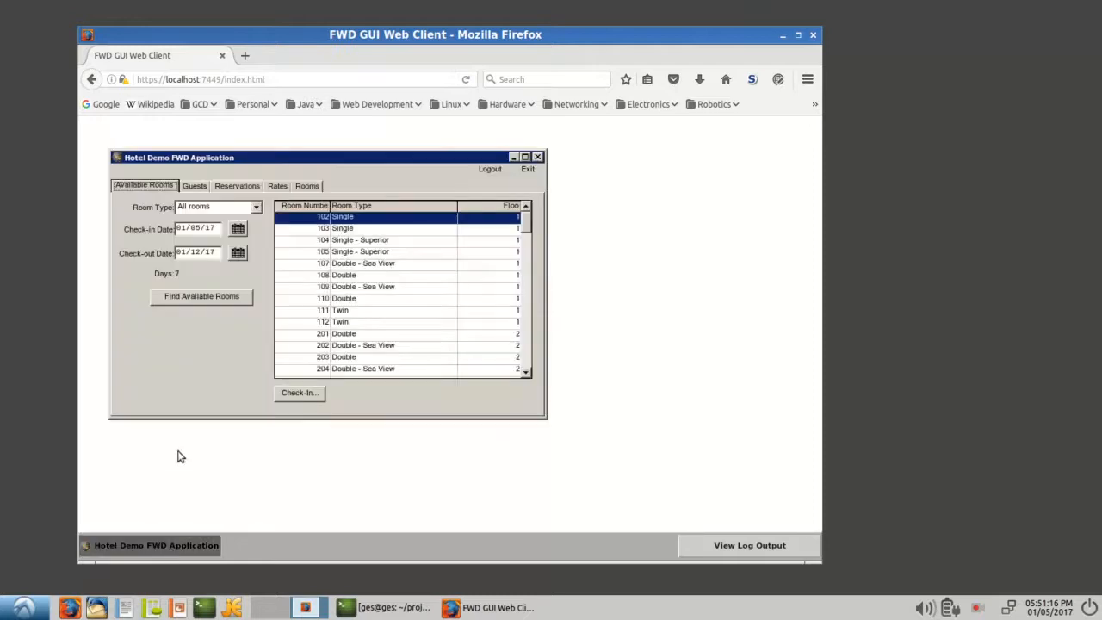
mouse_move(215, 392)
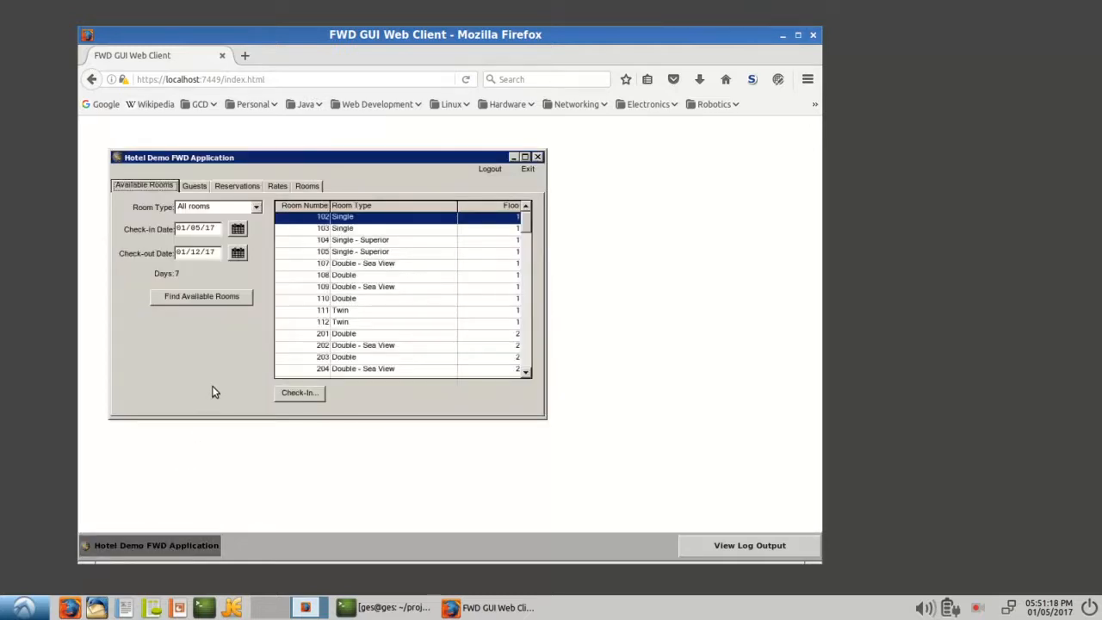
mouse_move(519, 131)
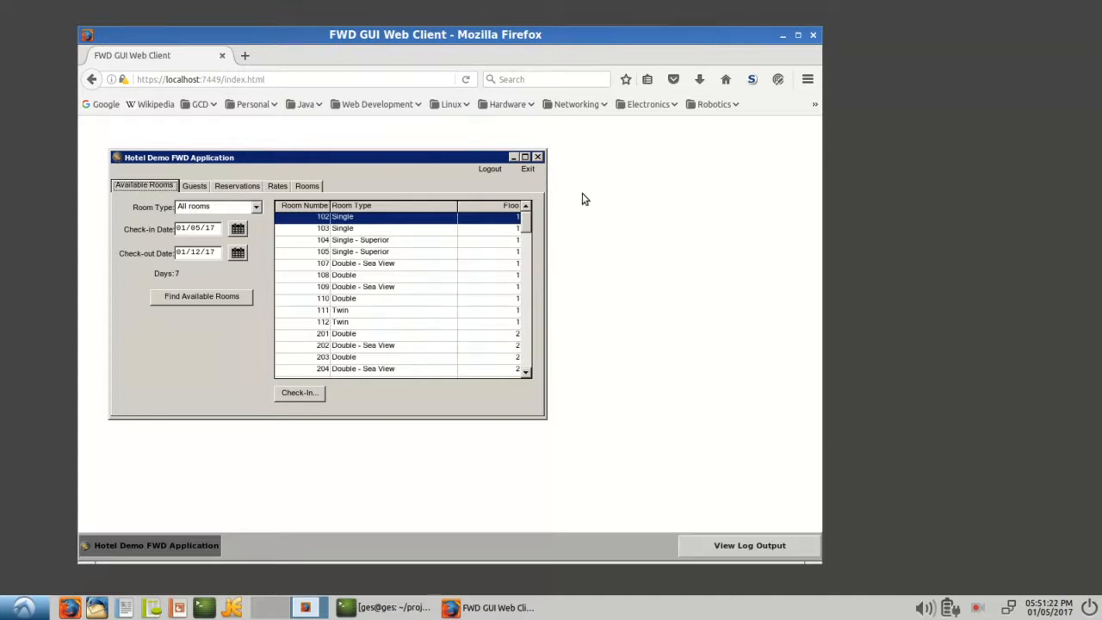
mouse_move(593, 212)
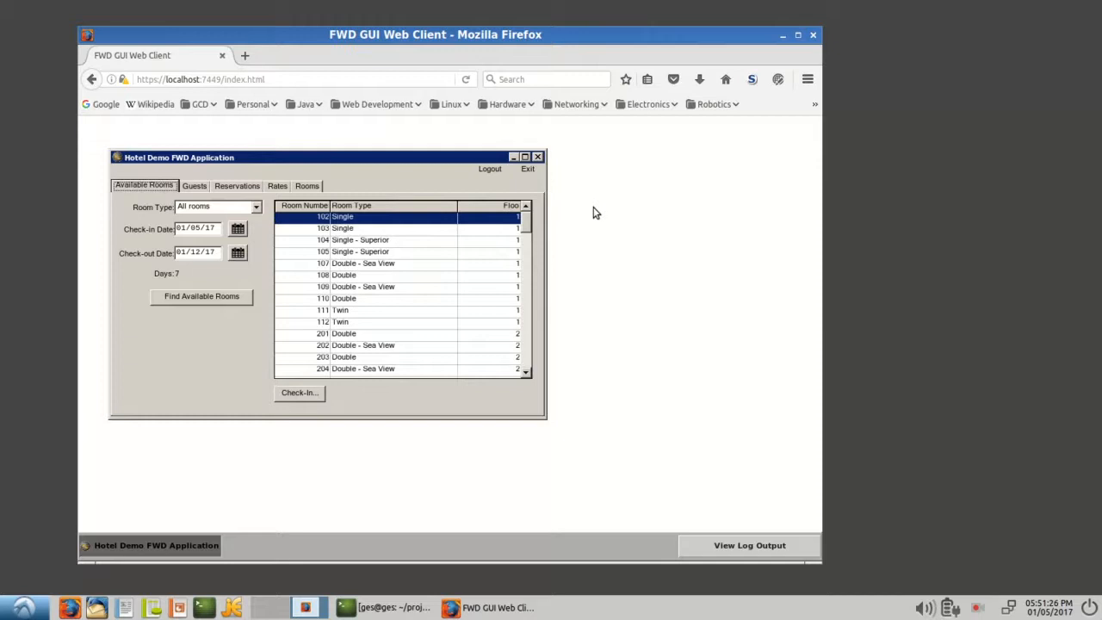
mouse_move(623, 239)
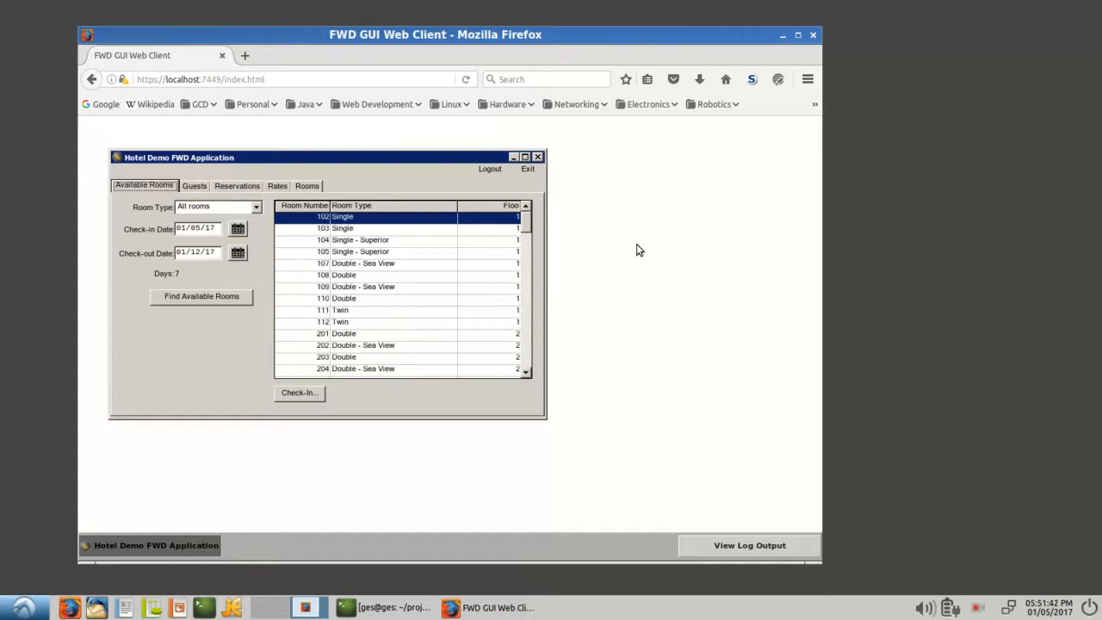
mouse_move(379, 193)
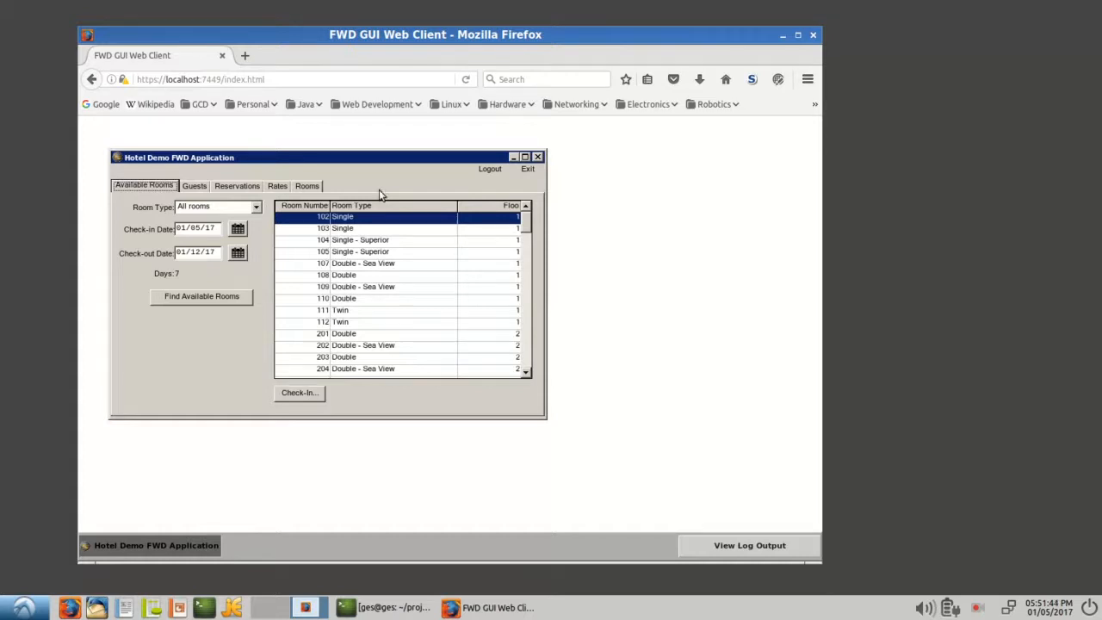
click(198, 79)
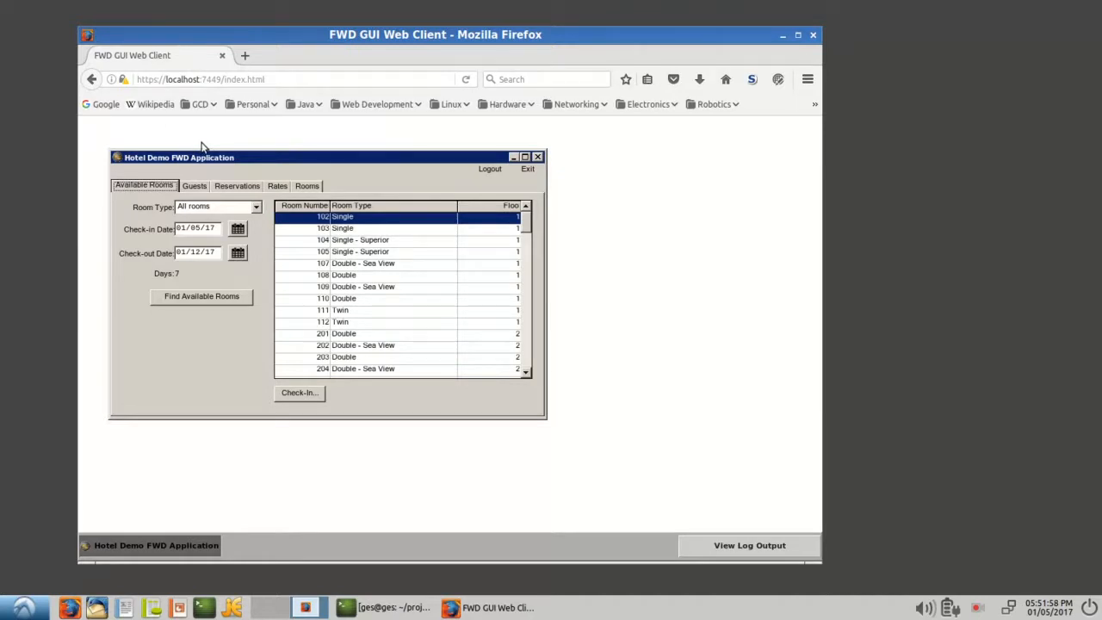
mouse_move(227, 140)
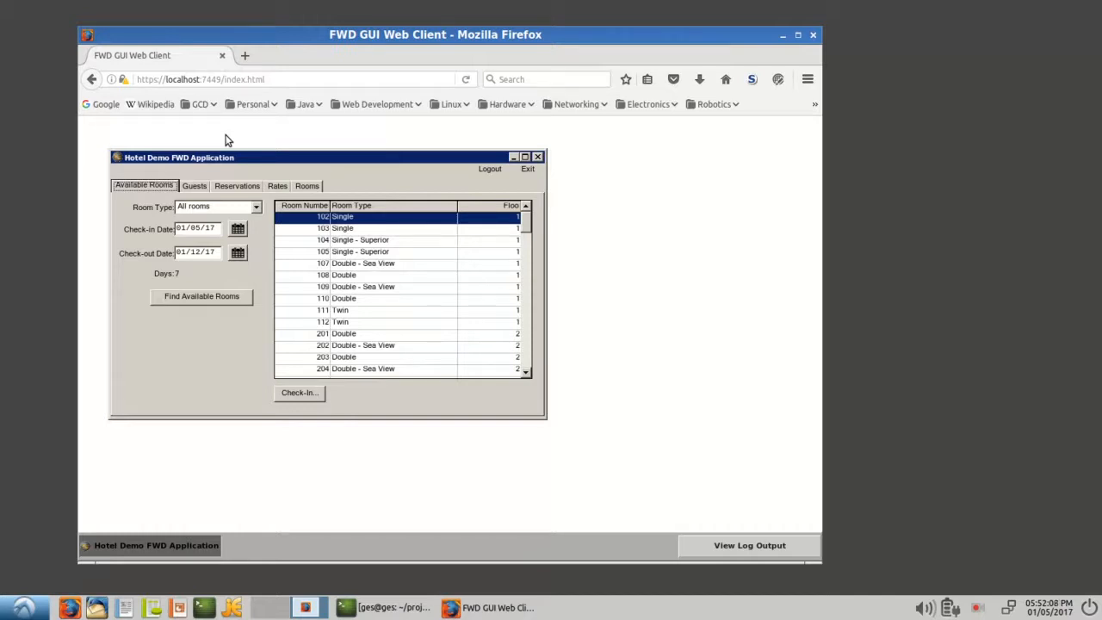
mouse_move(372, 307)
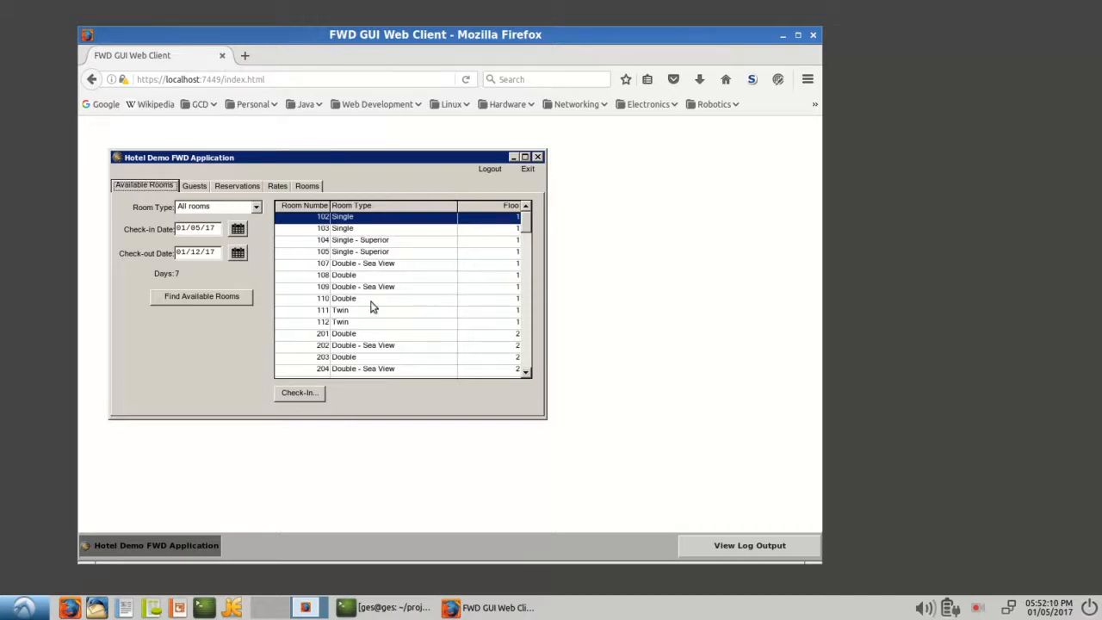
mouse_move(396, 163)
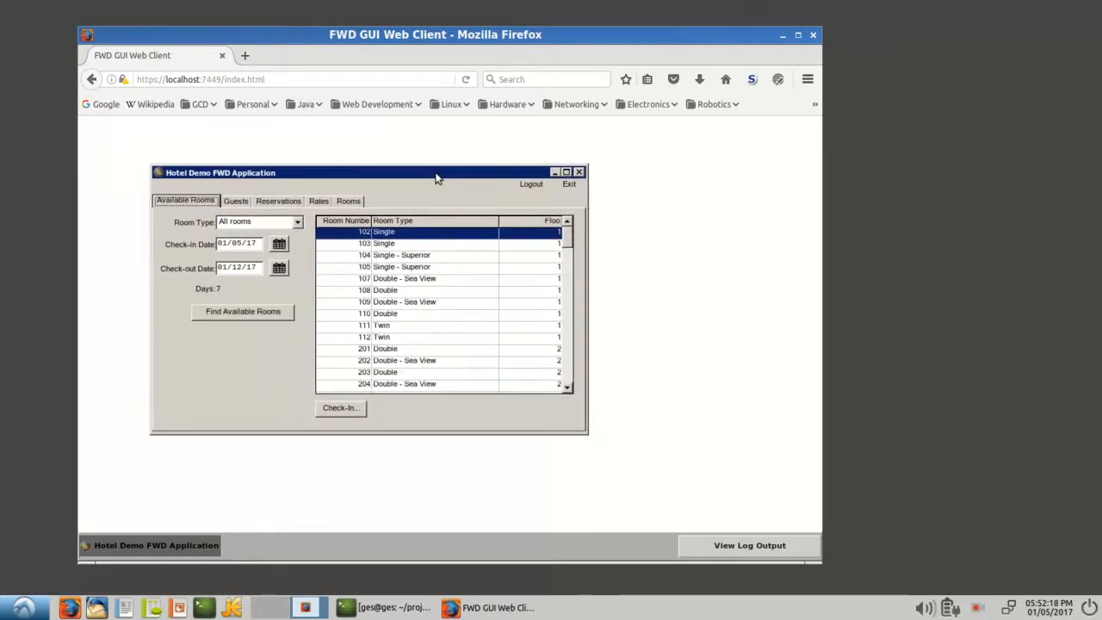
mouse_move(428, 180)
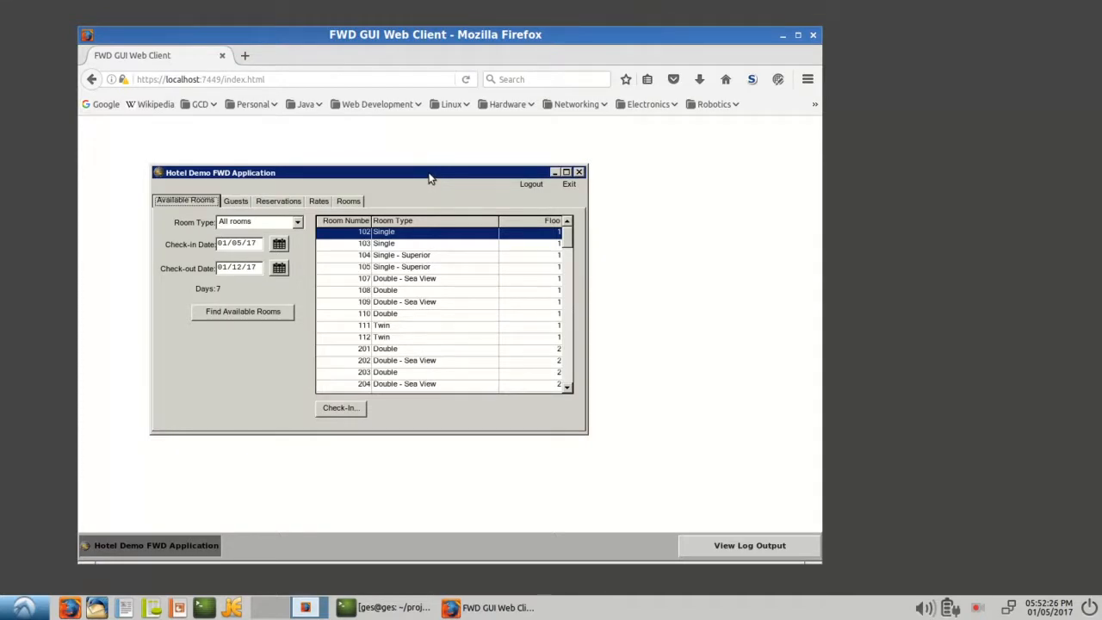
mouse_move(652, 200)
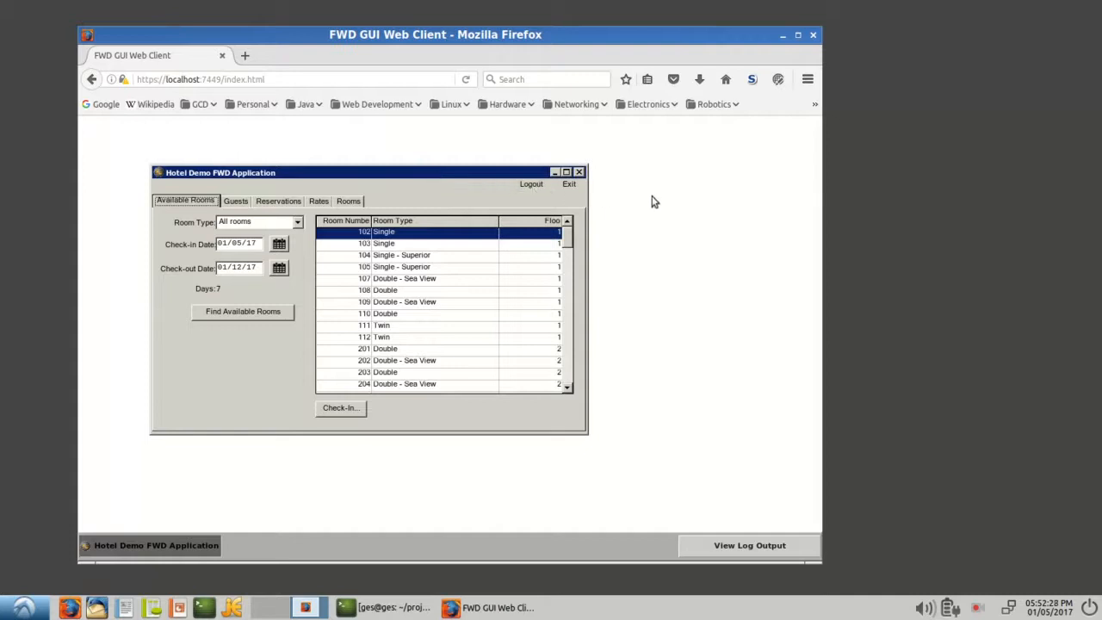
mouse_move(669, 201)
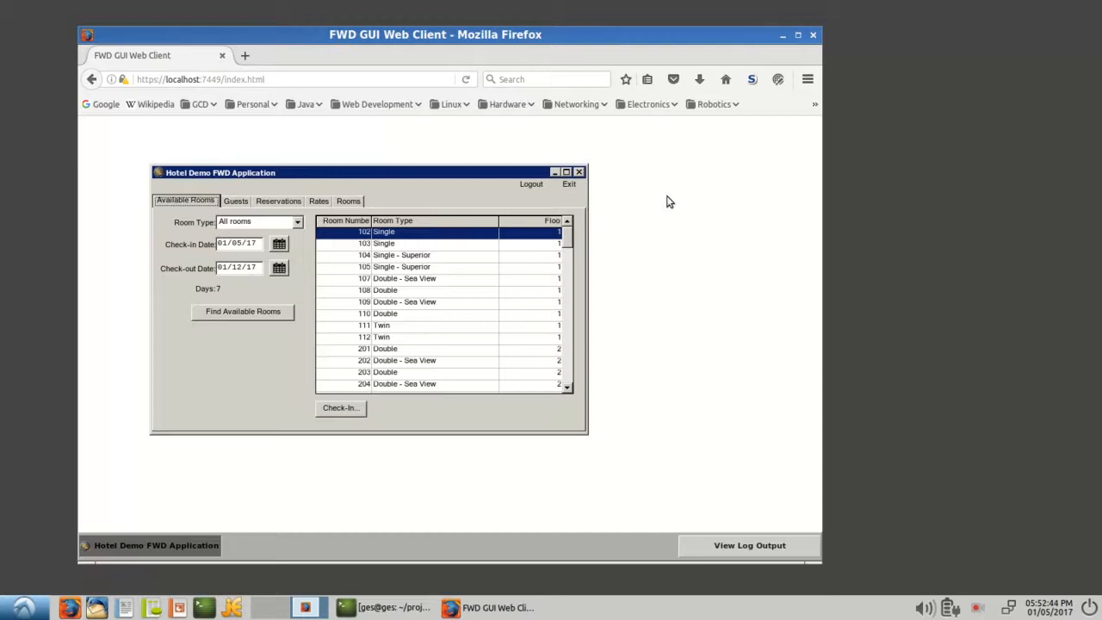
mouse_move(652, 200)
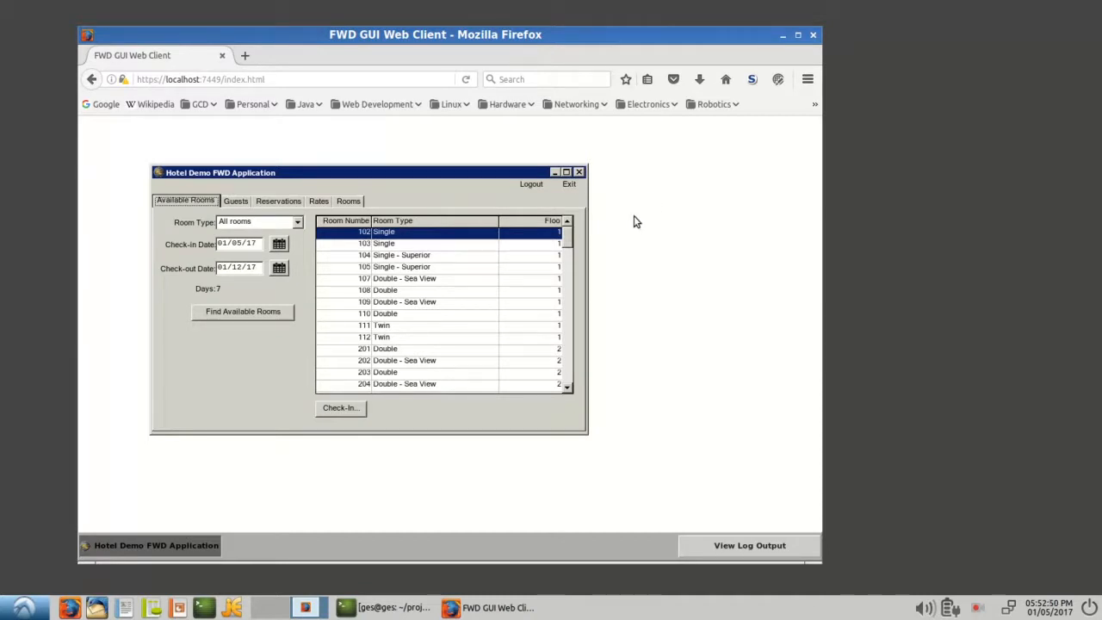
mouse_move(637, 220)
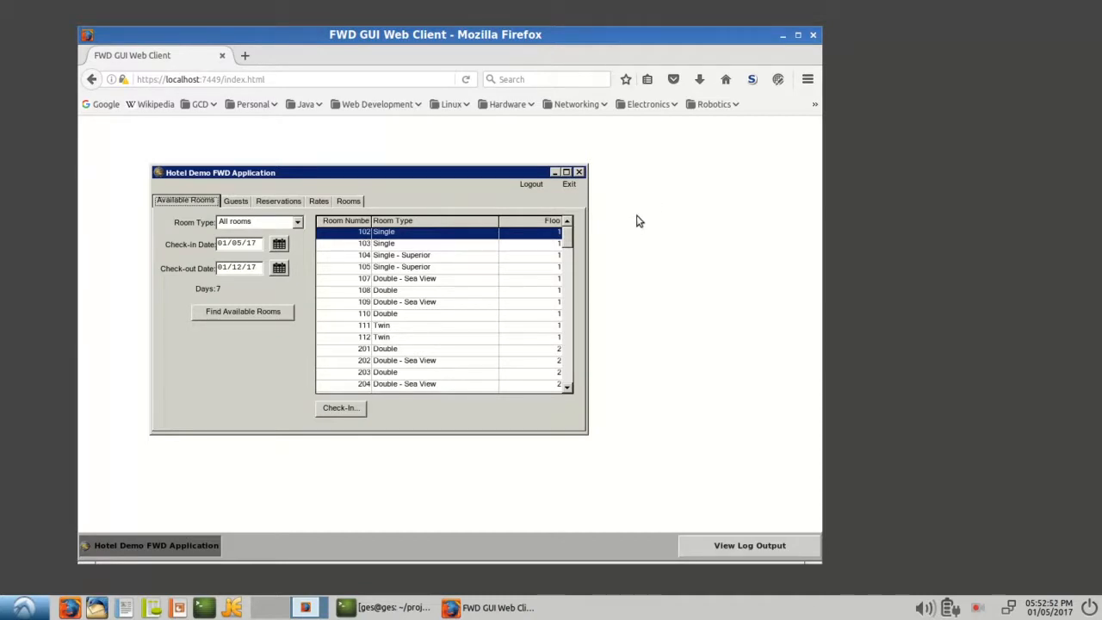
mouse_move(663, 223)
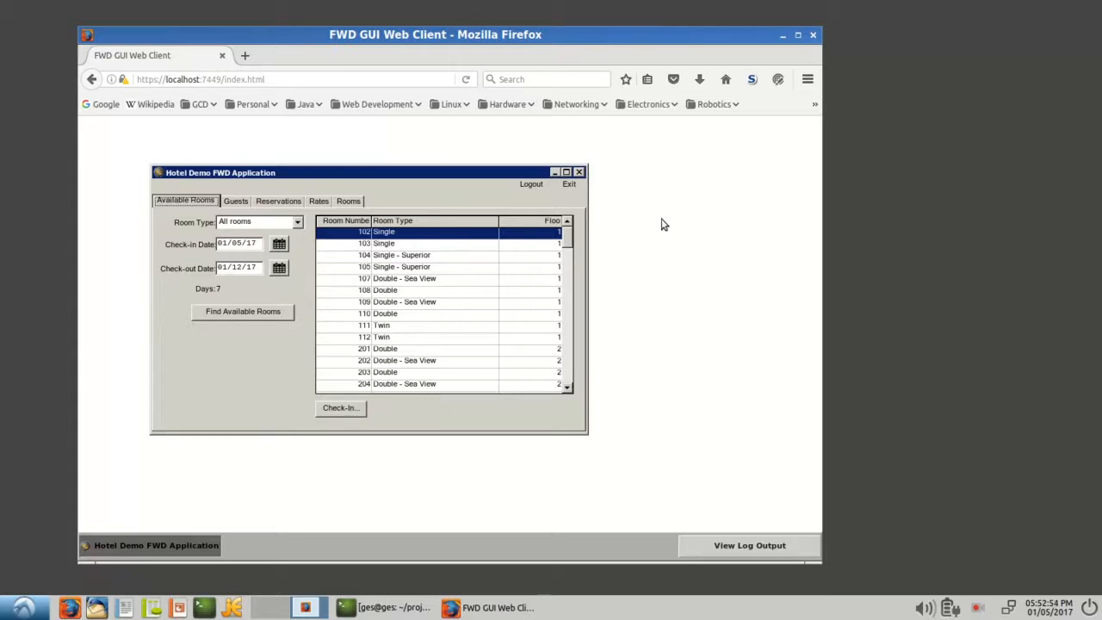
mouse_move(651, 229)
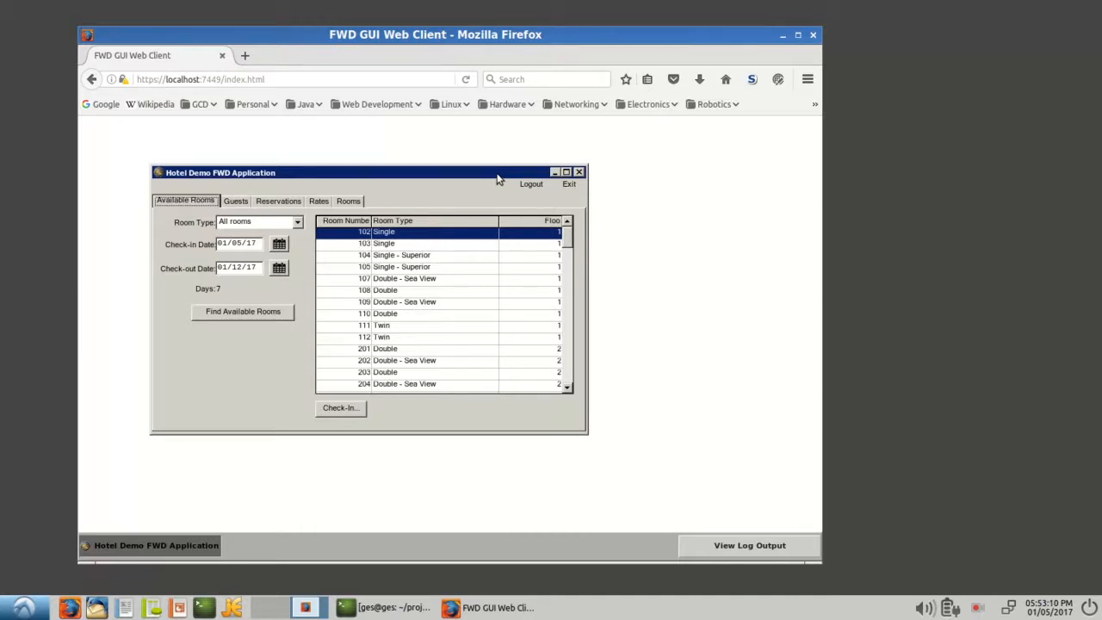
mouse_move(472, 177)
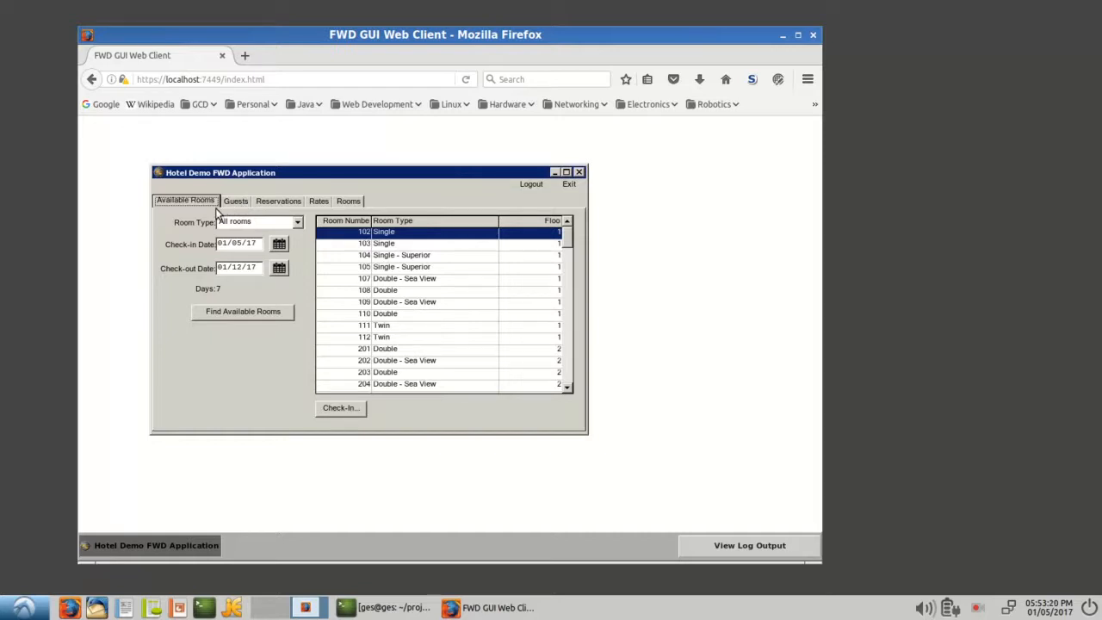
mouse_move(310, 237)
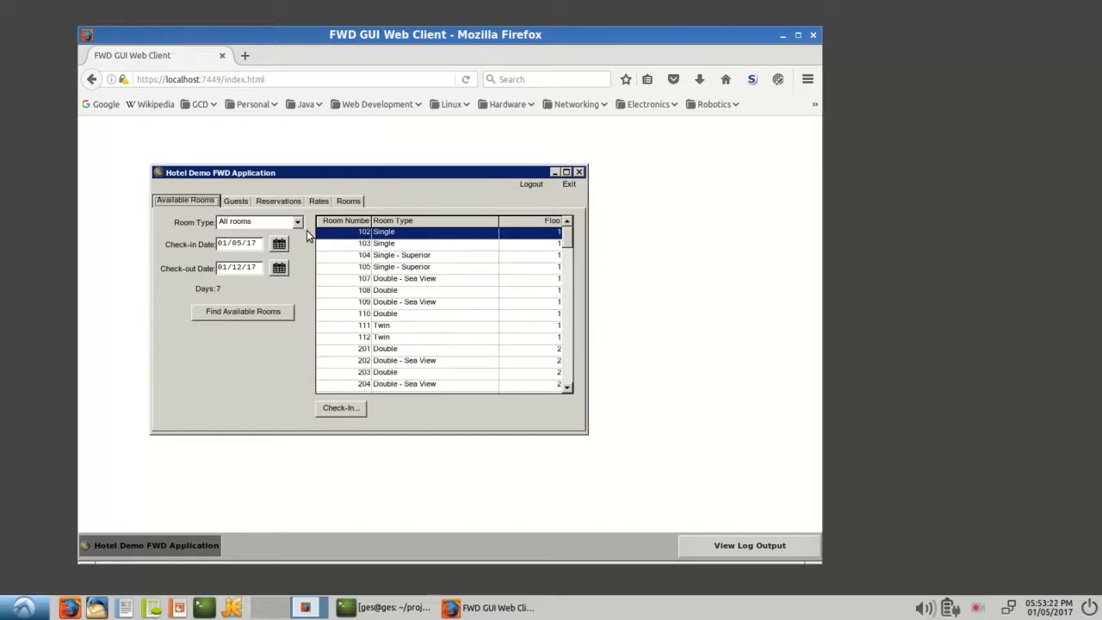
mouse_move(302, 291)
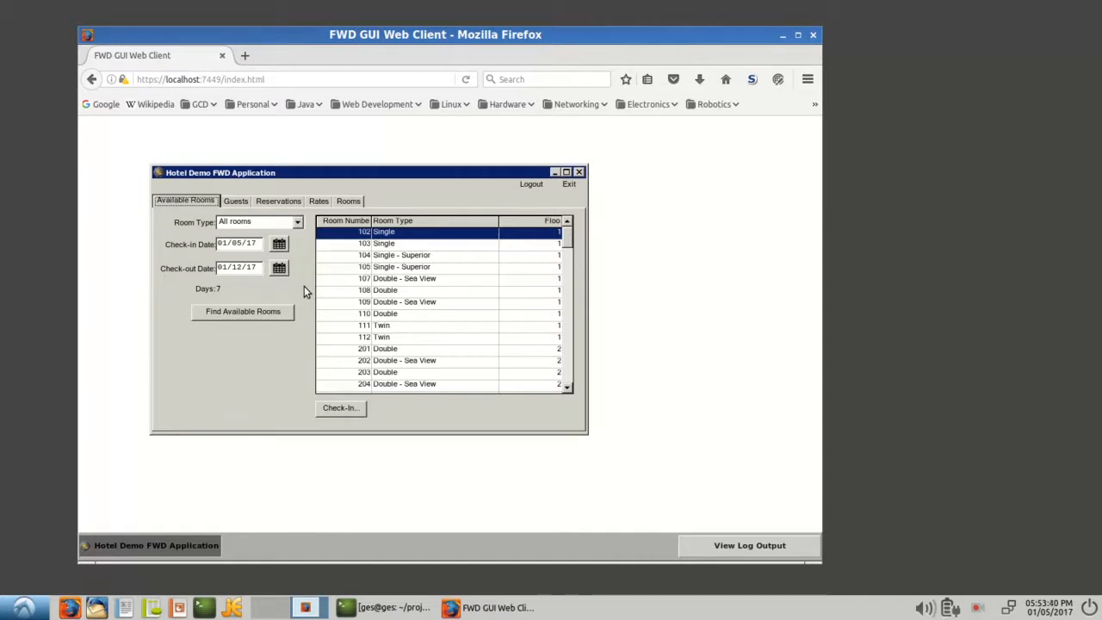
mouse_move(384, 311)
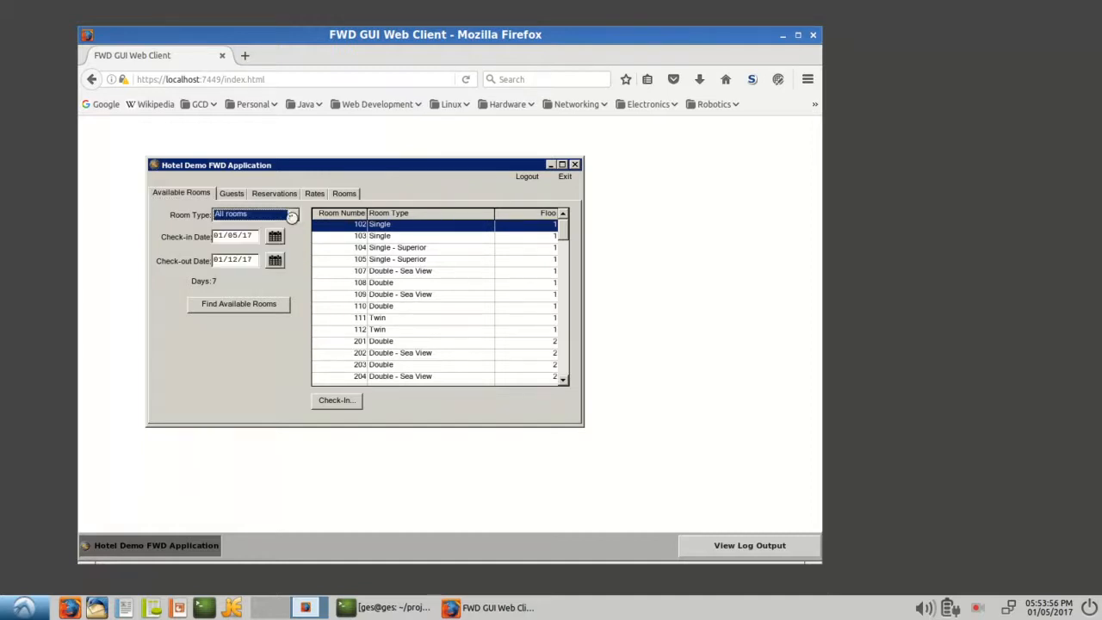
click(293, 214)
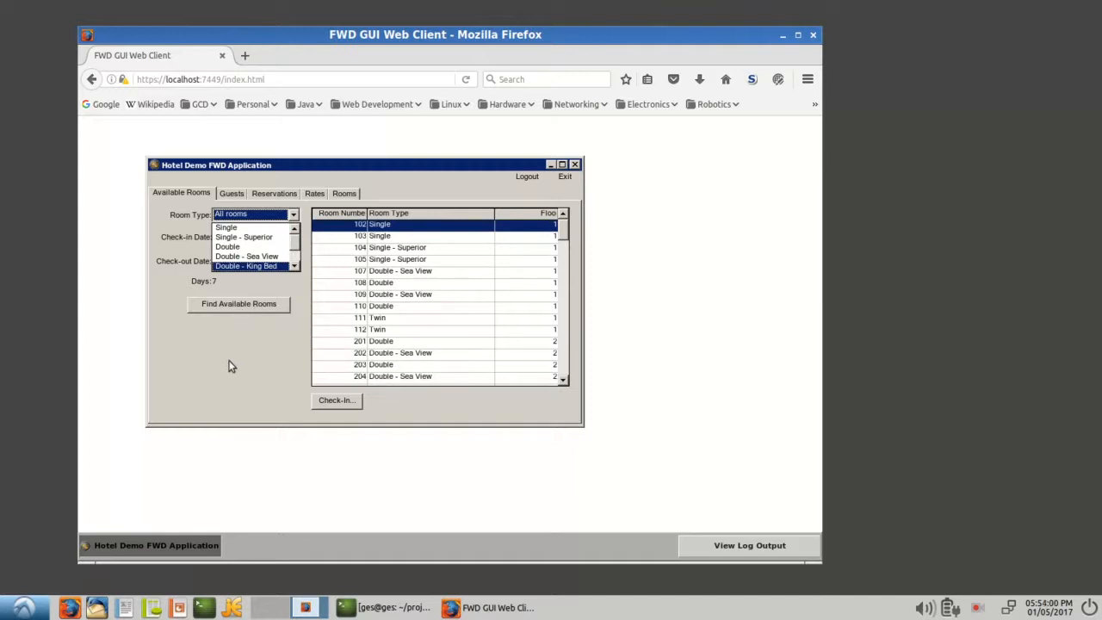
mouse_move(231, 372)
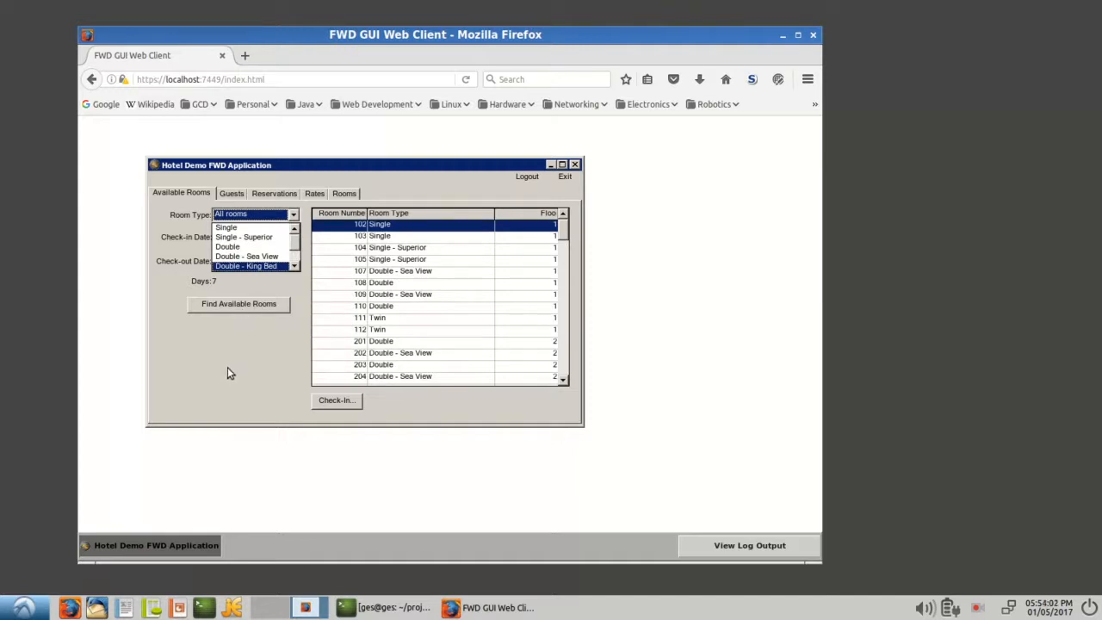
mouse_move(234, 370)
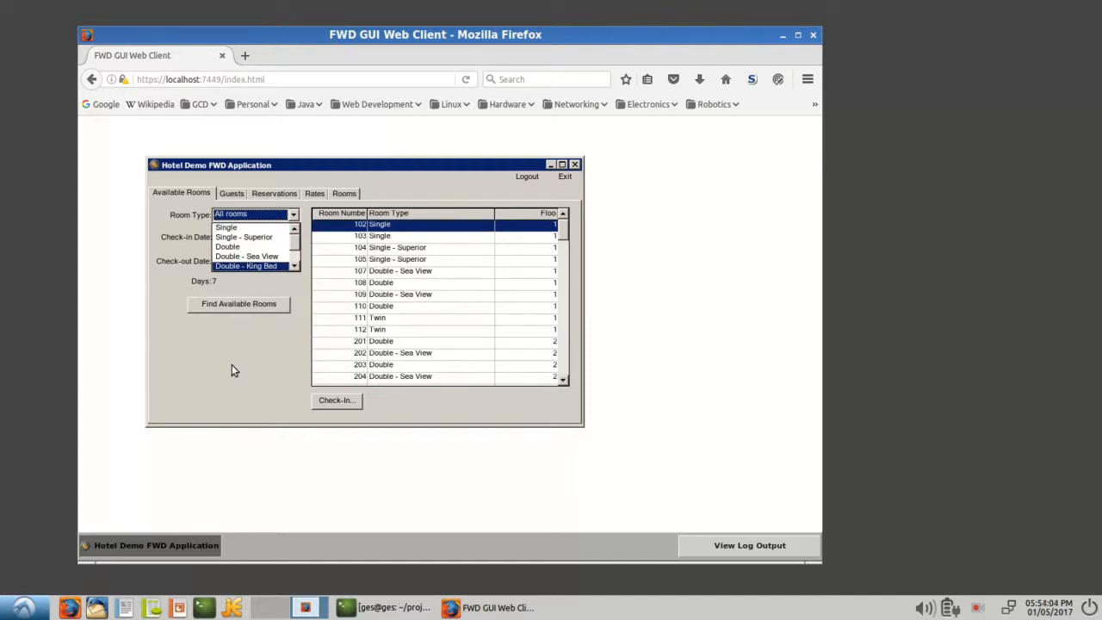
mouse_move(237, 370)
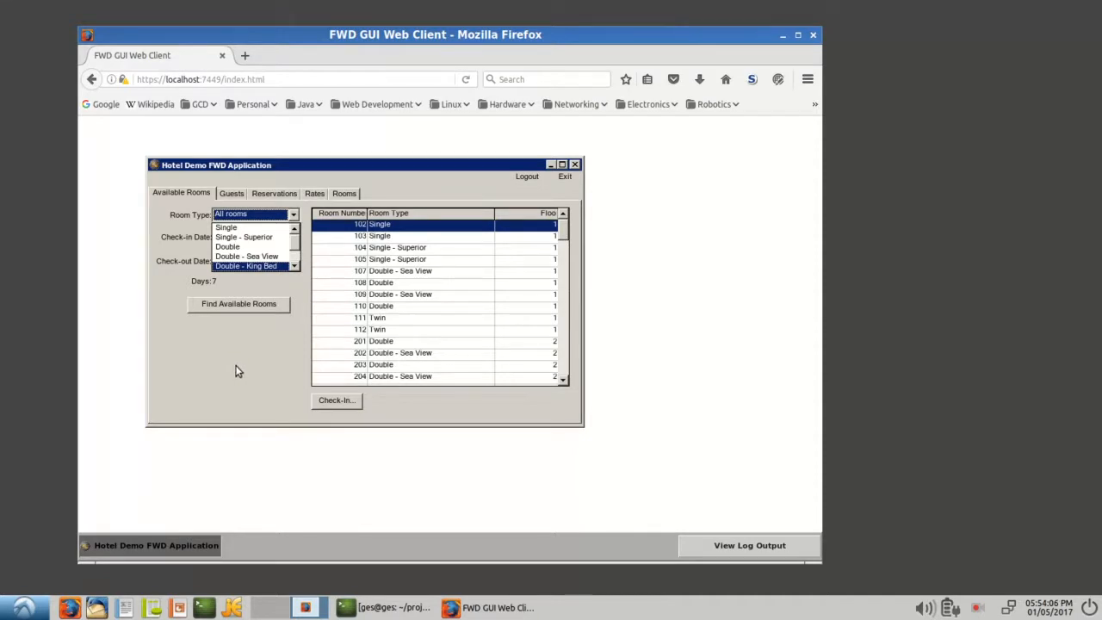
mouse_move(241, 370)
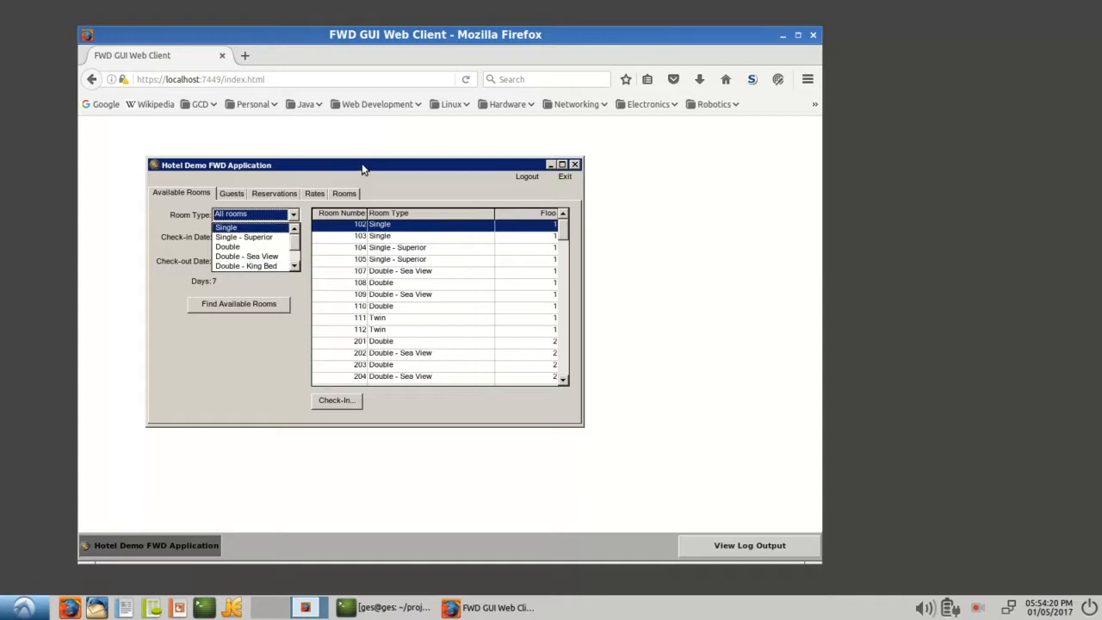
drag(362, 165, 456, 179)
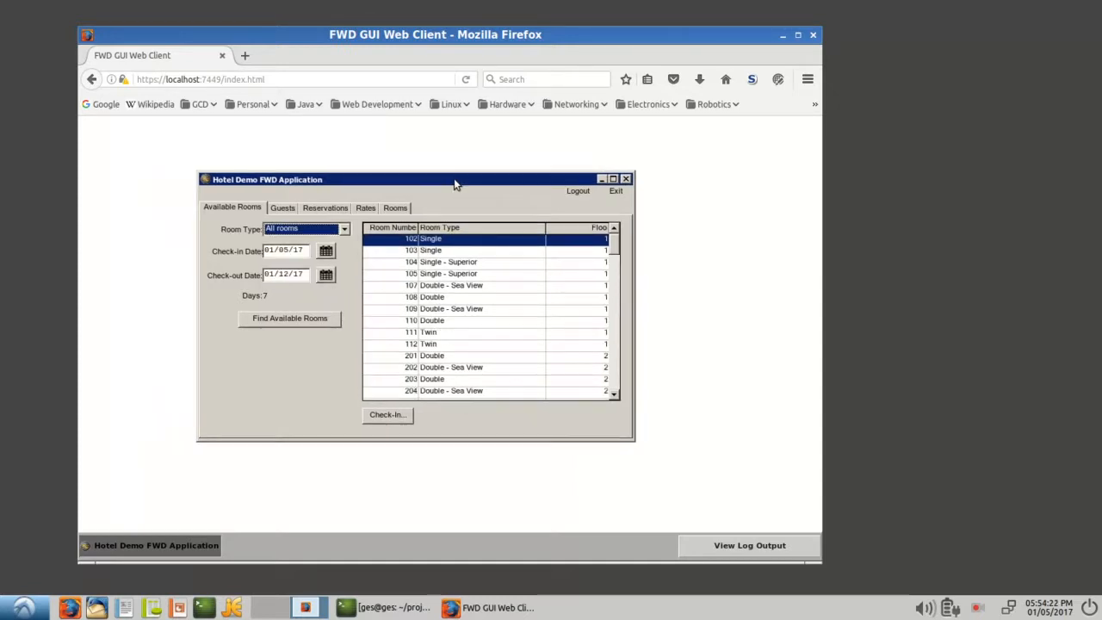
mouse_move(675, 403)
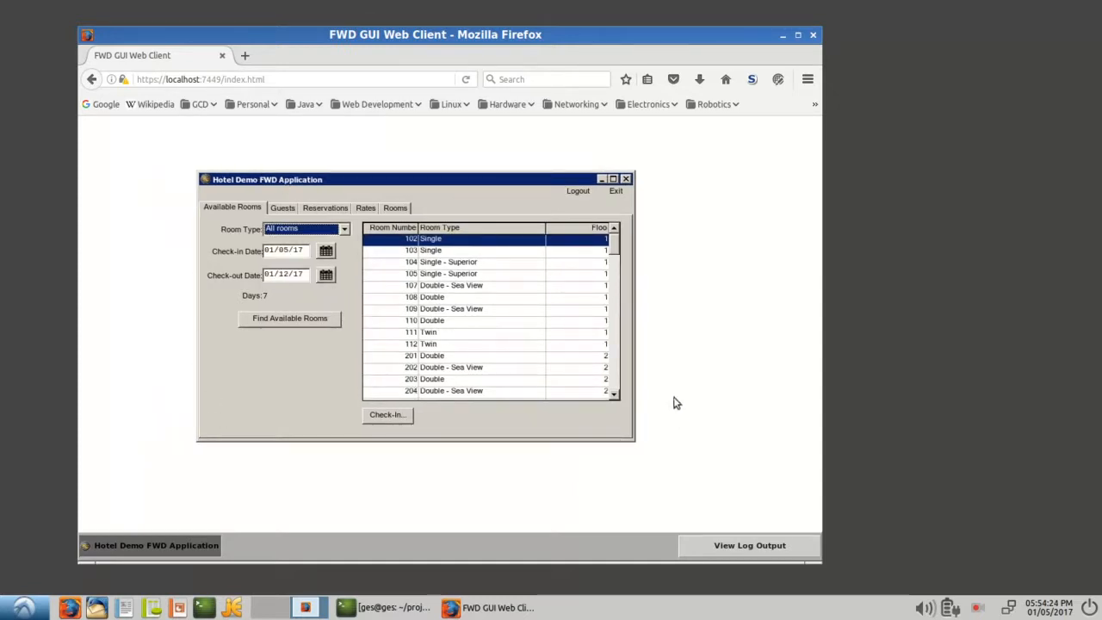
mouse_move(180, 307)
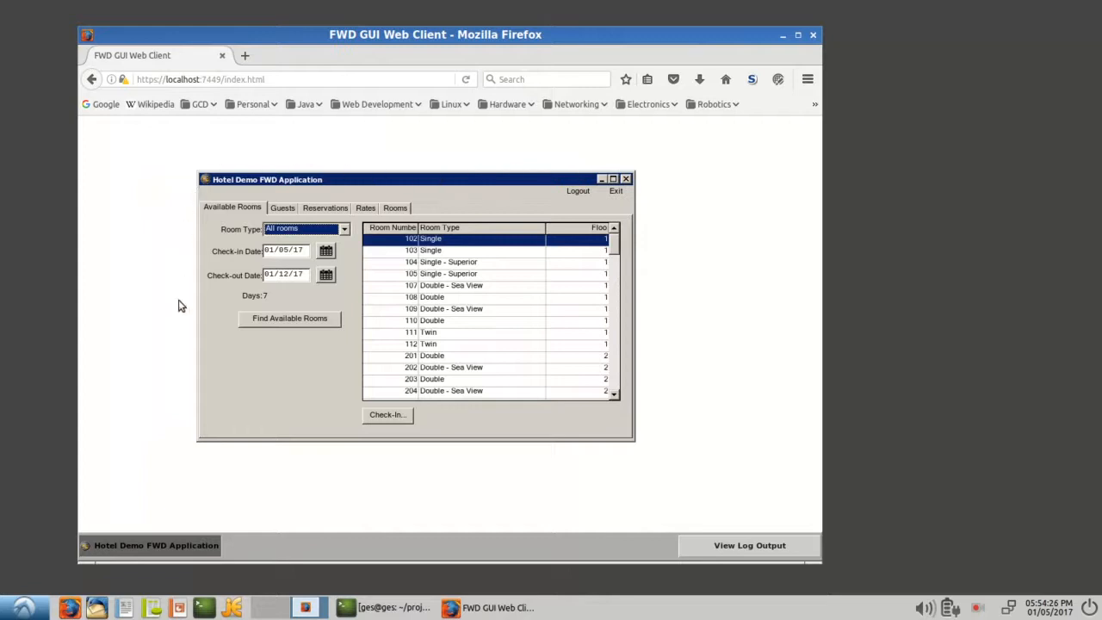
mouse_move(622, 448)
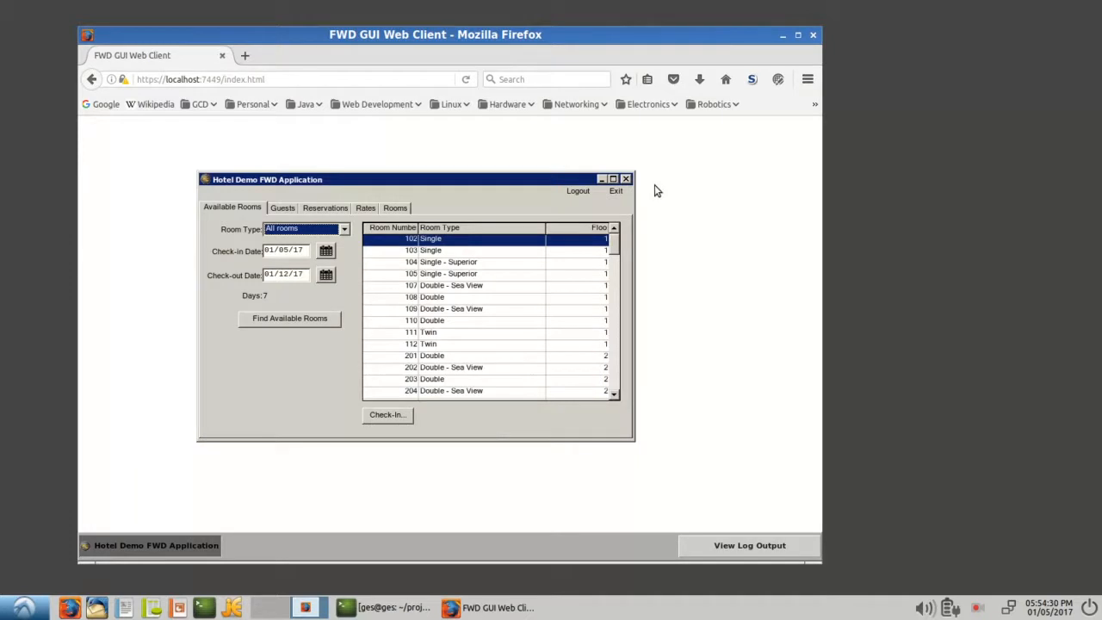
mouse_move(375, 160)
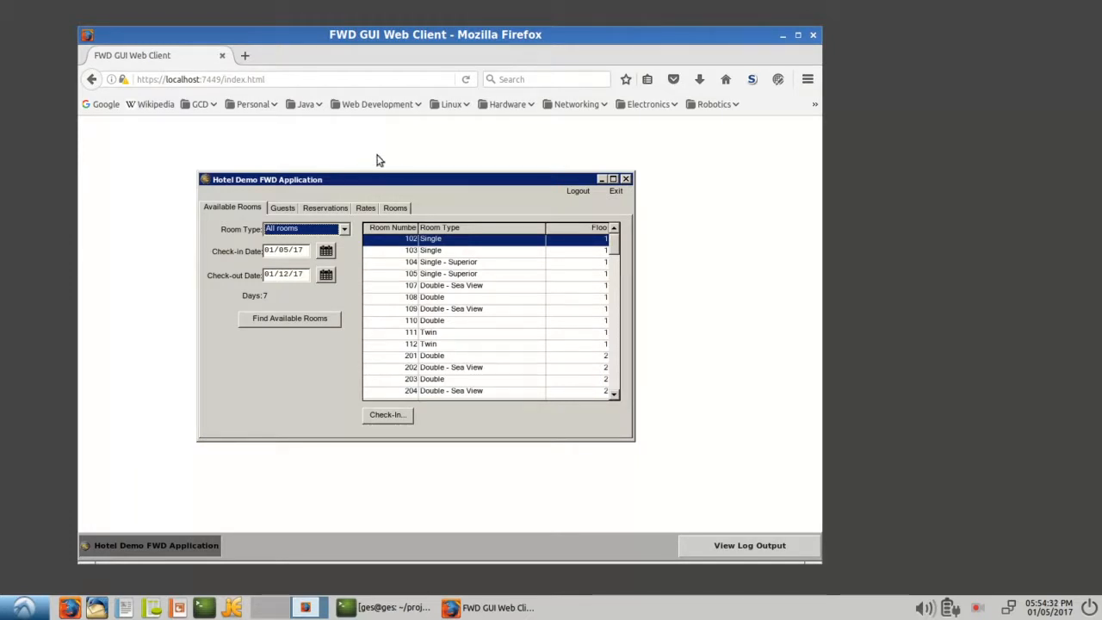
mouse_move(323, 165)
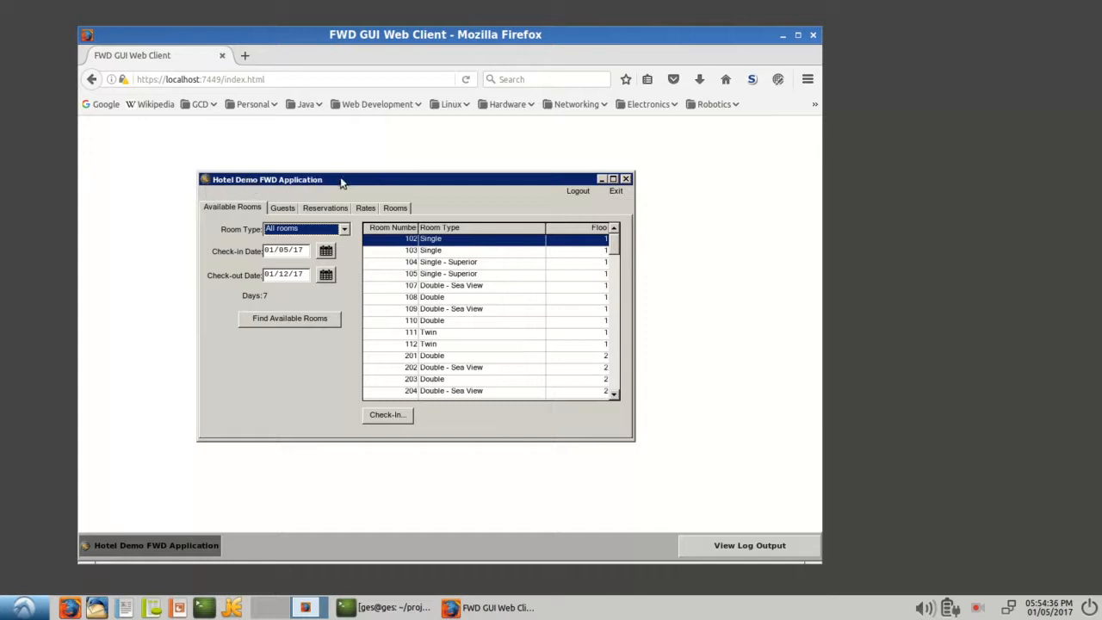
drag(341, 179, 267, 148)
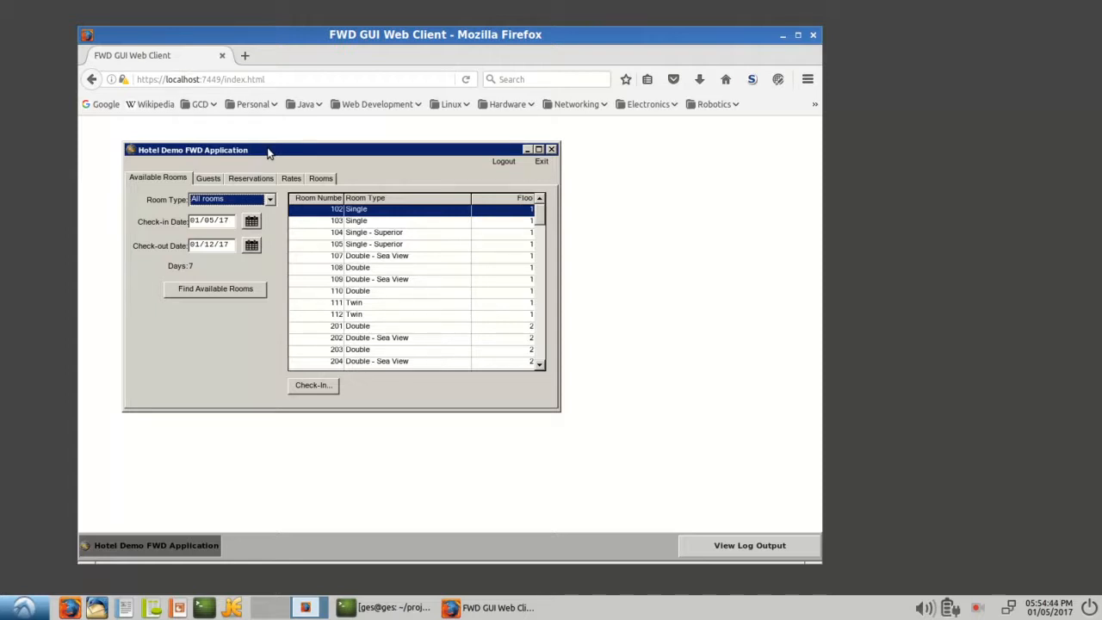
mouse_move(275, 152)
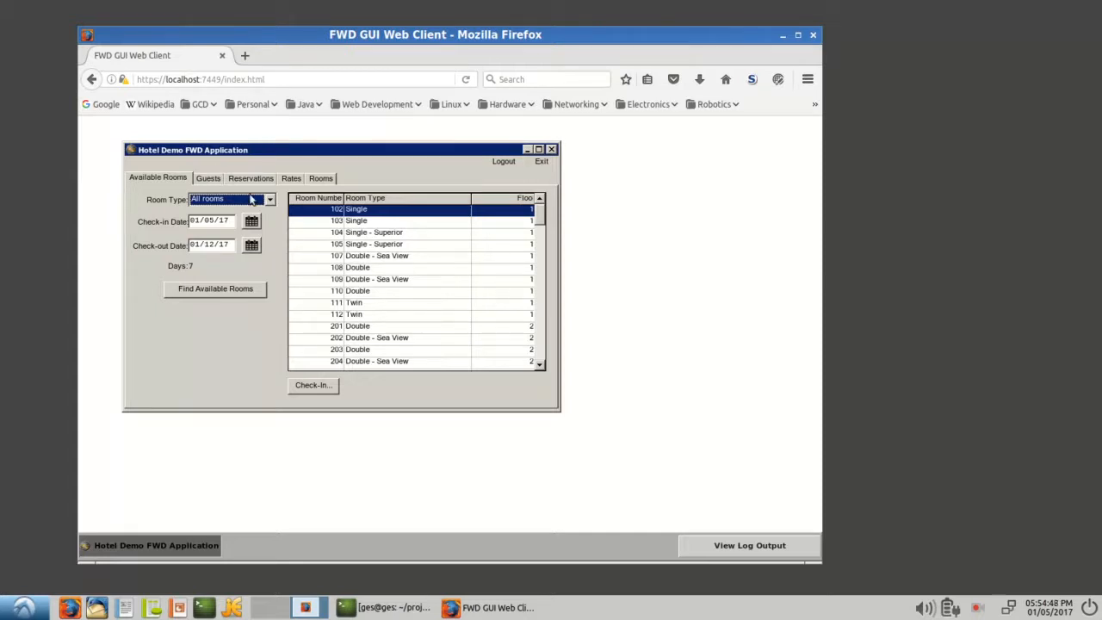
mouse_move(513, 222)
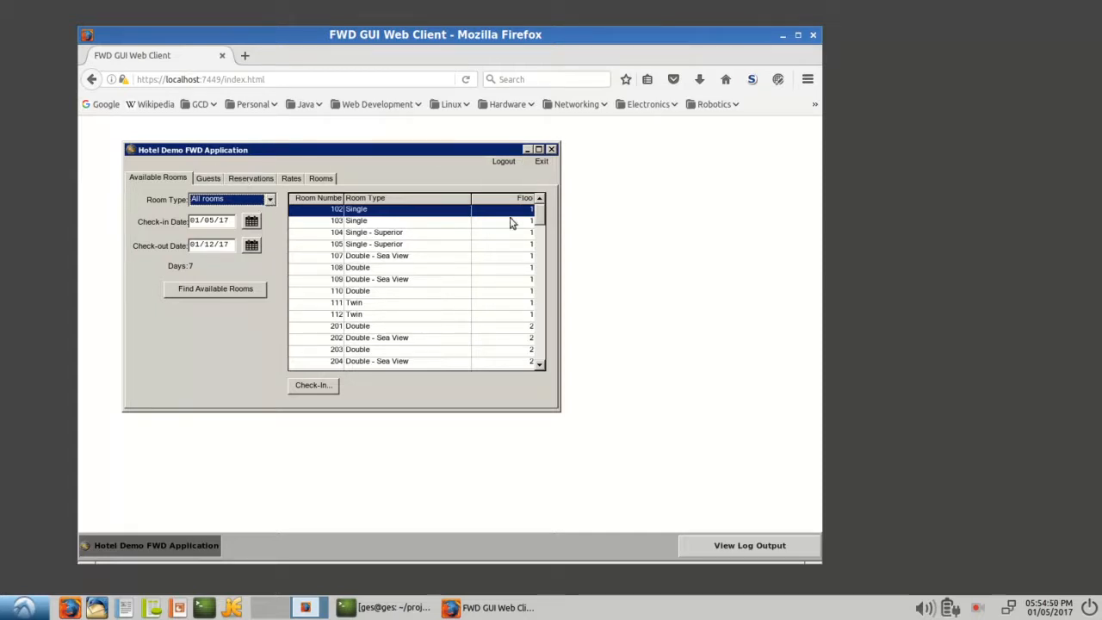
mouse_move(374, 179)
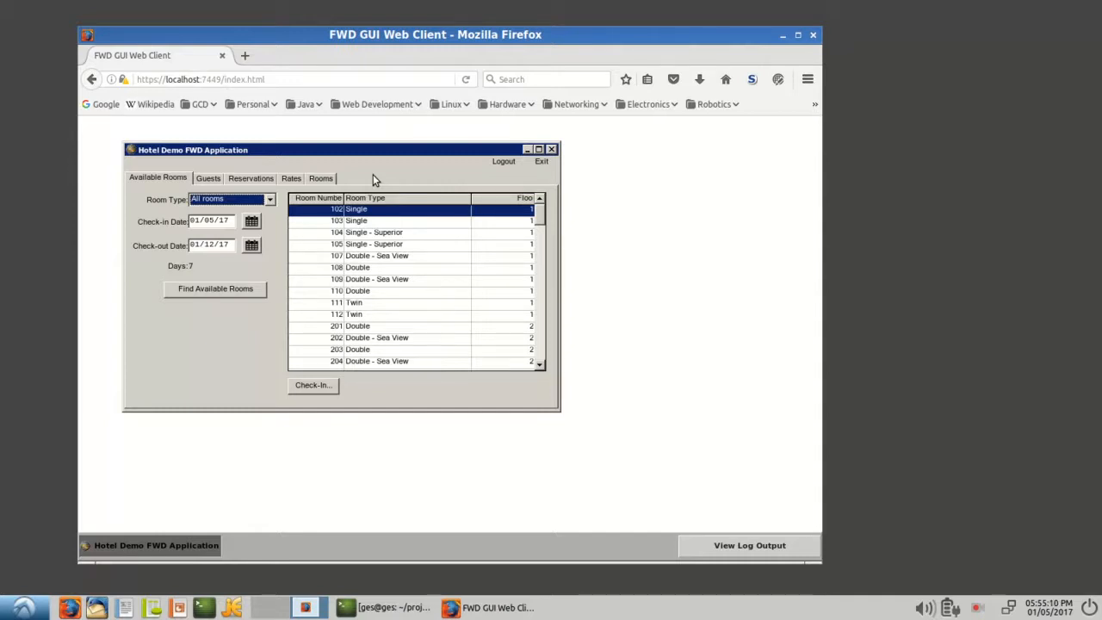
mouse_move(361, 158)
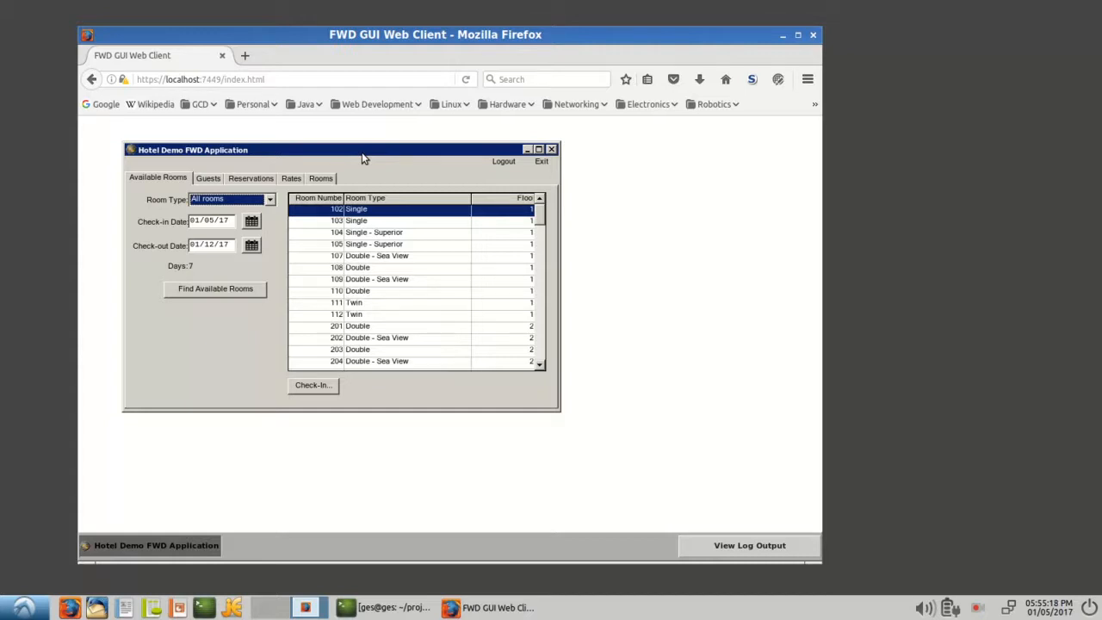
mouse_move(277, 204)
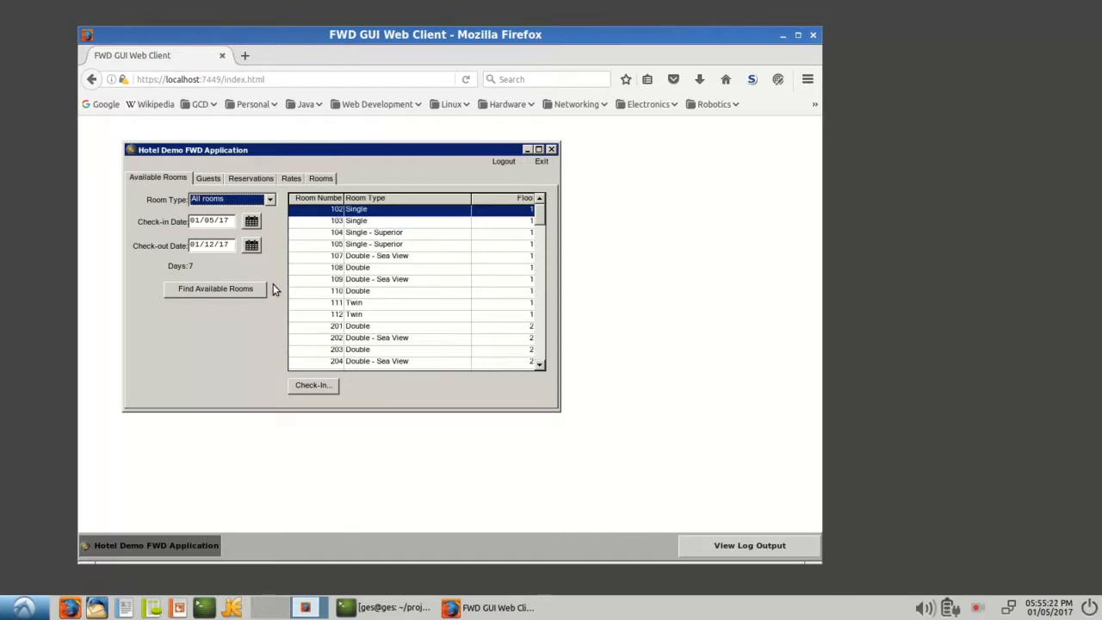
mouse_move(279, 307)
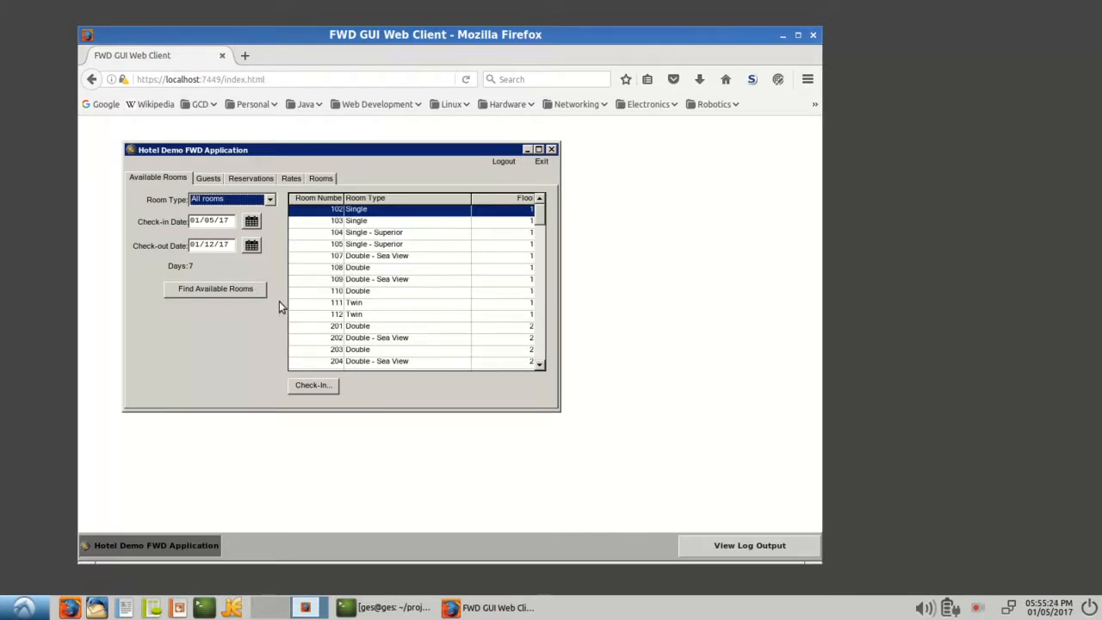
click(376, 279)
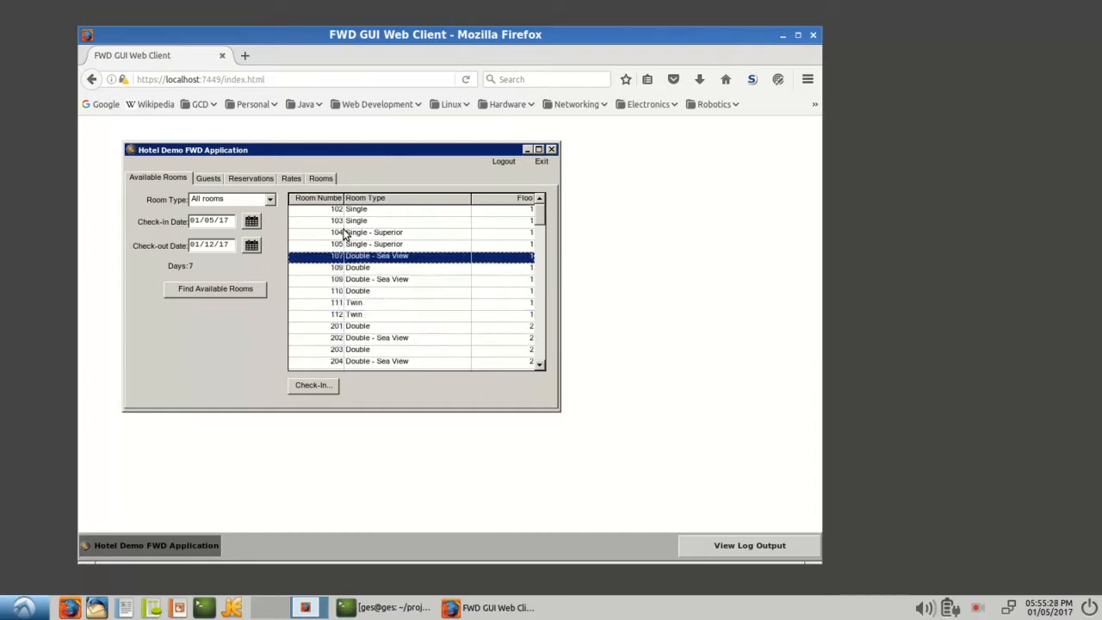
click(374, 230)
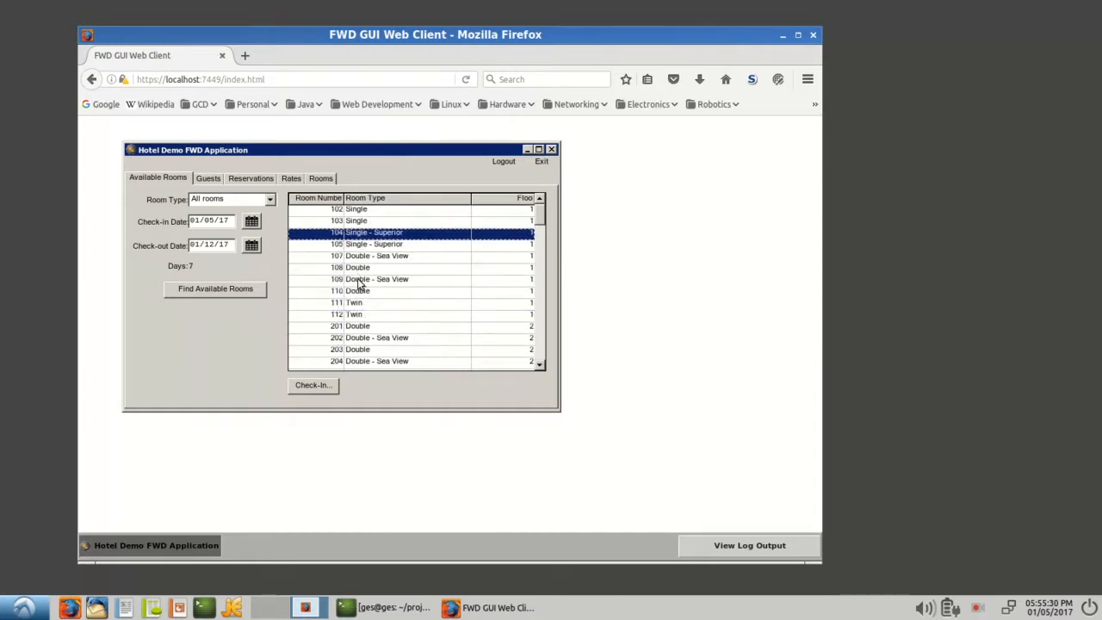
click(375, 279)
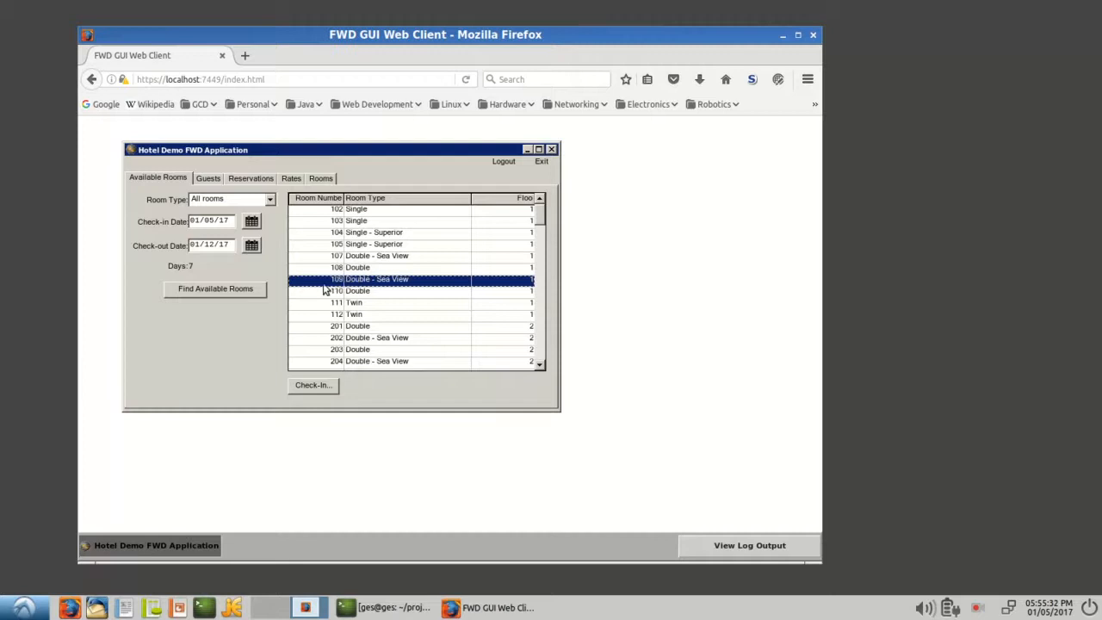
mouse_move(224, 336)
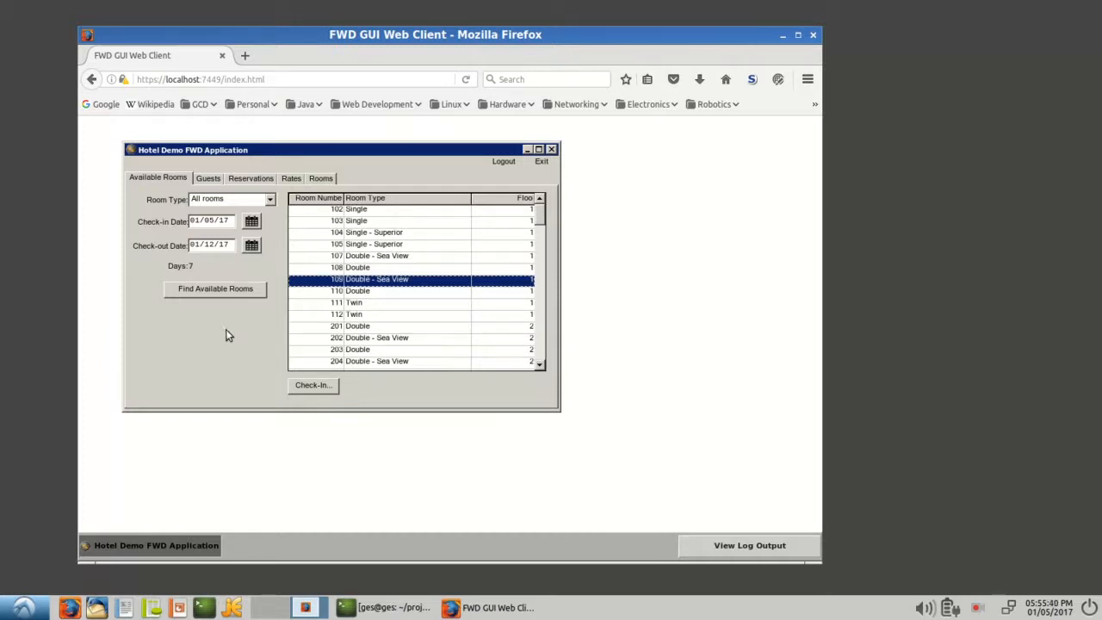
mouse_move(270, 363)
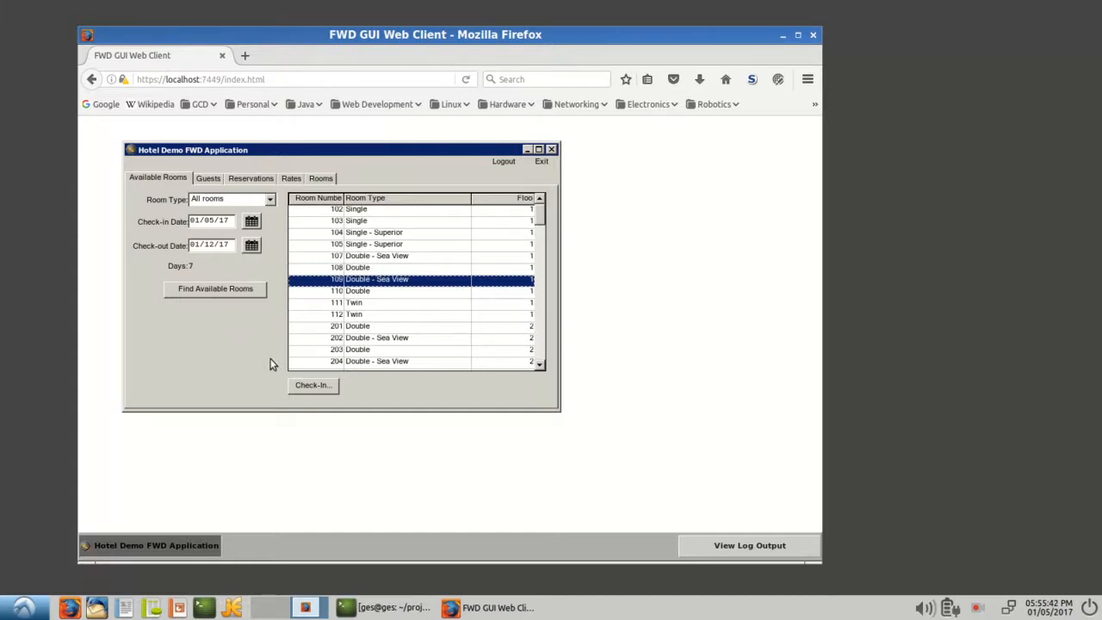
mouse_move(514, 419)
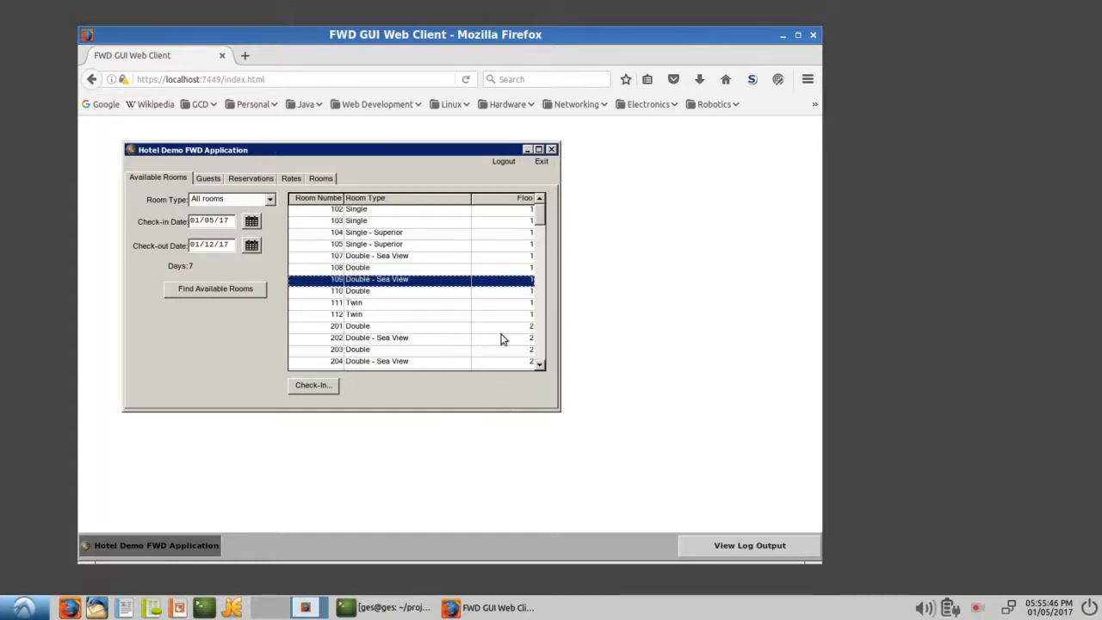
mouse_move(592, 241)
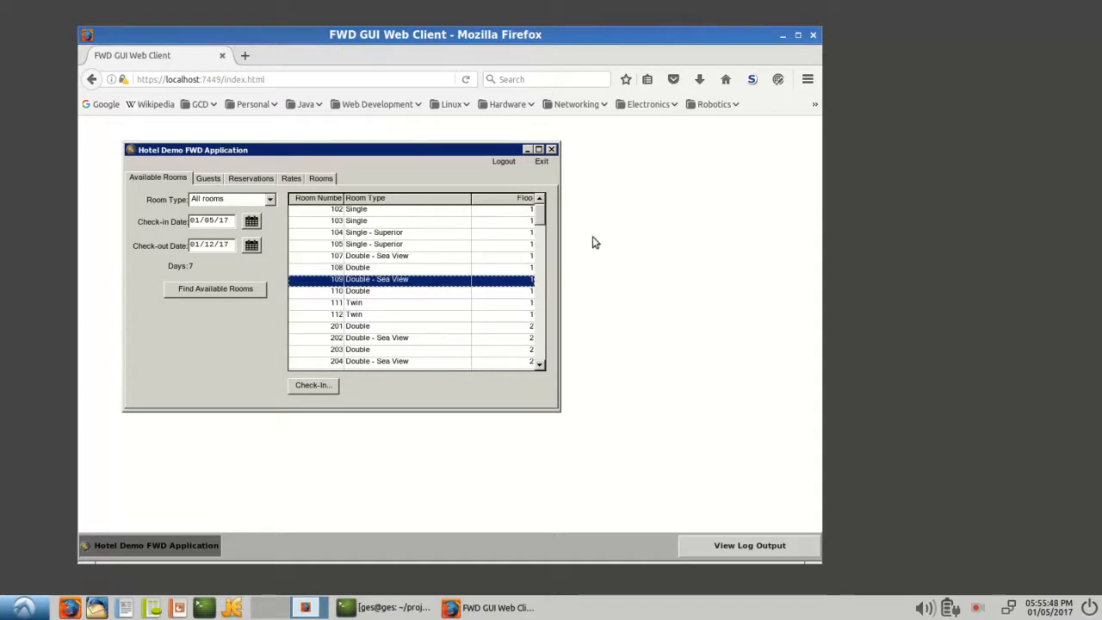
mouse_move(502, 162)
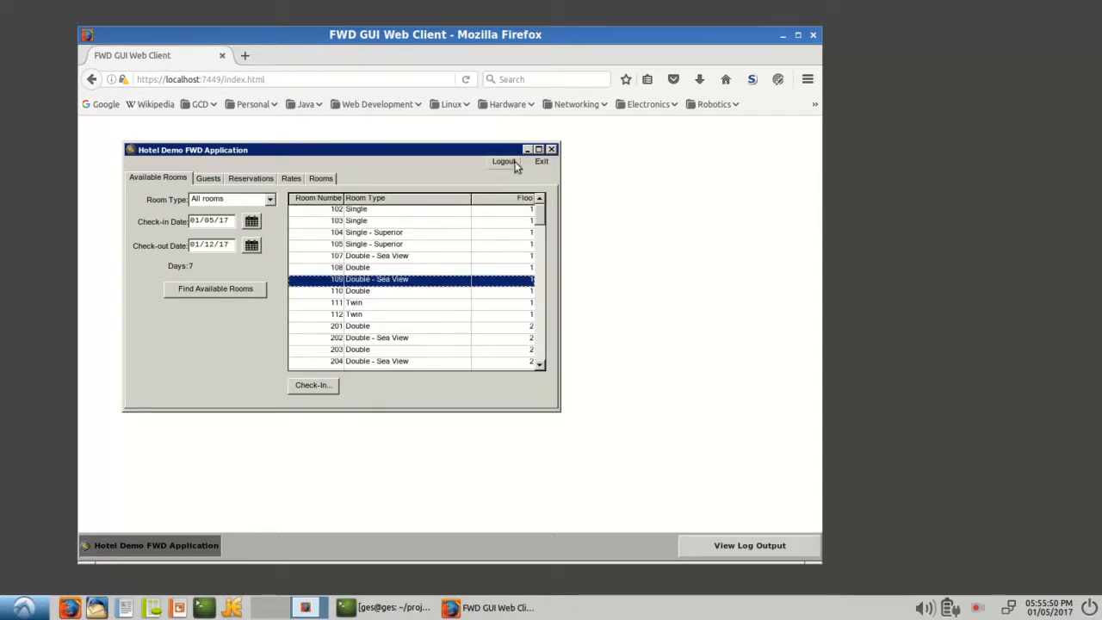
mouse_move(558, 190)
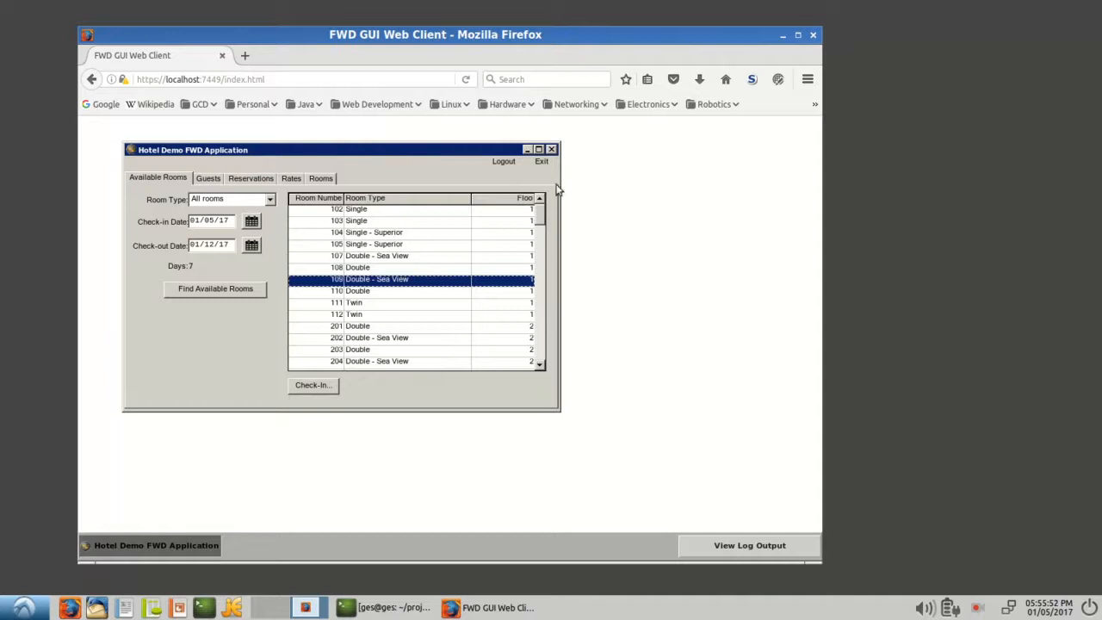
mouse_move(551, 193)
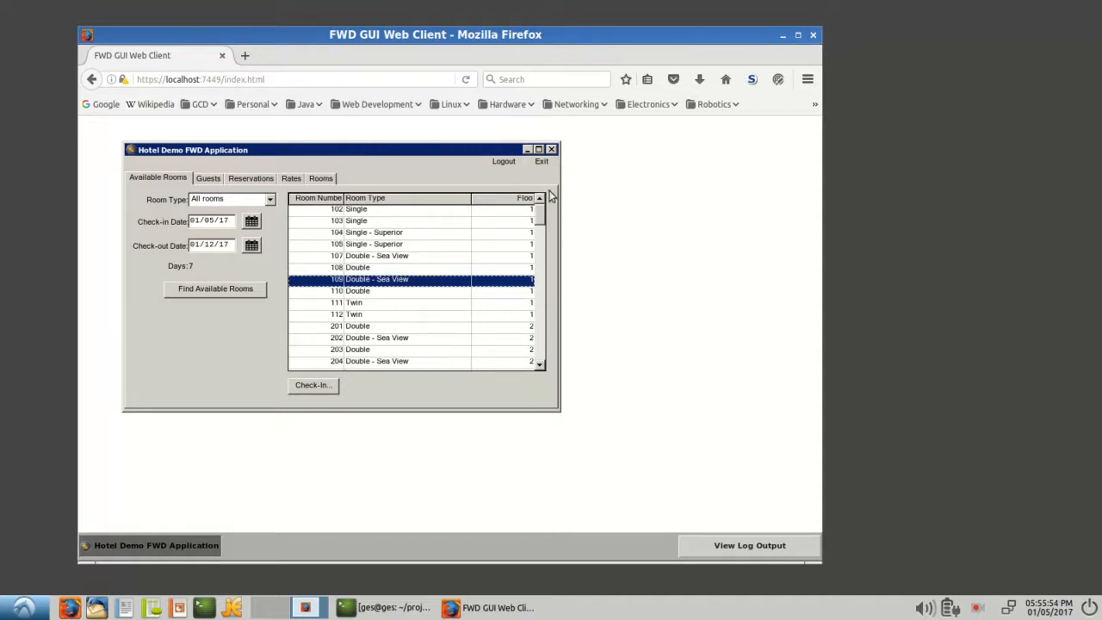
mouse_move(525, 436)
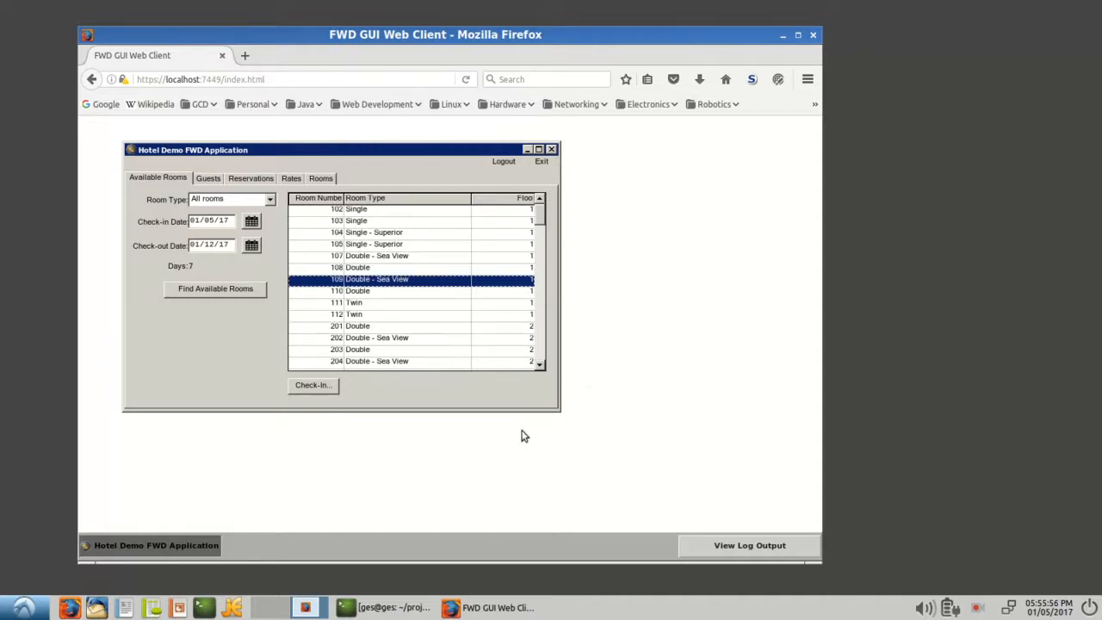
mouse_move(519, 440)
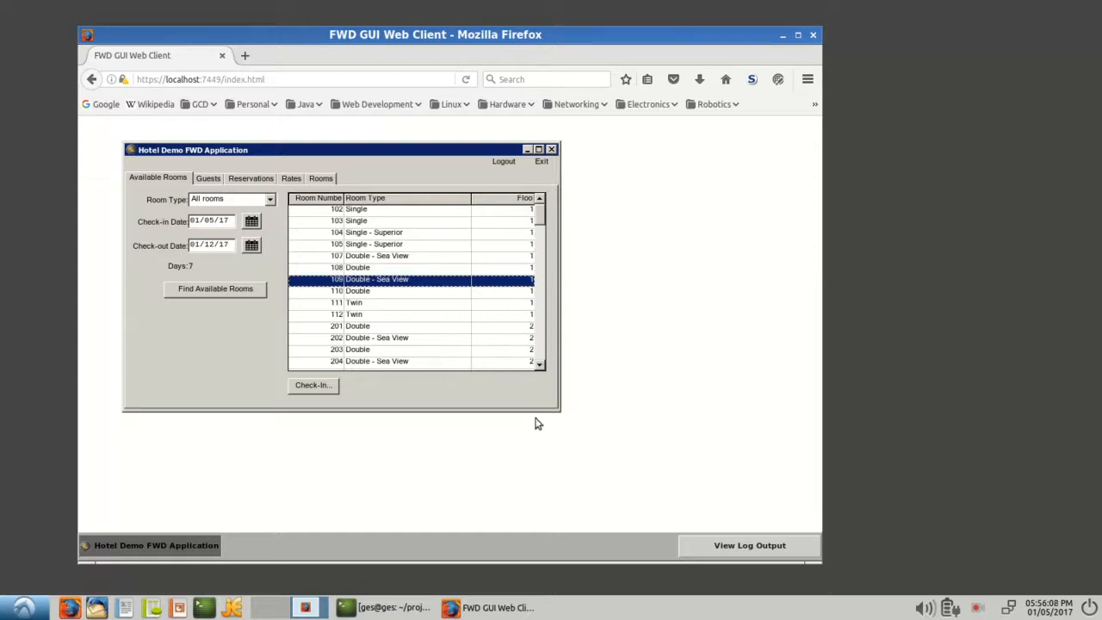
mouse_move(362, 458)
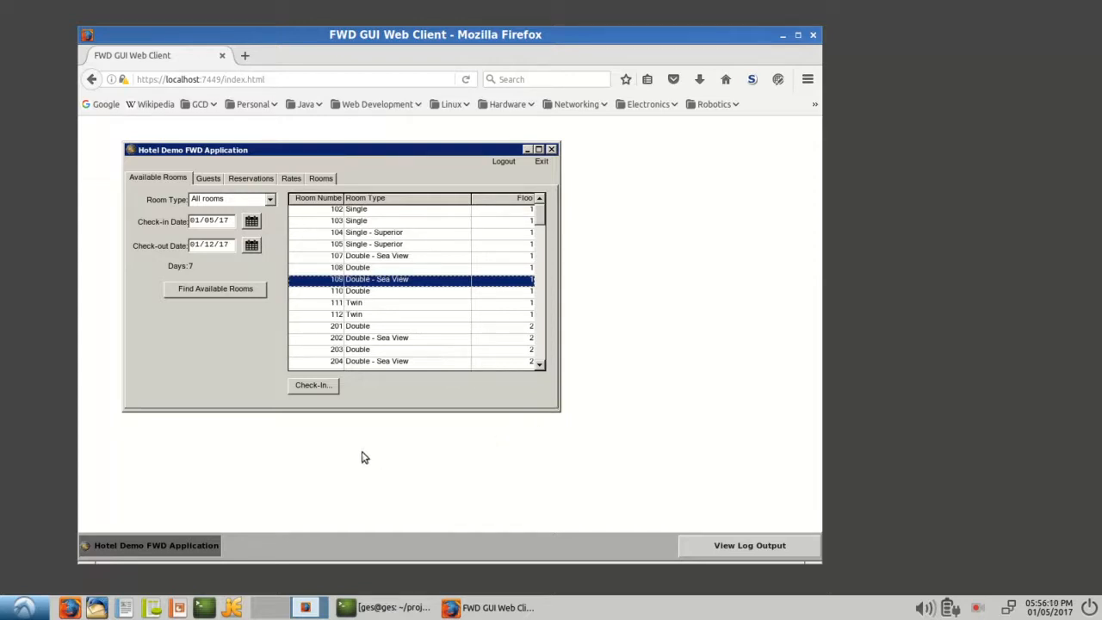
mouse_move(422, 448)
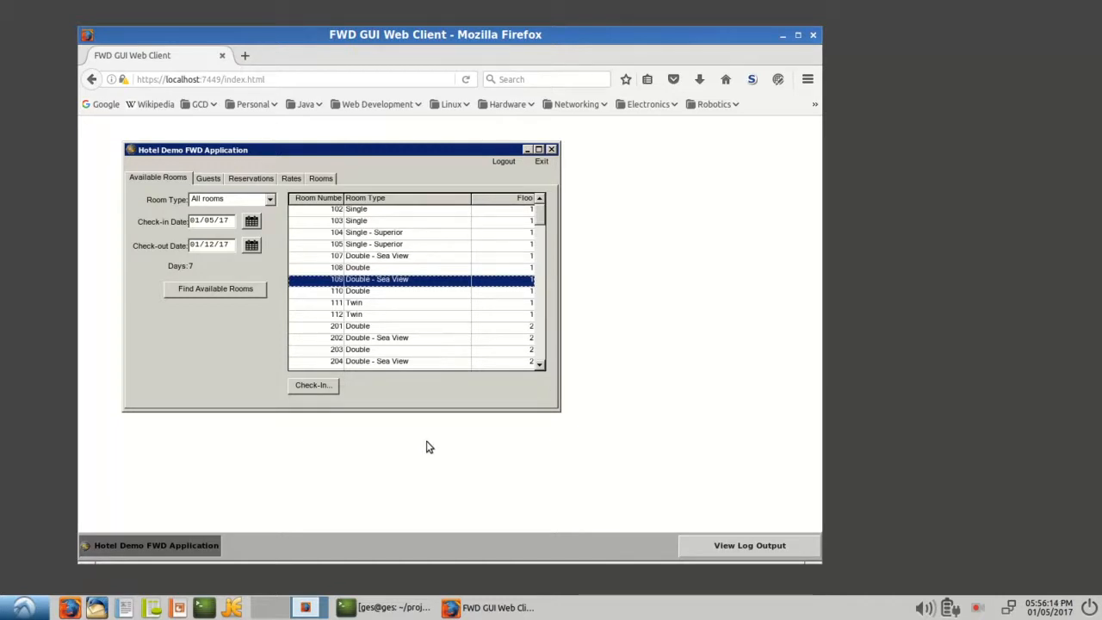
mouse_move(431, 442)
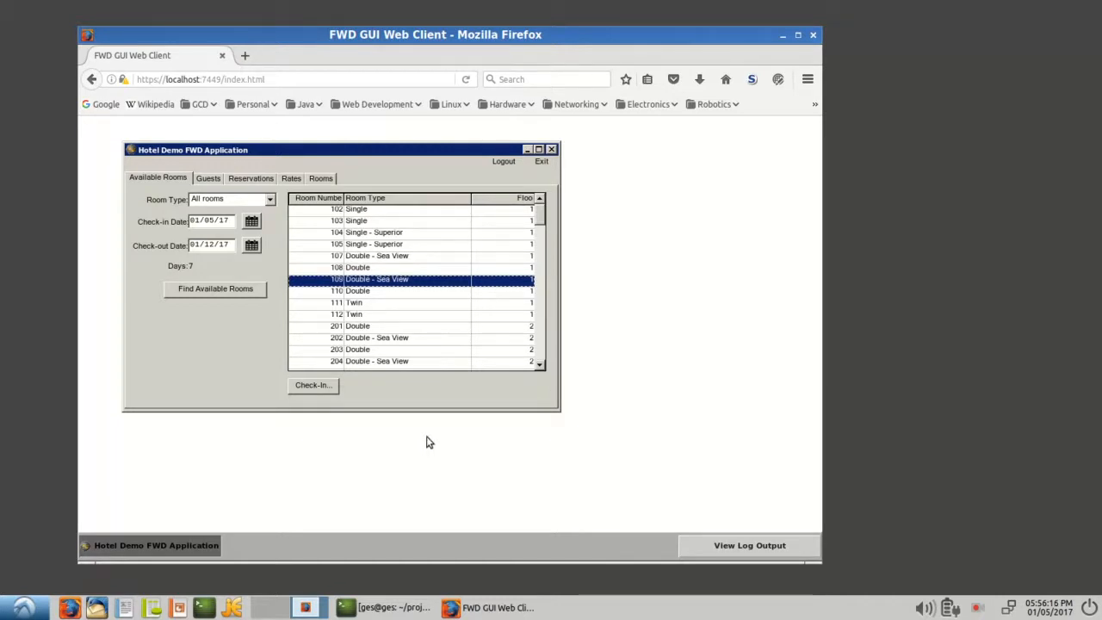
Log out of the Hotel Demo application so the Hotel Login screen returns.
click(503, 162)
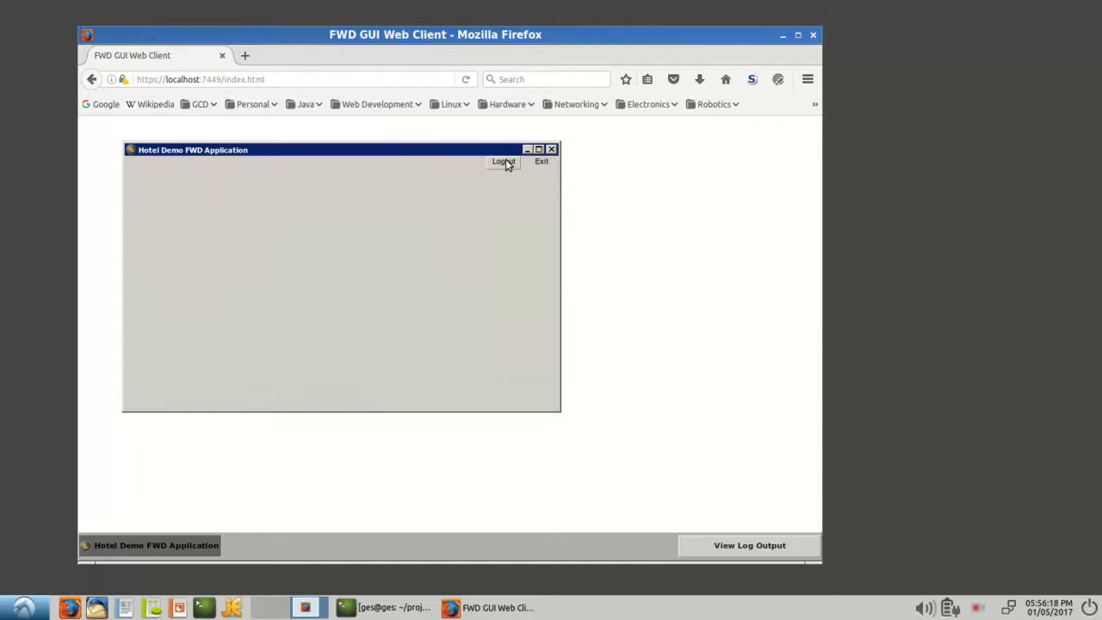
click(503, 161)
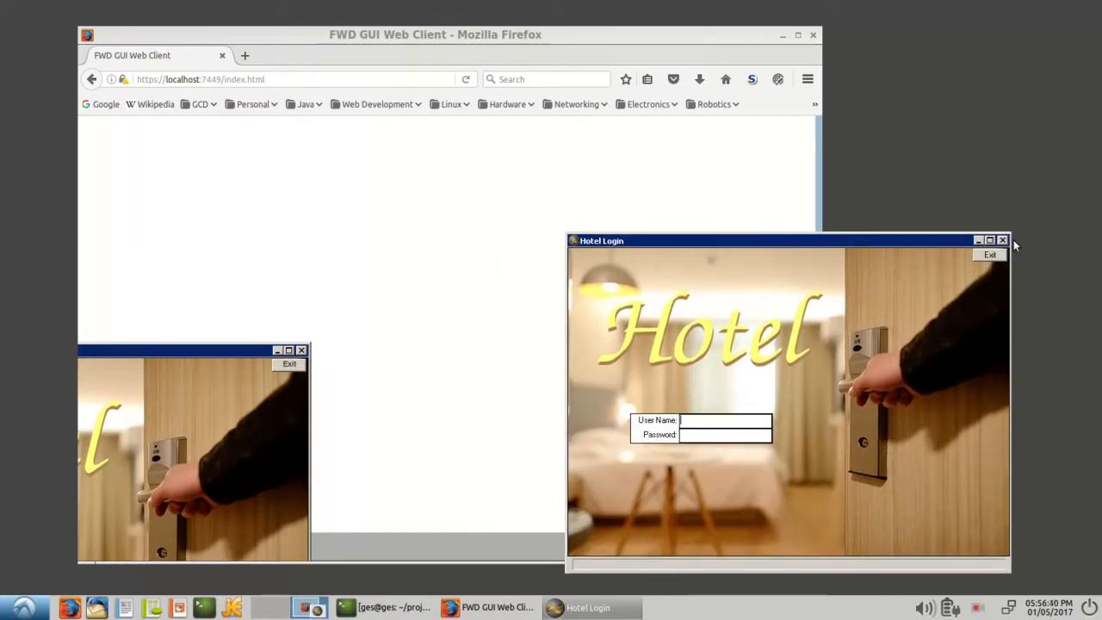
mouse_move(926, 233)
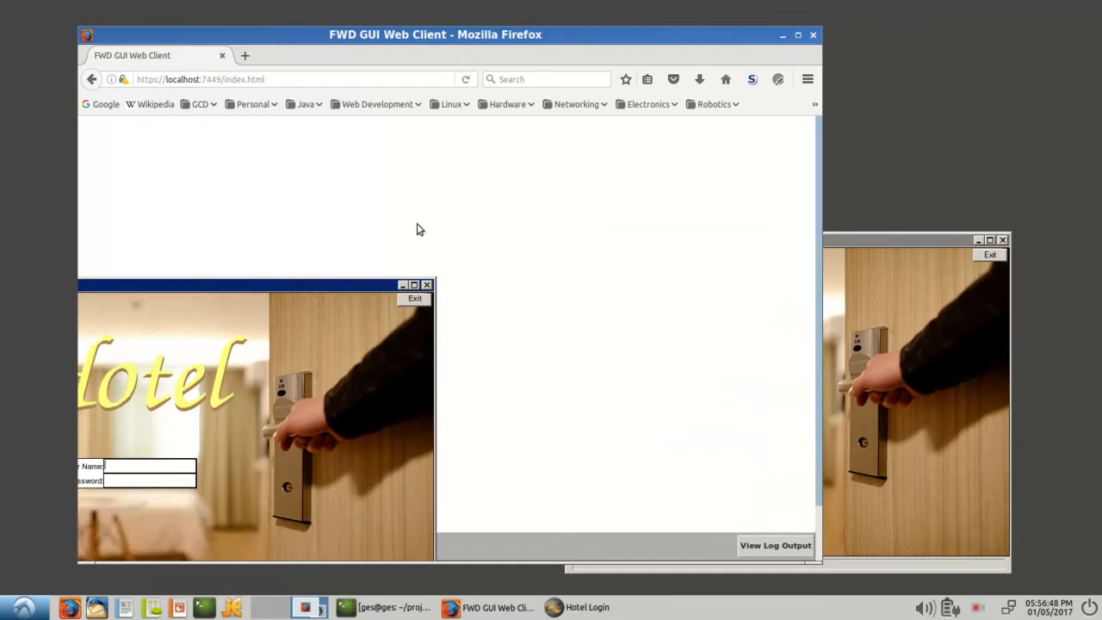
Move the Swing client's Hotel Login window to the right of the browser's login screen.
drag(249, 286, 383, 193)
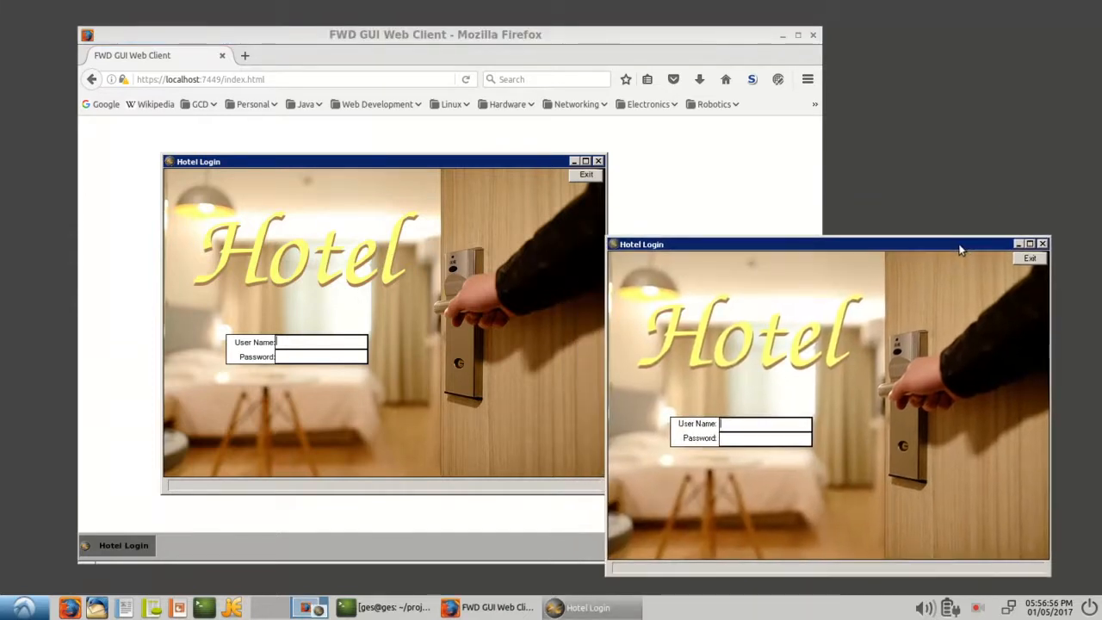
mouse_move(938, 251)
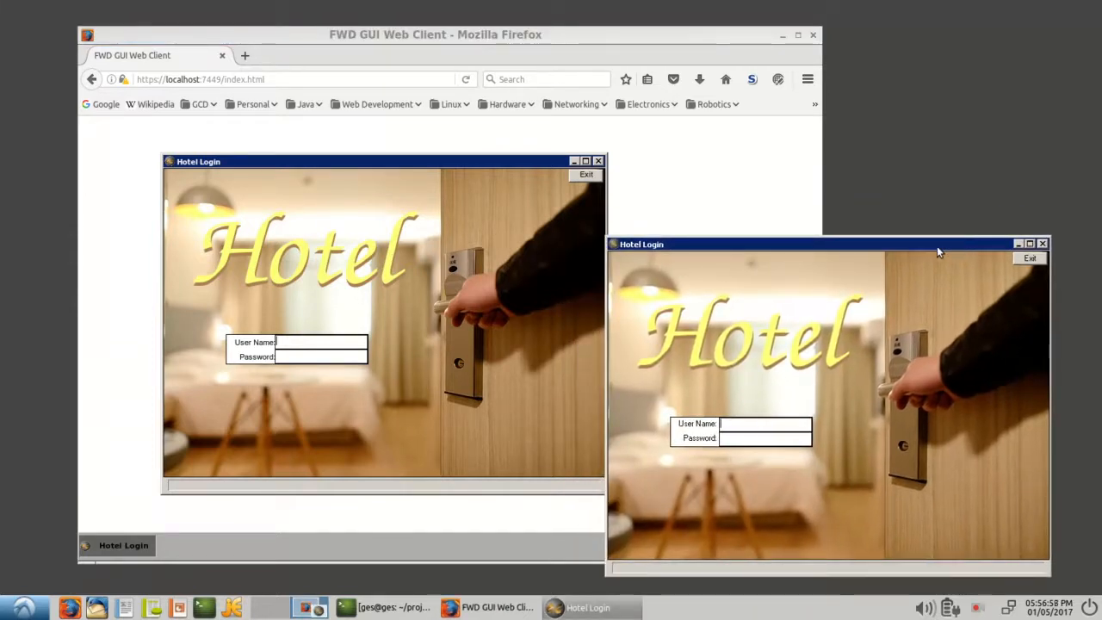
mouse_move(902, 258)
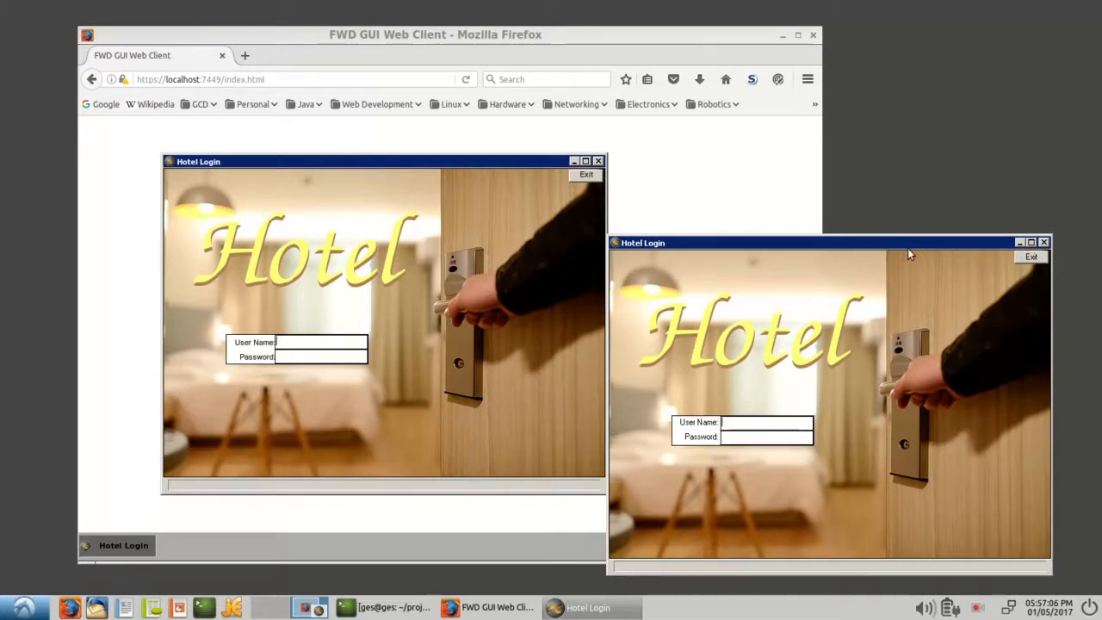
mouse_move(882, 266)
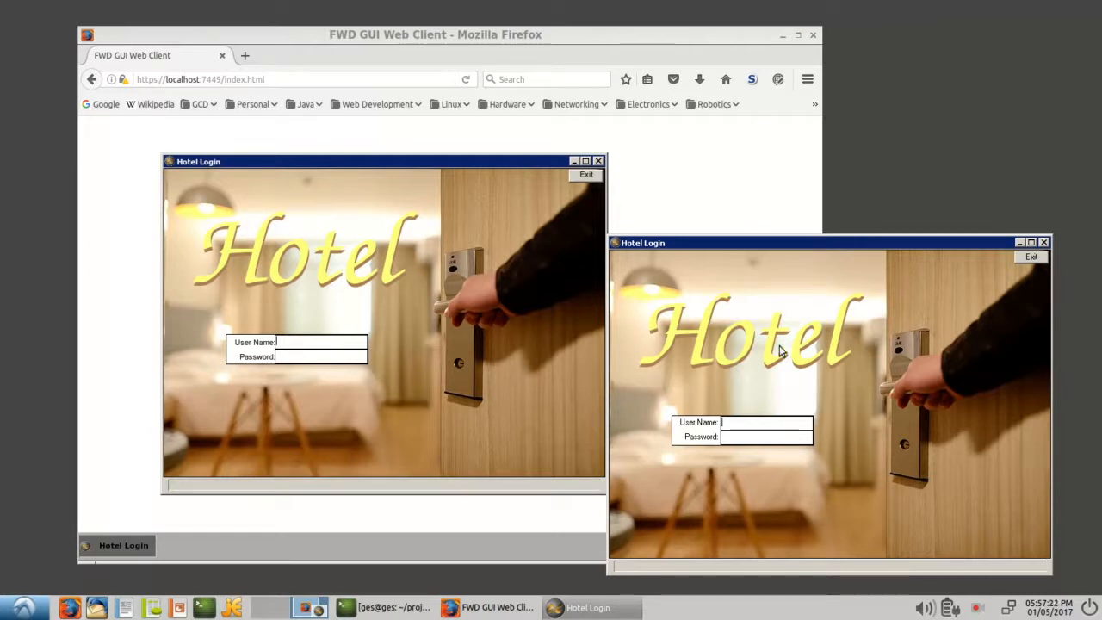
Sign in with the 'hotel' credentials and position the desktop window beside the web one.
text(hotel)
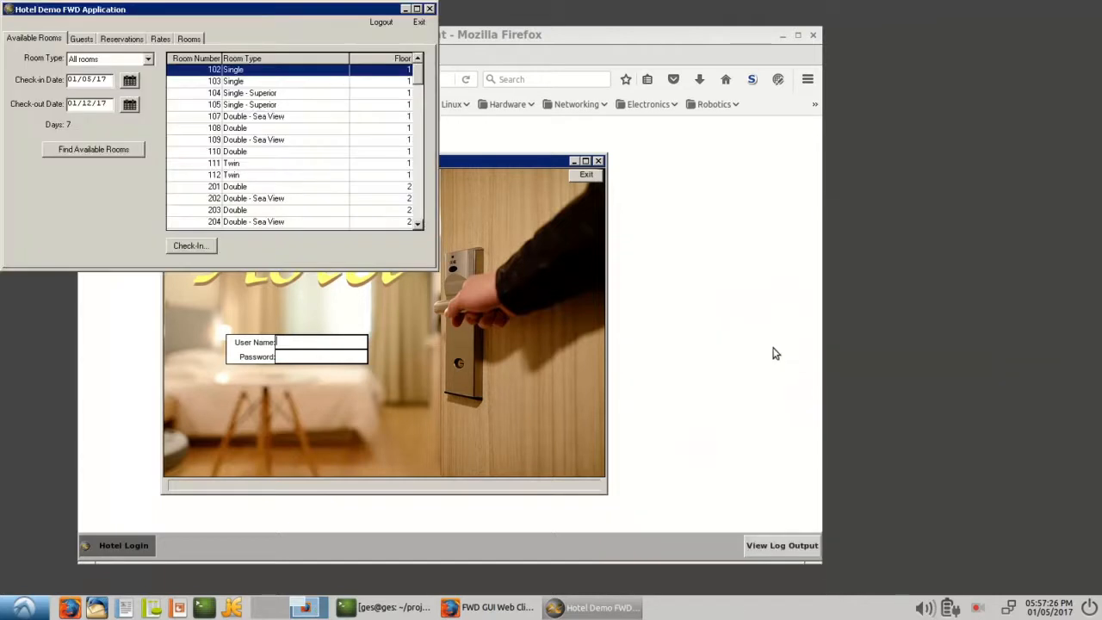
click(296, 341)
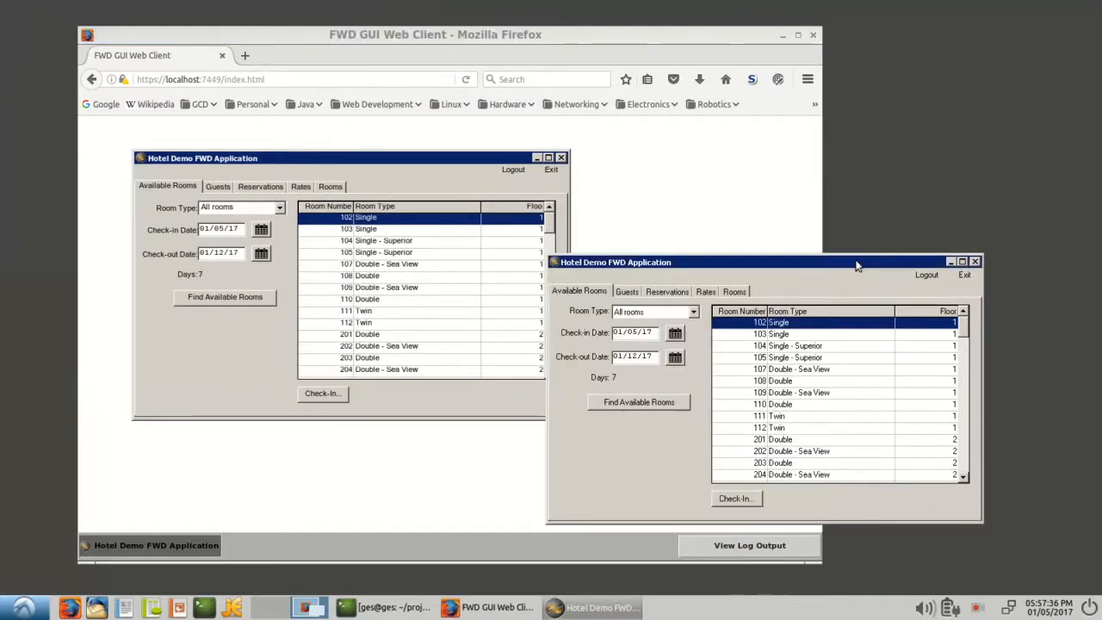
drag(857, 262, 496, 200)
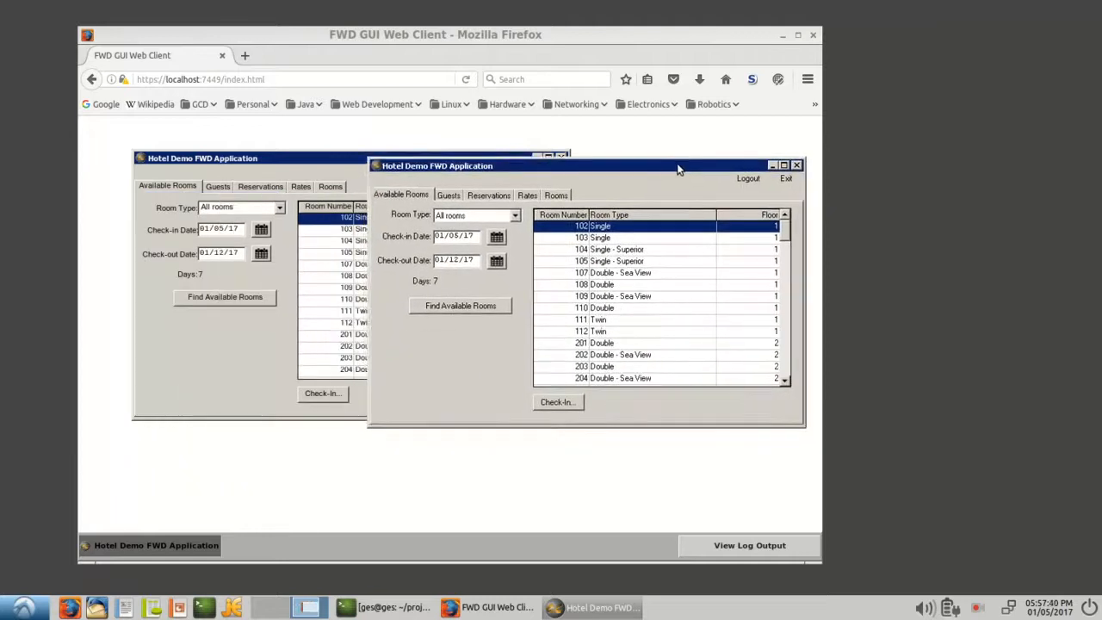
drag(679, 165, 843, 237)
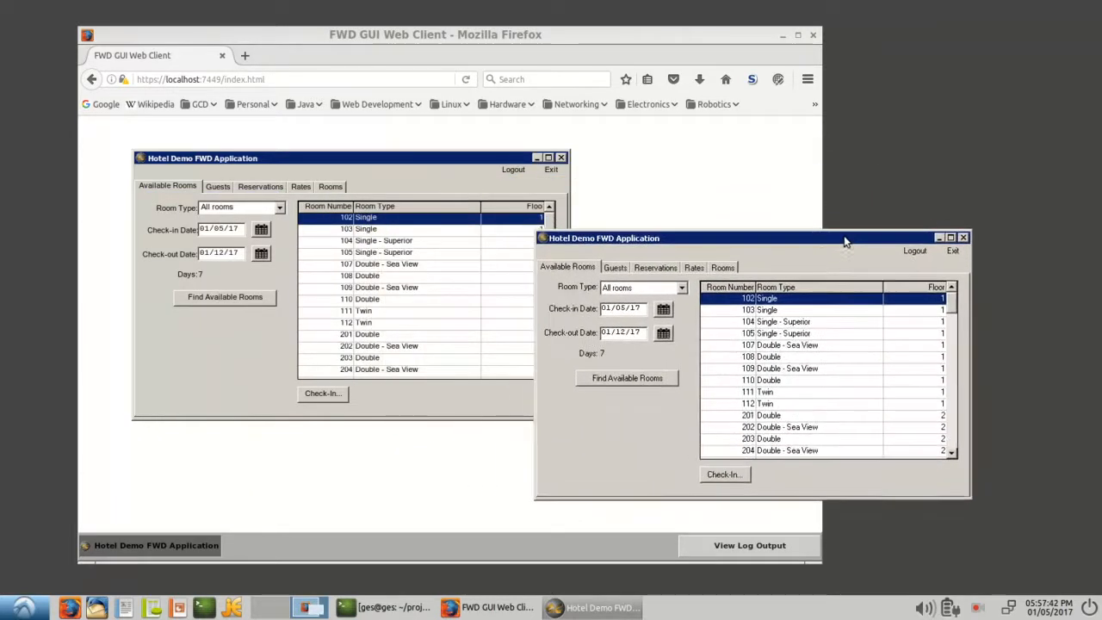
mouse_move(775, 426)
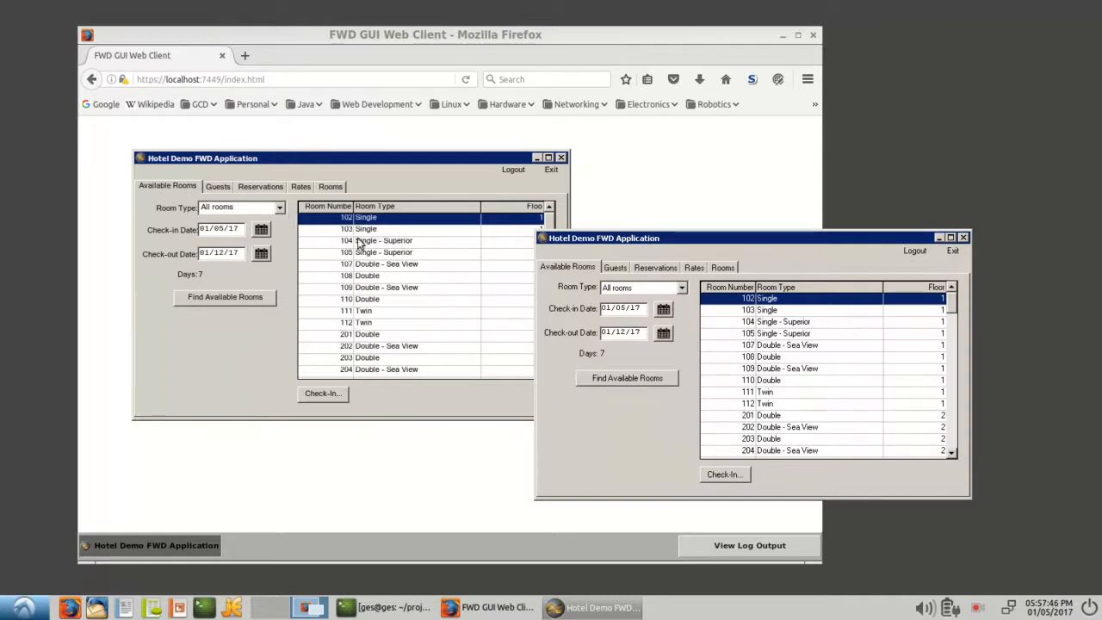
mouse_move(310, 241)
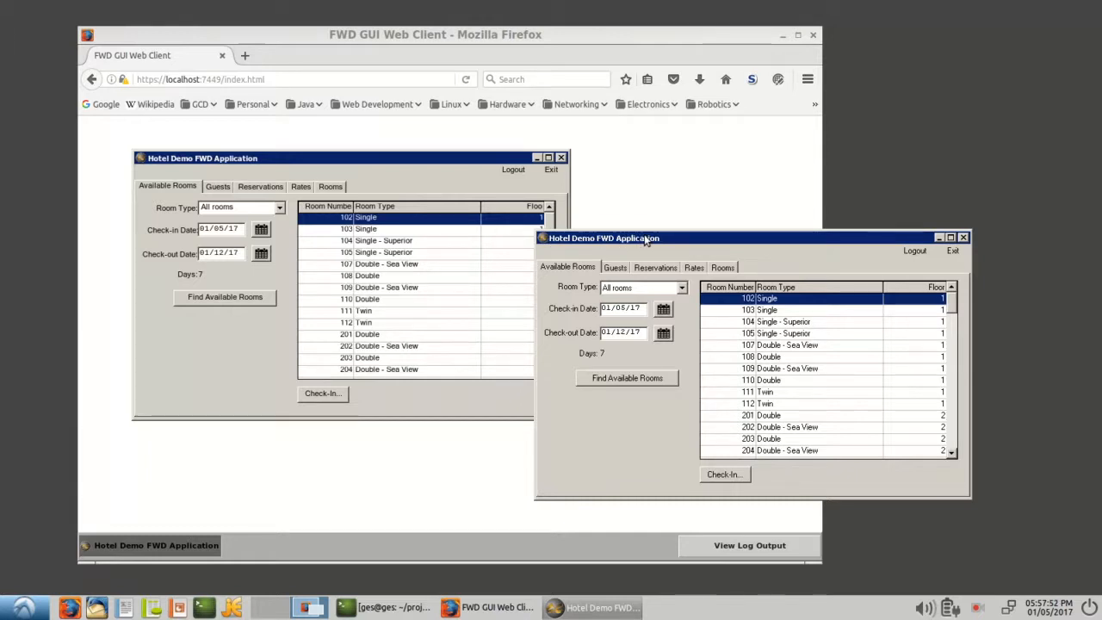
drag(603, 238, 637, 250)
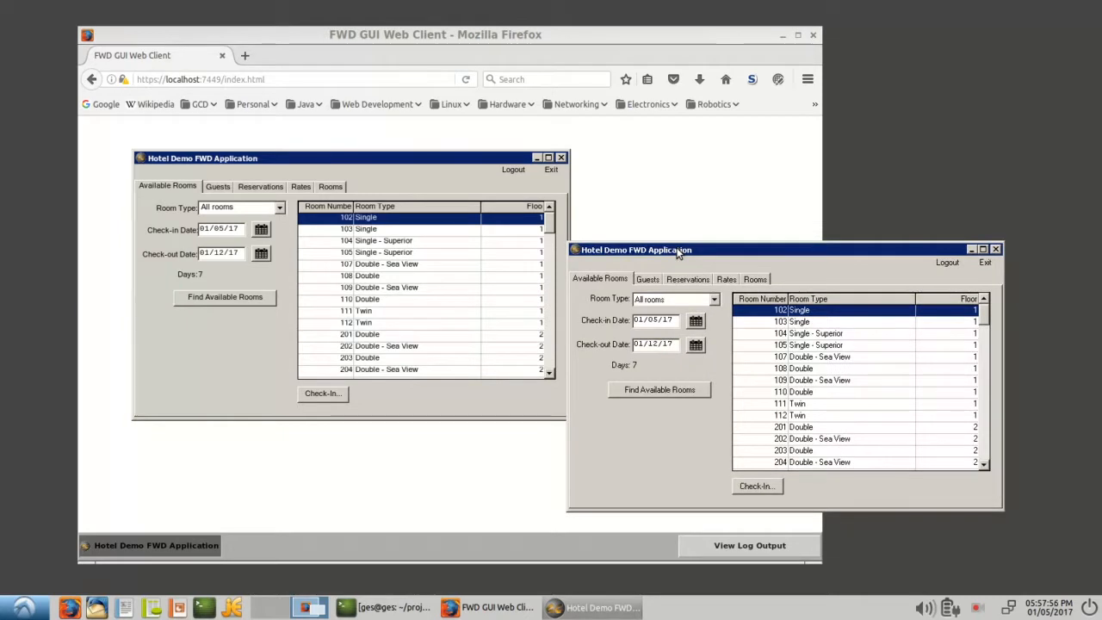
mouse_move(699, 255)
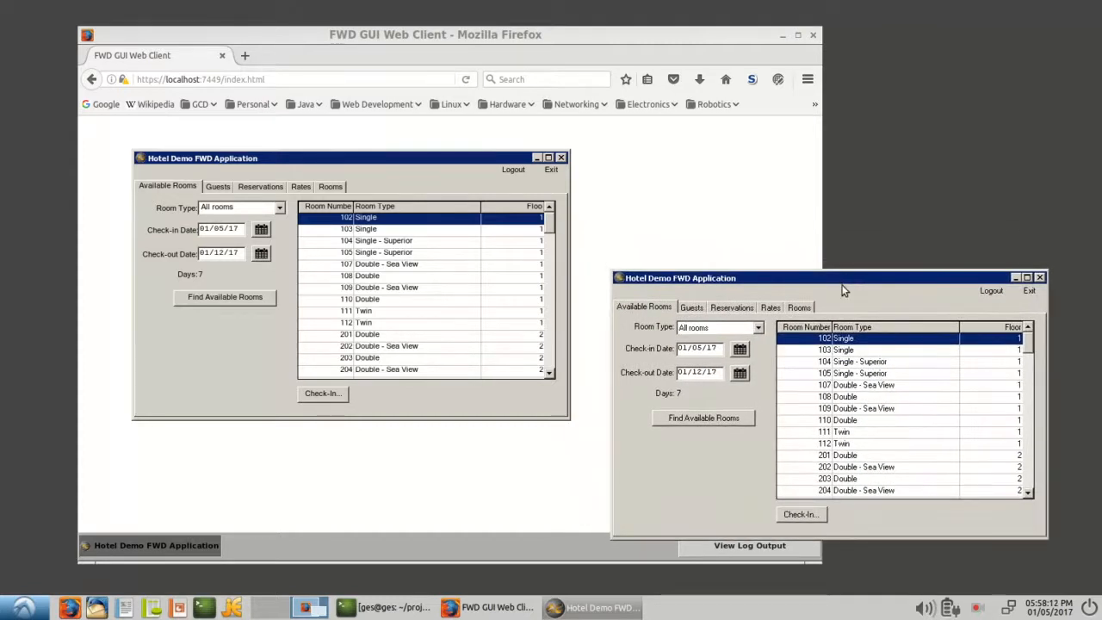
mouse_move(732, 290)
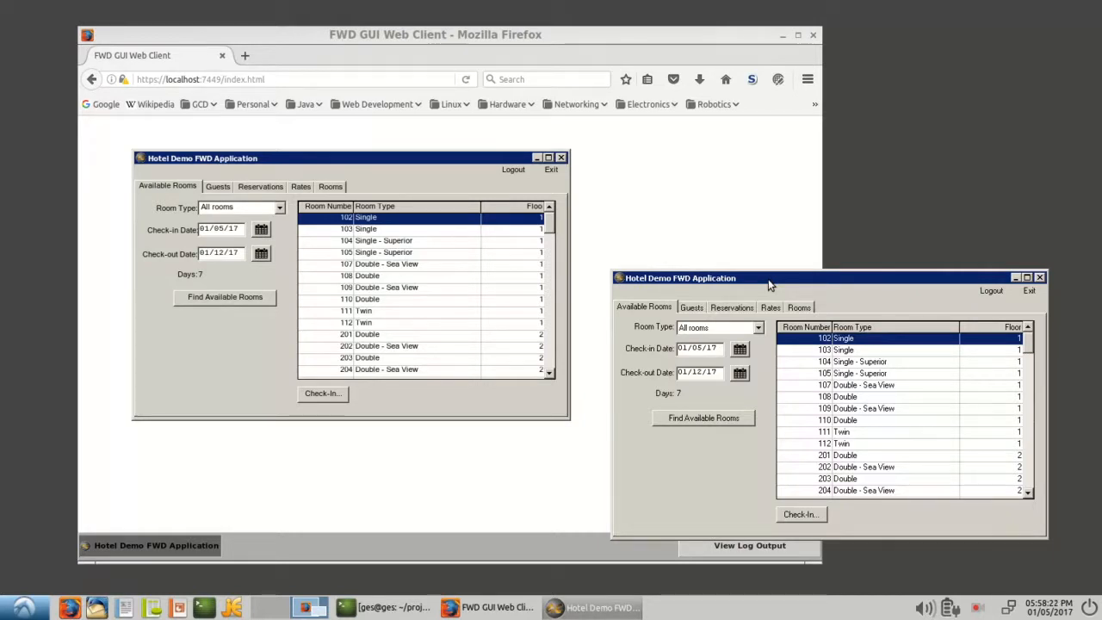
Bring the Swing client forward and show its Rooms list via Reservations then Rooms.
click(1040, 278)
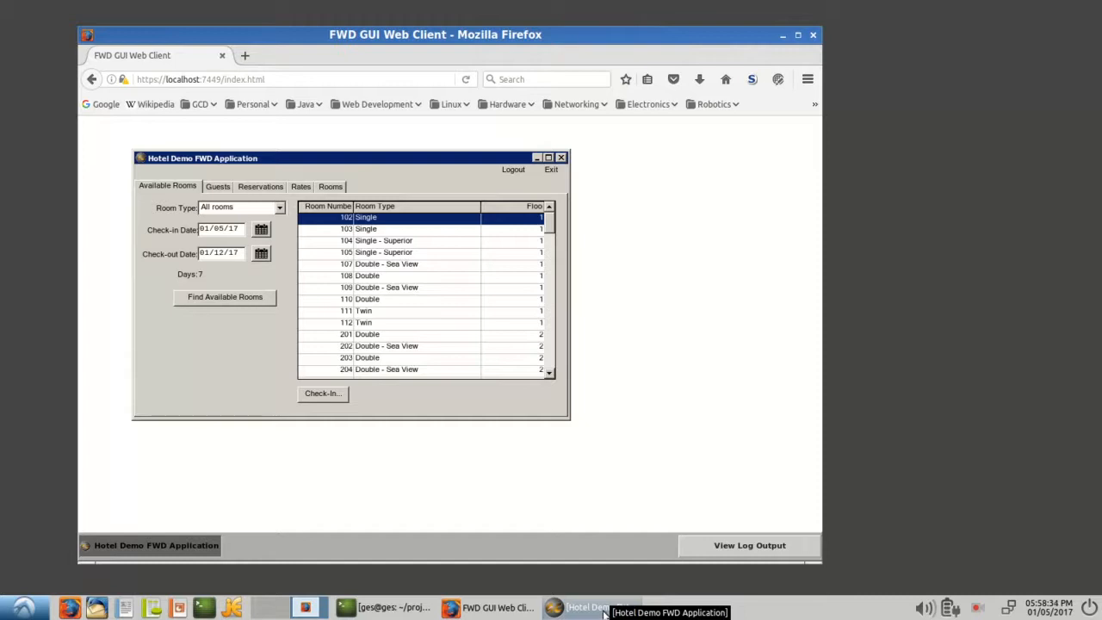
click(594, 613)
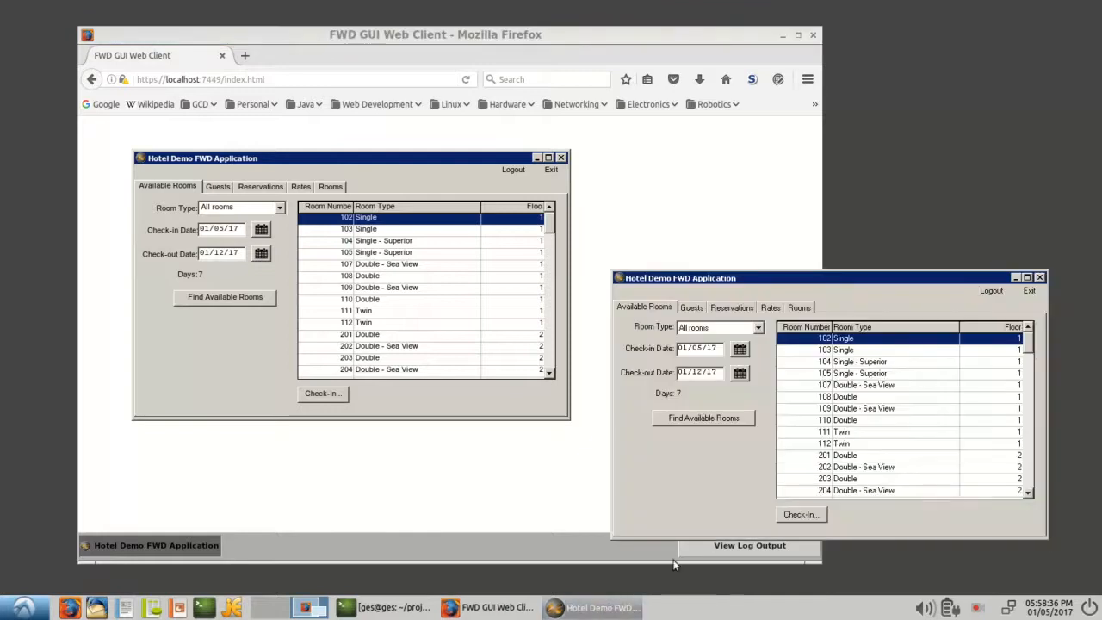
mouse_move(928, 310)
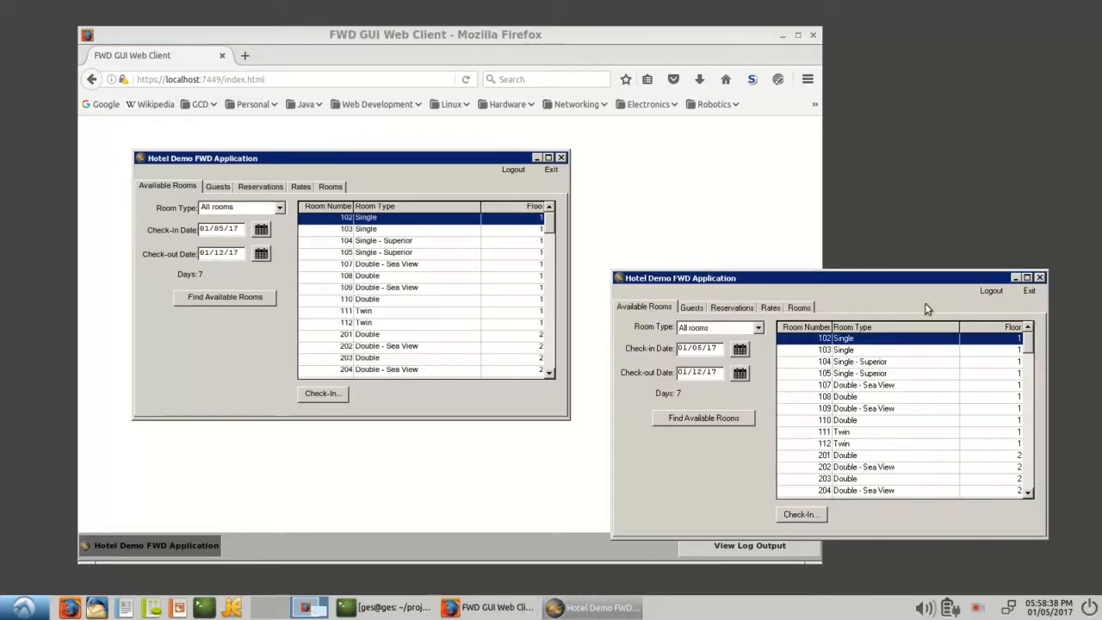
mouse_move(940, 281)
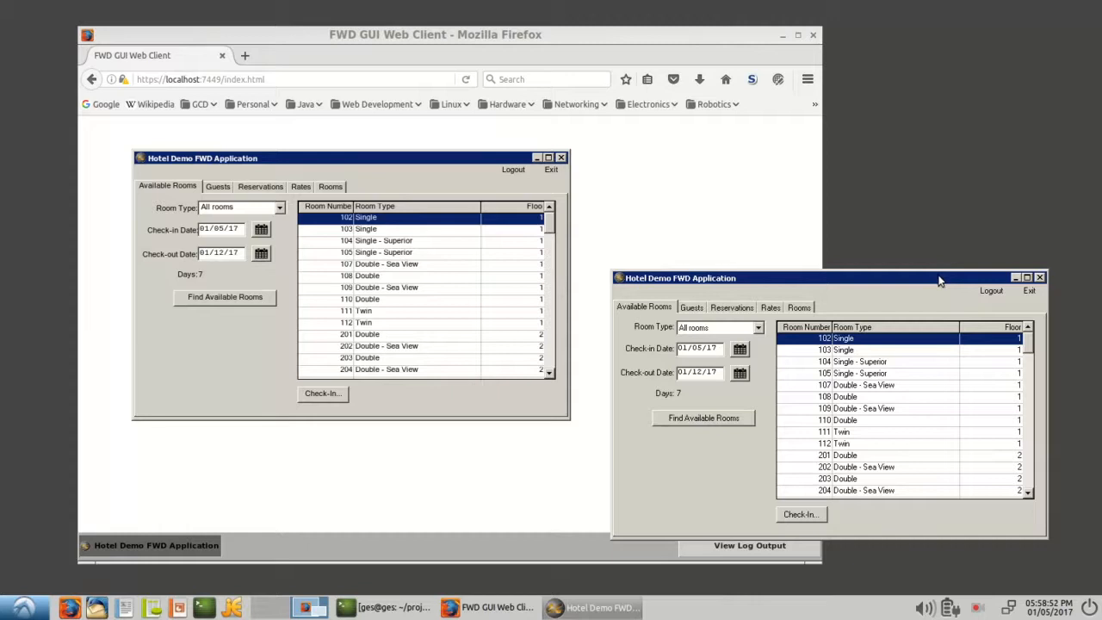
mouse_move(978, 285)
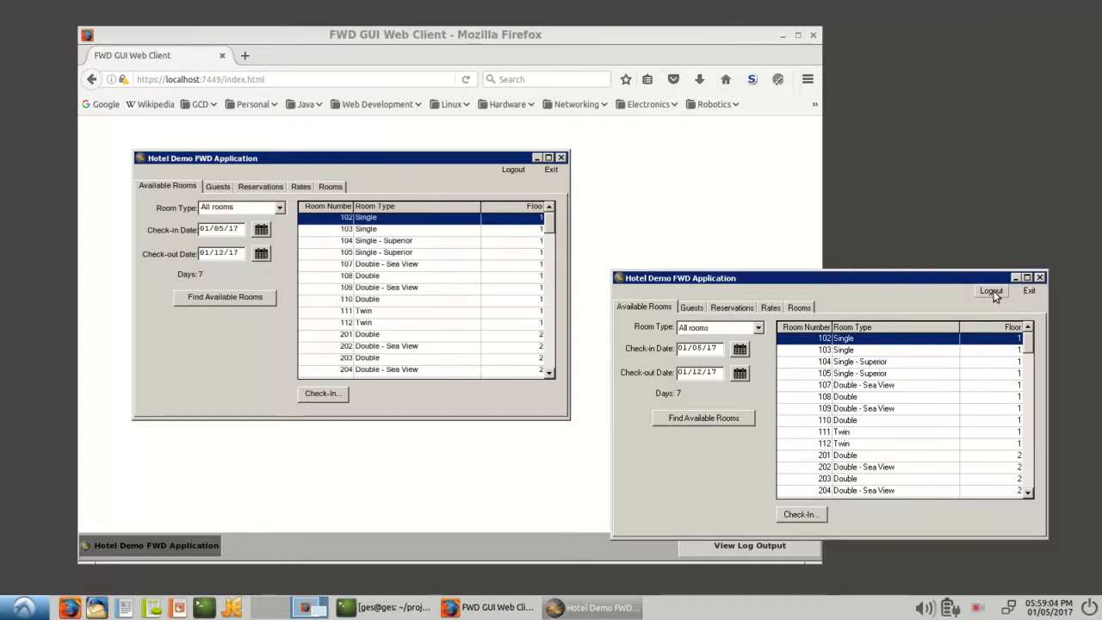
click(730, 306)
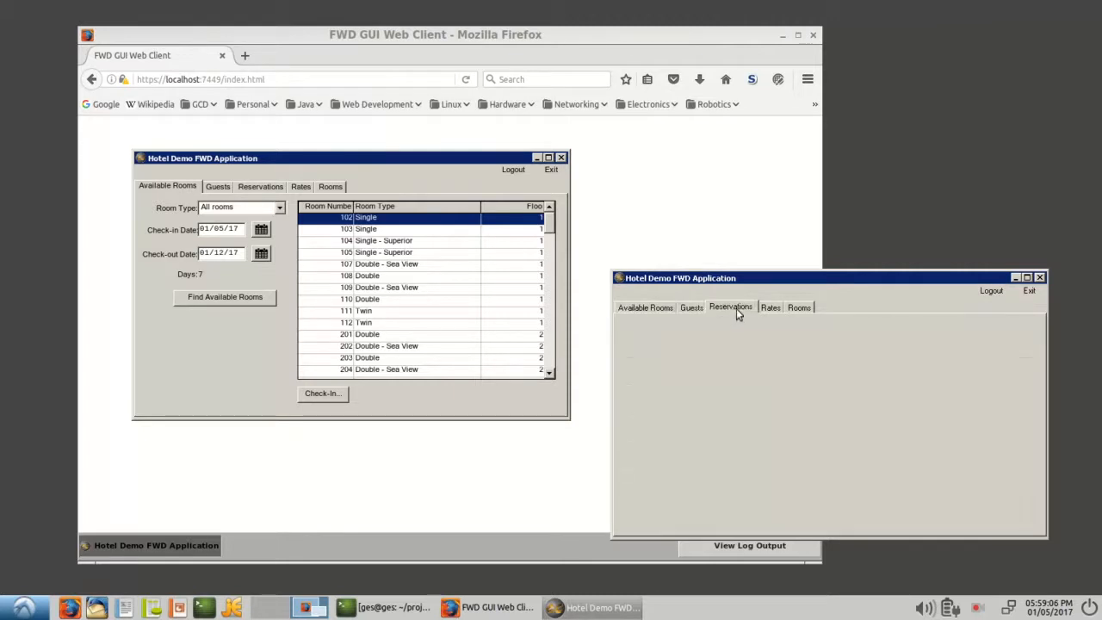
click(799, 306)
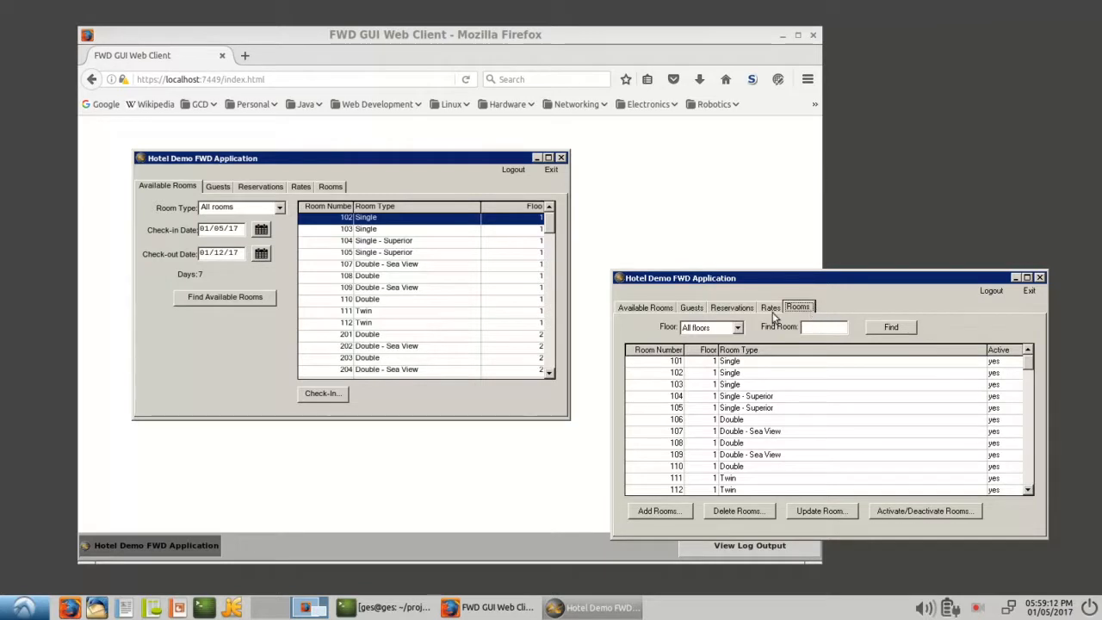
mouse_move(533, 65)
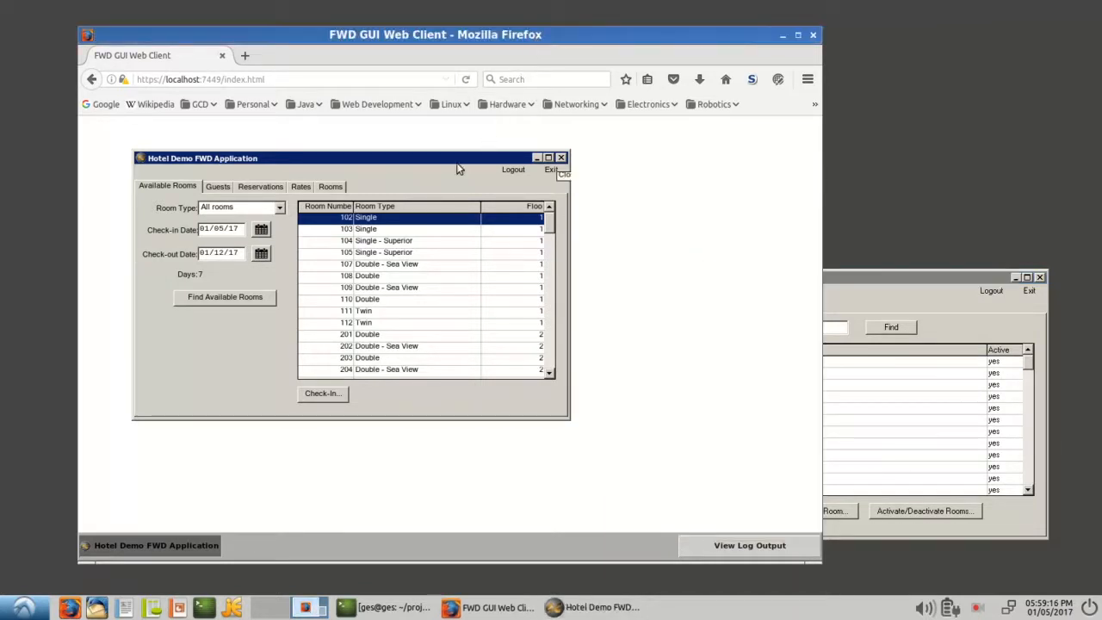
mouse_move(251, 199)
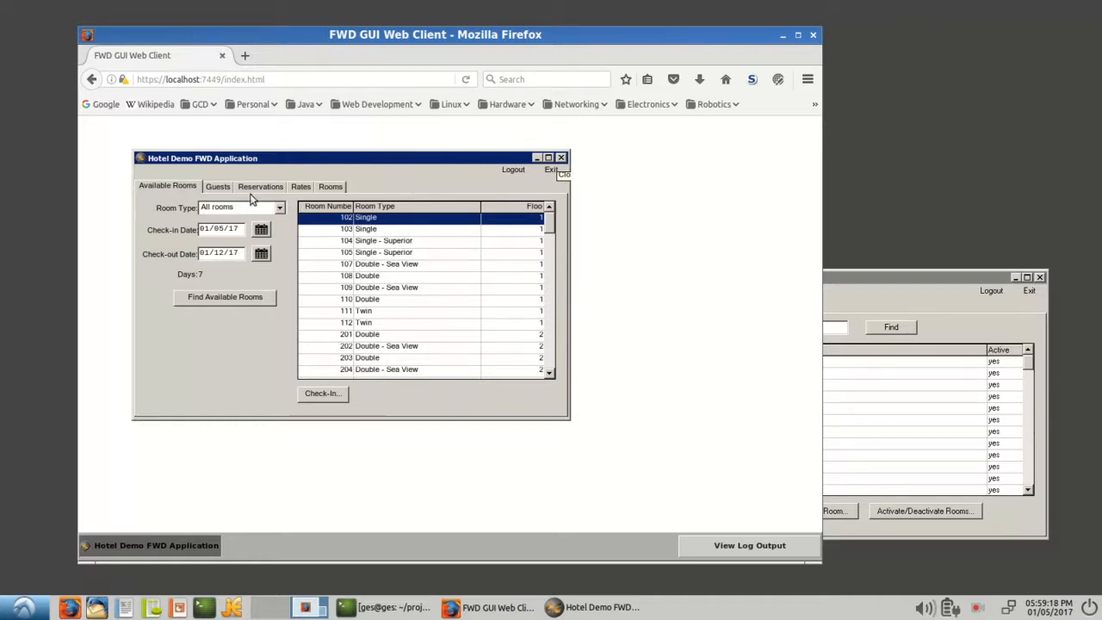
click(217, 186)
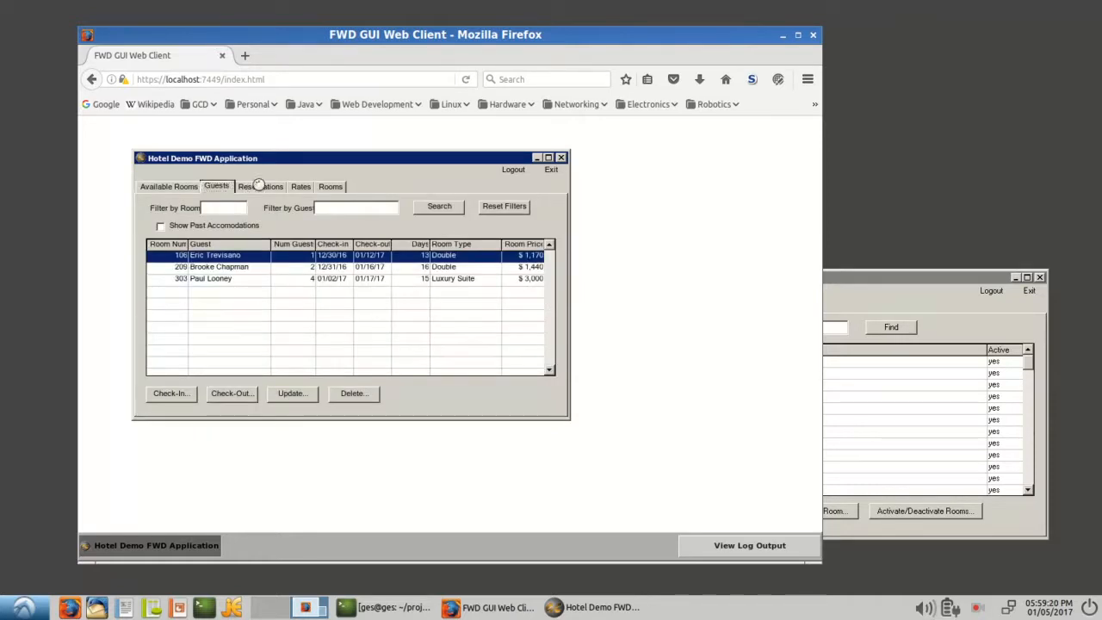
click(299, 186)
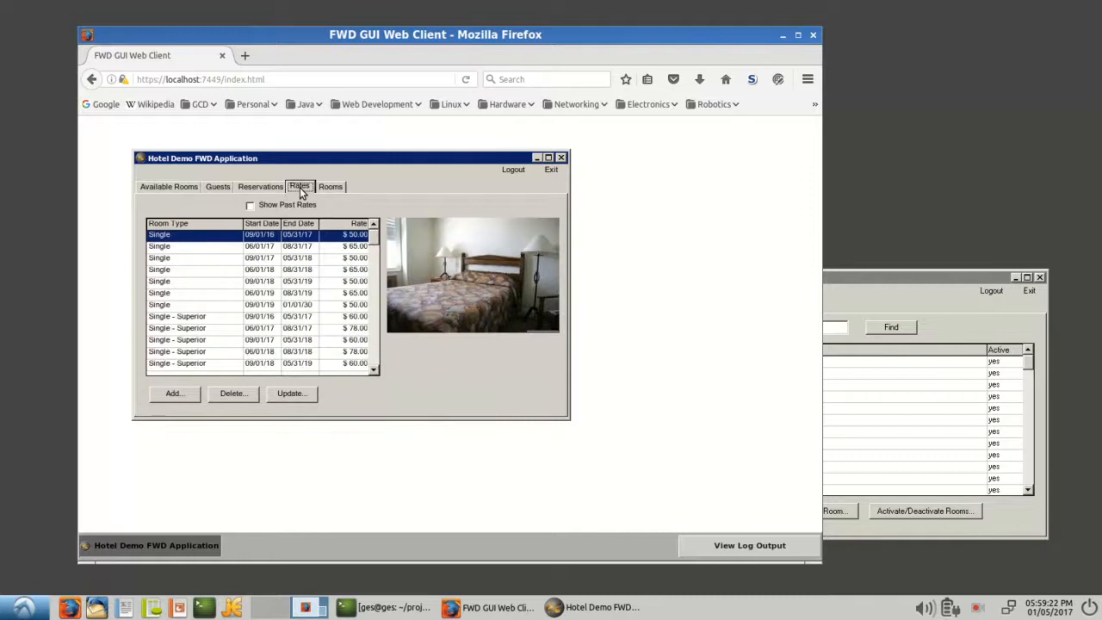
click(330, 186)
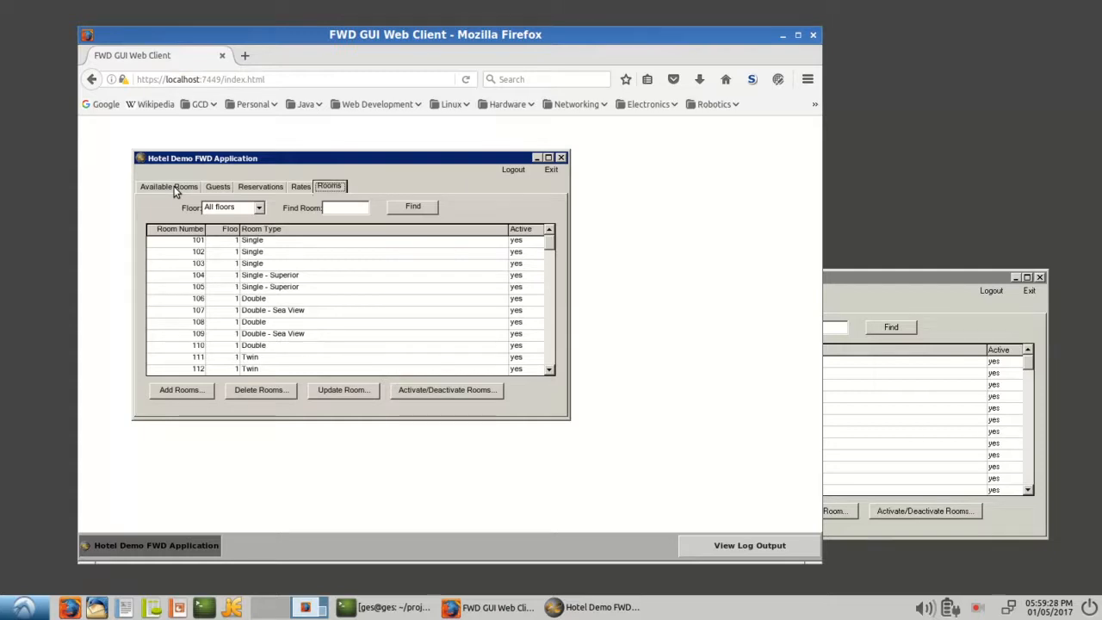
mouse_move(100, 181)
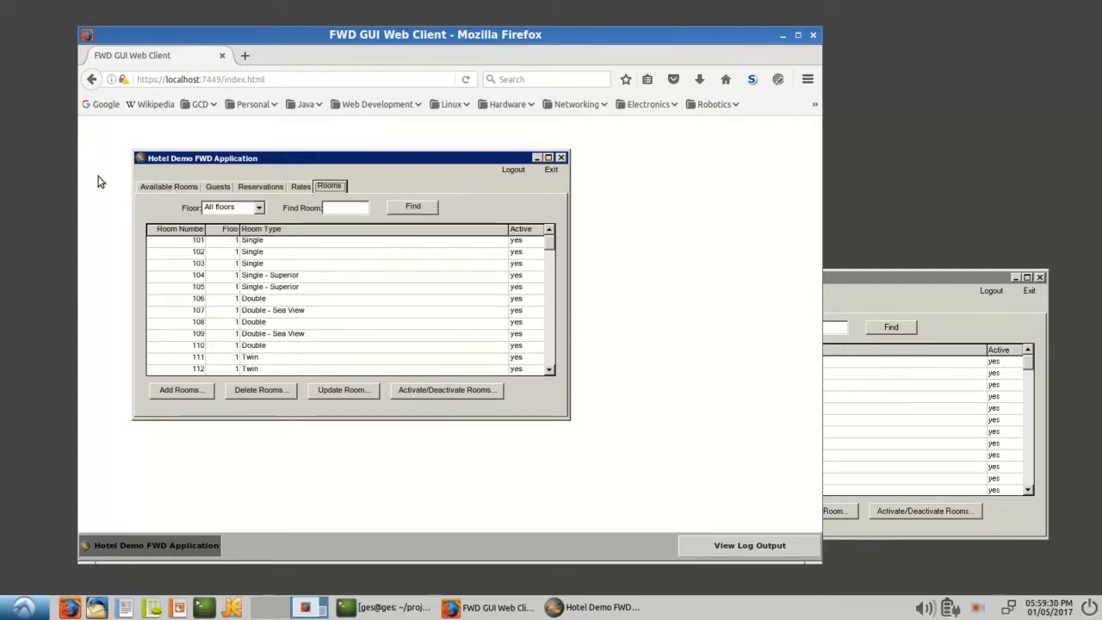
click(217, 186)
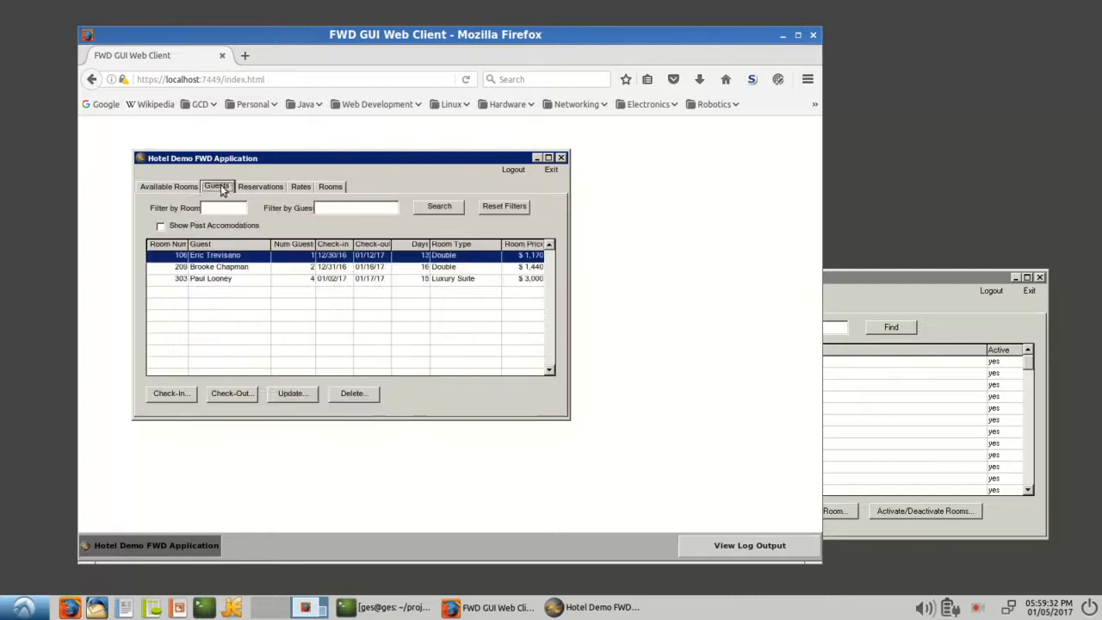
click(330, 186)
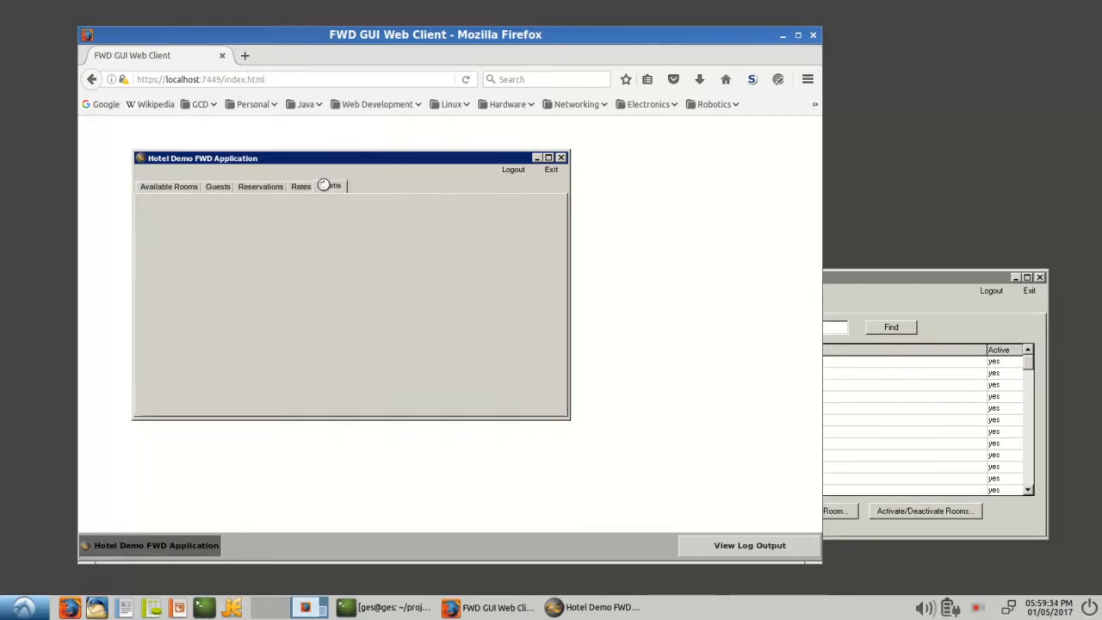
click(330, 185)
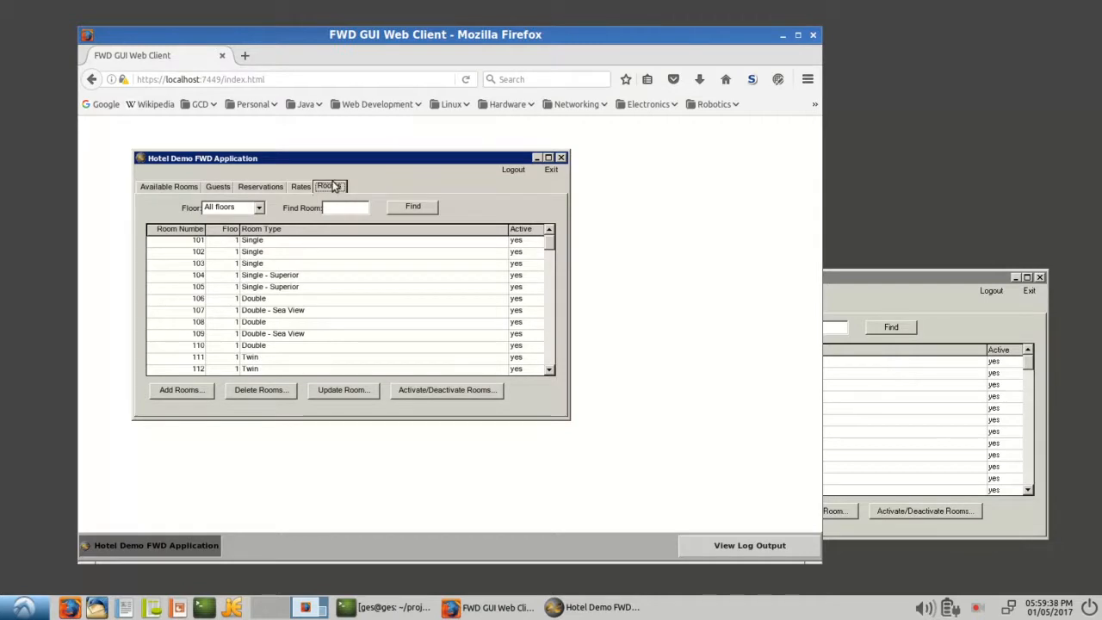
click(258, 186)
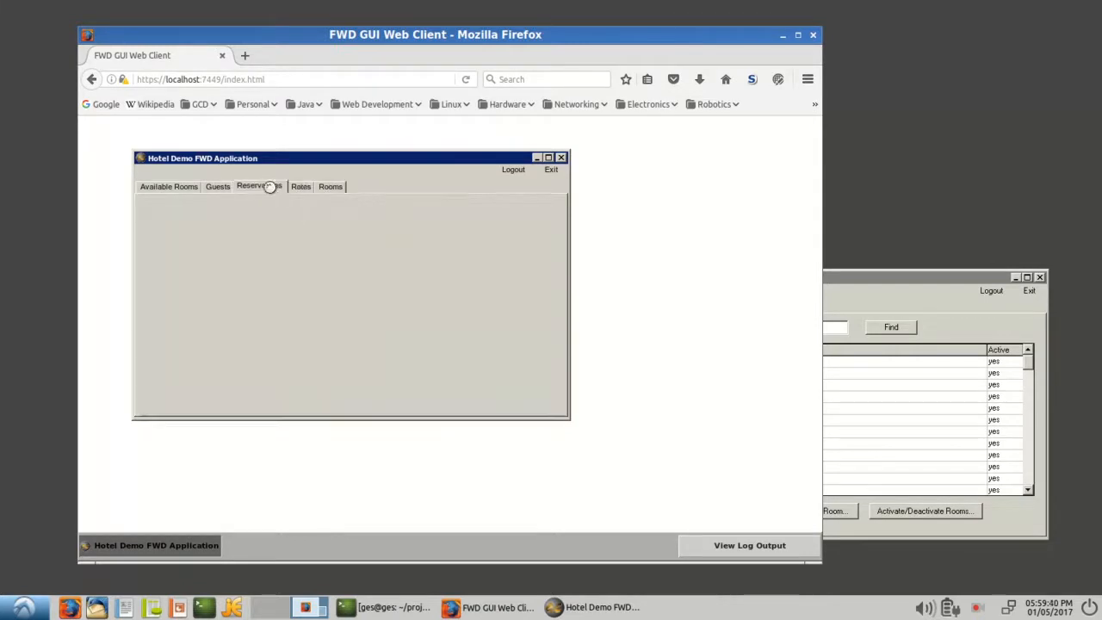
click(169, 186)
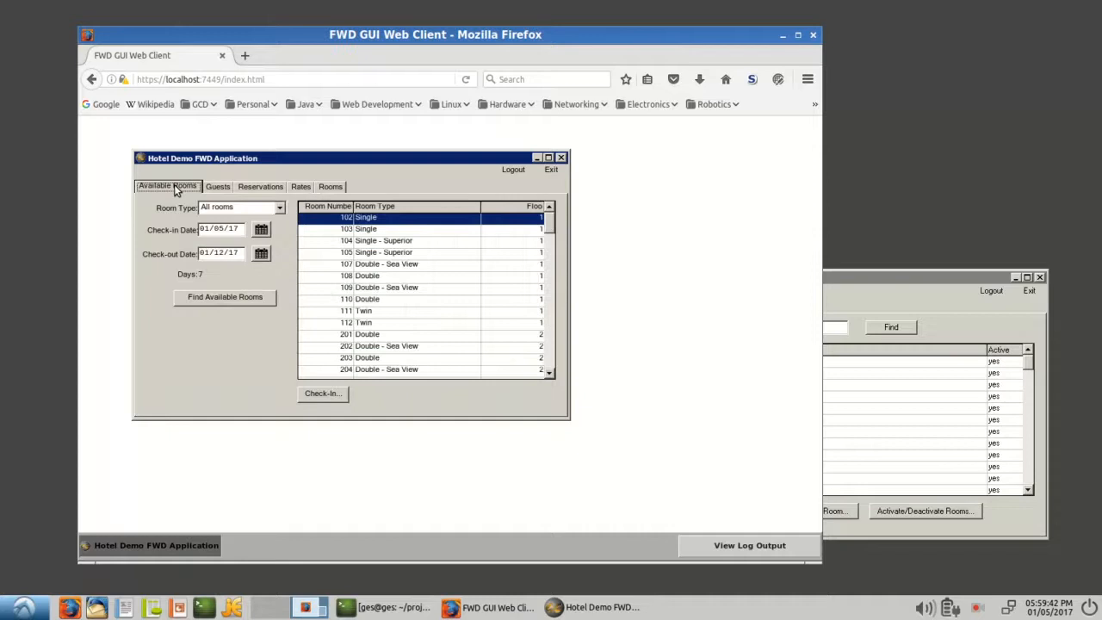
mouse_move(394, 182)
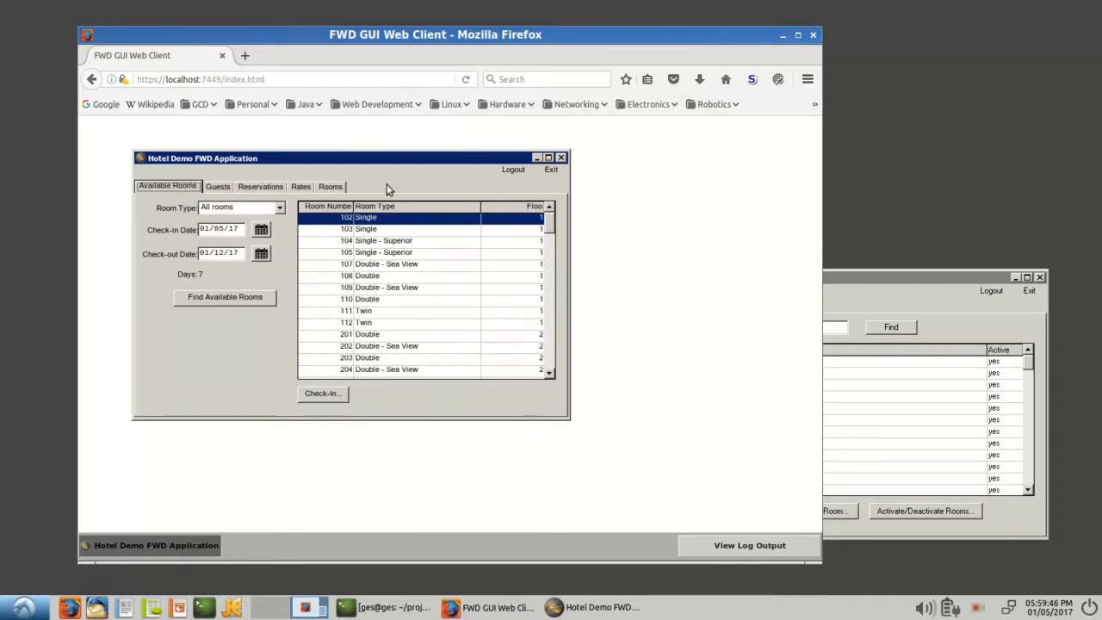
mouse_move(158, 215)
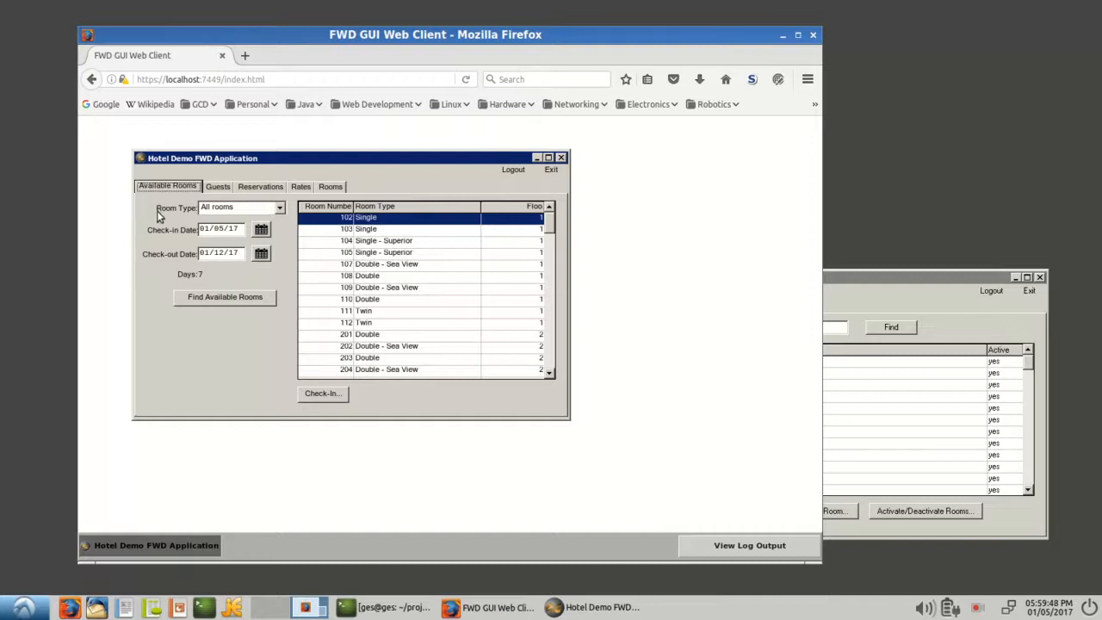
mouse_move(166, 355)
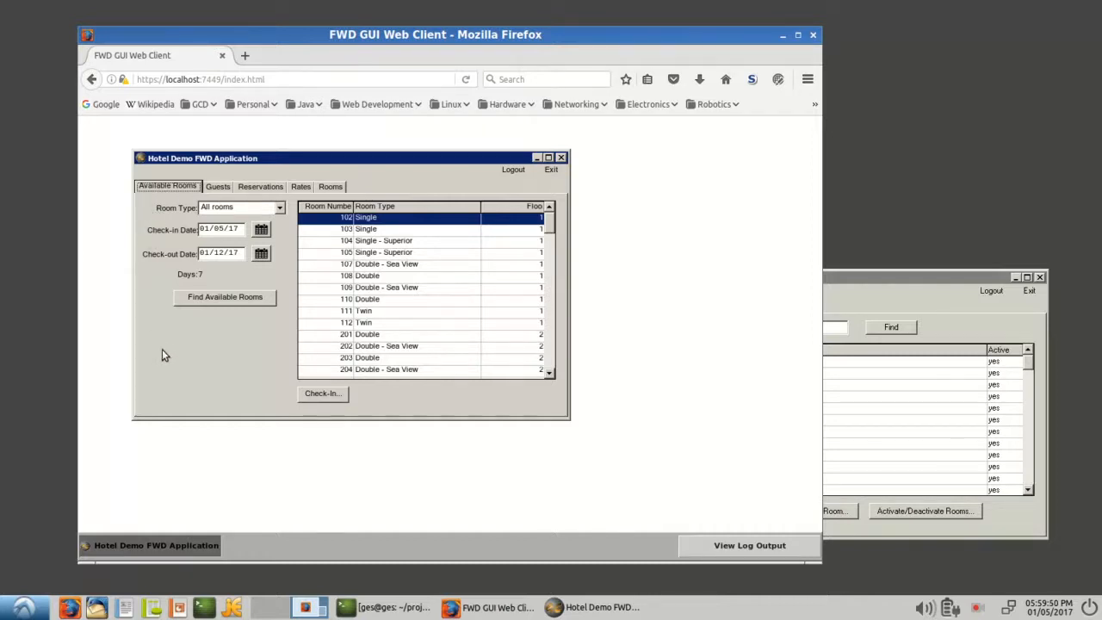
mouse_move(175, 322)
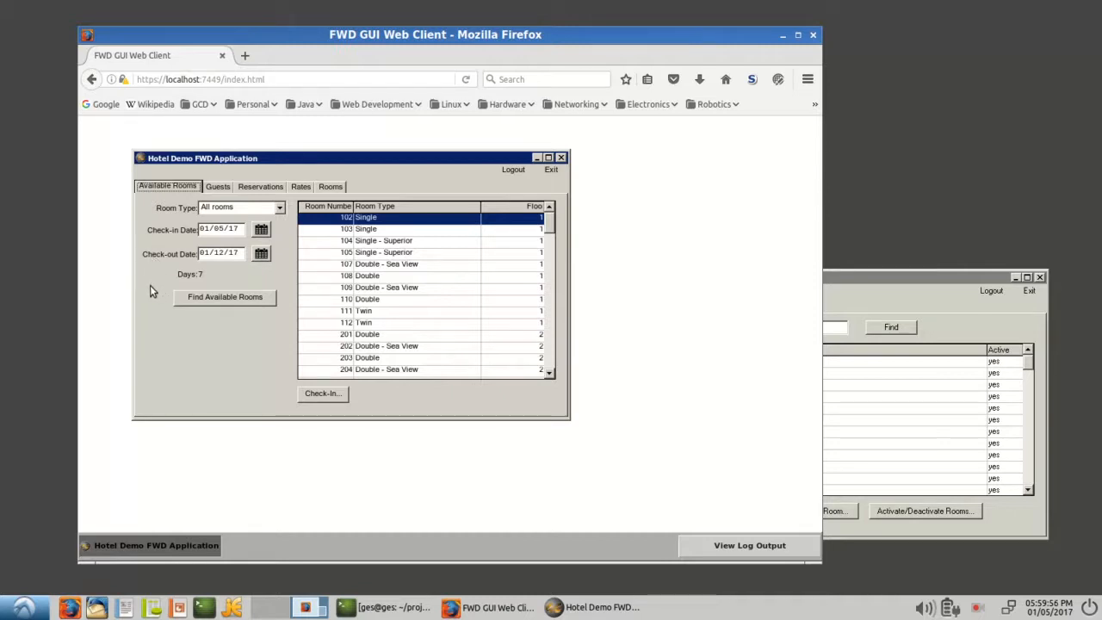
mouse_move(155, 344)
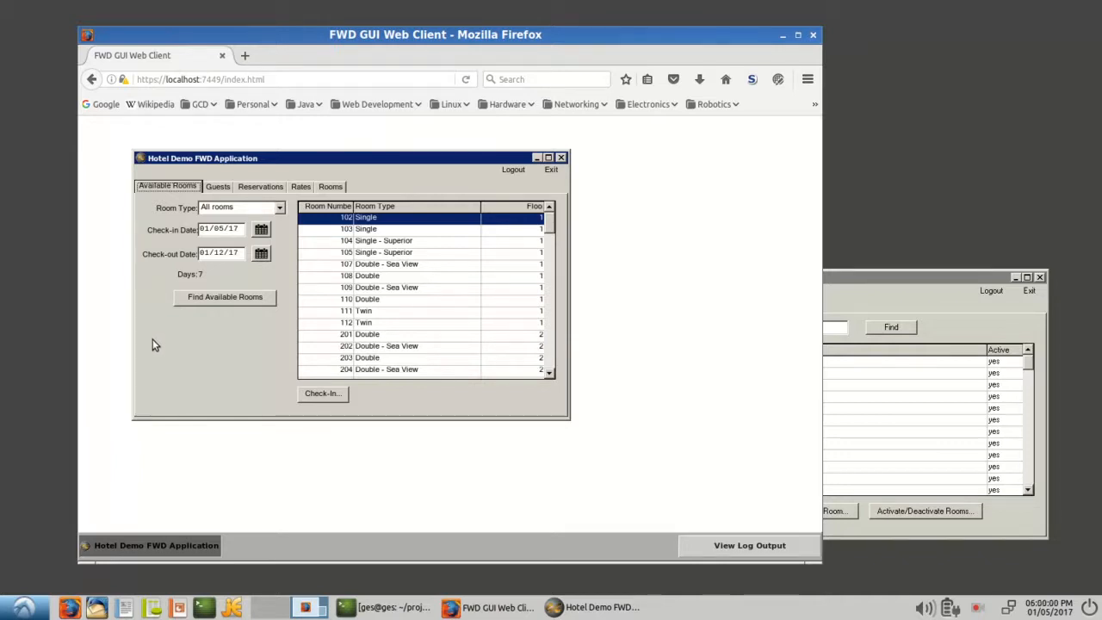
mouse_move(407, 261)
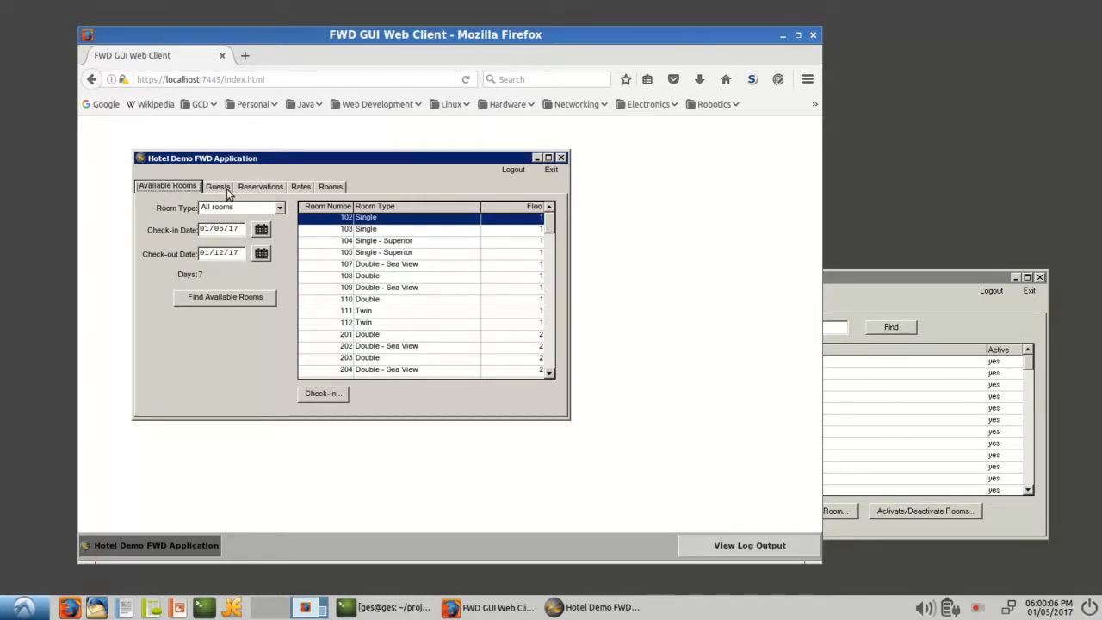
mouse_move(503, 170)
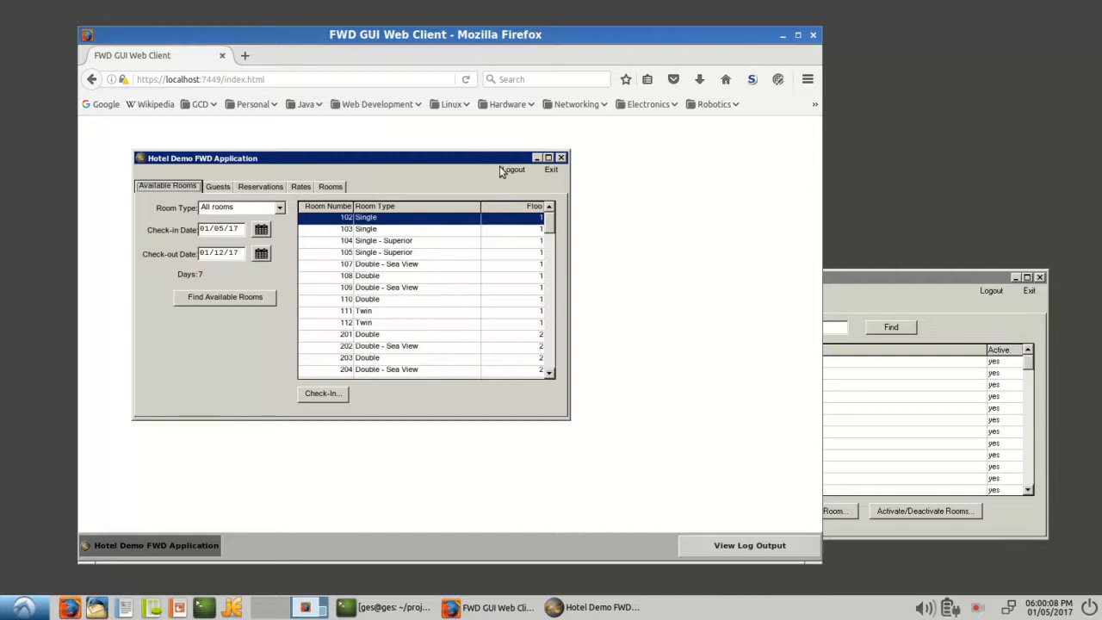
Log out, sign back in with 'hotel' credentials and reposition the application window.
click(513, 170)
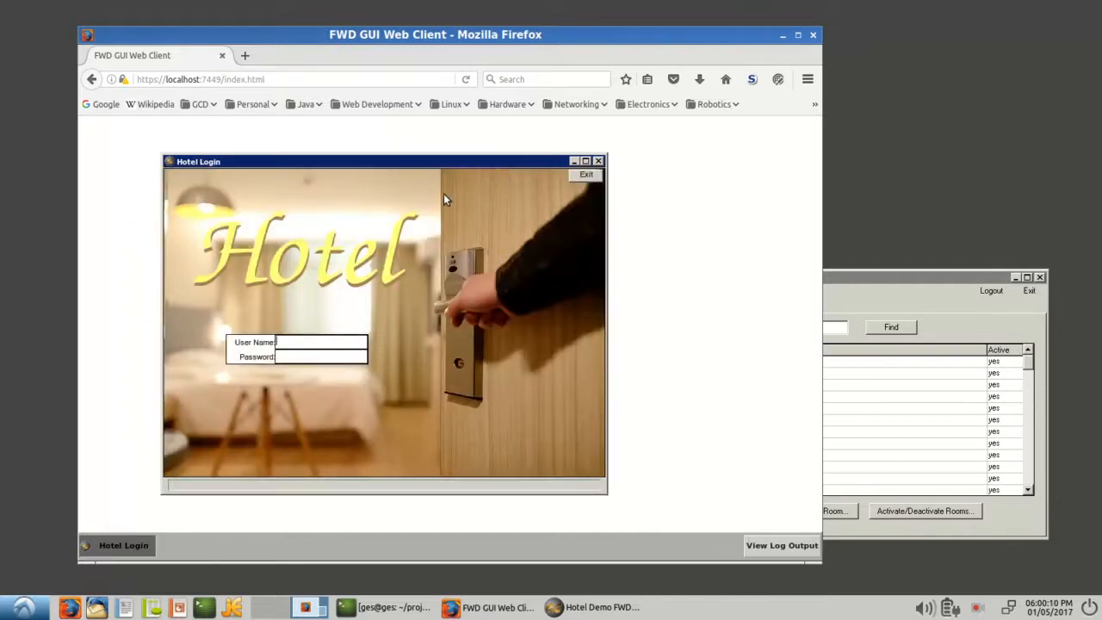
text(hotel)
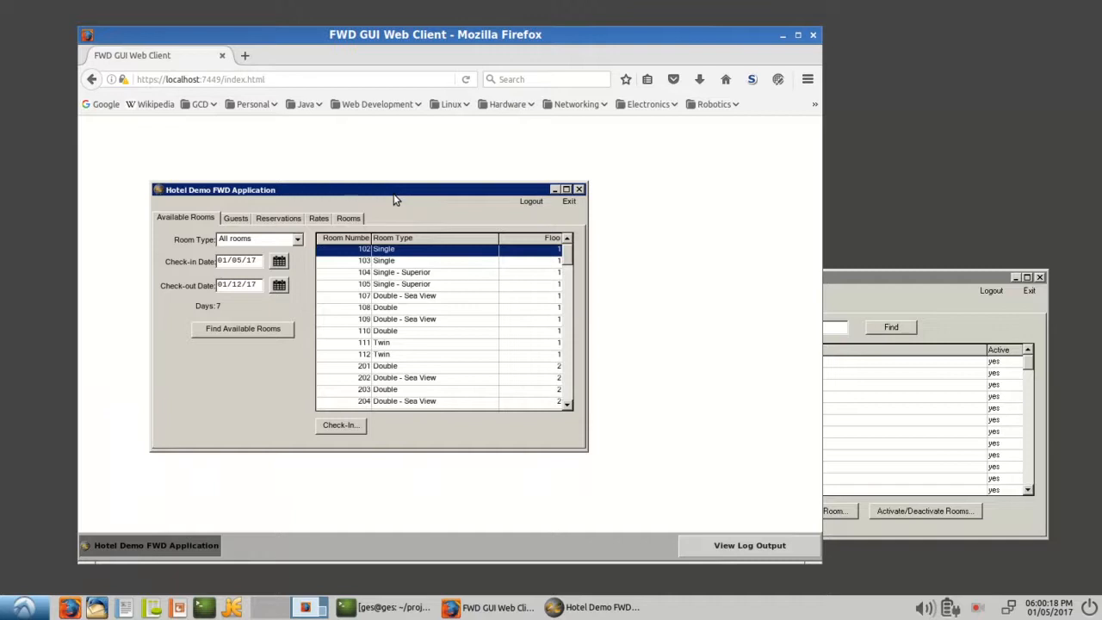
mouse_move(385, 195)
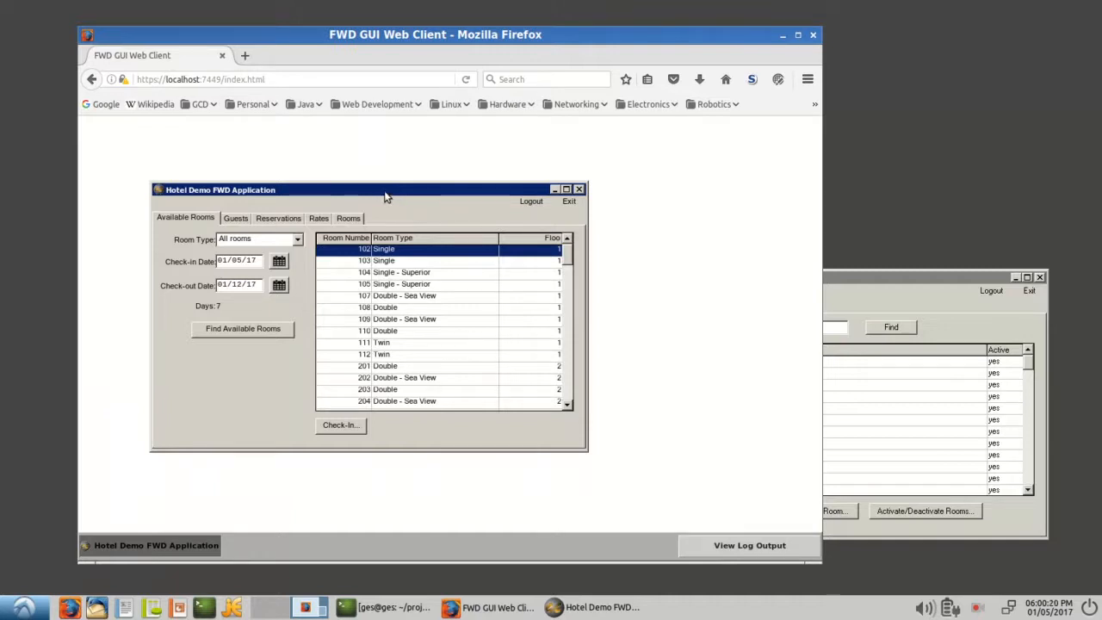
drag(384, 189, 421, 177)
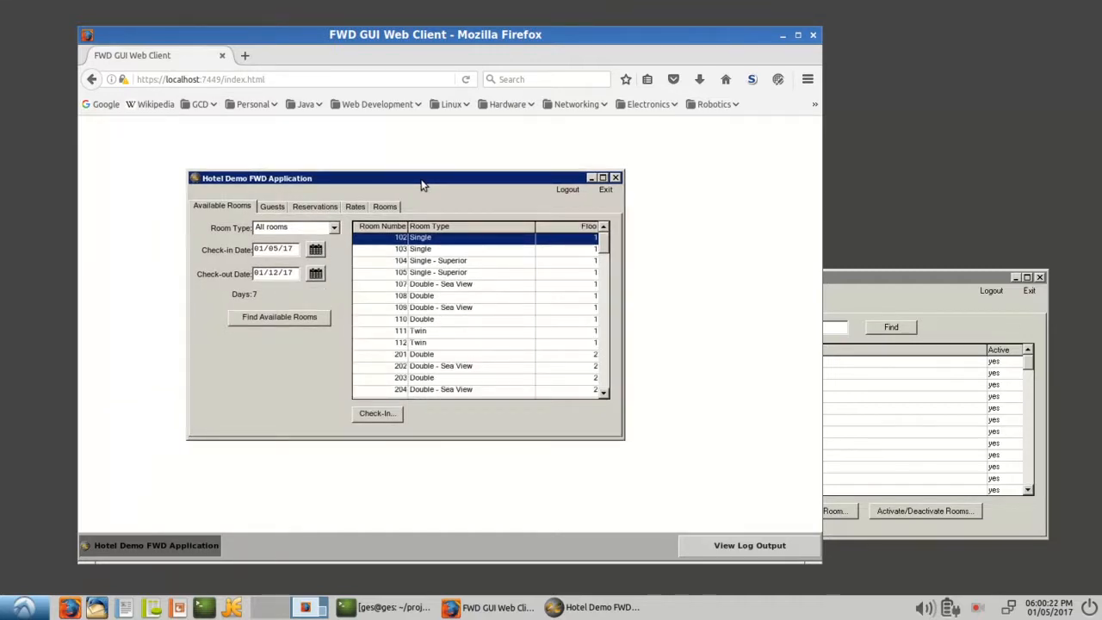
mouse_move(363, 260)
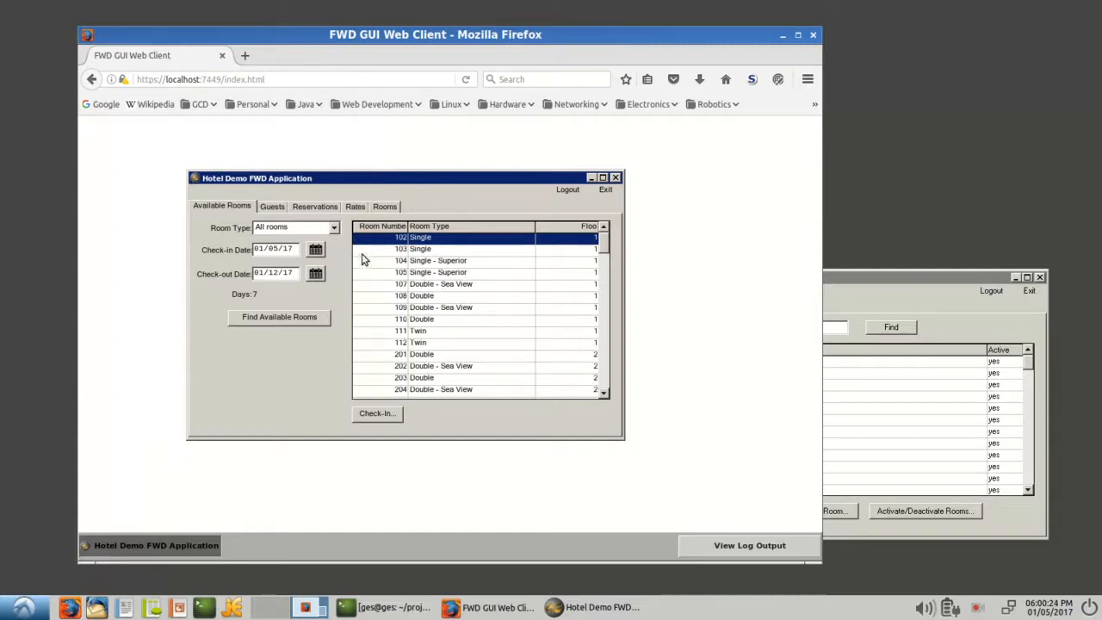
mouse_move(410, 213)
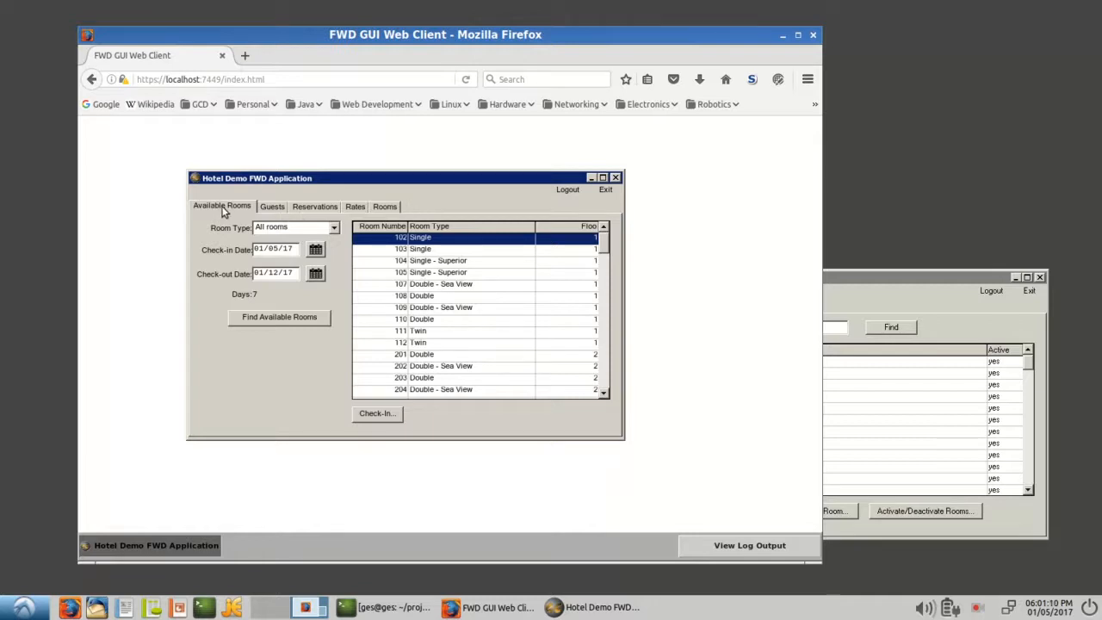
mouse_move(341, 230)
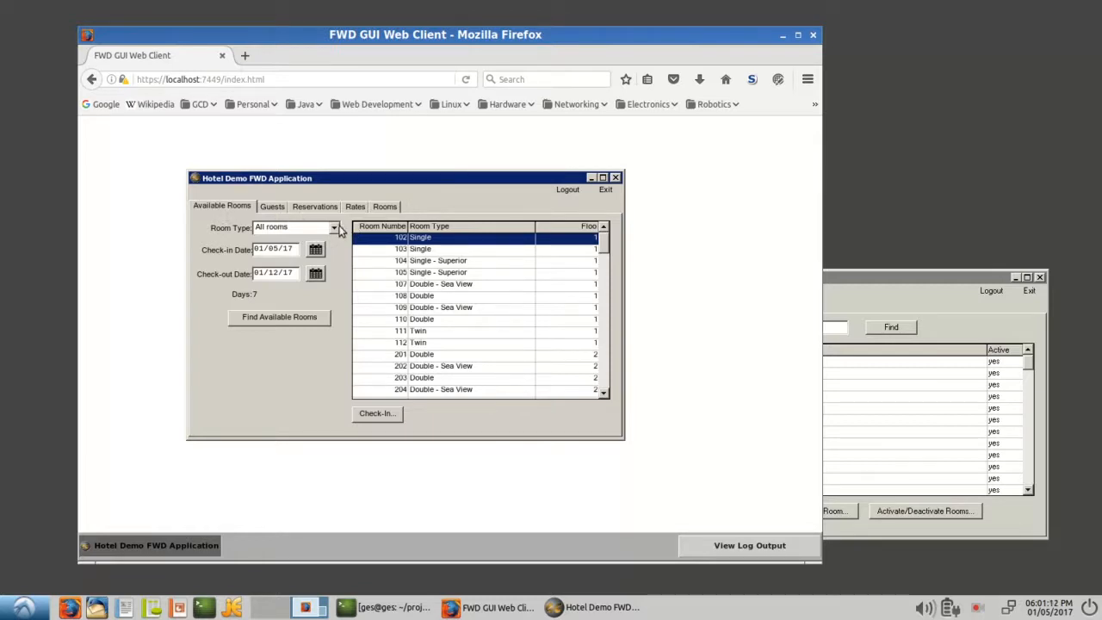
Filter rooms by Single - Superior, then reset Room Type to All rooms.
click(334, 227)
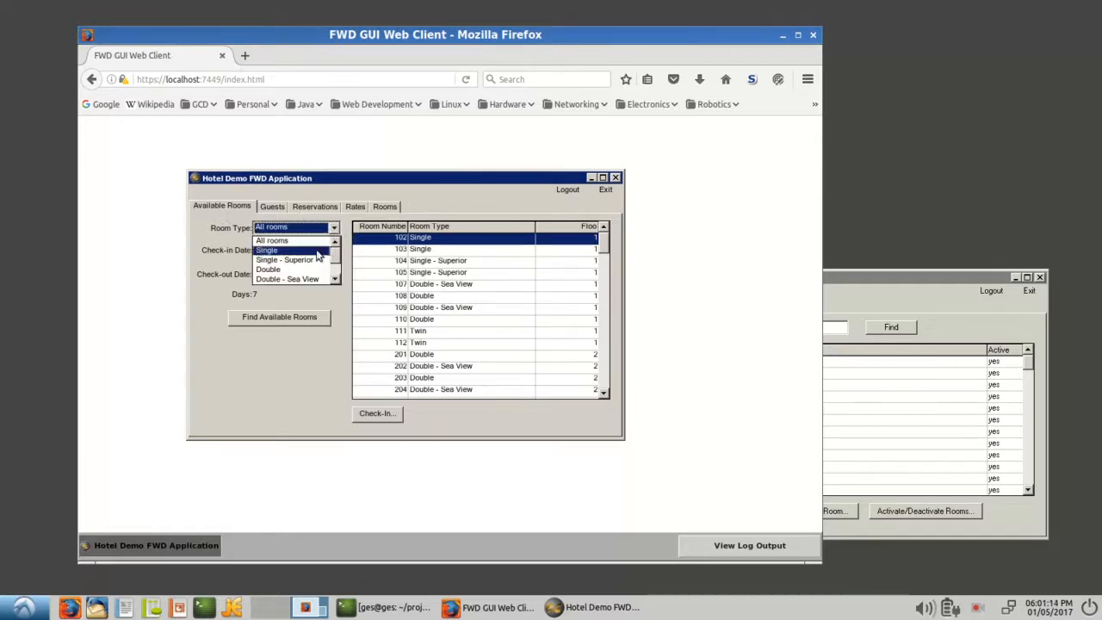
click(268, 269)
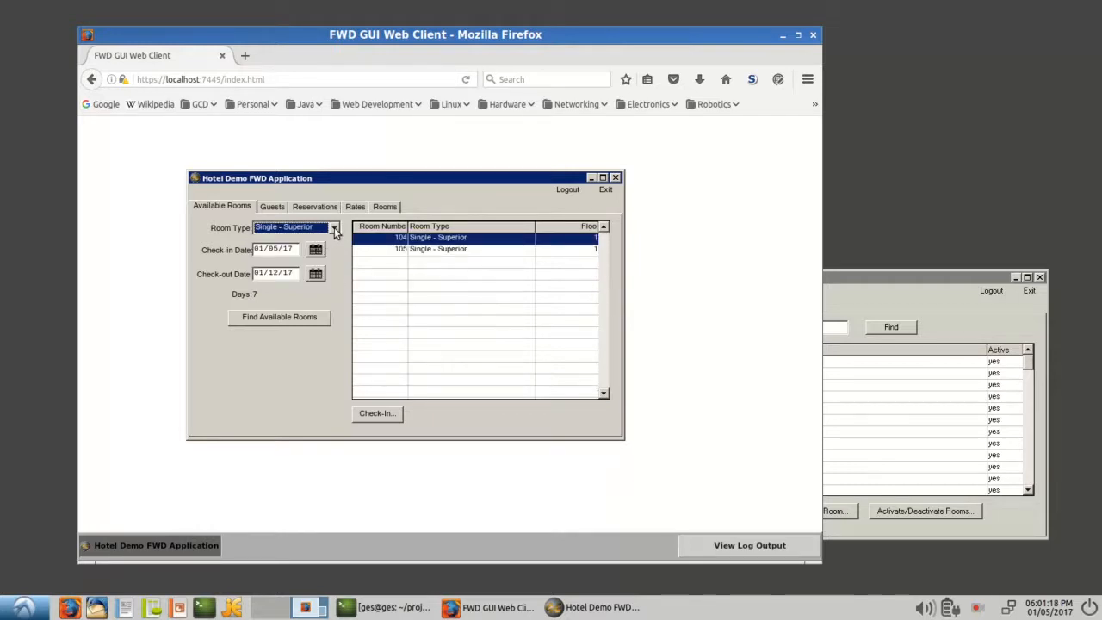
click(334, 227)
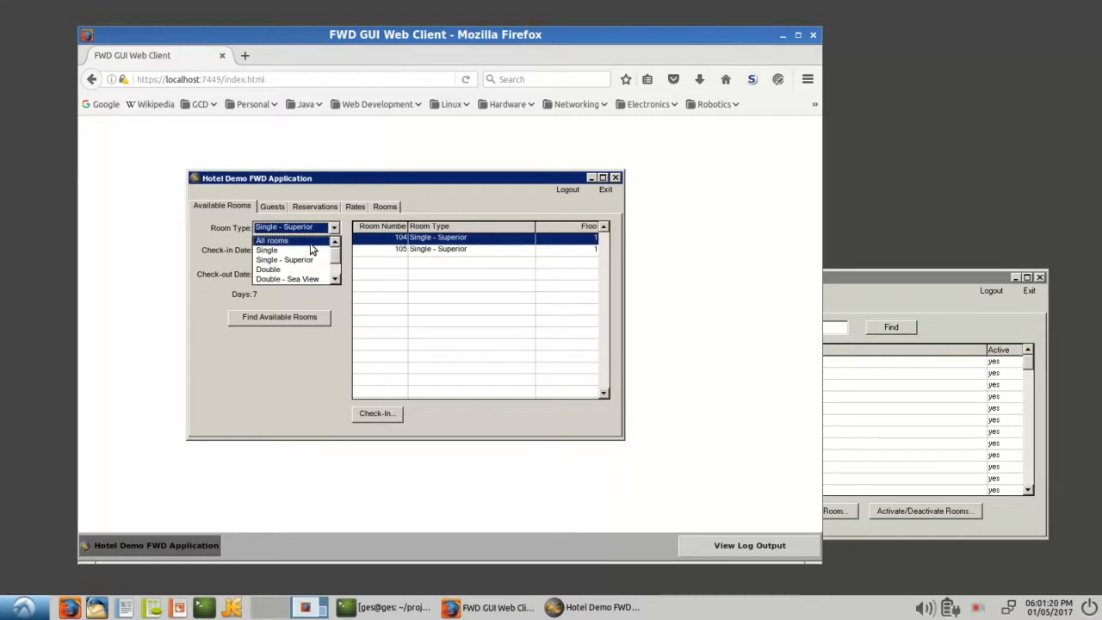
click(272, 241)
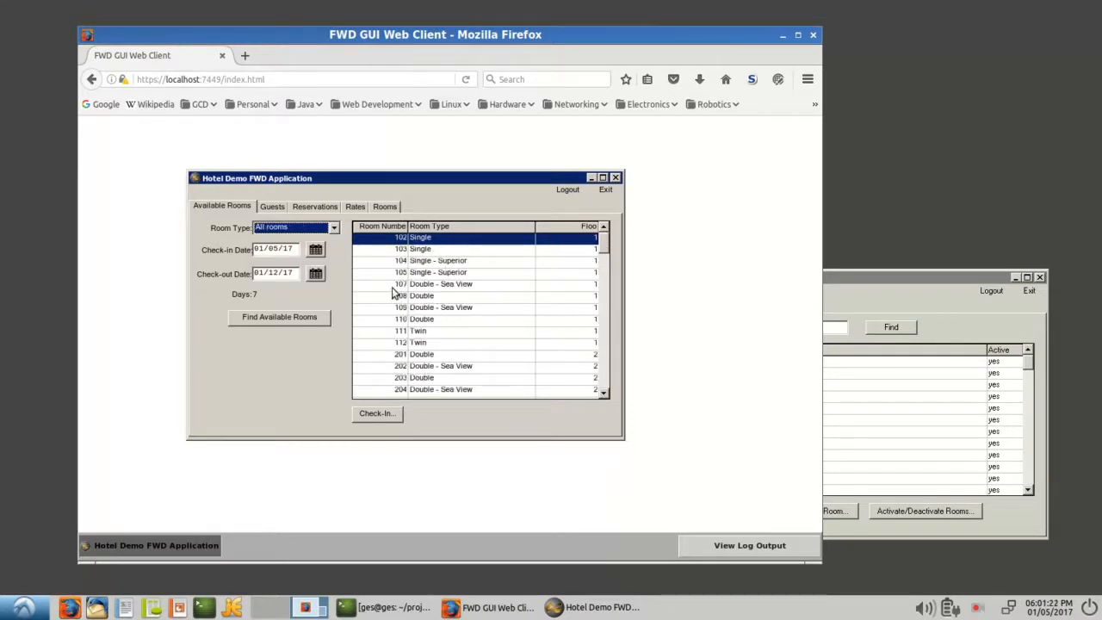
mouse_move(468, 327)
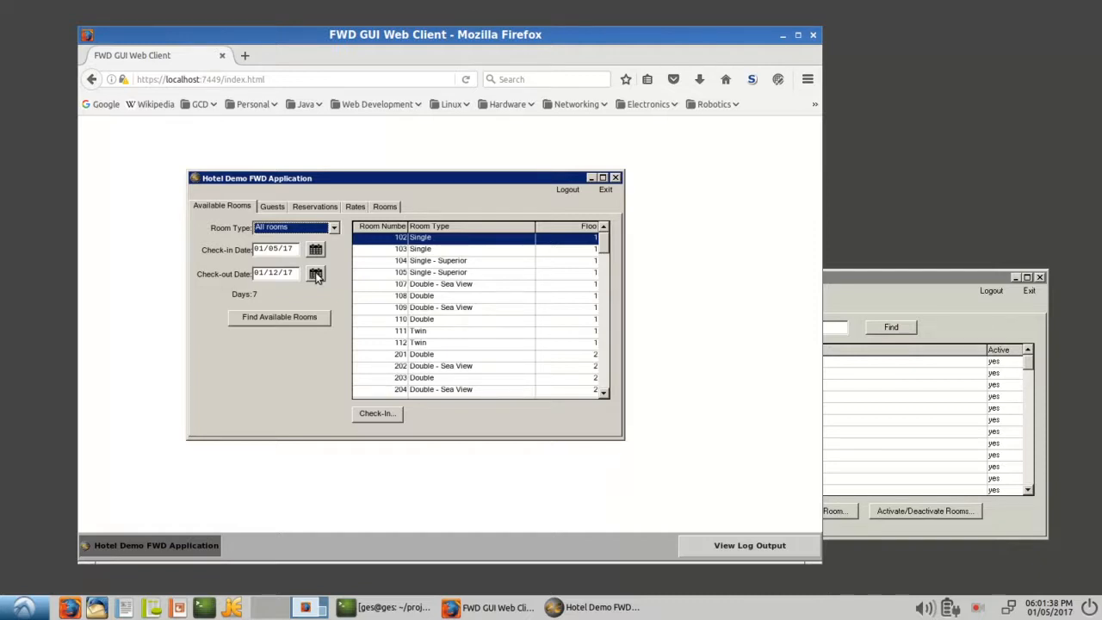
Set check-out to the 27th from the calendar, then edit the field to 01/18/17.
click(315, 273)
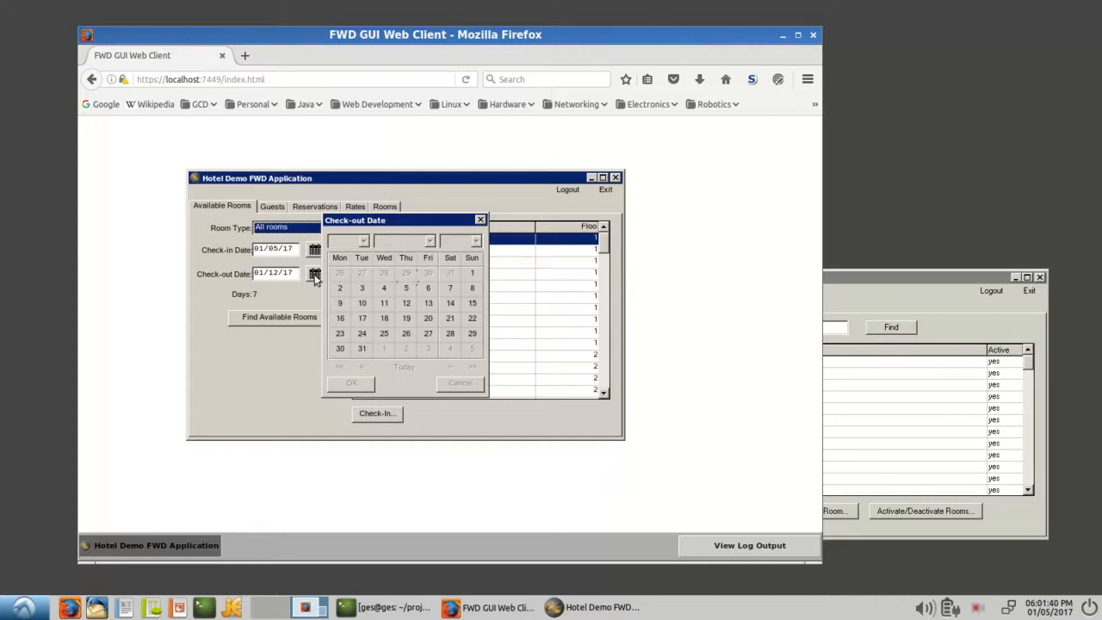
mouse_move(460, 216)
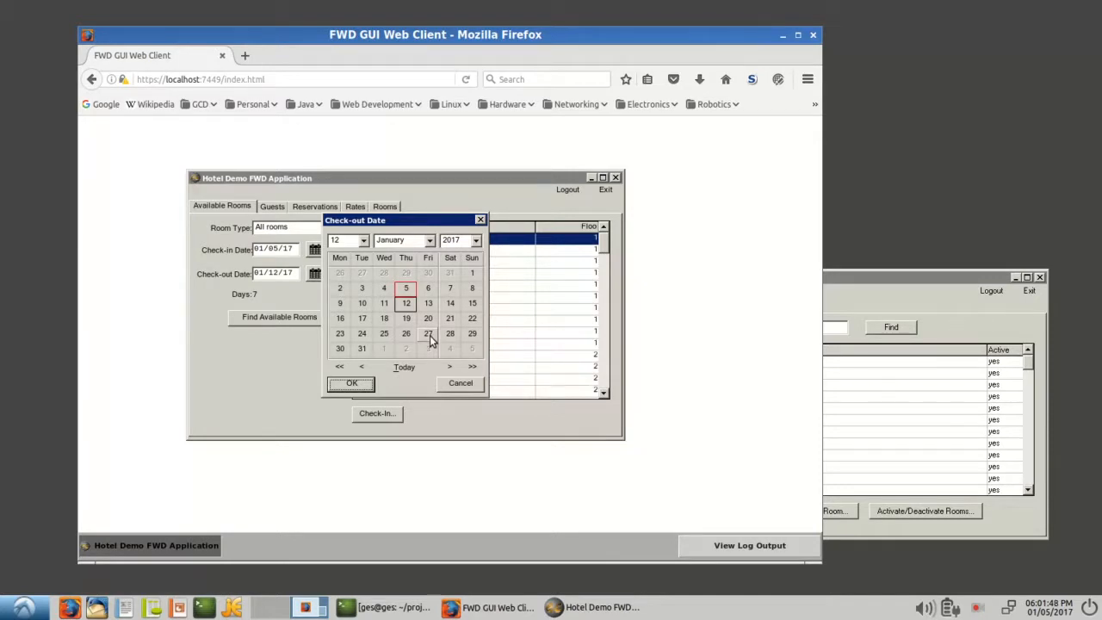
click(427, 334)
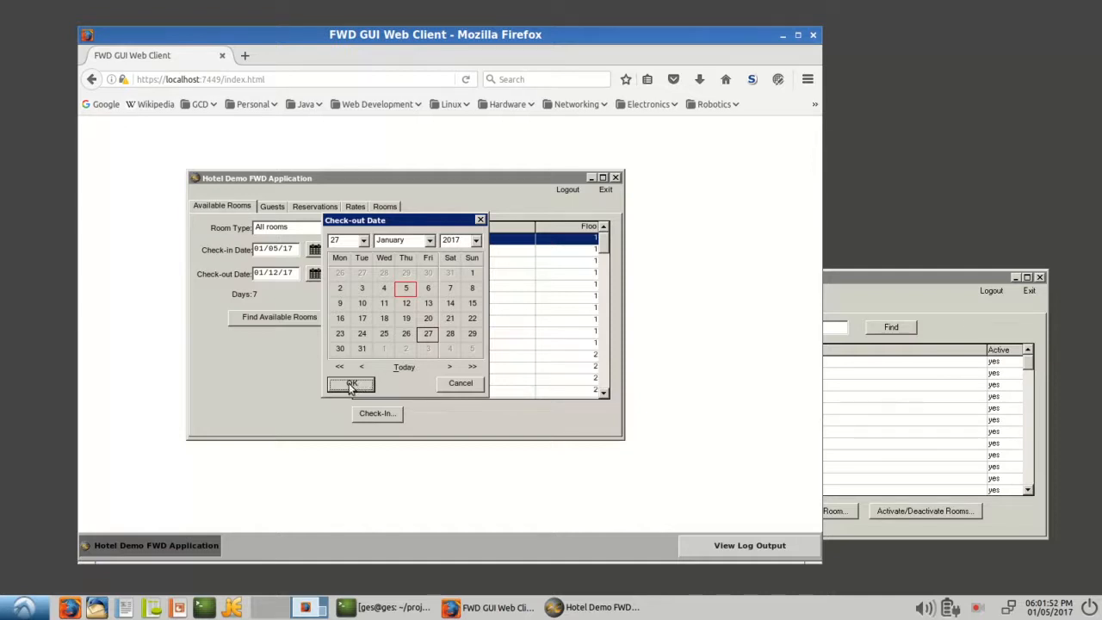
click(351, 382)
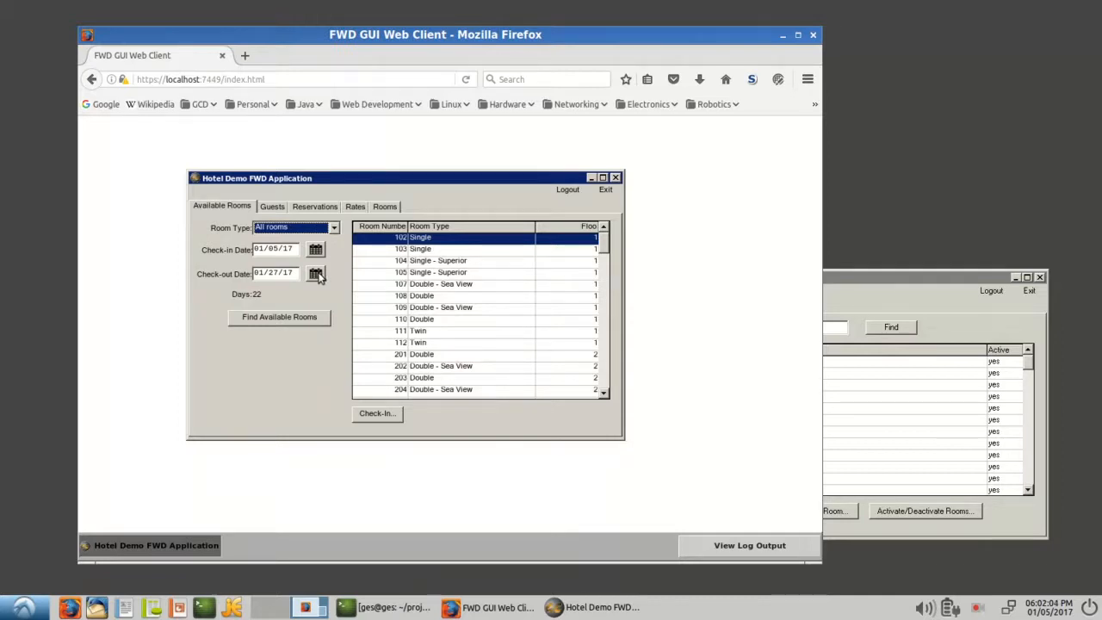
click(315, 274)
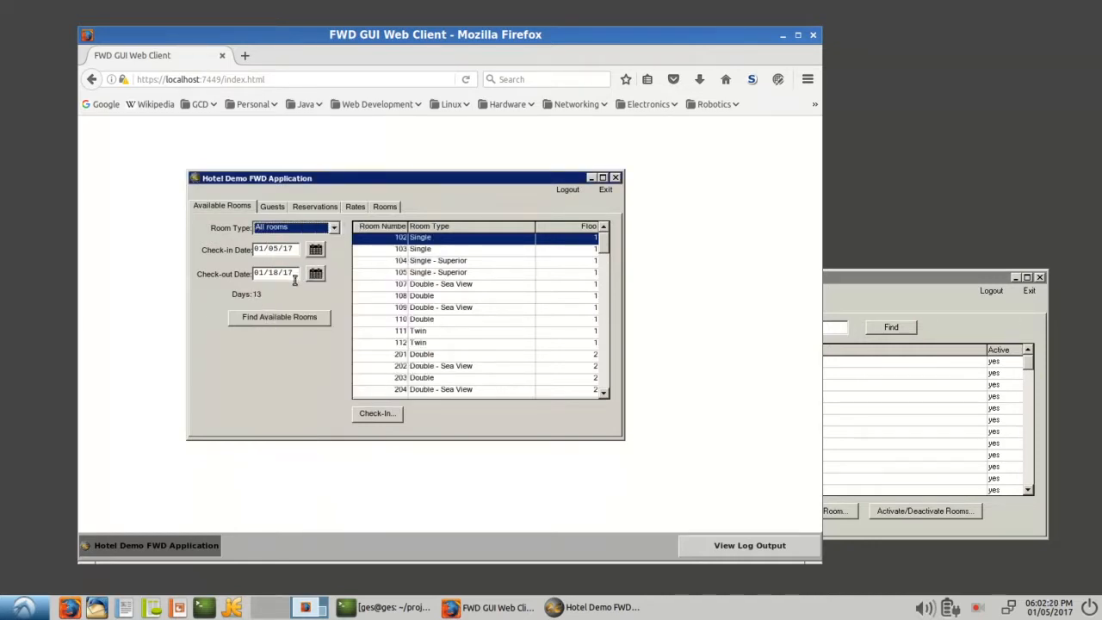
mouse_move(309, 299)
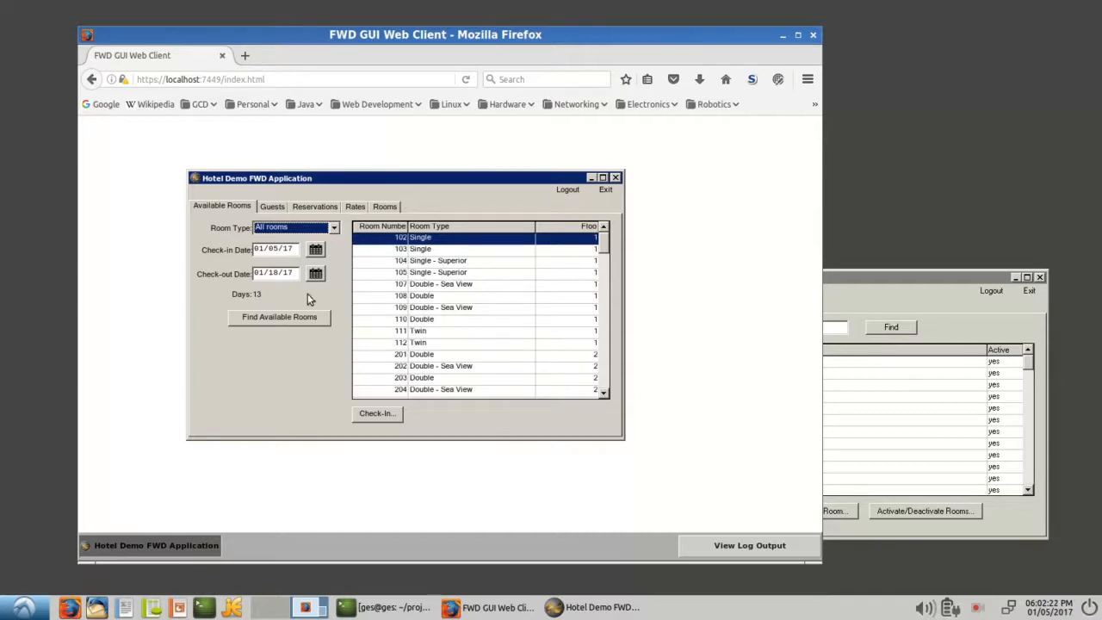
mouse_move(448, 341)
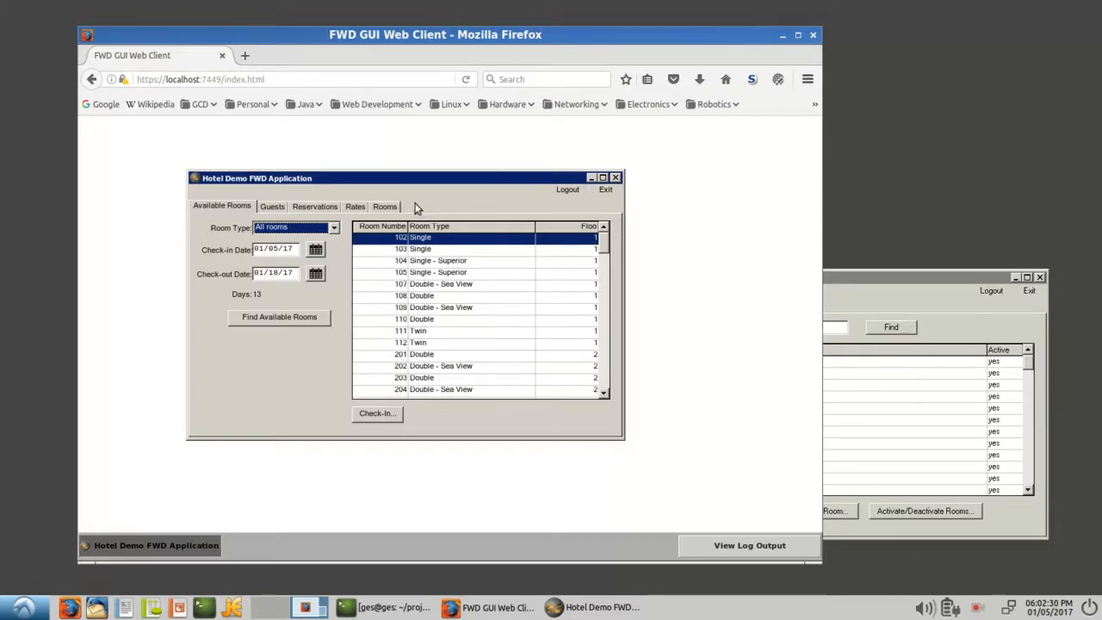
mouse_move(313, 307)
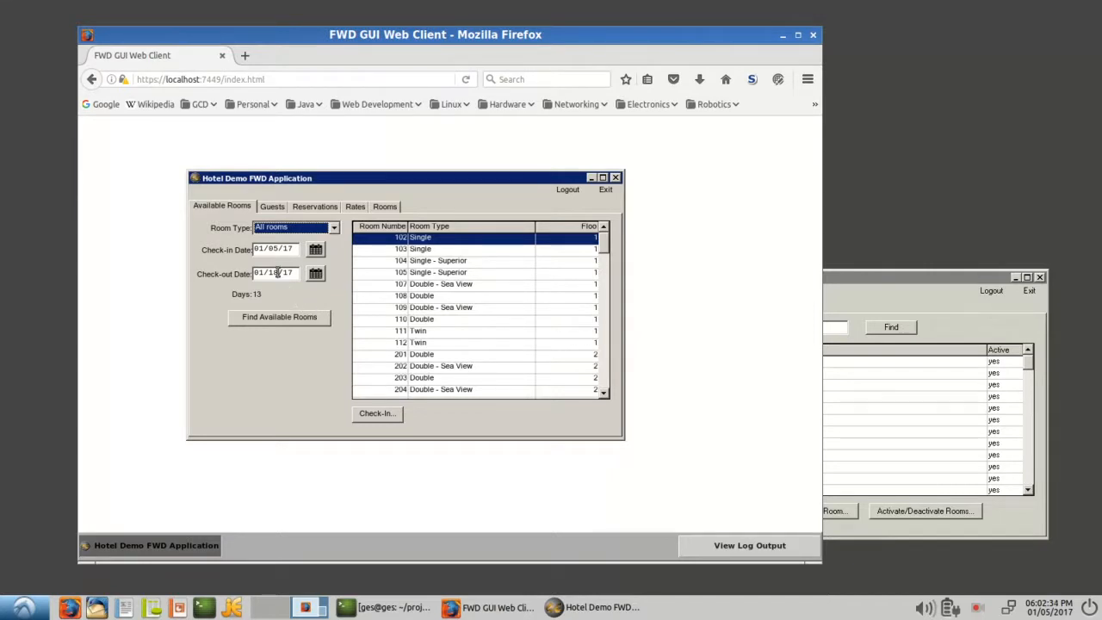
Open Update Reservation for room 106, try setting the guest's country to U.S. and cancel.
click(272, 206)
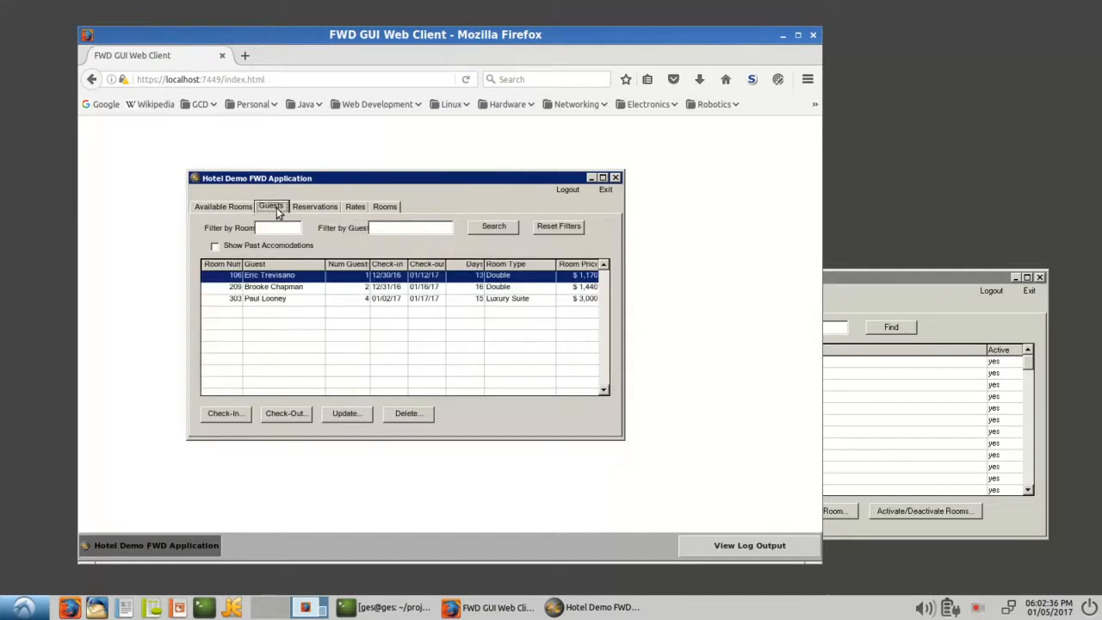
mouse_move(308, 269)
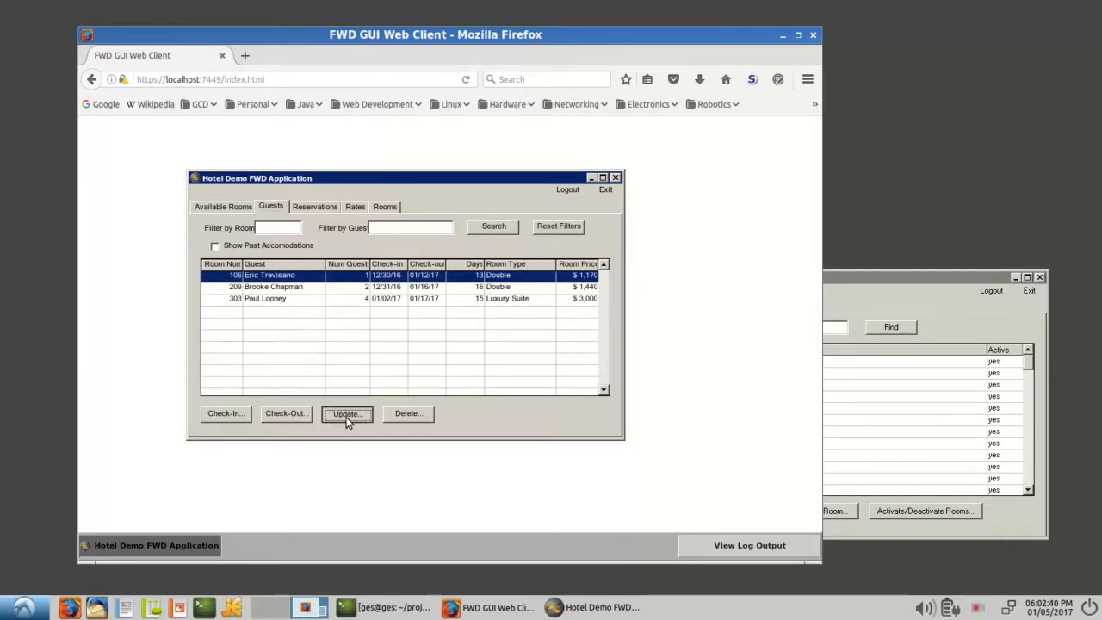
click(346, 413)
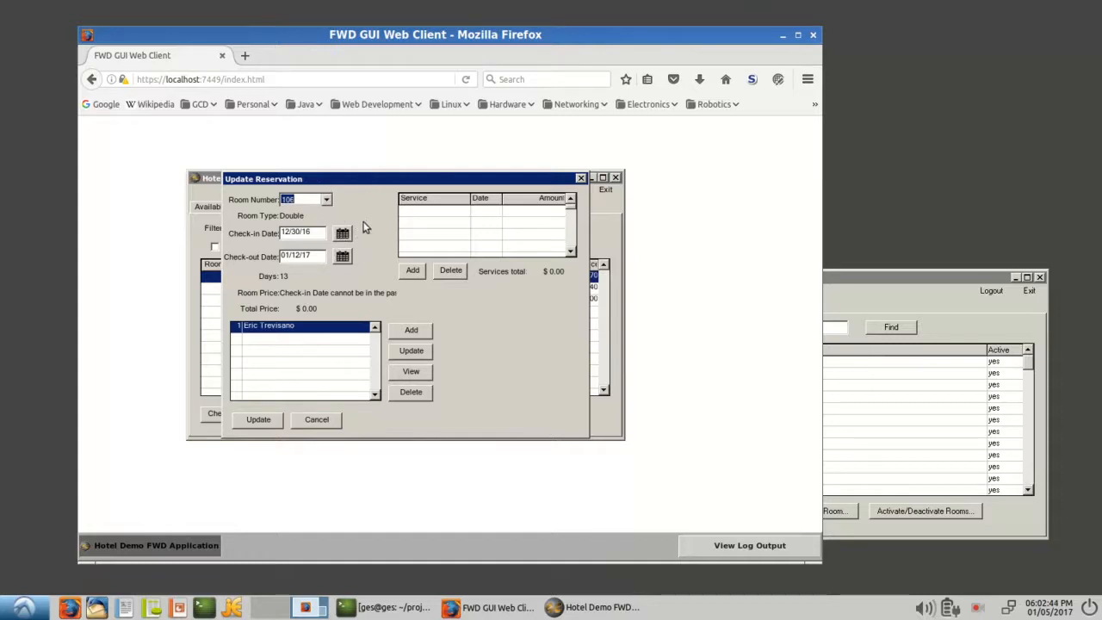
mouse_move(371, 351)
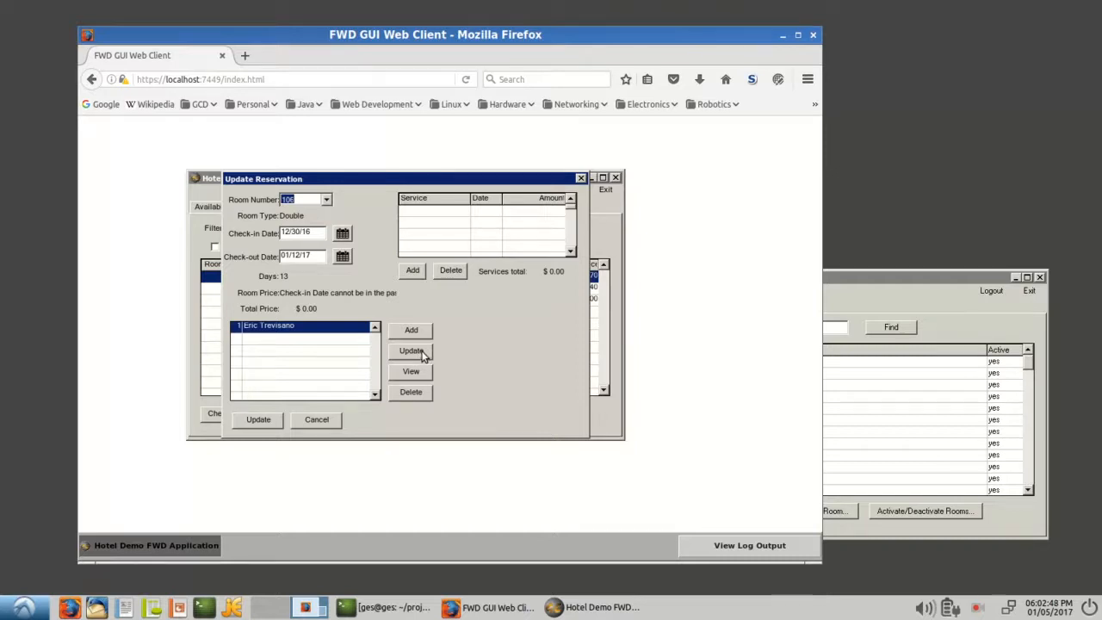
click(409, 351)
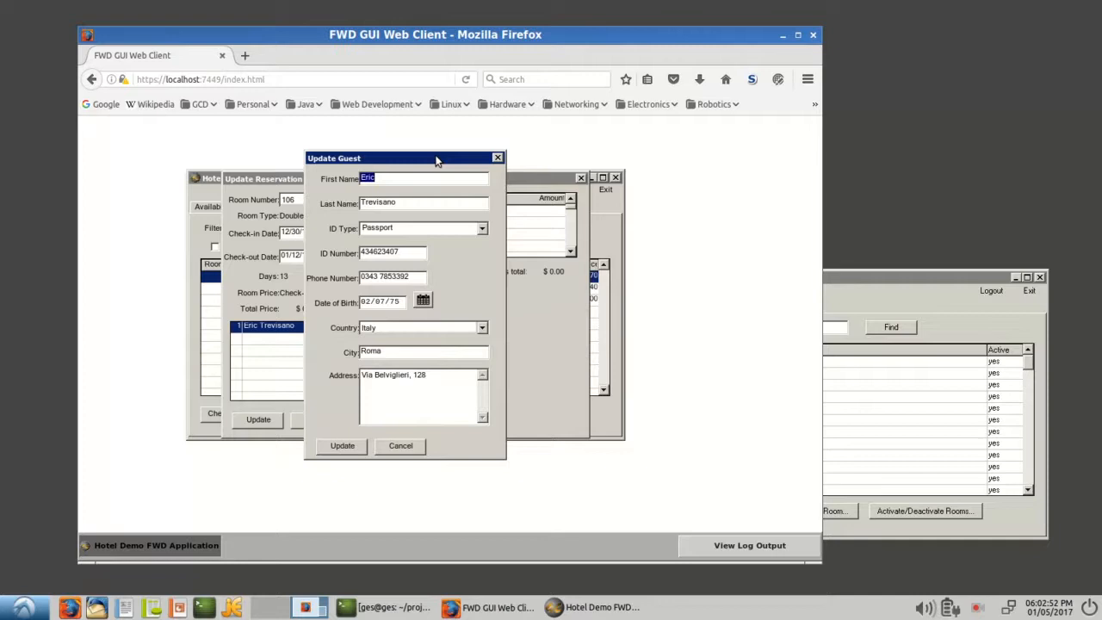
mouse_move(417, 269)
text(hyigg)
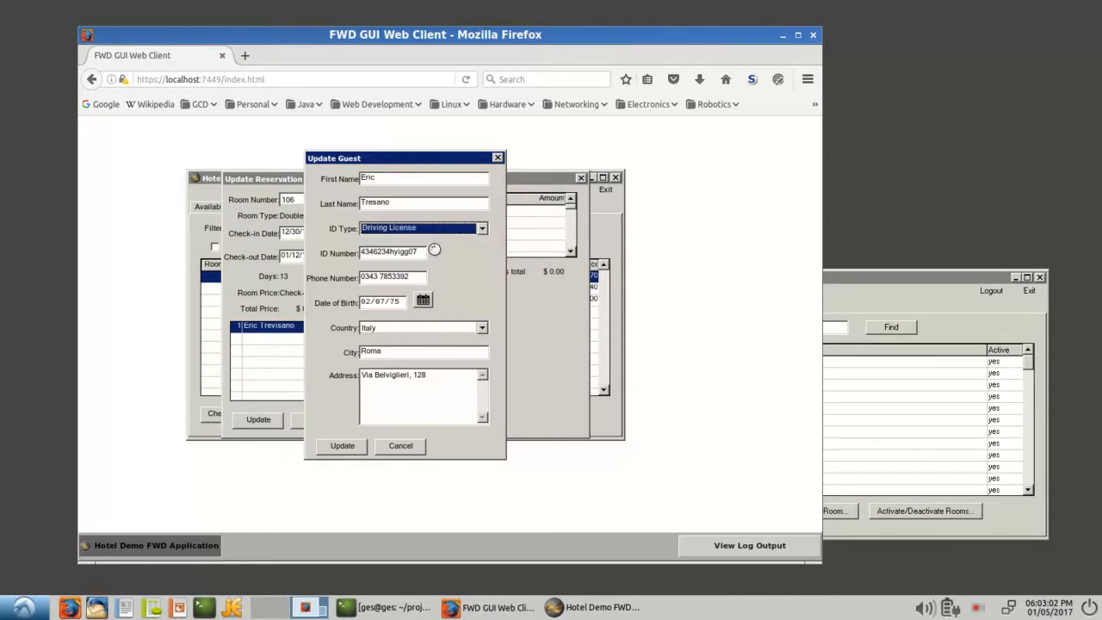
click(482, 327)
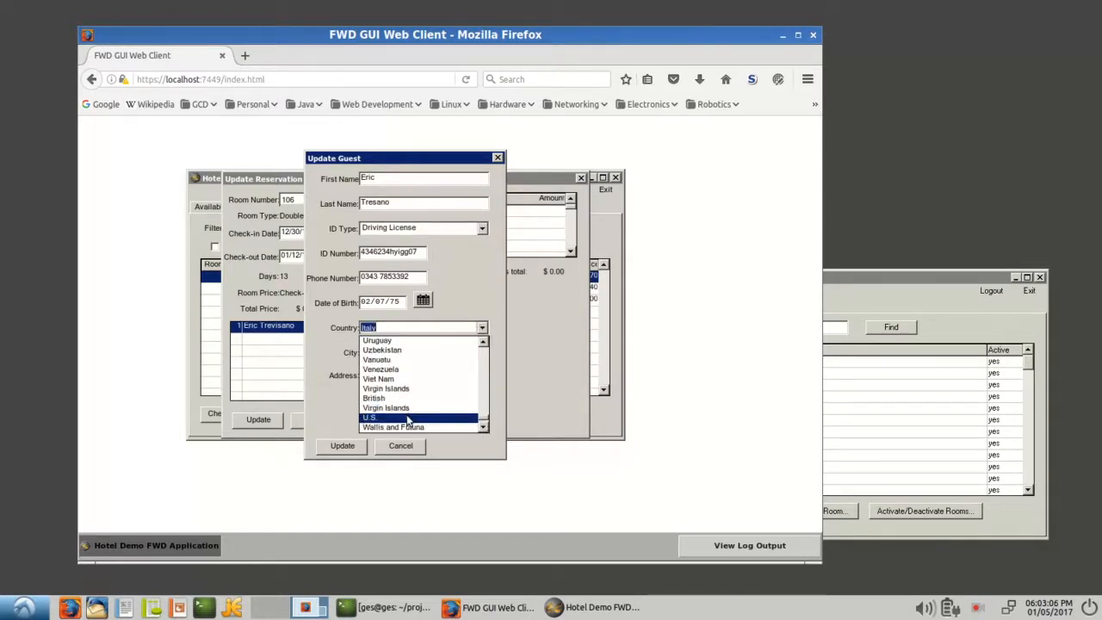
click(369, 418)
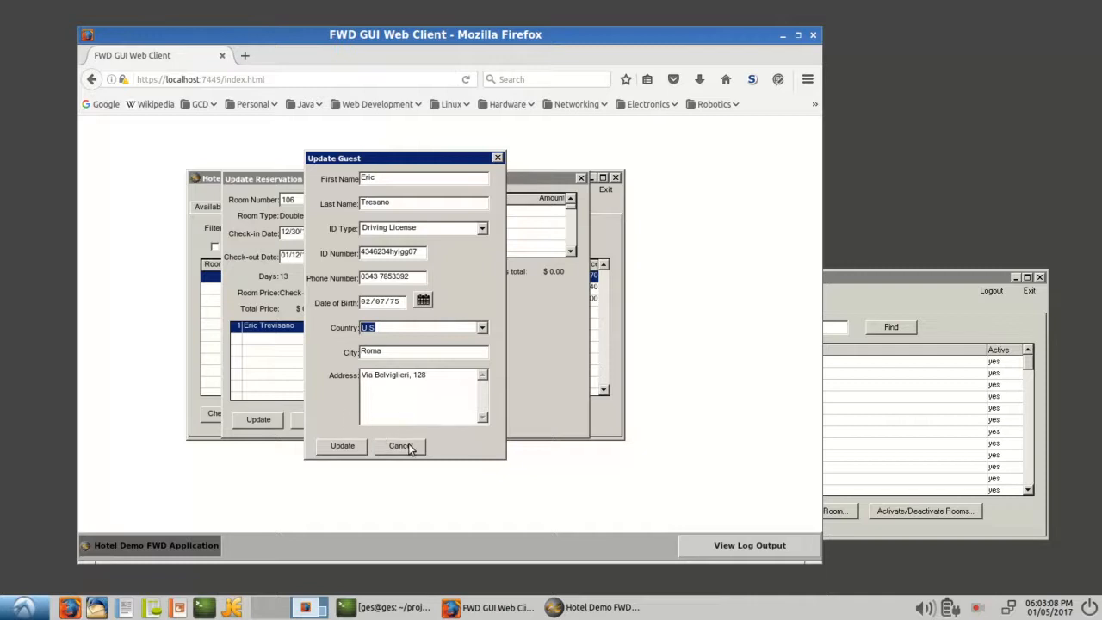
click(399, 444)
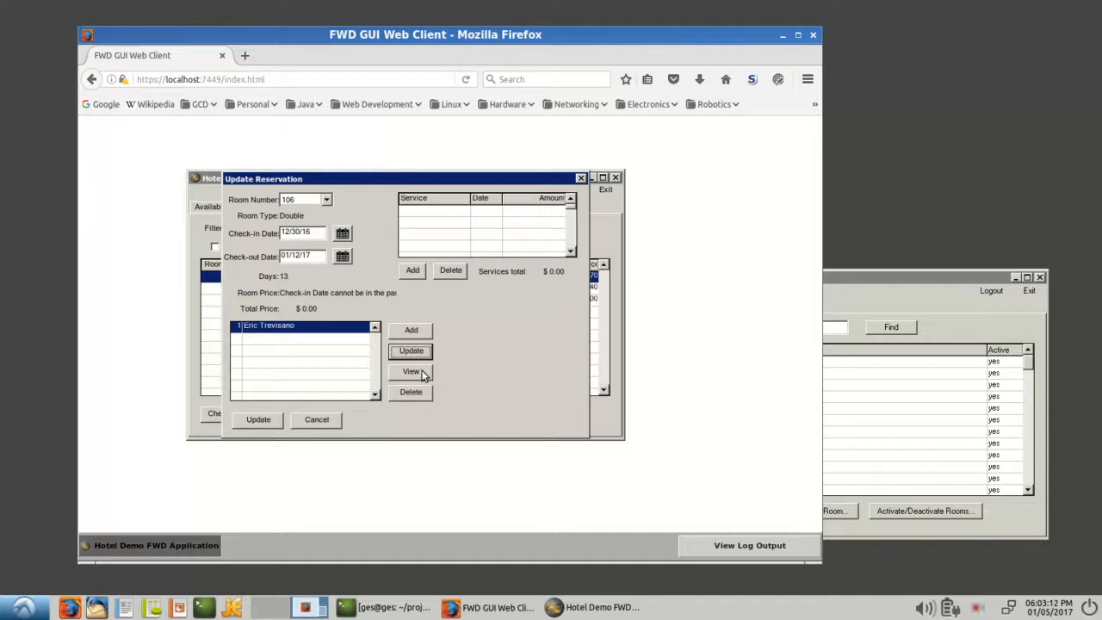
click(410, 372)
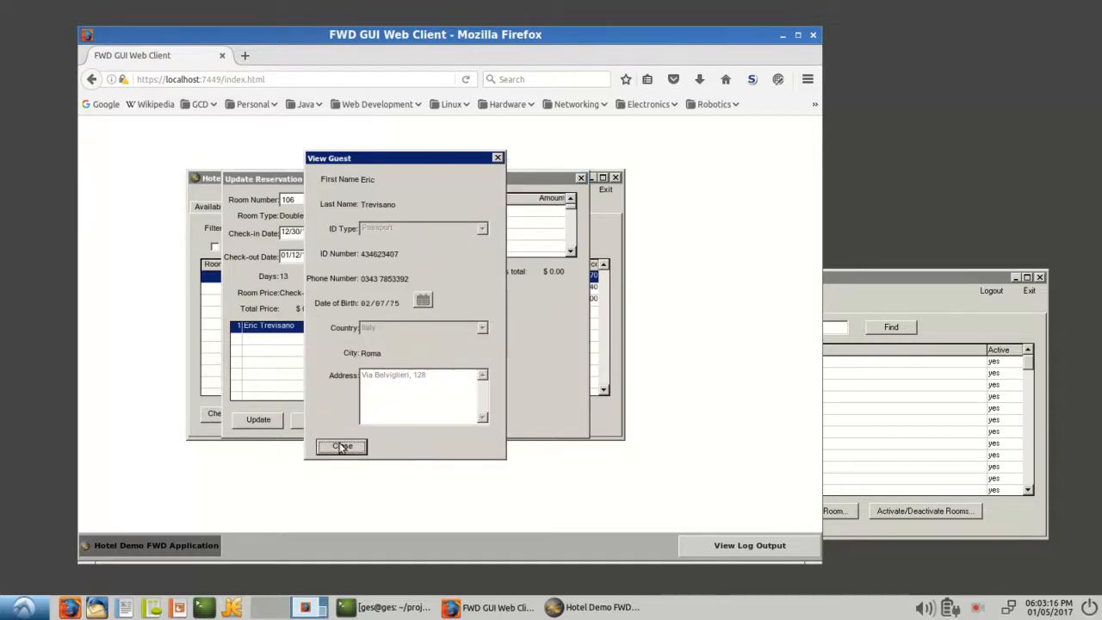
click(341, 446)
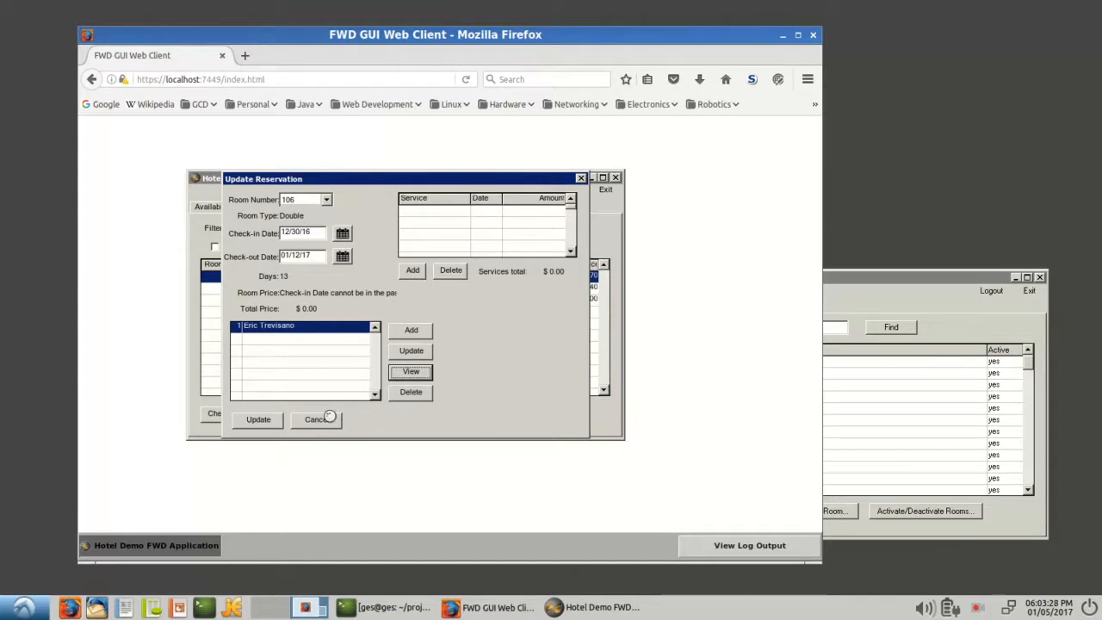
Cancel the Update Reservation dialog and view the Single - Superior rate with its photo.
click(315, 420)
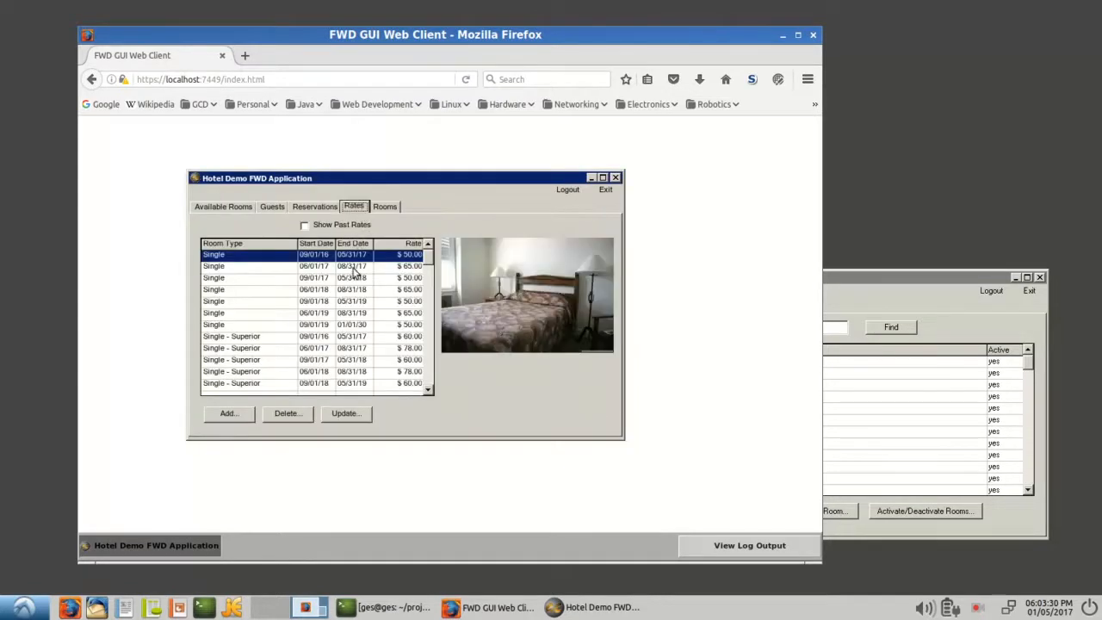
click(249, 348)
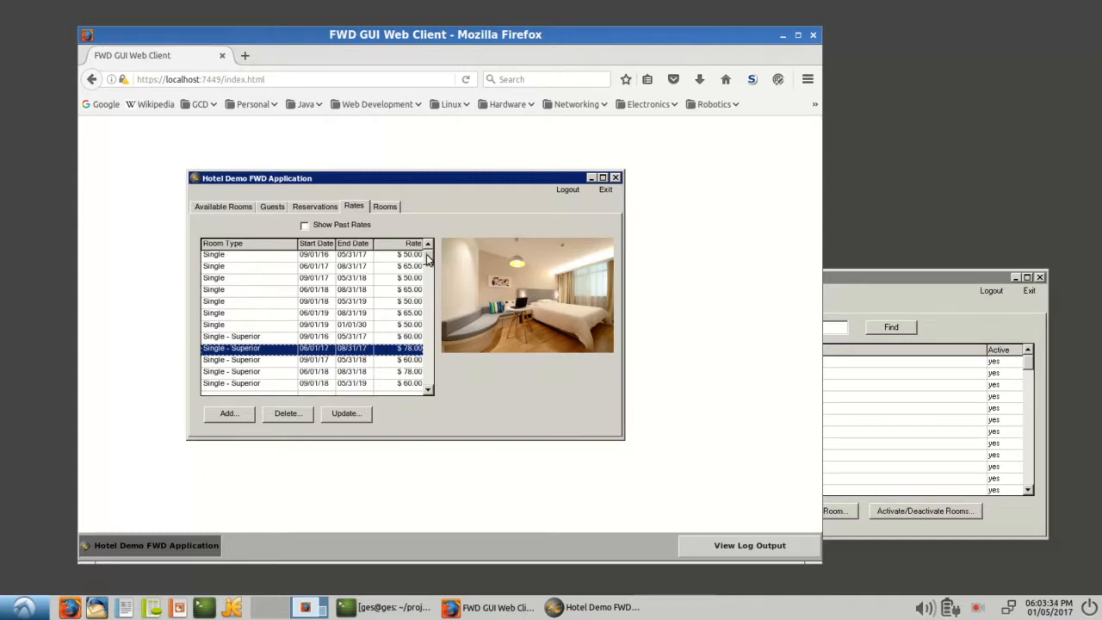
scroll(down, 3)
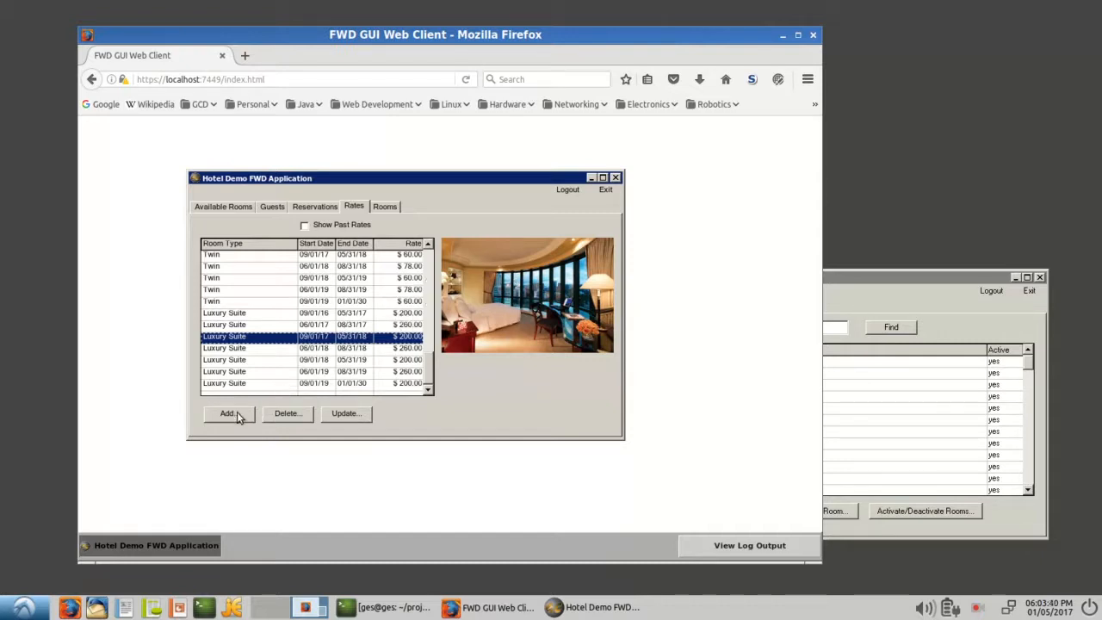
mouse_move(325, 269)
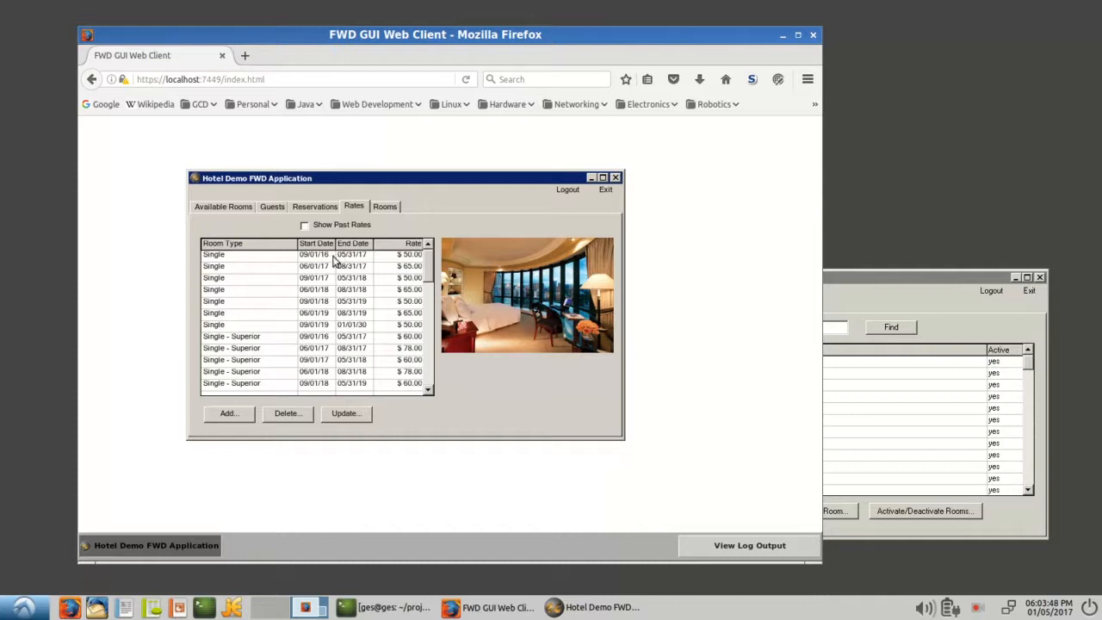
Toggle Show Past Rates on to include past rates, then hide them again.
click(303, 224)
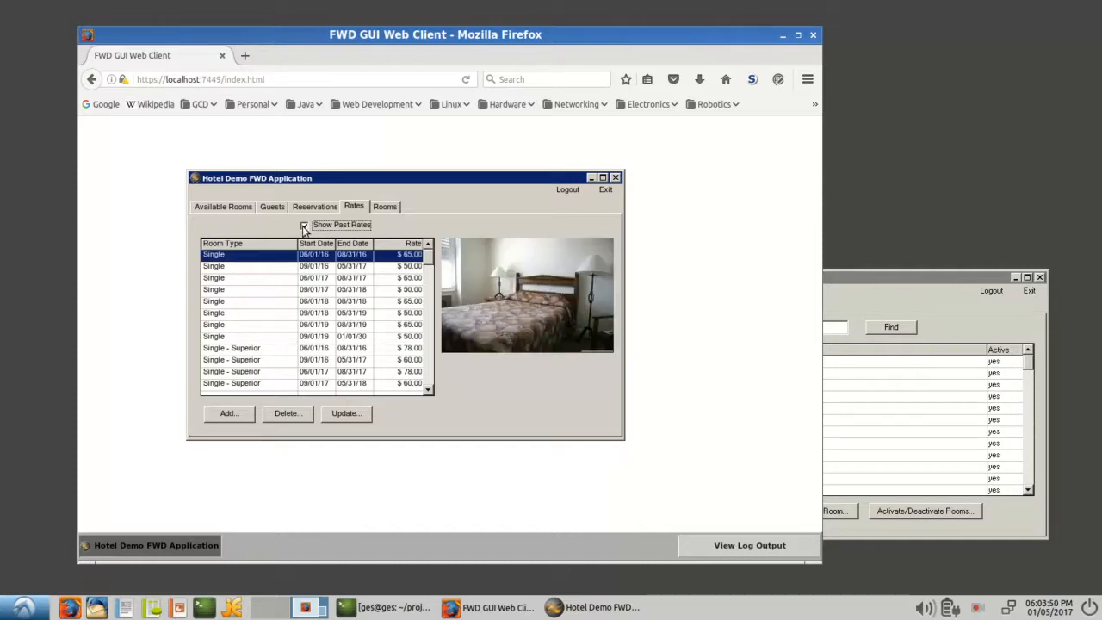
click(303, 224)
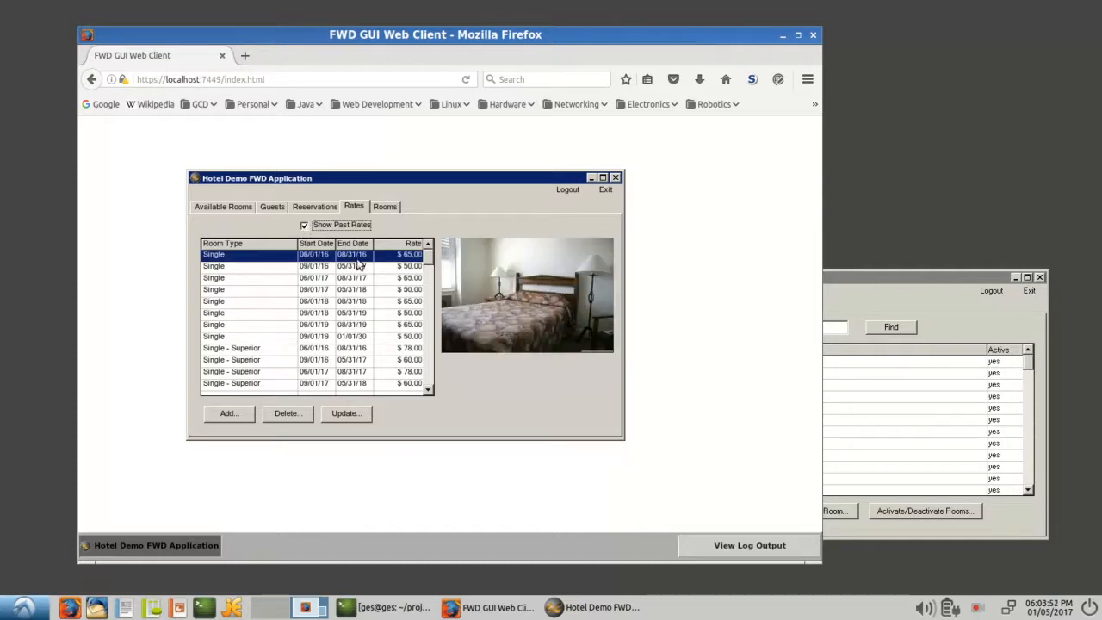
mouse_move(284, 265)
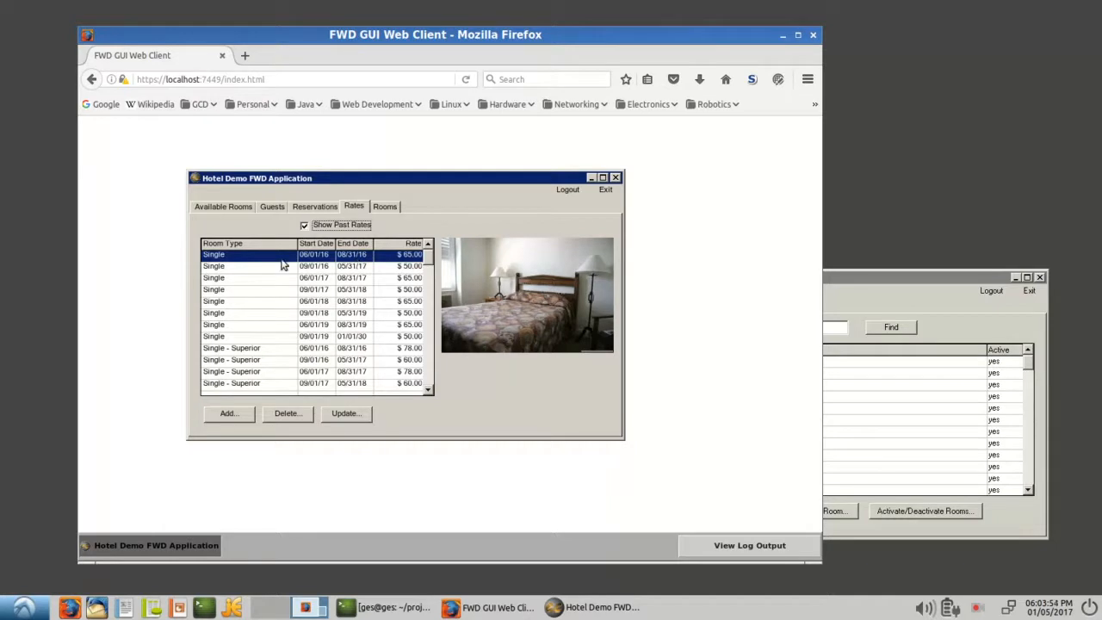
mouse_move(343, 261)
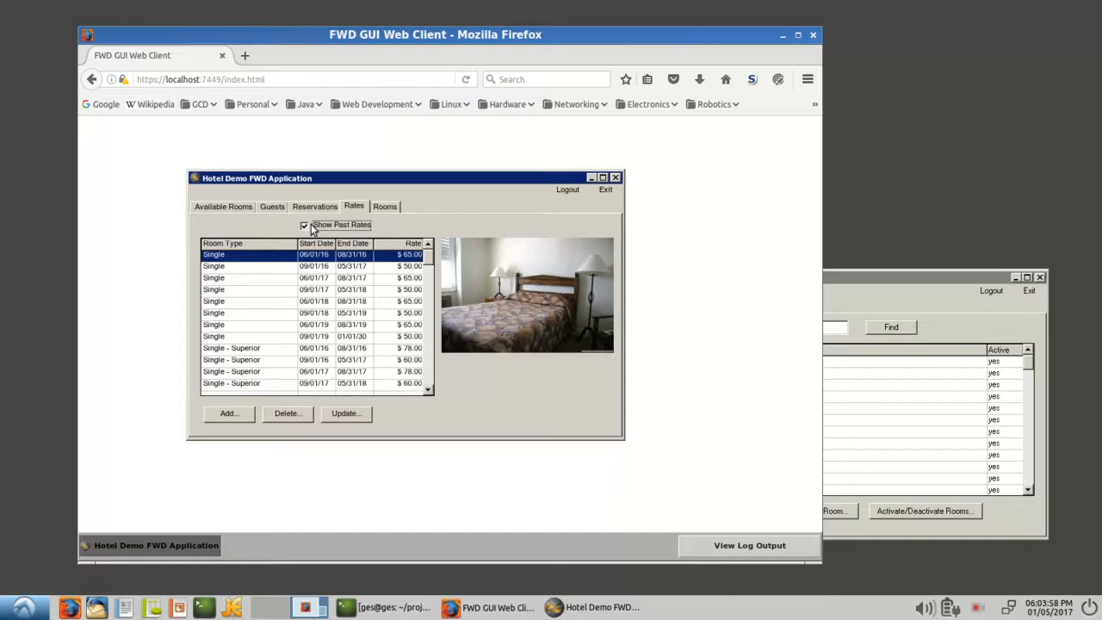
click(303, 223)
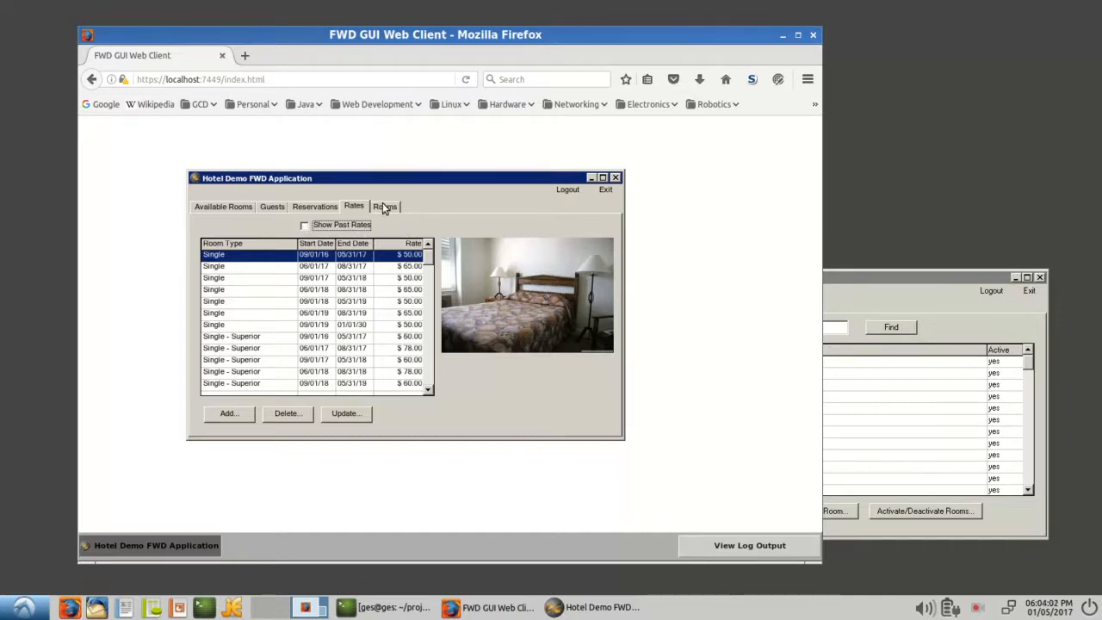
On the Rooms tab select room 107 (Double - Sea View) and bring up its Update Room form.
click(382, 207)
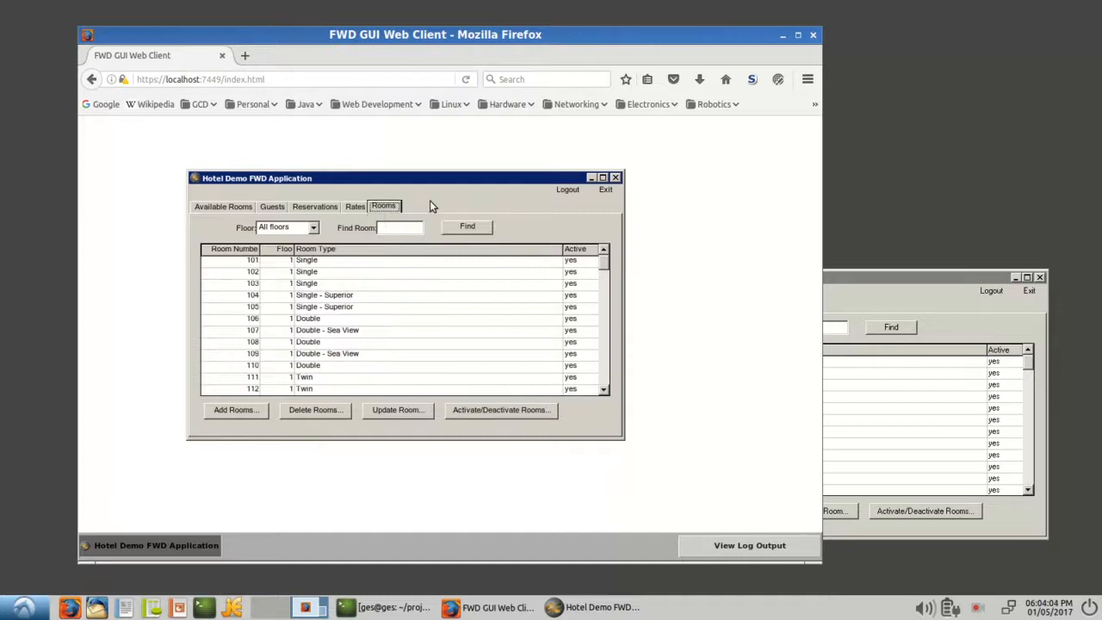
mouse_move(322, 313)
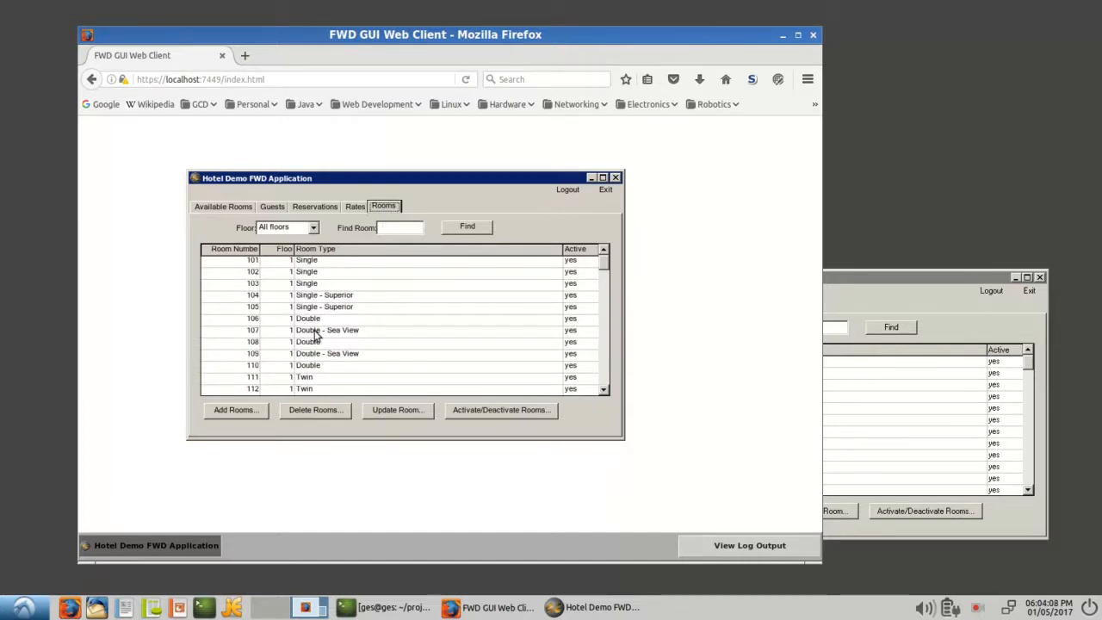
click(327, 330)
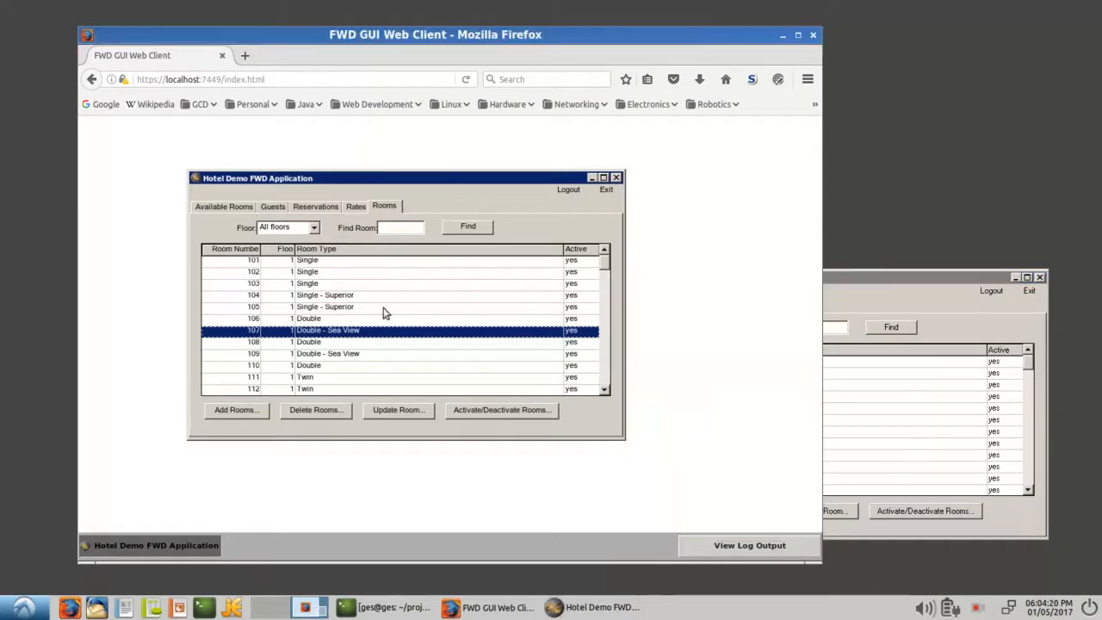
click(397, 410)
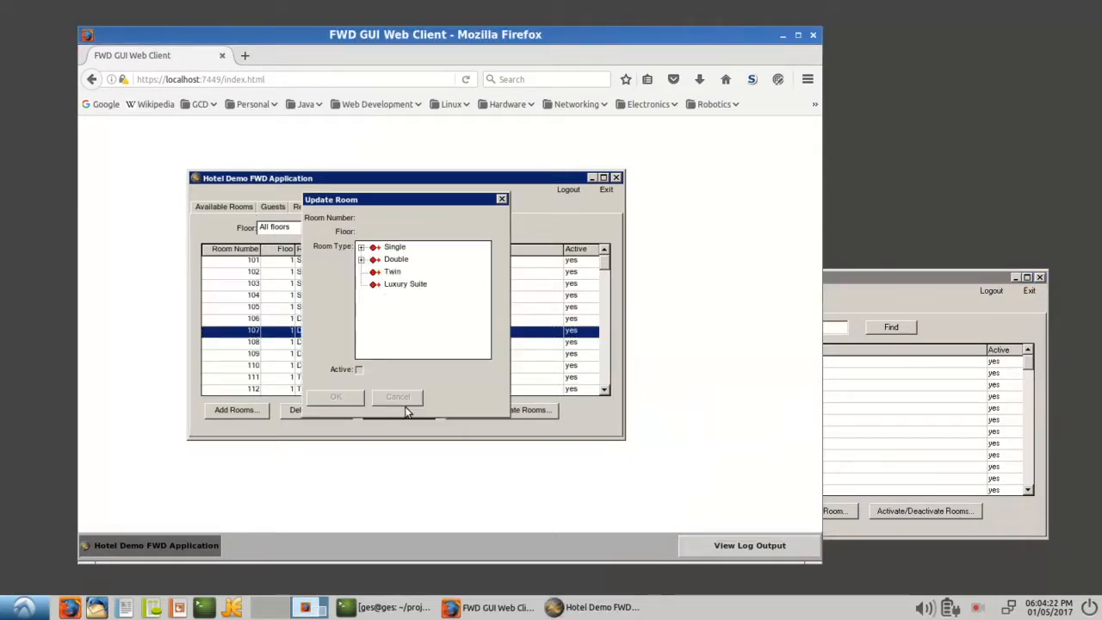
Browse the Room Type tree, choose Luxury Suite for room 107 and confirm with OK.
click(362, 259)
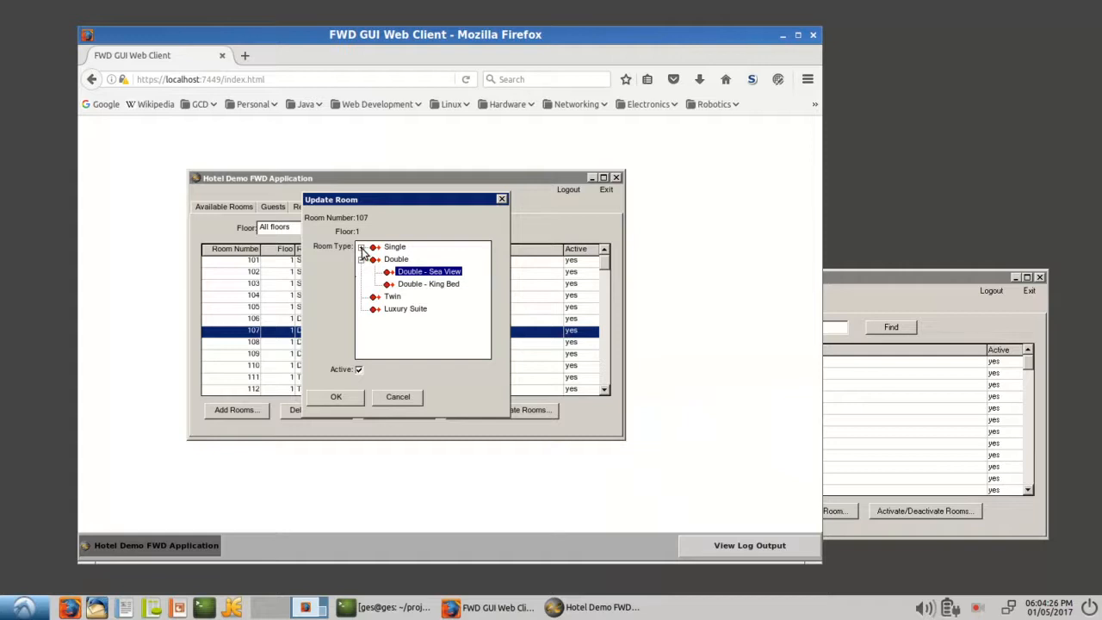
click(361, 248)
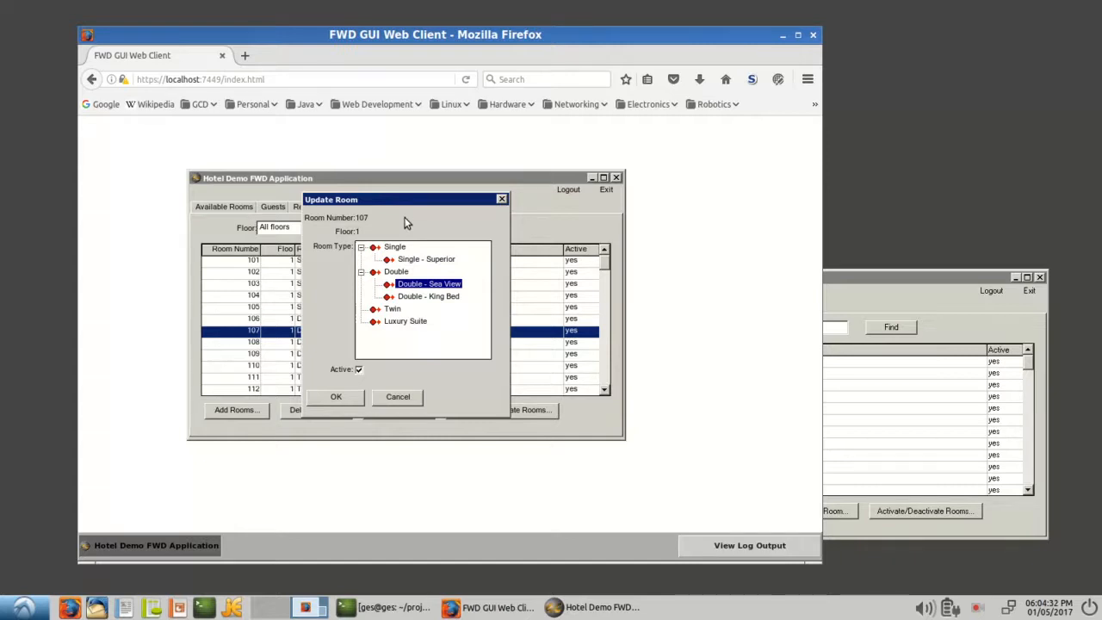
click(392, 308)
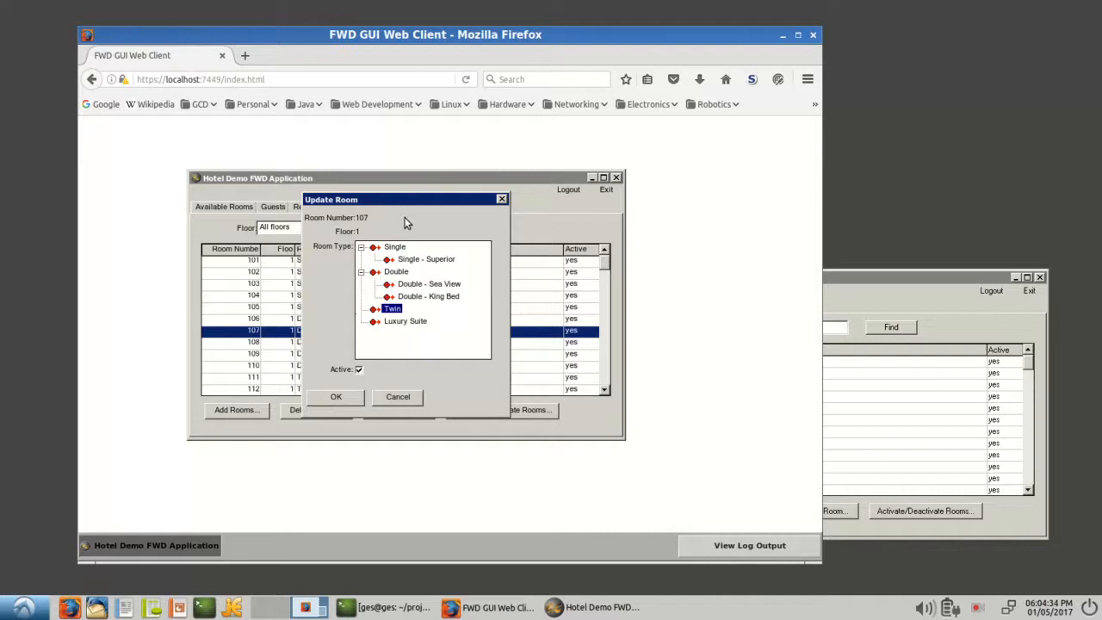
click(396, 272)
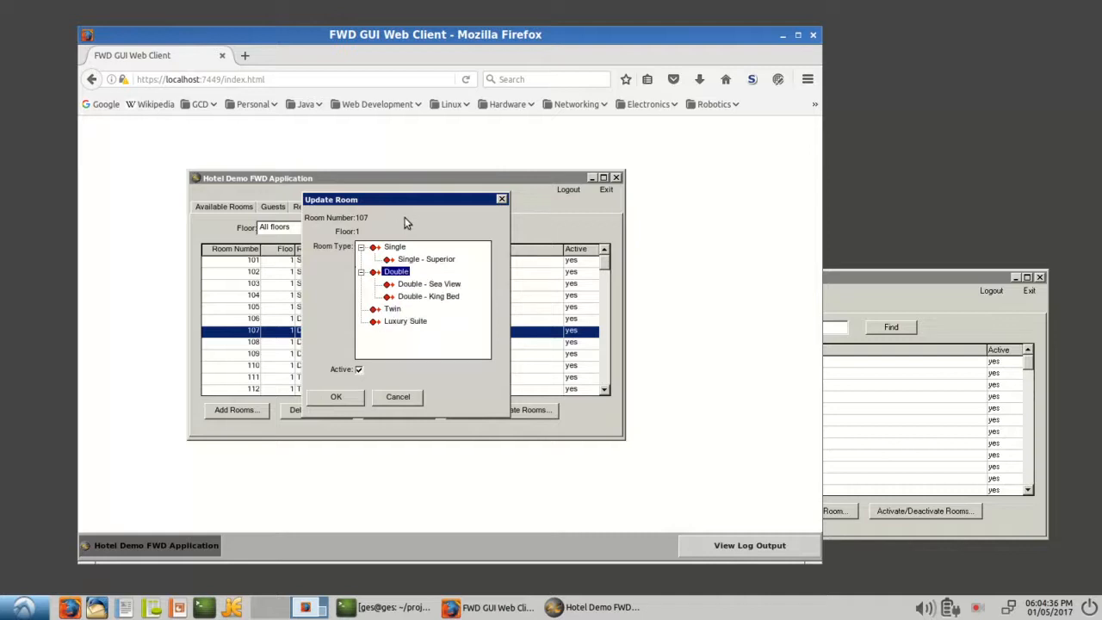
click(425, 258)
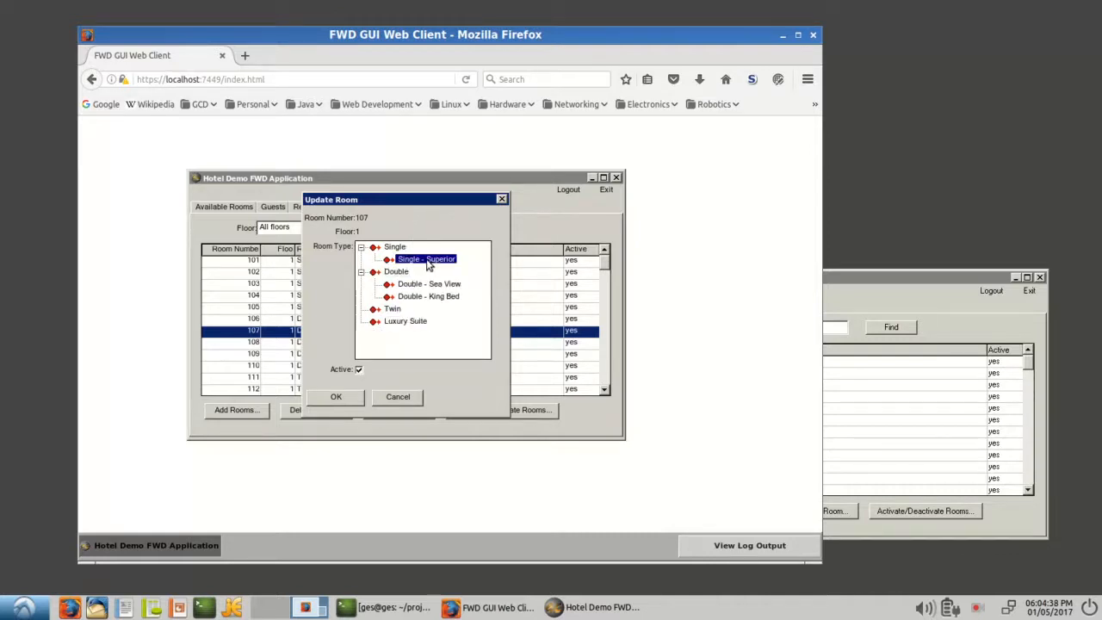
click(406, 320)
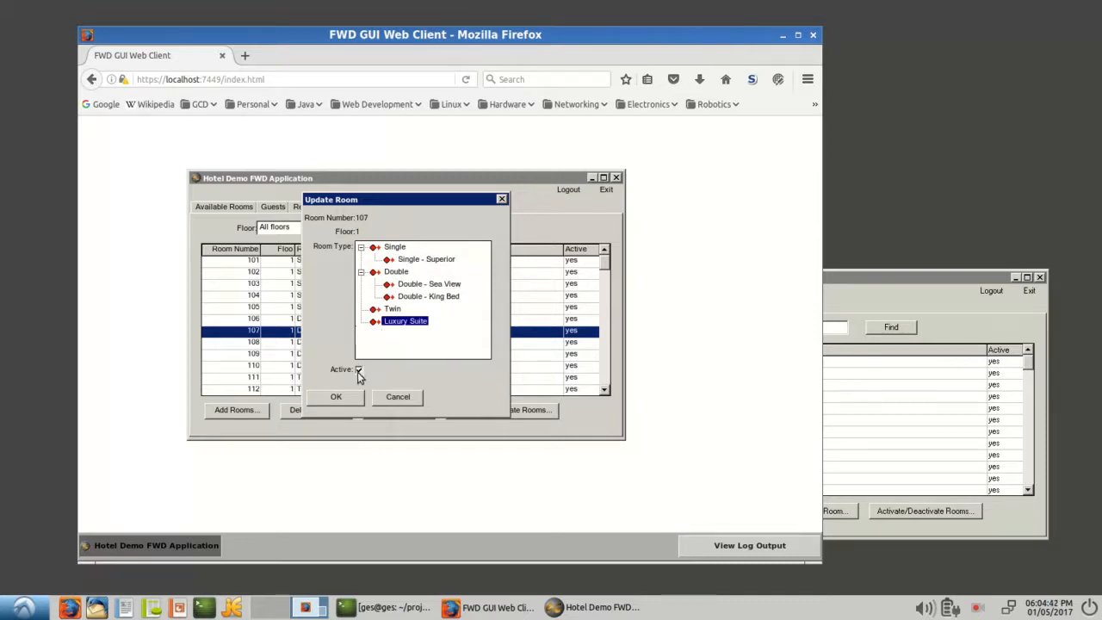
click(336, 396)
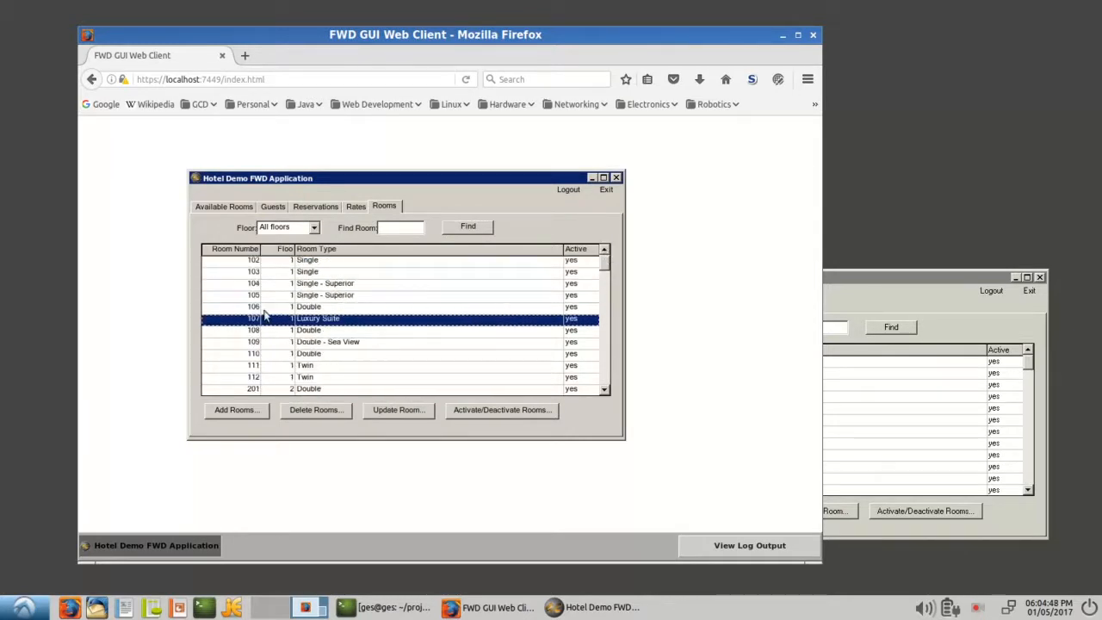
mouse_move(713, 245)
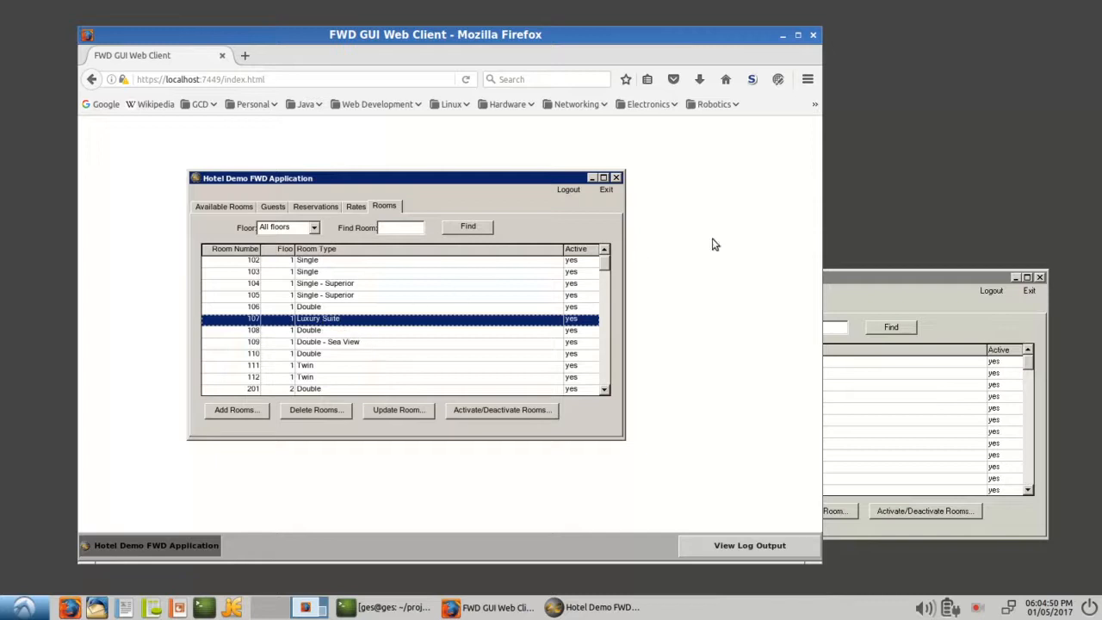
mouse_move(674, 253)
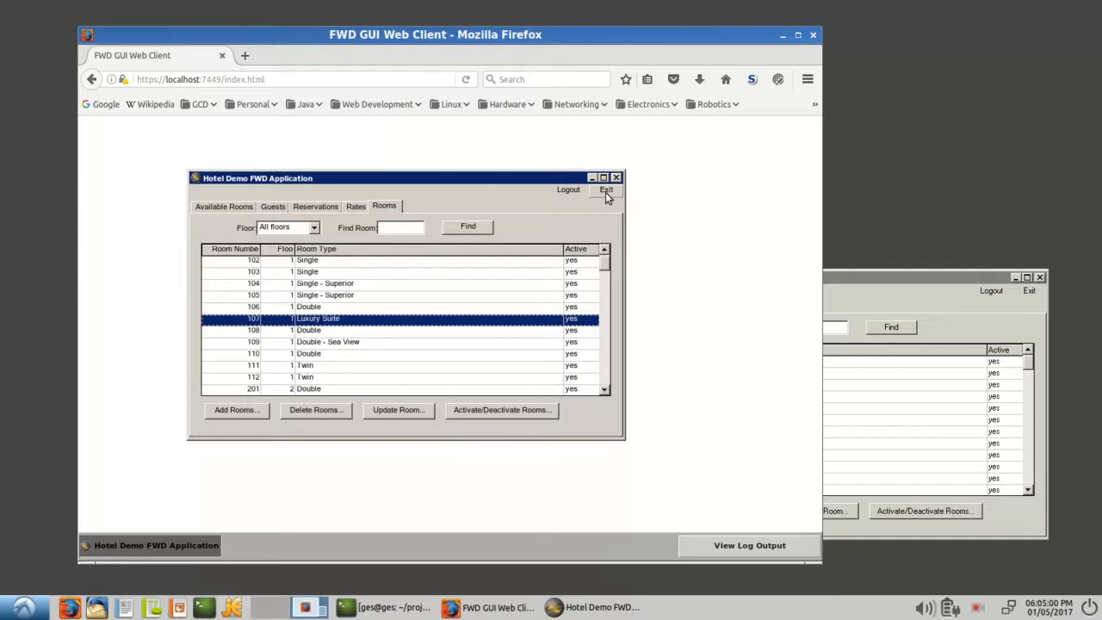
click(606, 190)
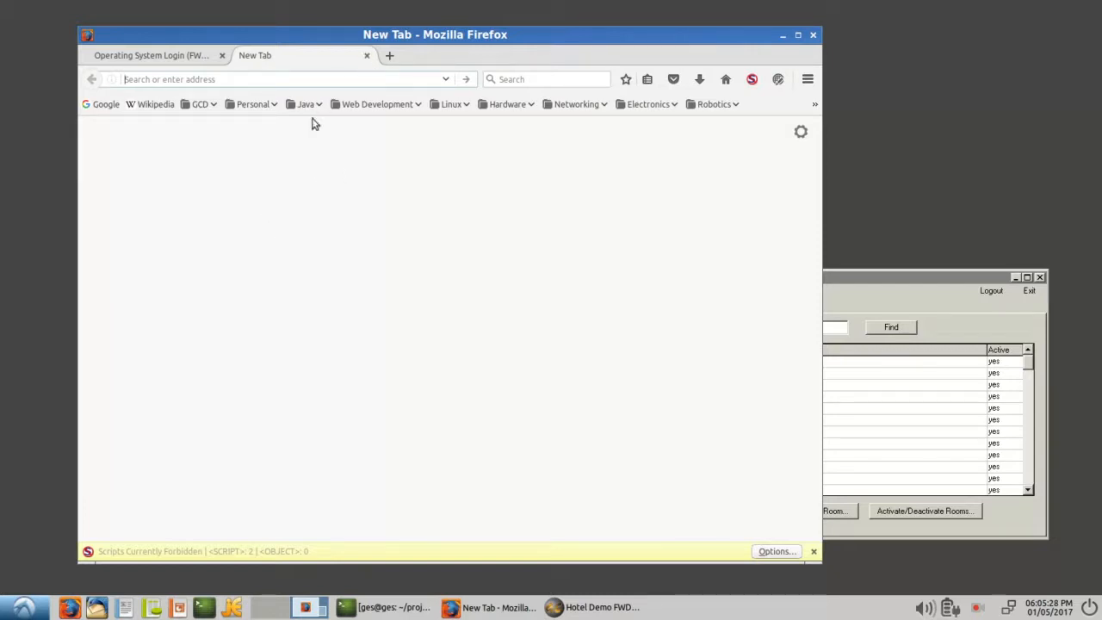
text(https:/)
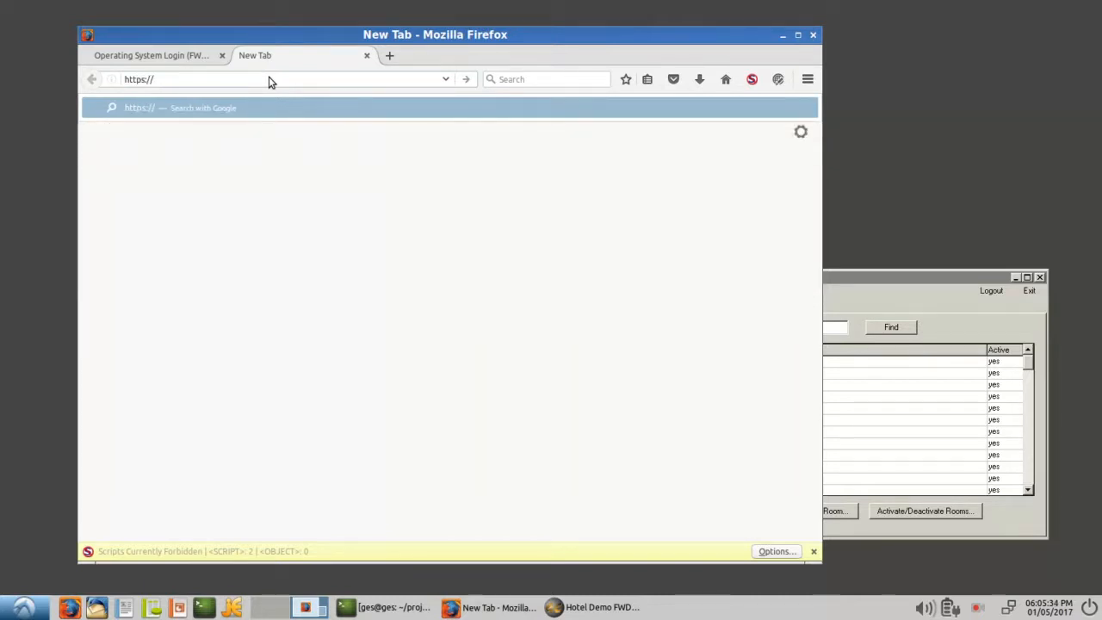
text(/)
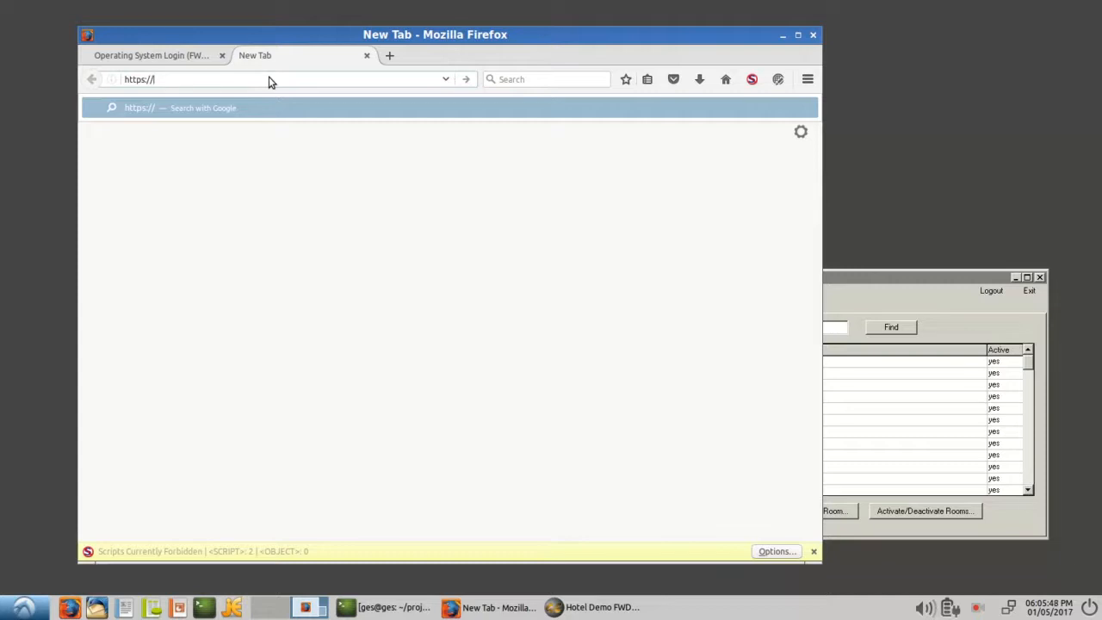
text(l)
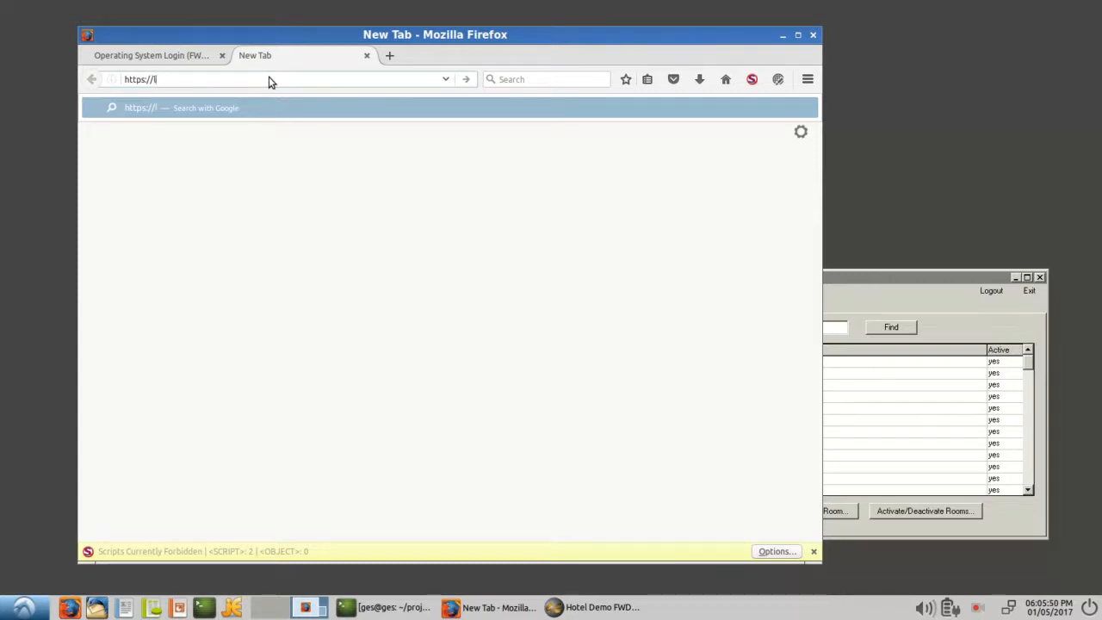
text(ocalhost:8443)
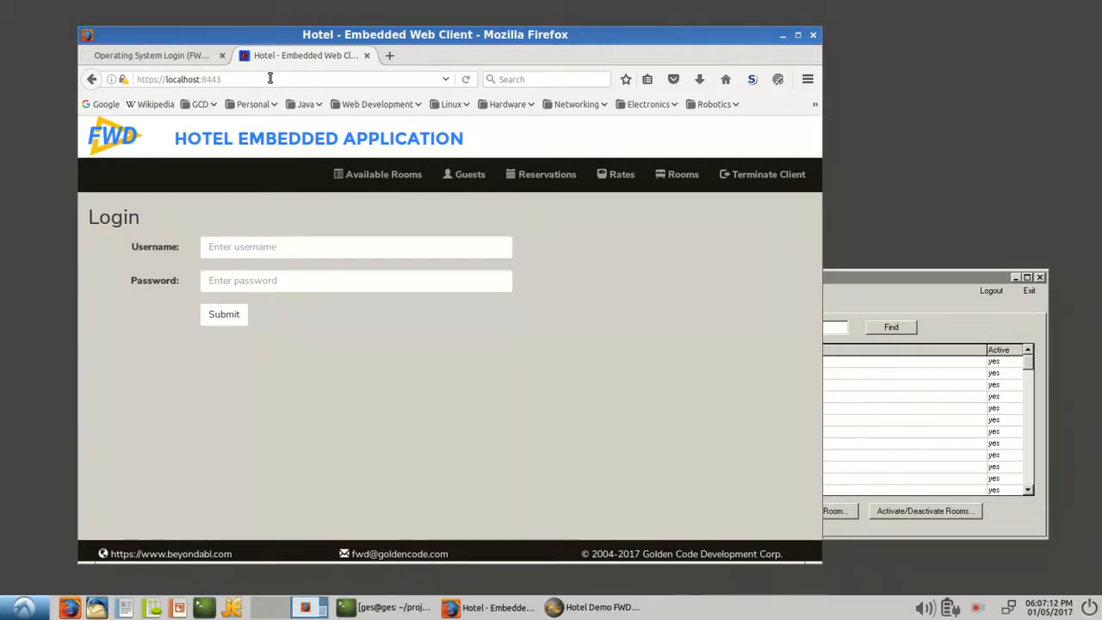
mouse_move(284, 76)
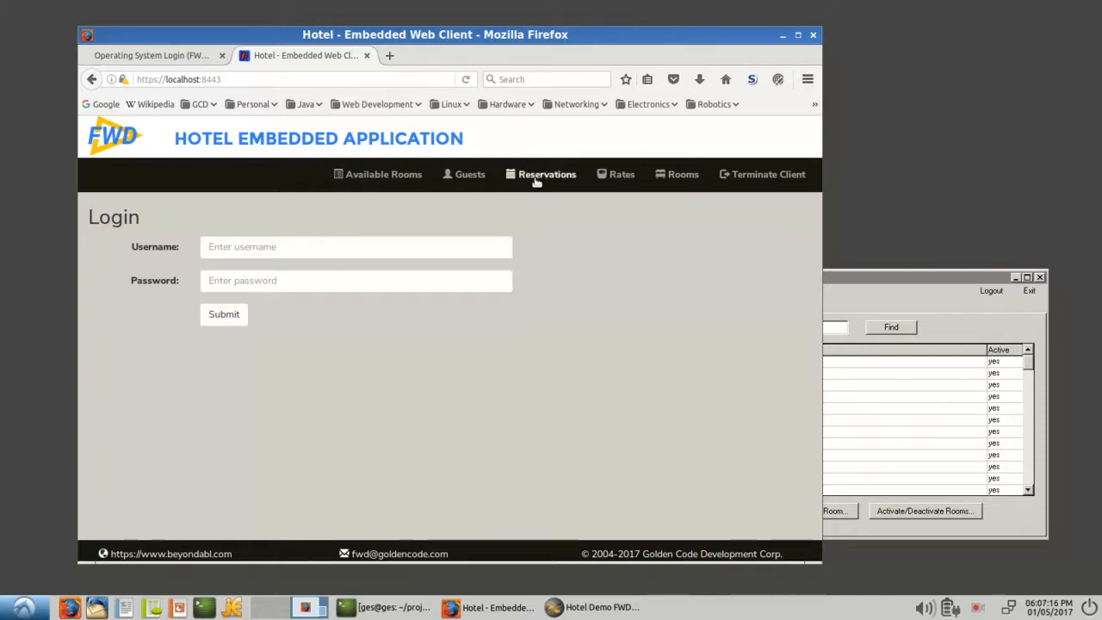
mouse_move(558, 360)
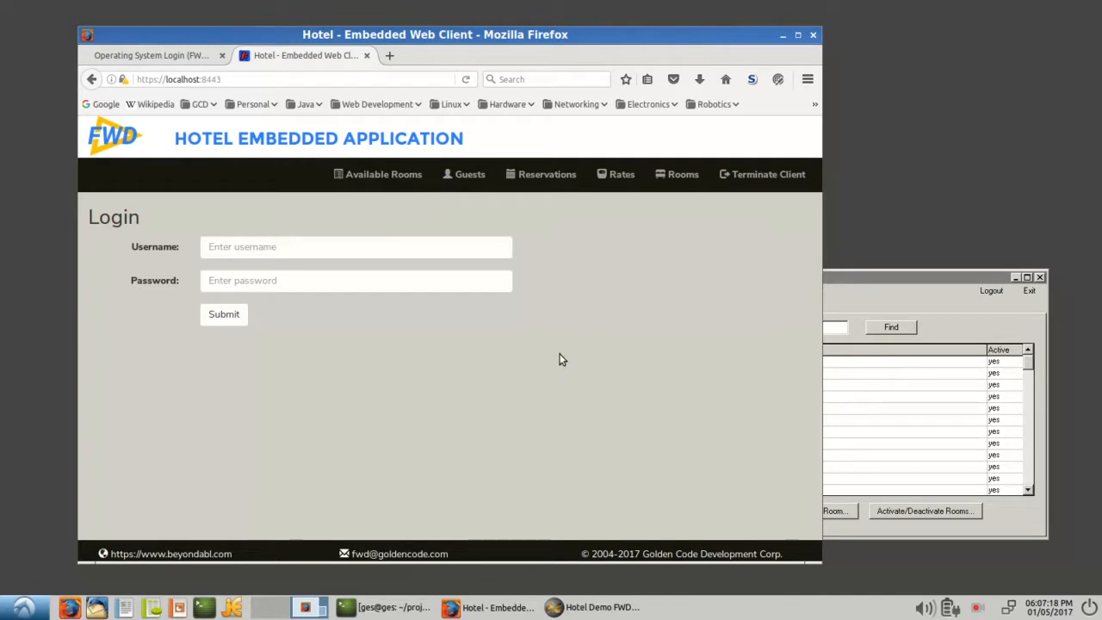
mouse_move(560, 362)
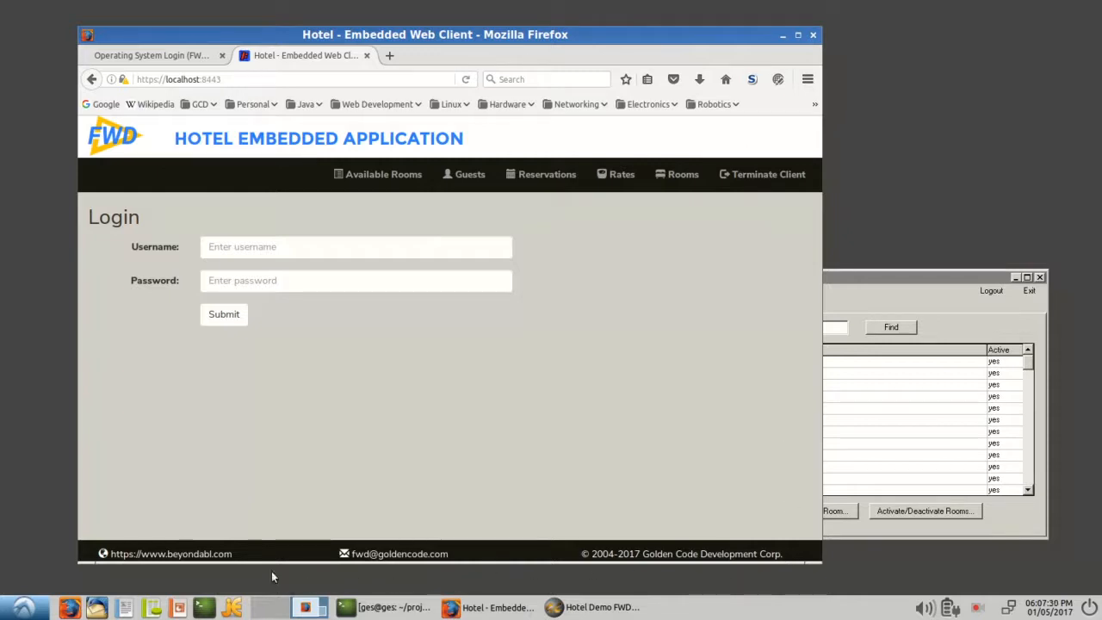
Enter the username and password and submit the Login form to reach Available Rooms.
text(ho)
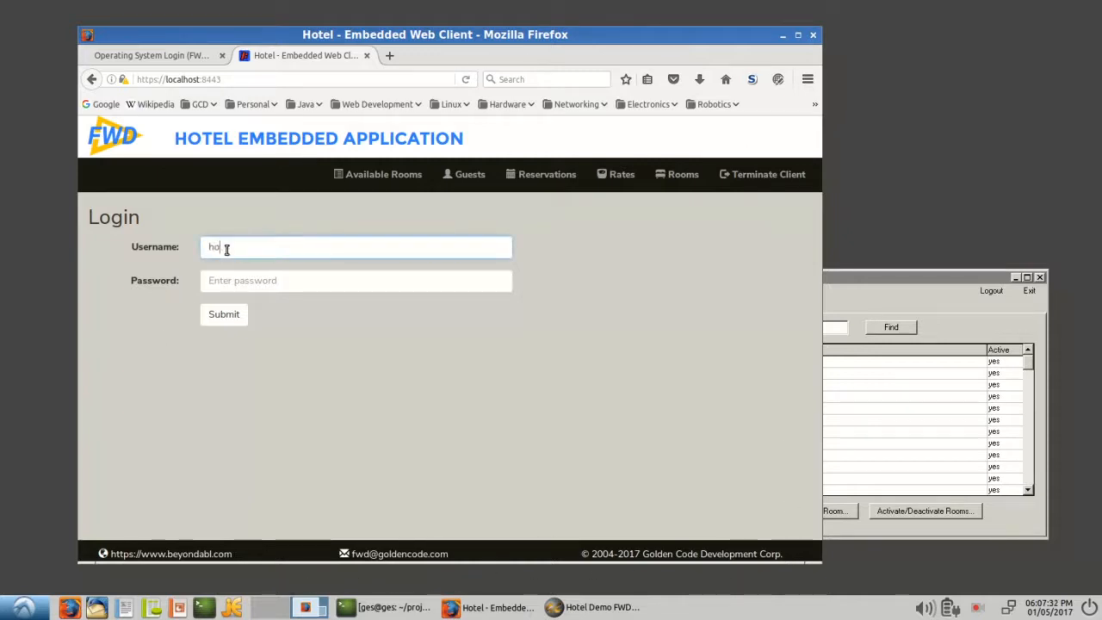
text(••)
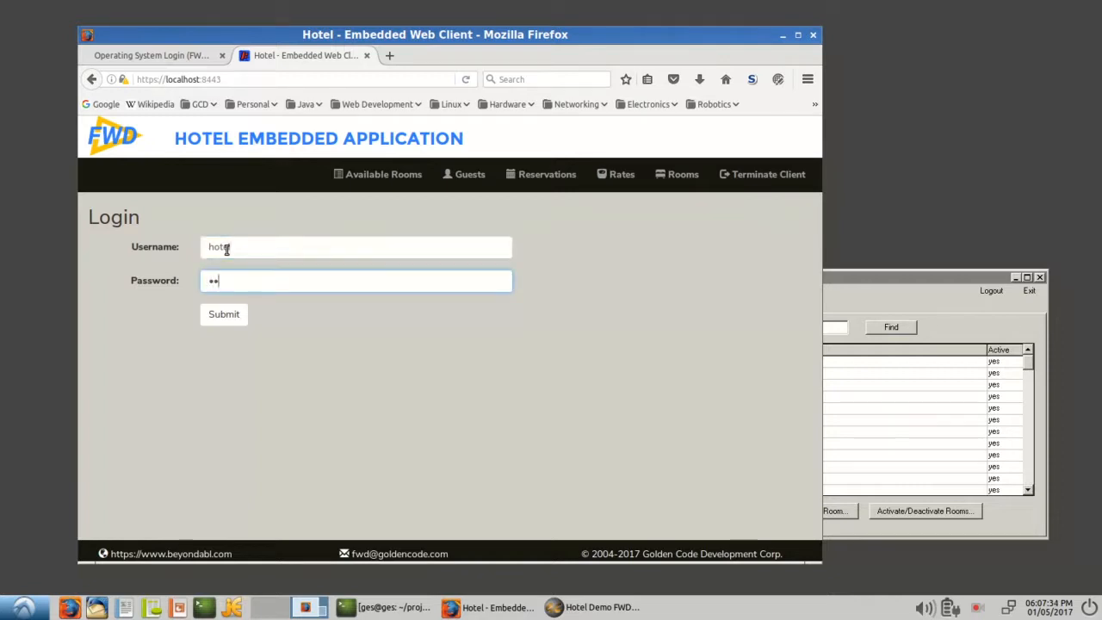
click(223, 314)
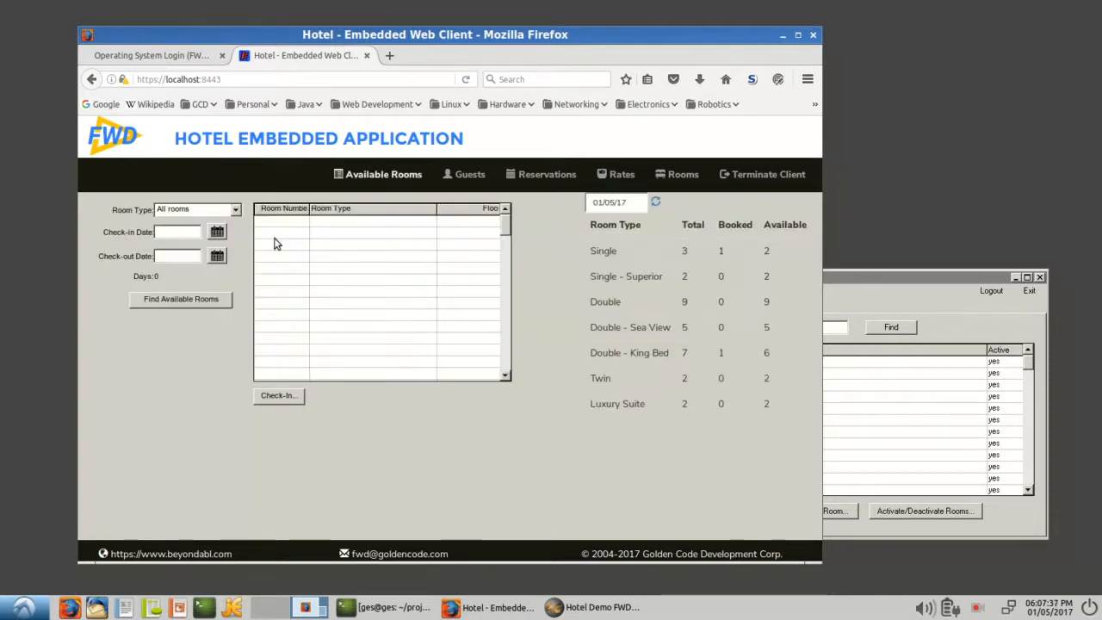
Raise the Firefox Hotel Embedded Web Client window above the desktop Hotel Demo client.
click(181, 299)
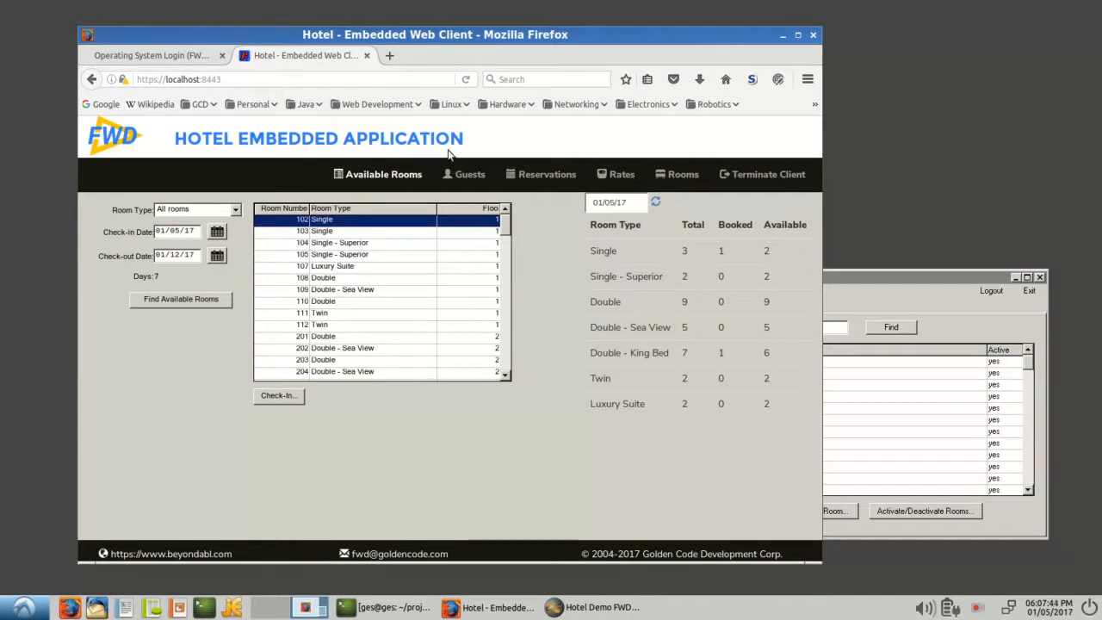
mouse_move(503, 558)
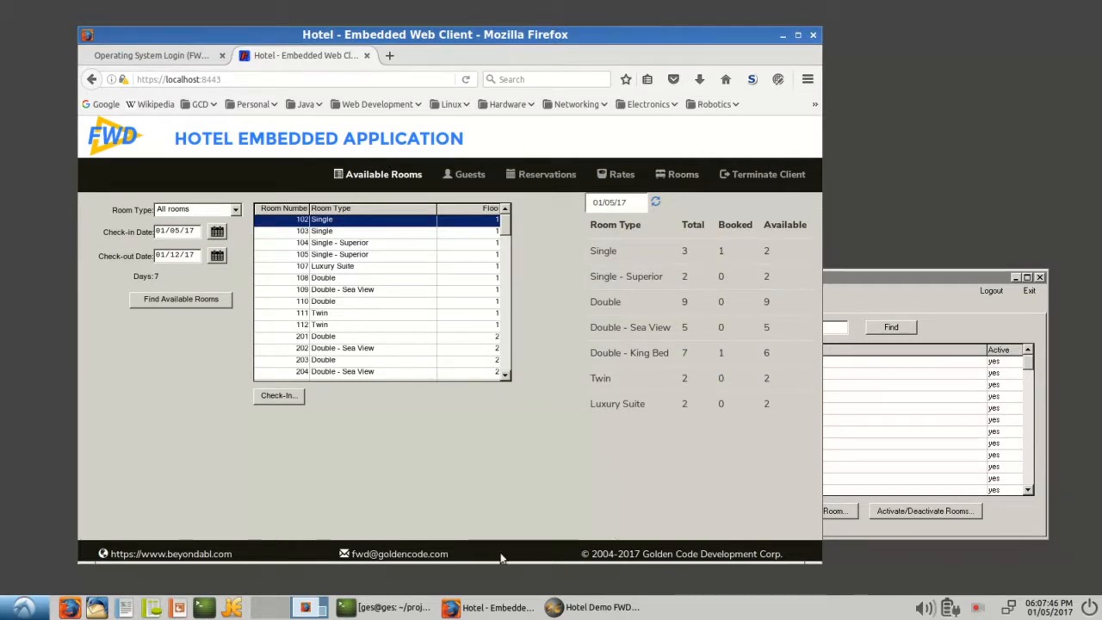
mouse_move(740, 172)
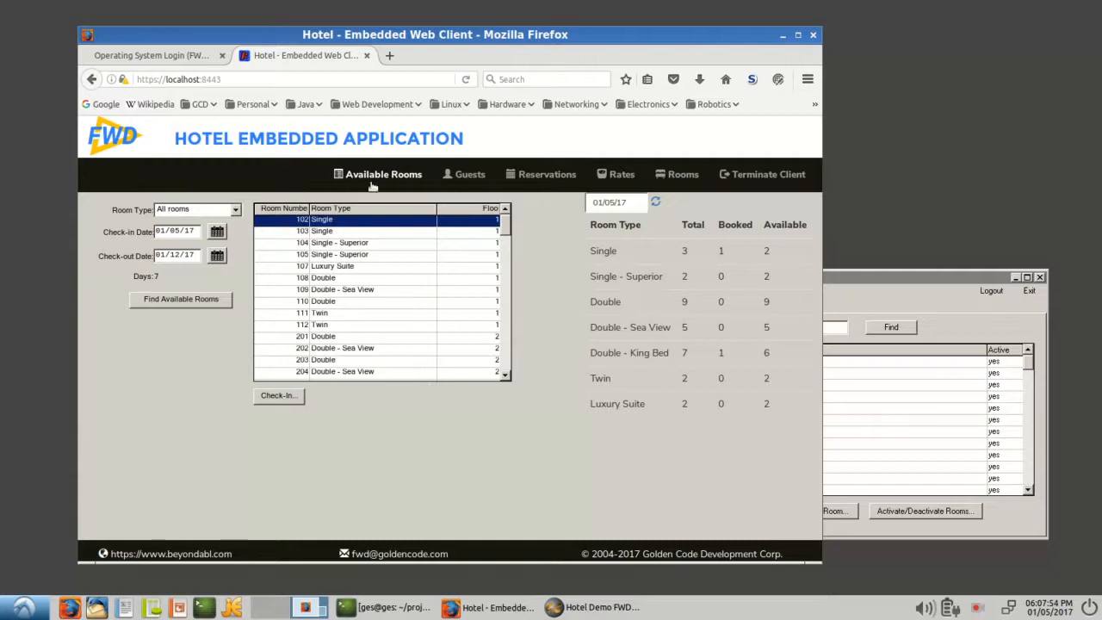
mouse_move(534, 541)
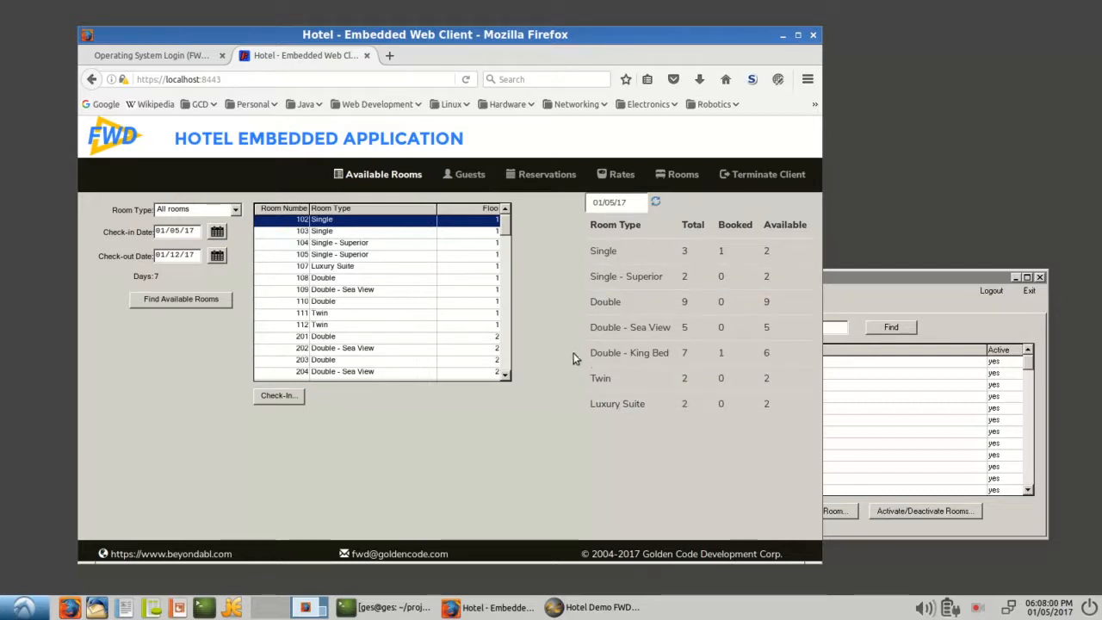
mouse_move(582, 451)
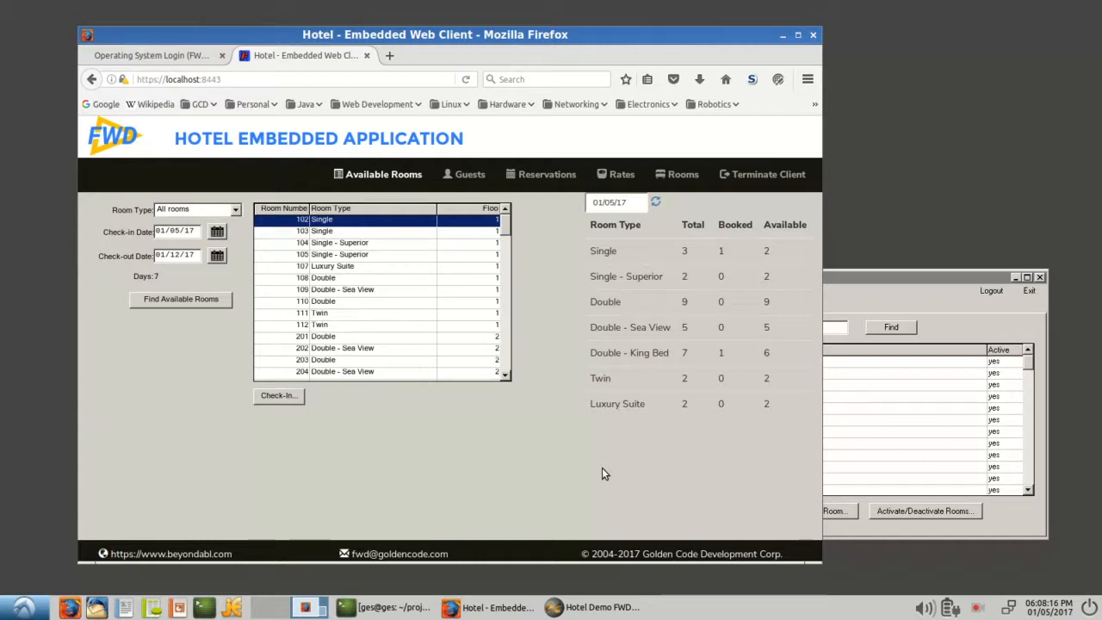
mouse_move(554, 227)
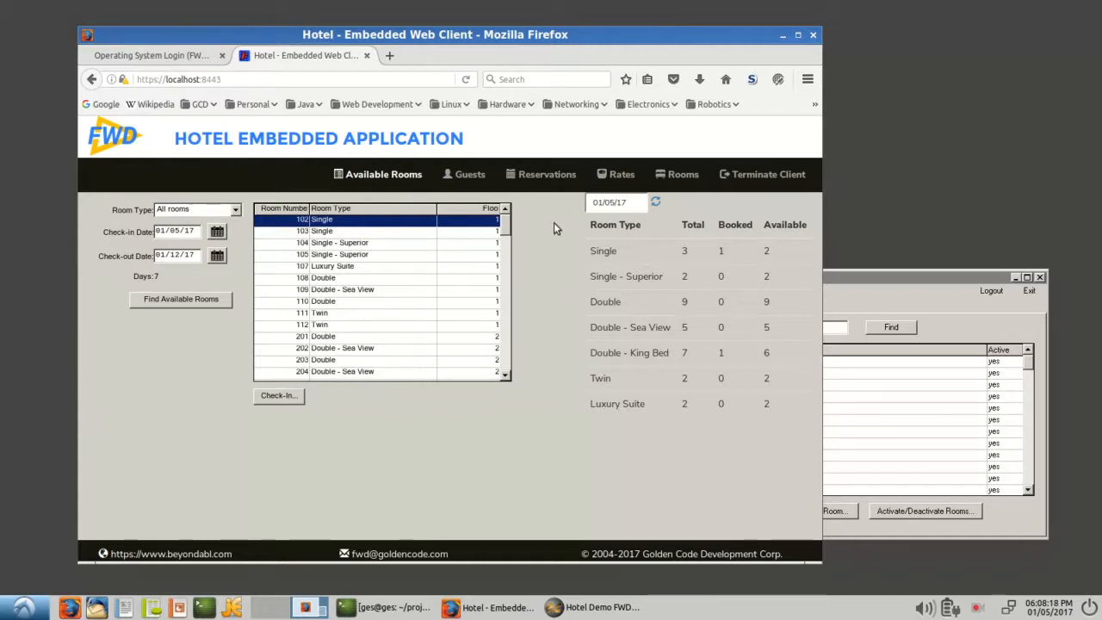
mouse_move(190, 488)
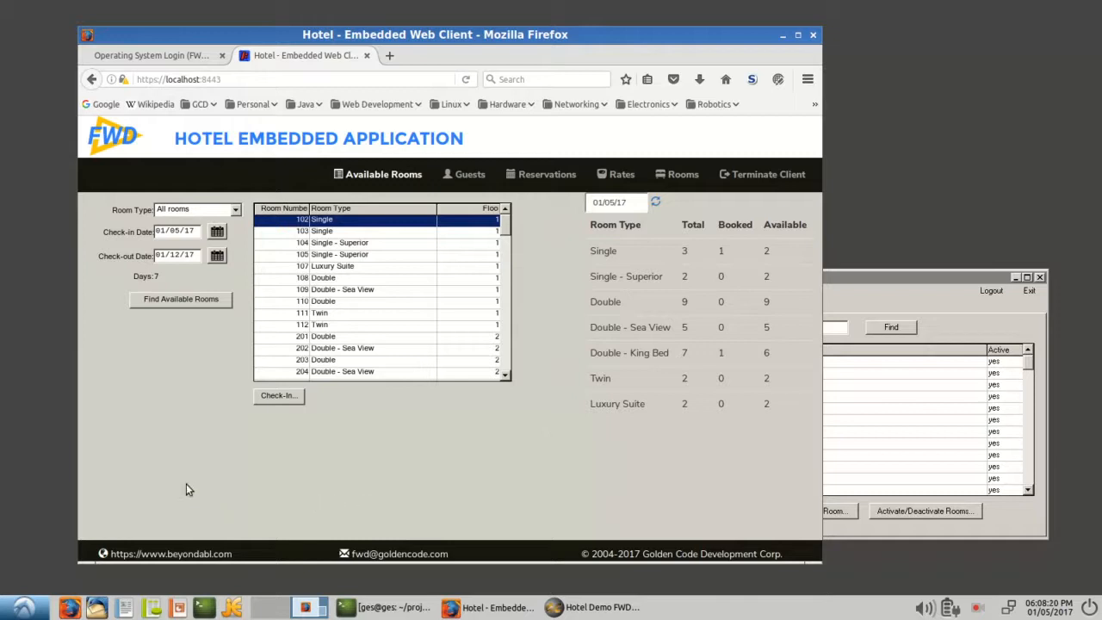
mouse_move(286, 206)
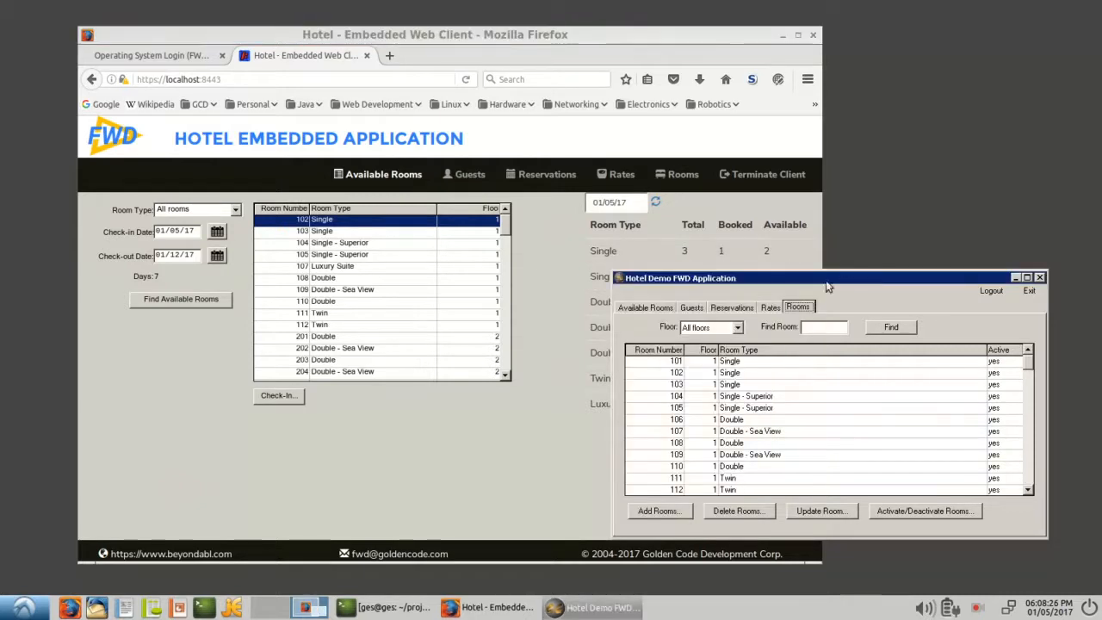
click(644, 307)
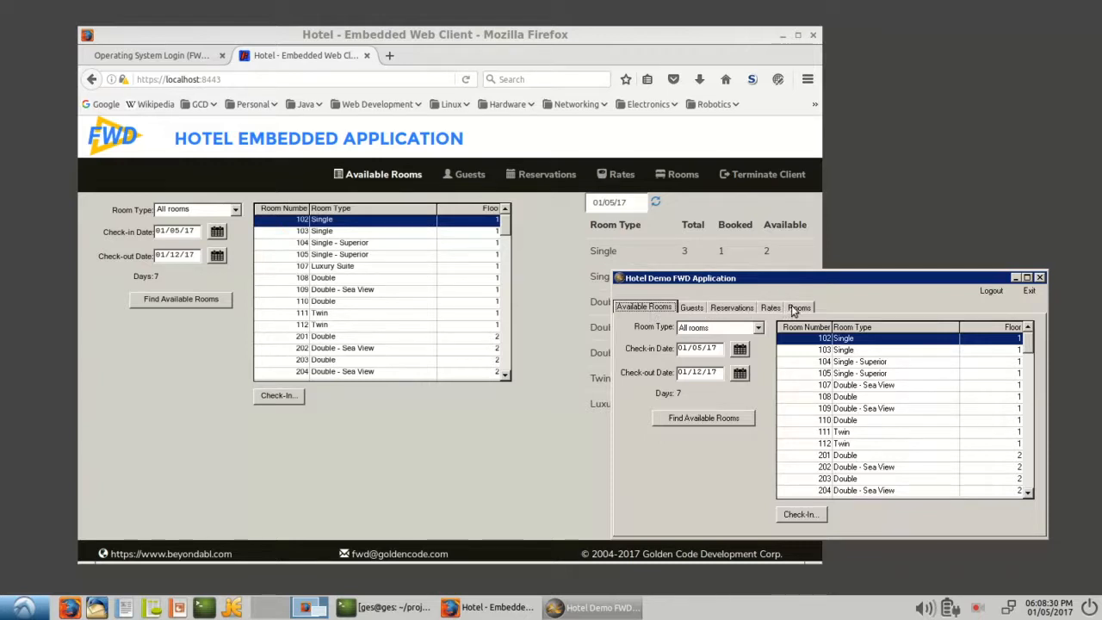
click(799, 306)
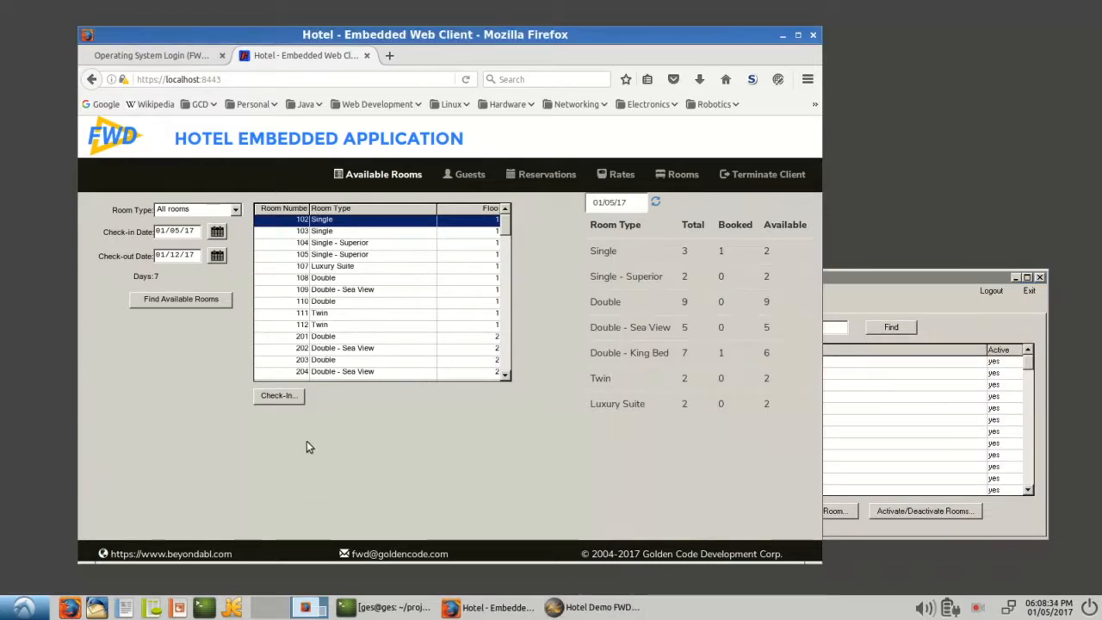
mouse_move(194, 462)
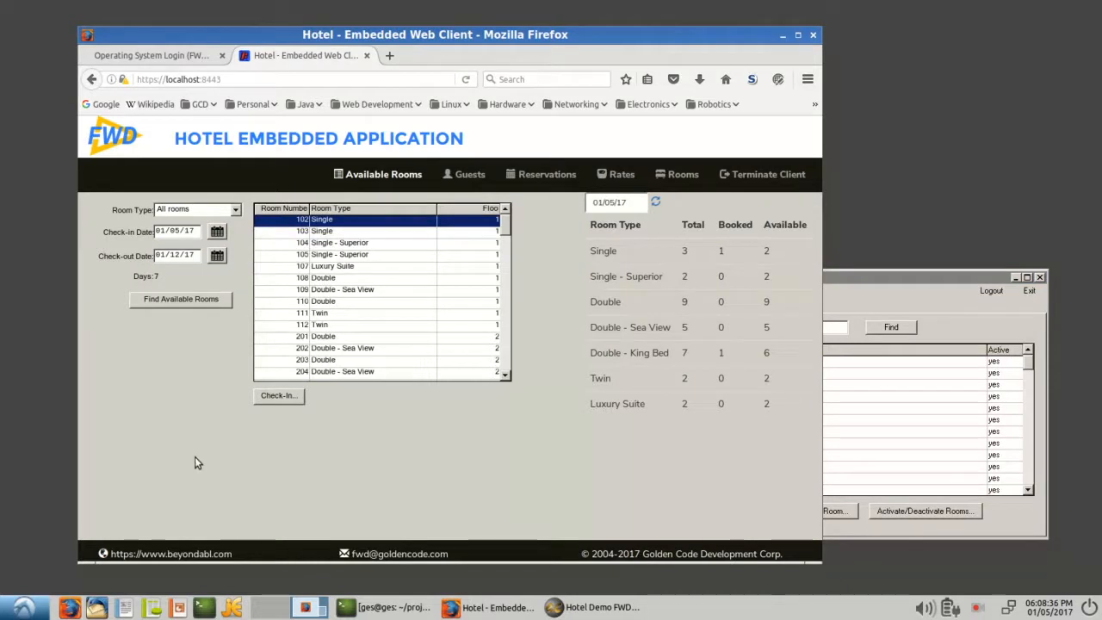
mouse_move(479, 401)
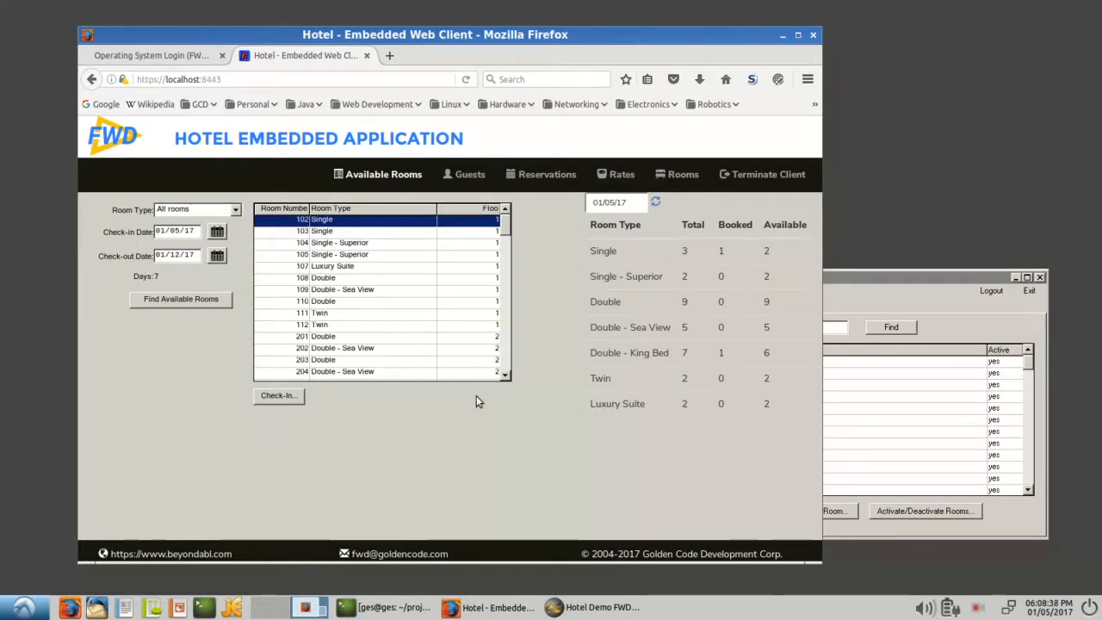
mouse_move(312, 473)
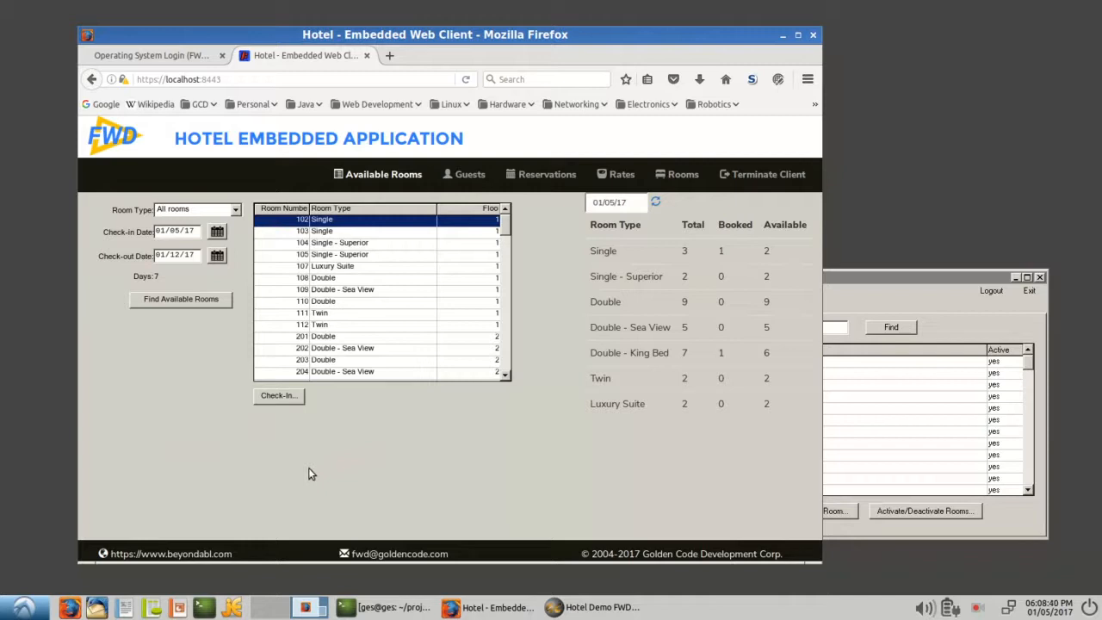
mouse_move(138, 249)
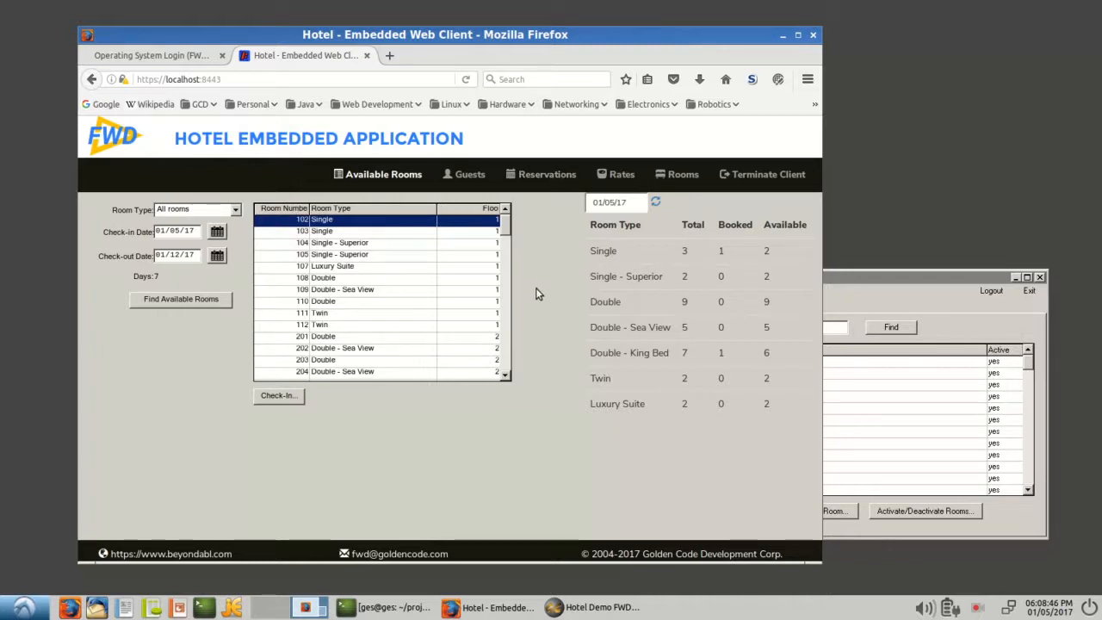
mouse_move(332, 434)
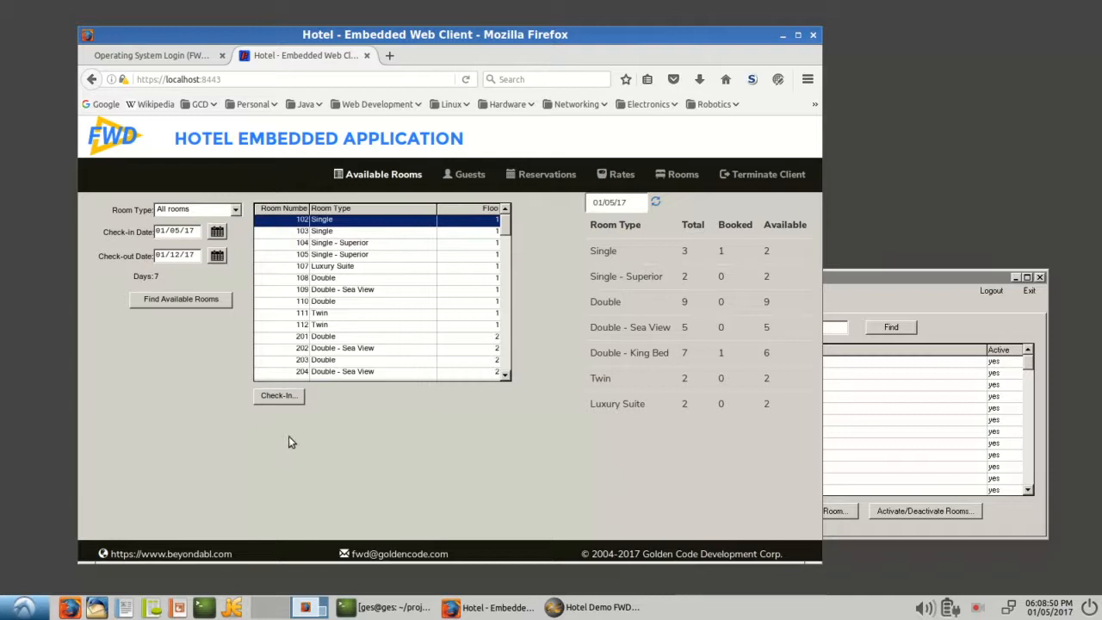
mouse_move(393, 454)
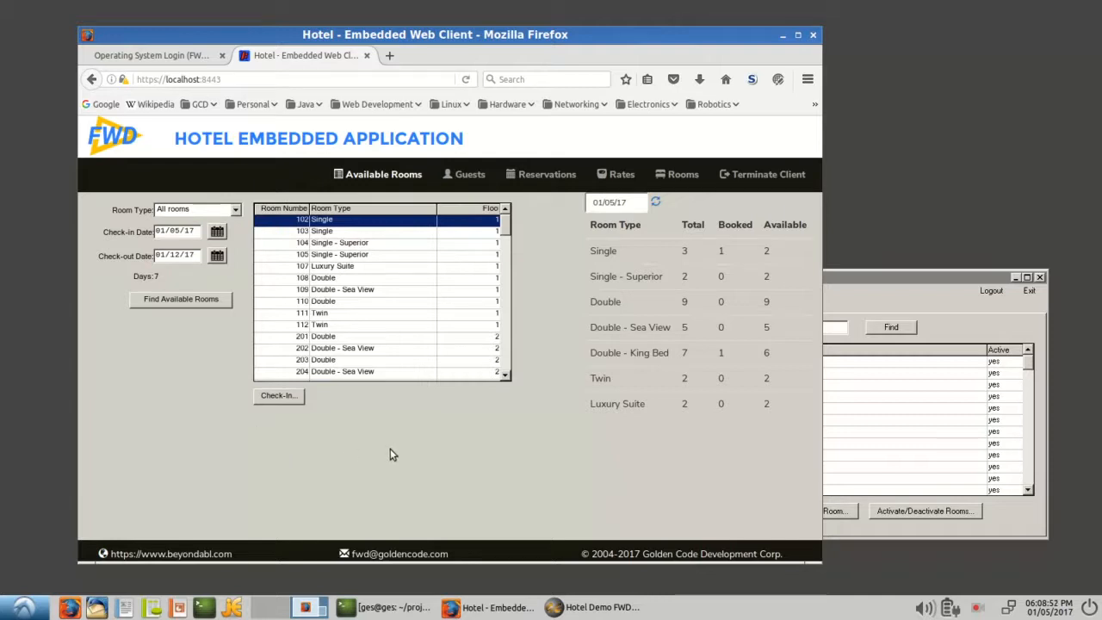
mouse_move(335, 461)
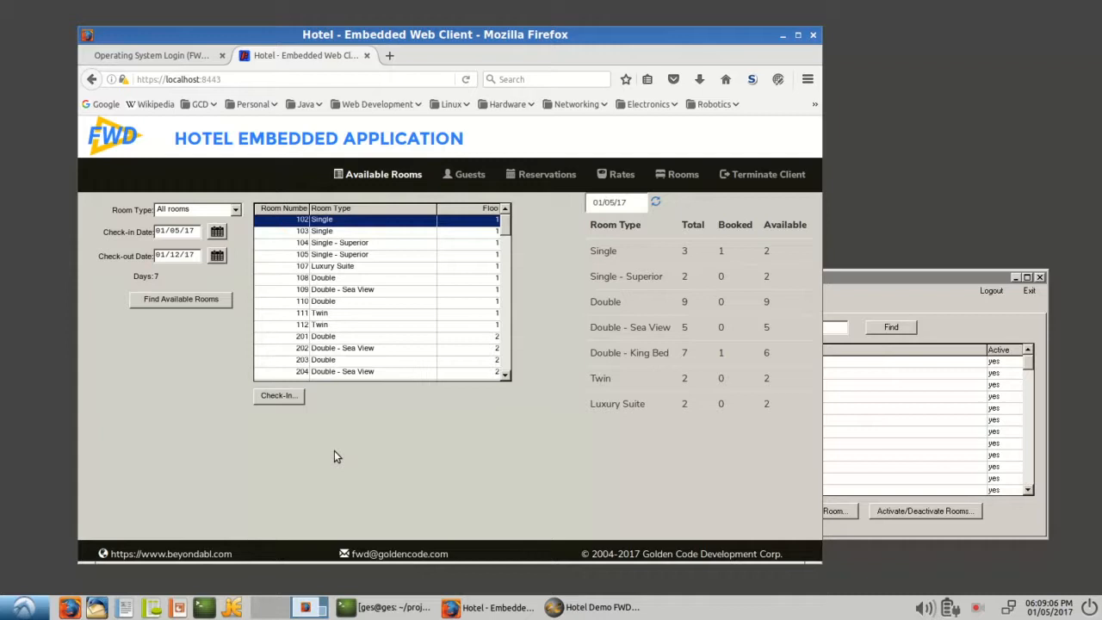
mouse_move(279, 405)
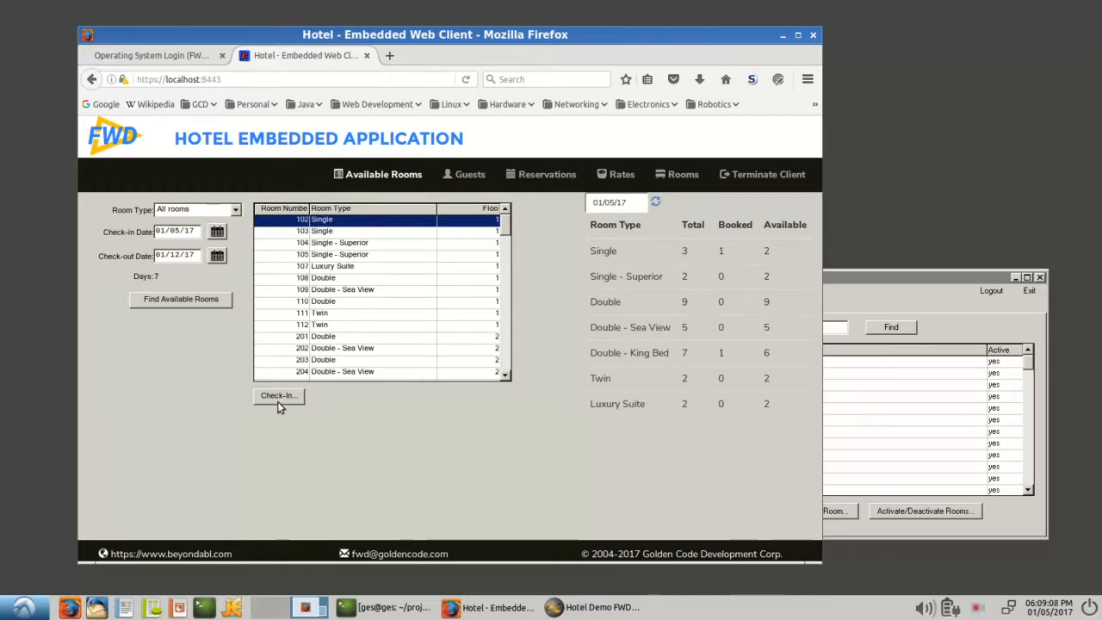
mouse_move(142, 444)
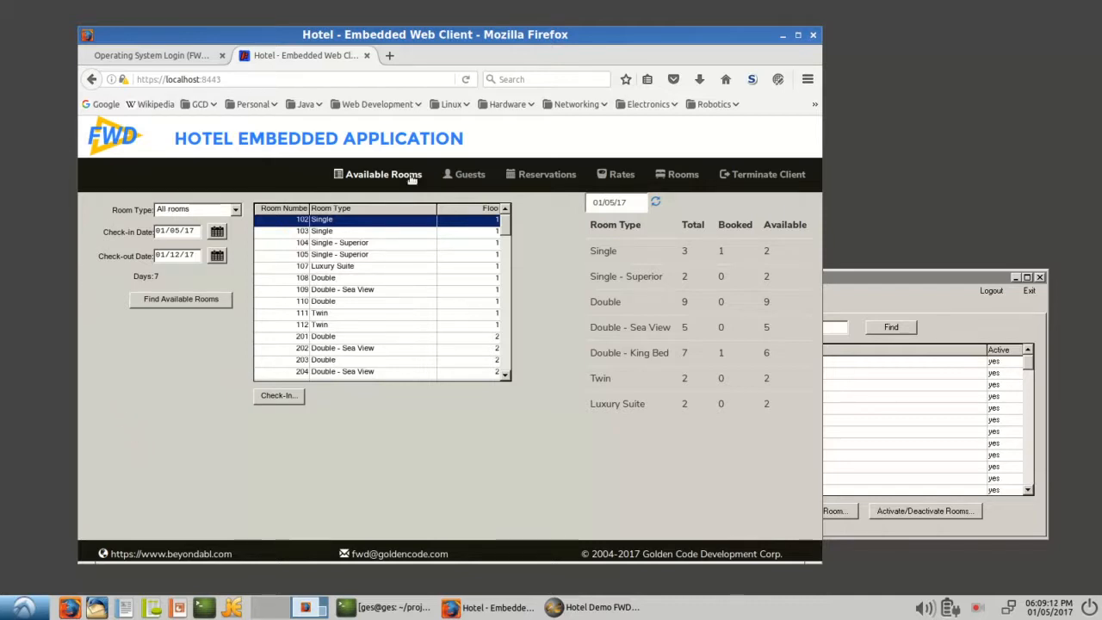
mouse_move(279, 448)
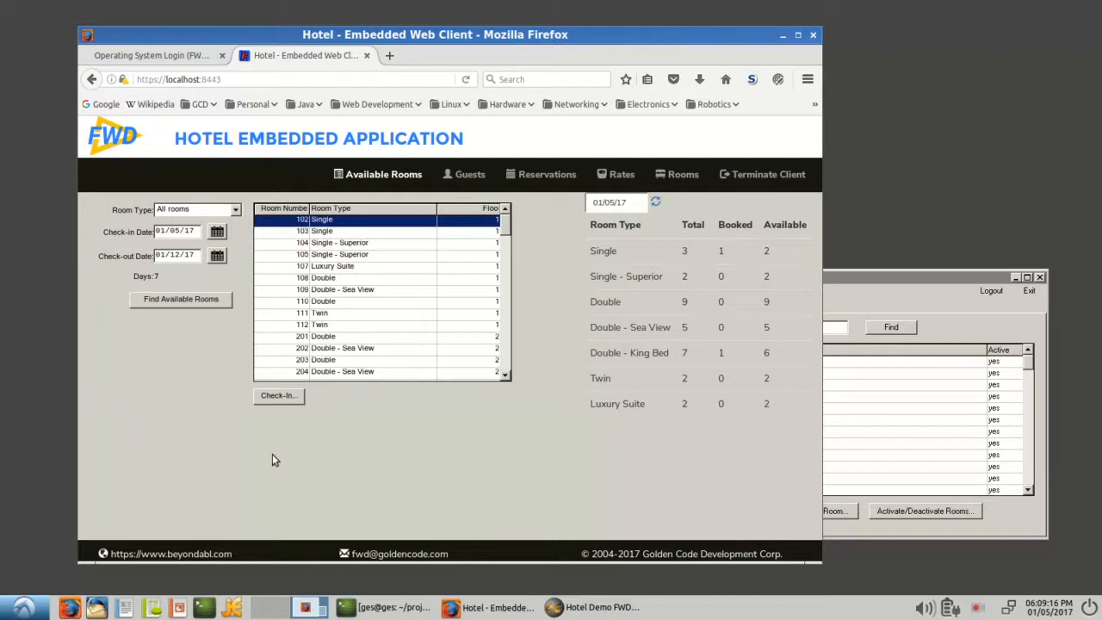
mouse_move(362, 471)
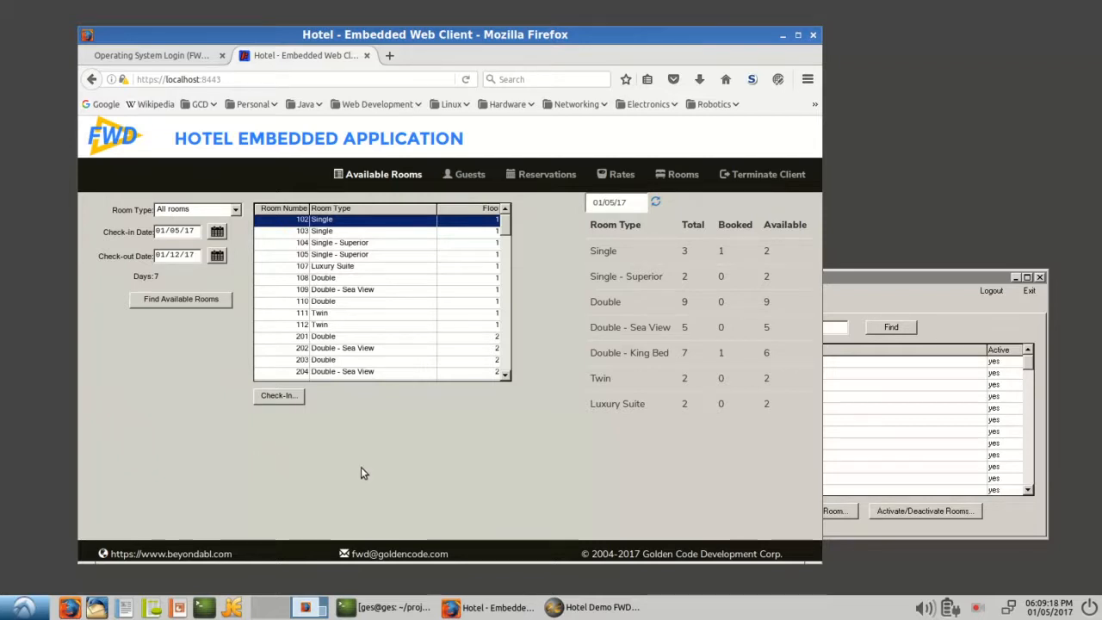
mouse_move(513, 429)
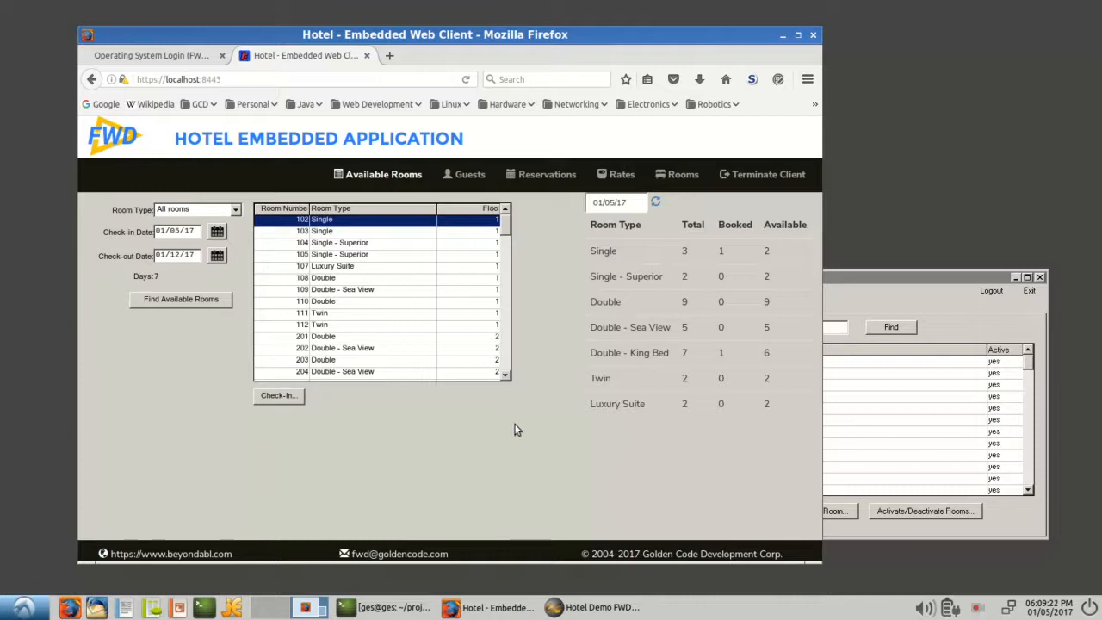
mouse_move(124, 405)
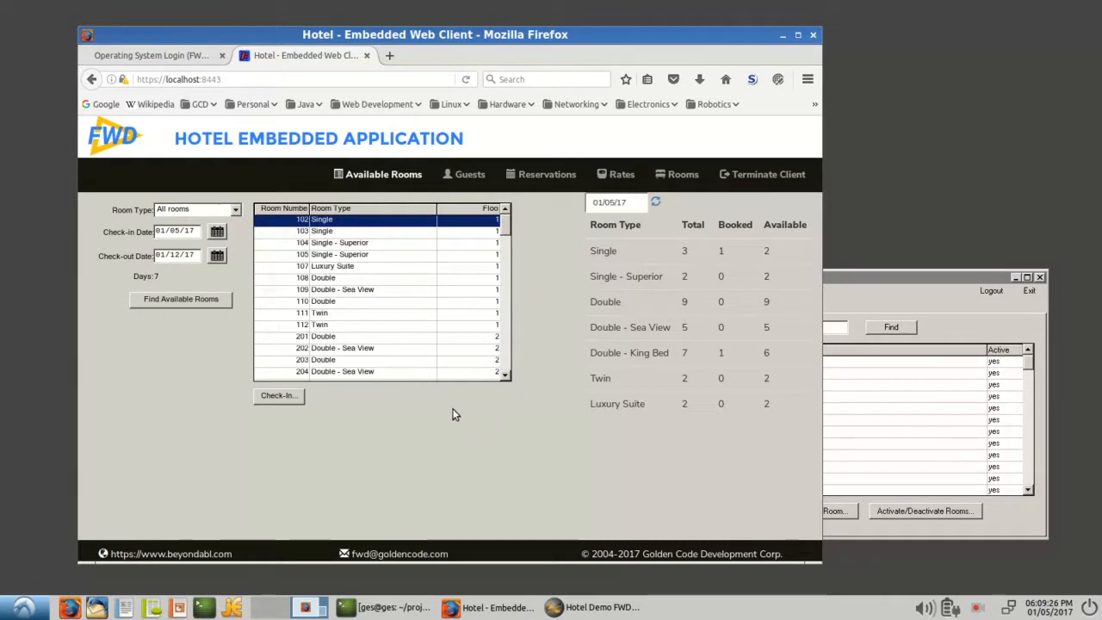
mouse_move(238, 493)
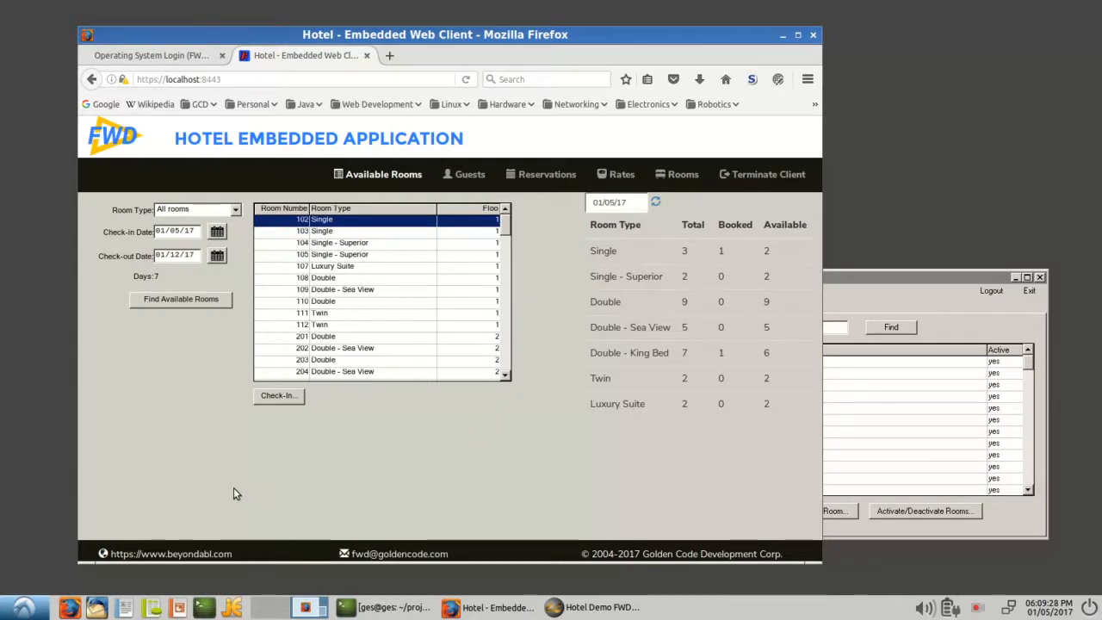
mouse_move(251, 499)
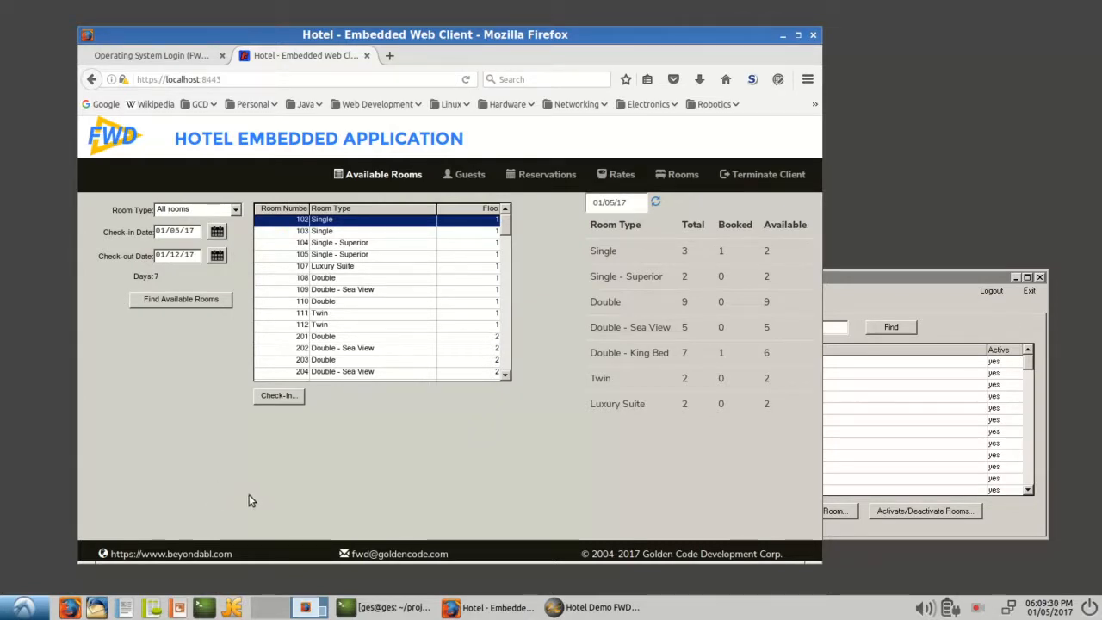
mouse_move(126, 191)
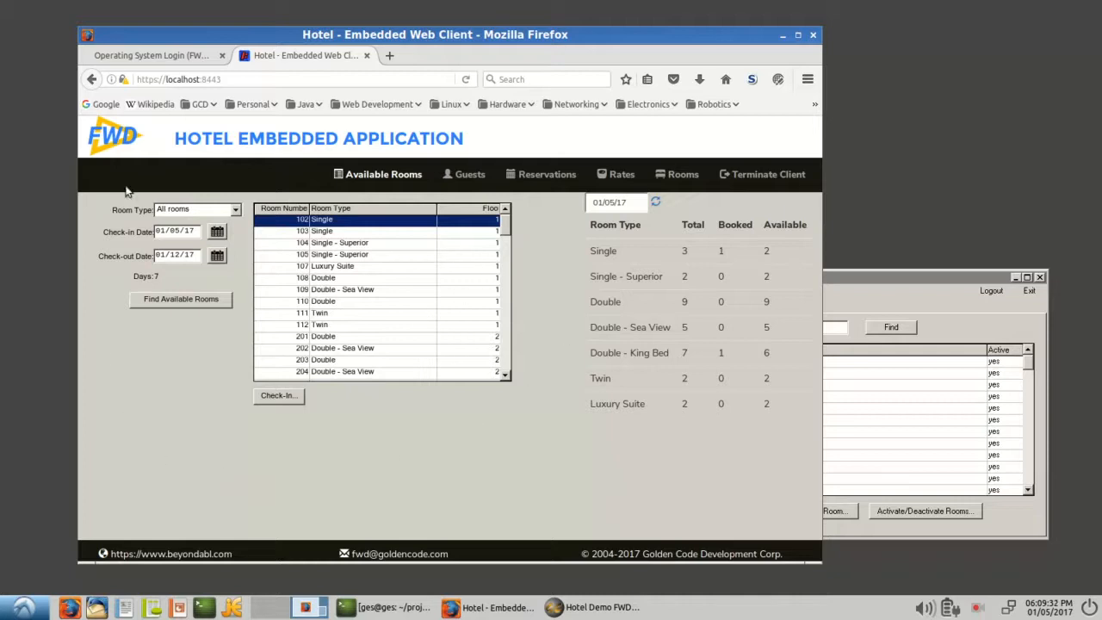
mouse_move(470, 174)
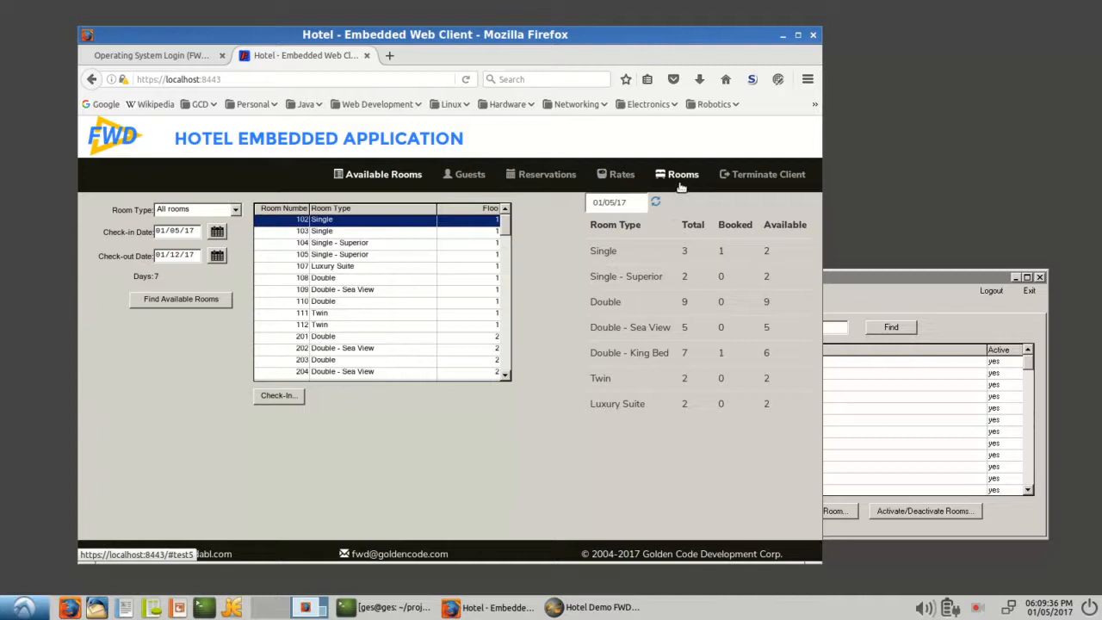
Load the Guests page listing the three current guest stays.
click(470, 174)
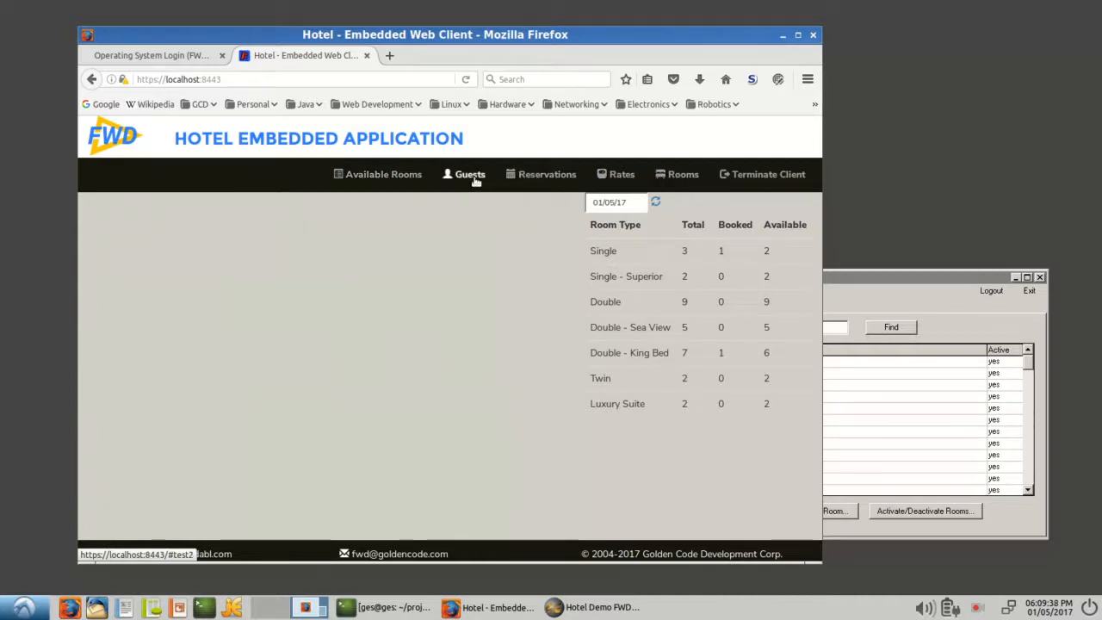
click(470, 174)
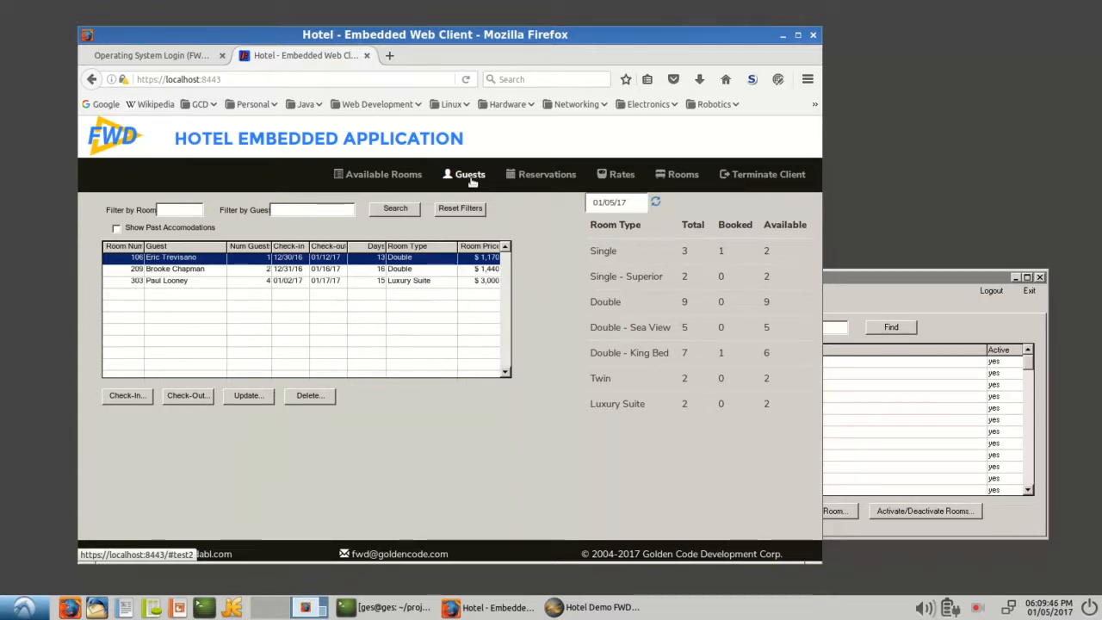
mouse_move(482, 165)
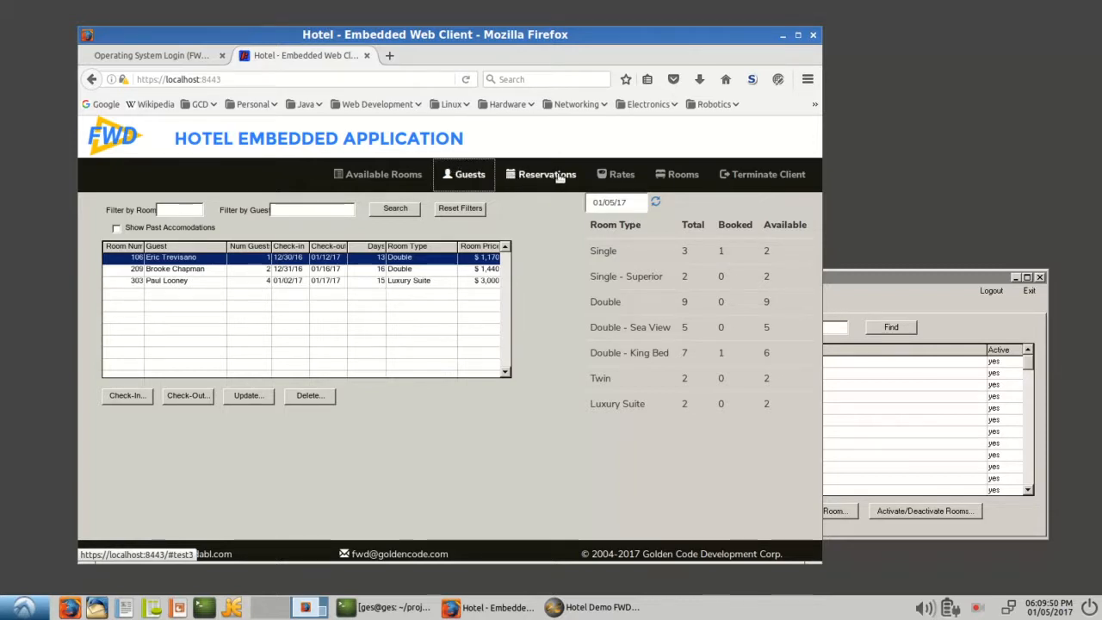
mouse_move(486, 386)
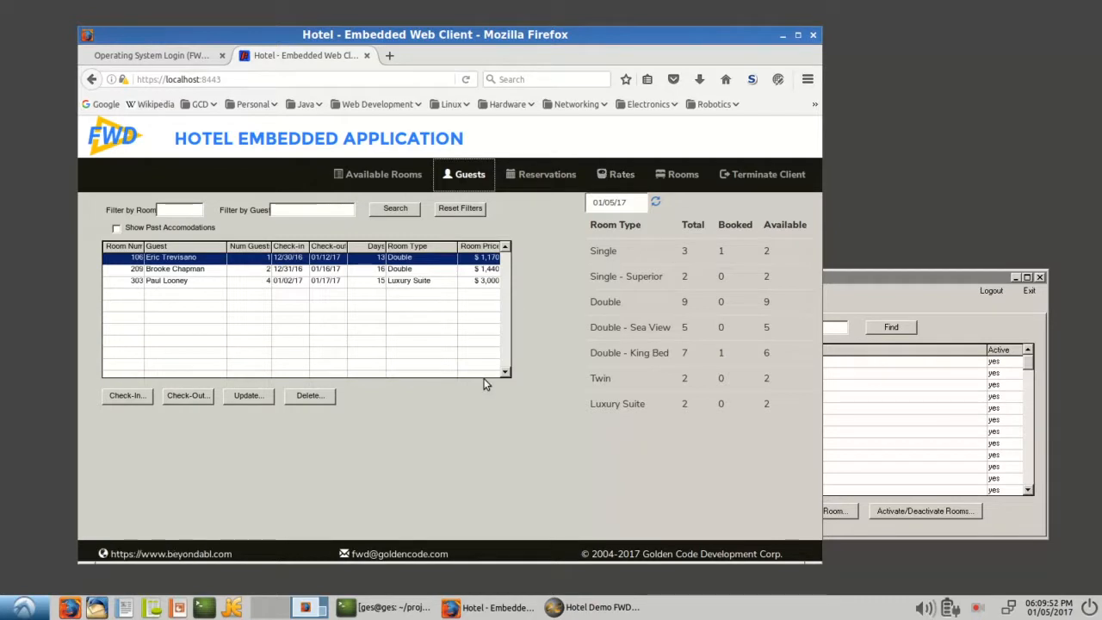
mouse_move(474, 427)
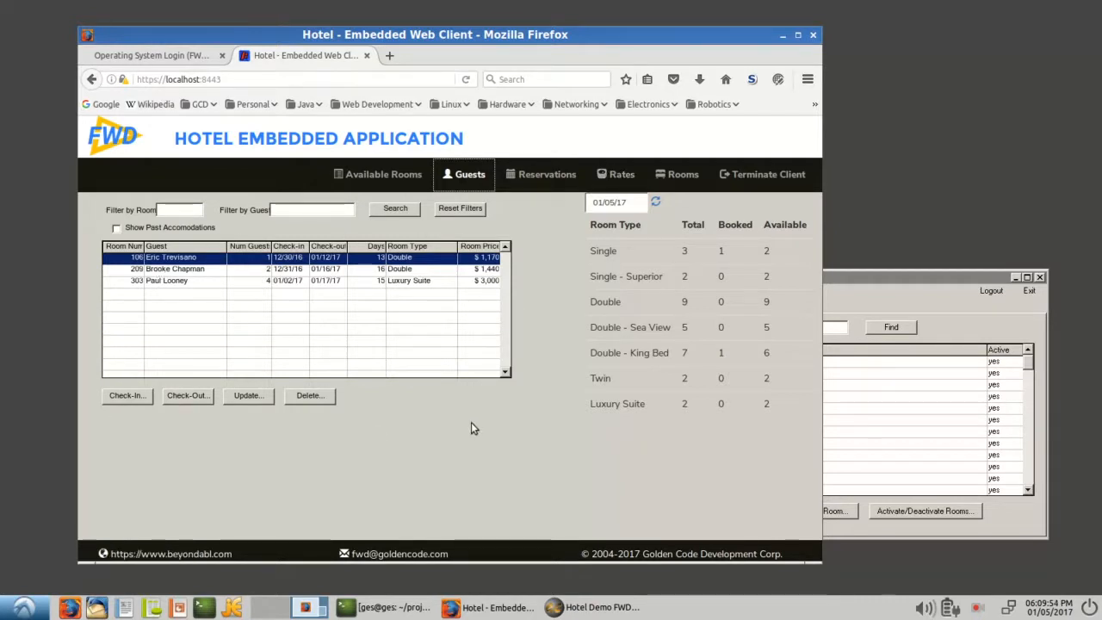
mouse_move(369, 465)
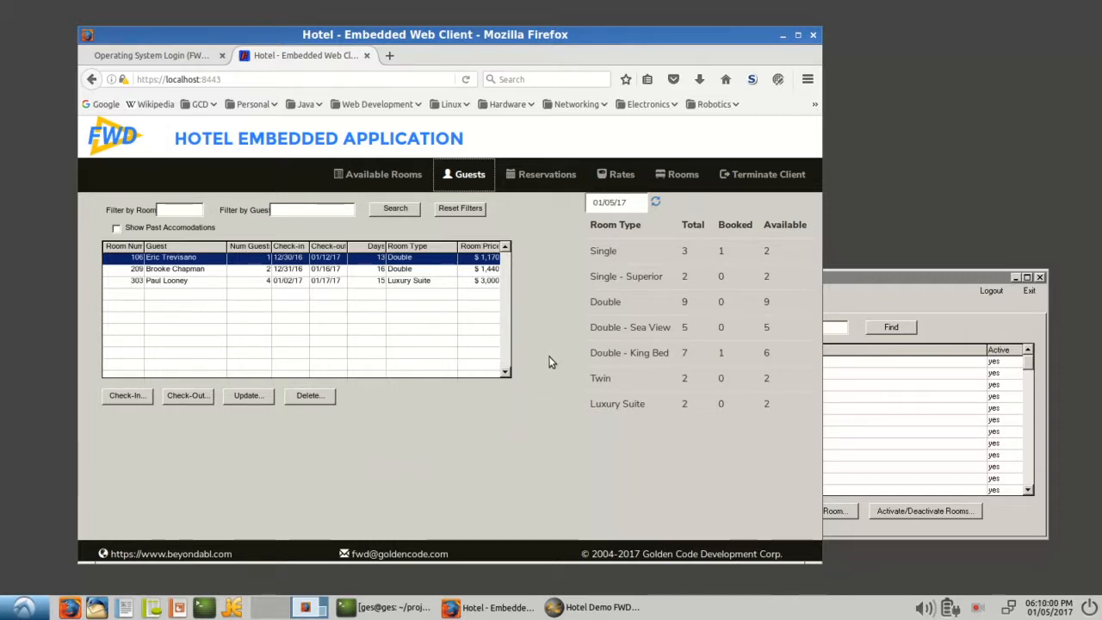
mouse_move(544, 371)
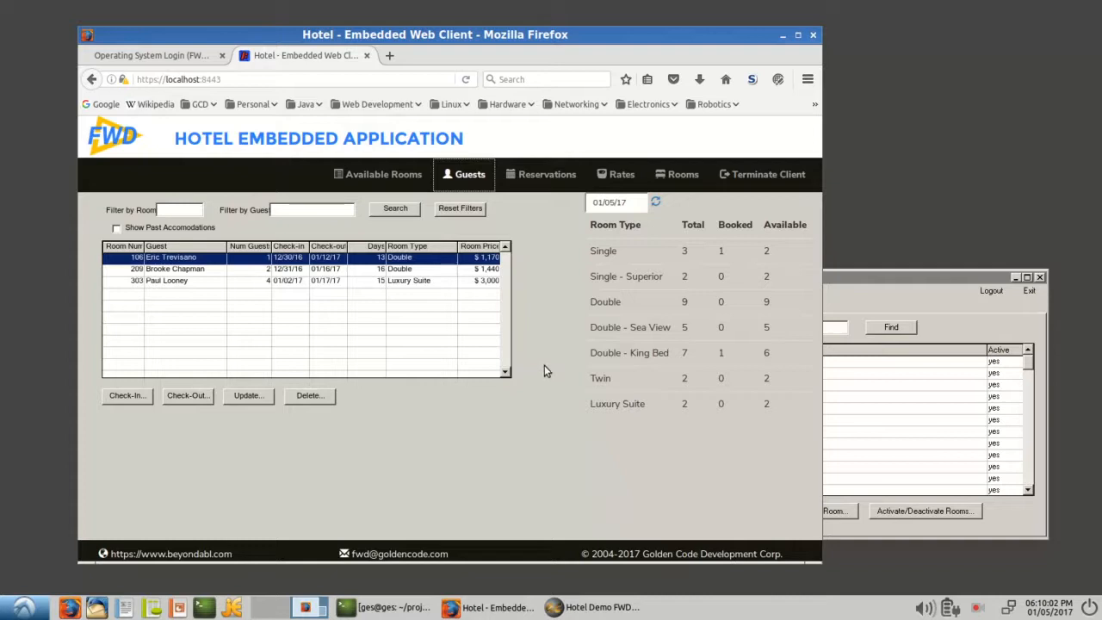
mouse_move(520, 341)
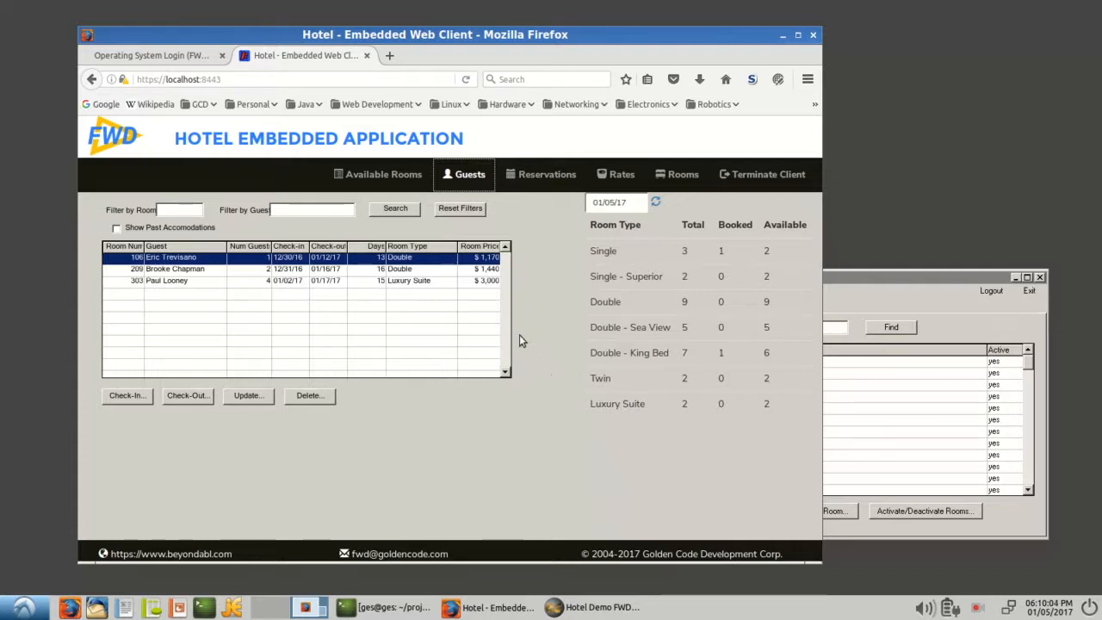
mouse_move(682, 180)
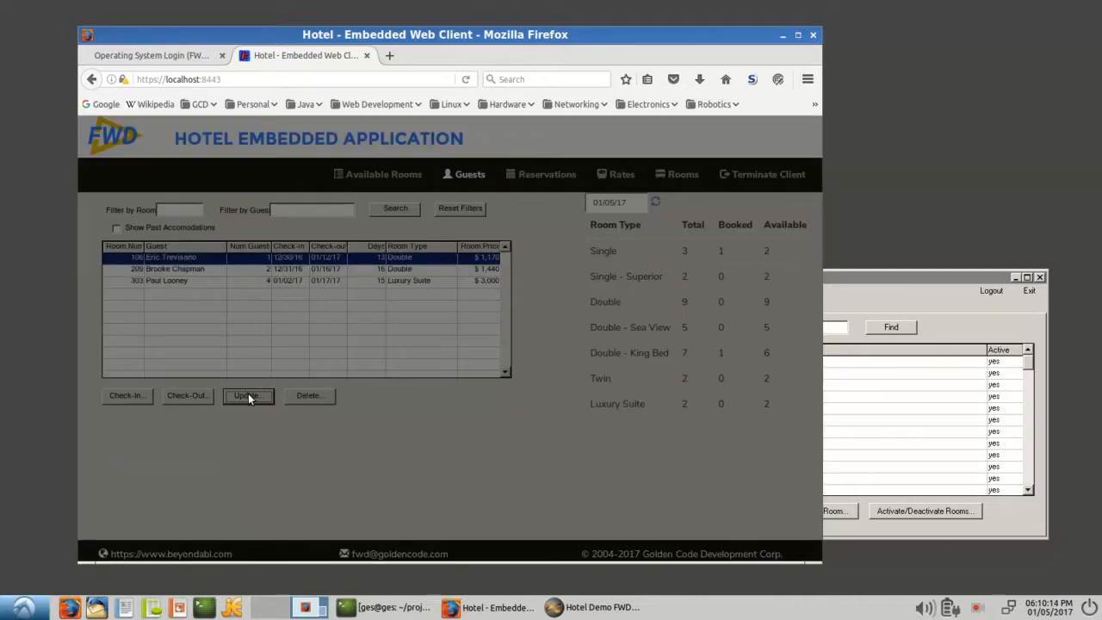
click(248, 394)
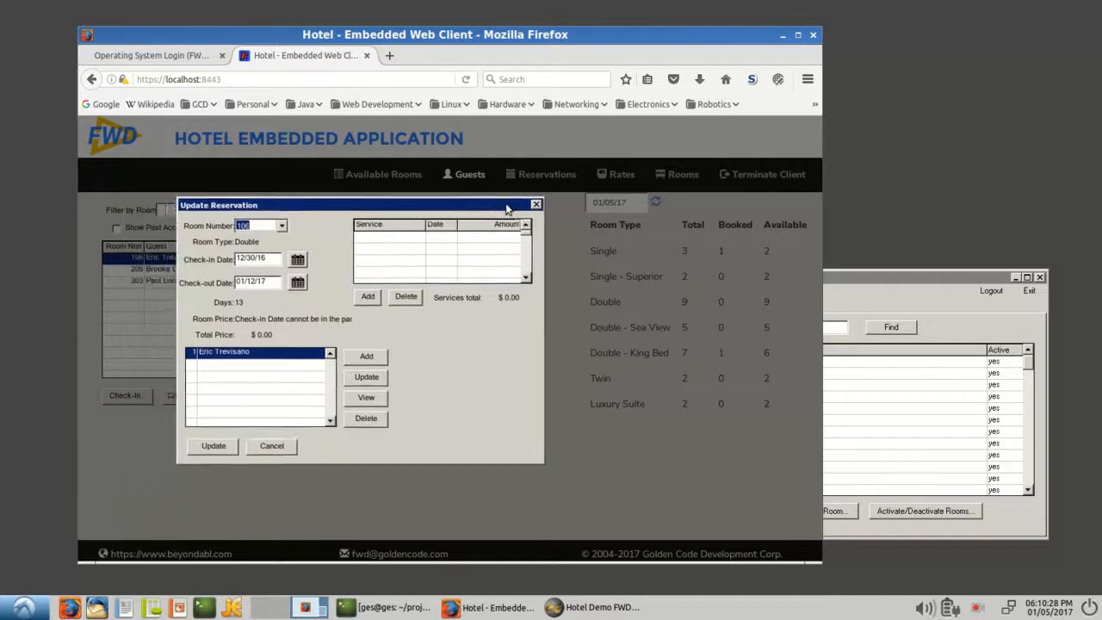
drag(362, 205, 320, 208)
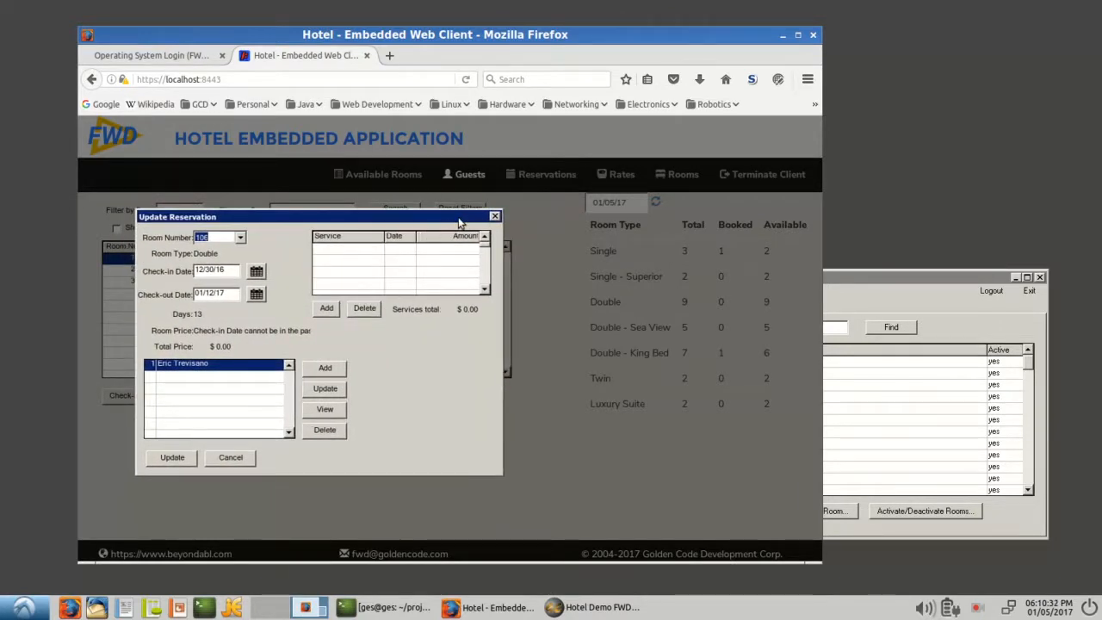
mouse_move(641, 172)
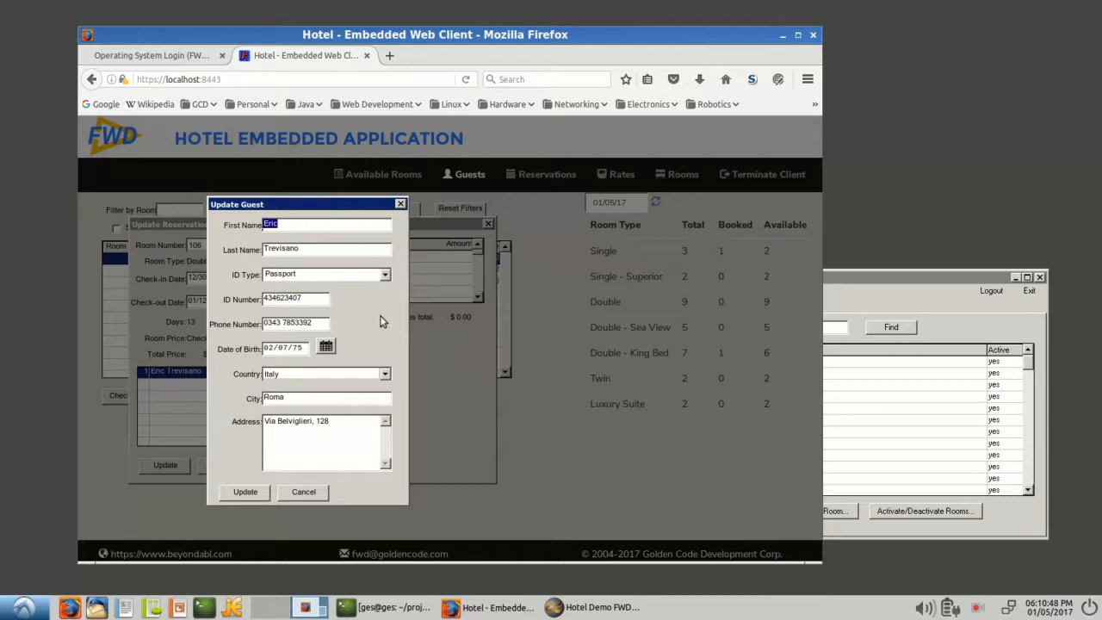
mouse_move(368, 503)
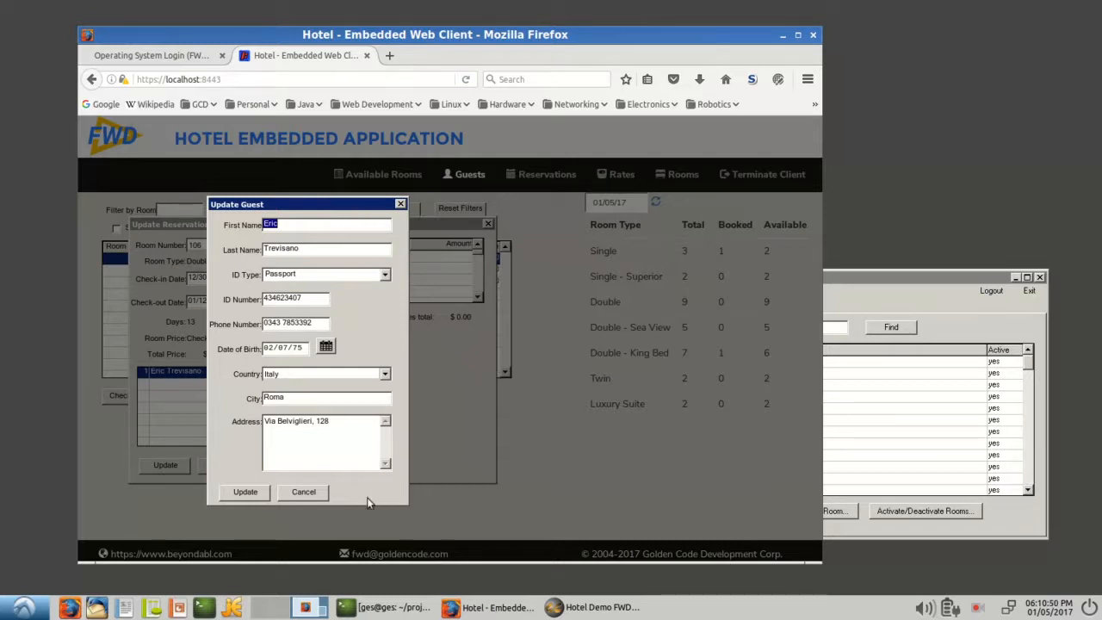
mouse_move(358, 334)
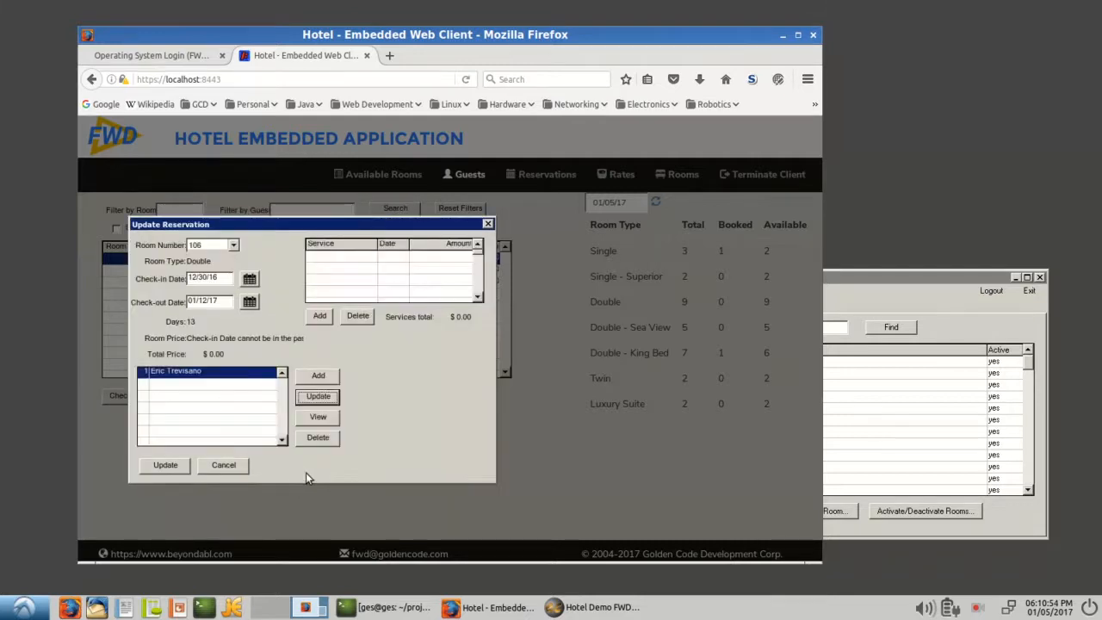
Cancel the Update Reservation form and visit the Reservations and Rates pages.
click(224, 464)
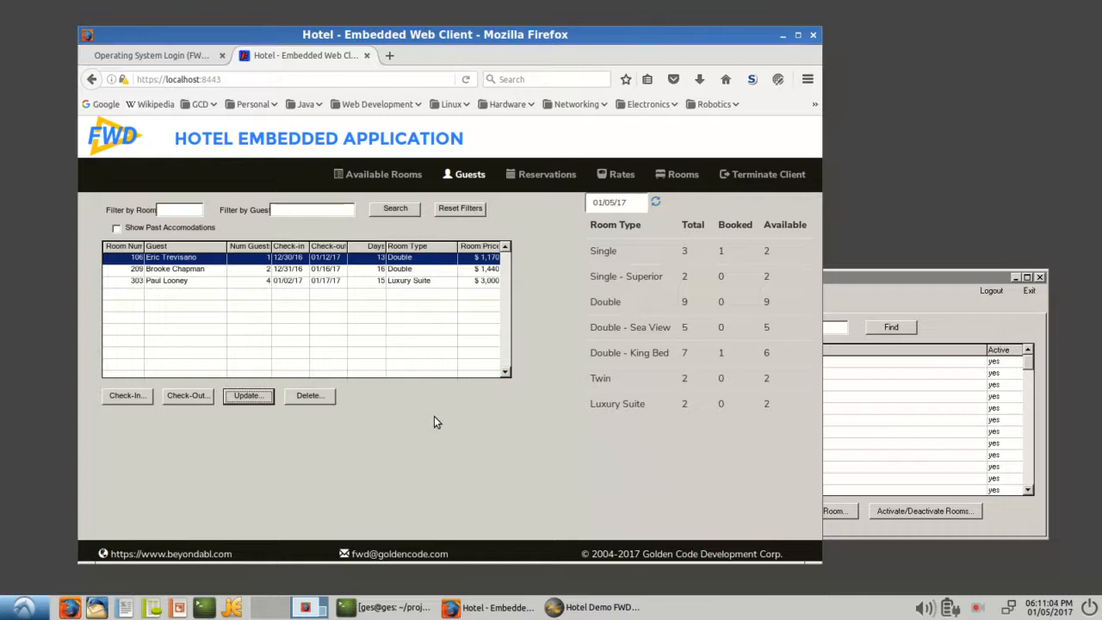
mouse_move(439, 411)
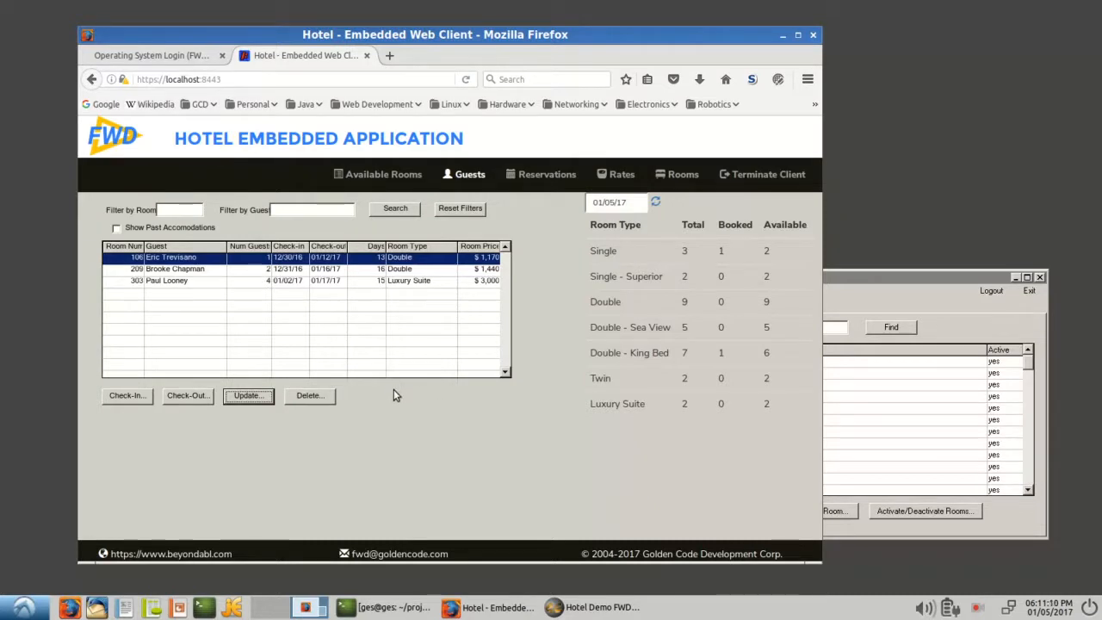
mouse_move(463, 251)
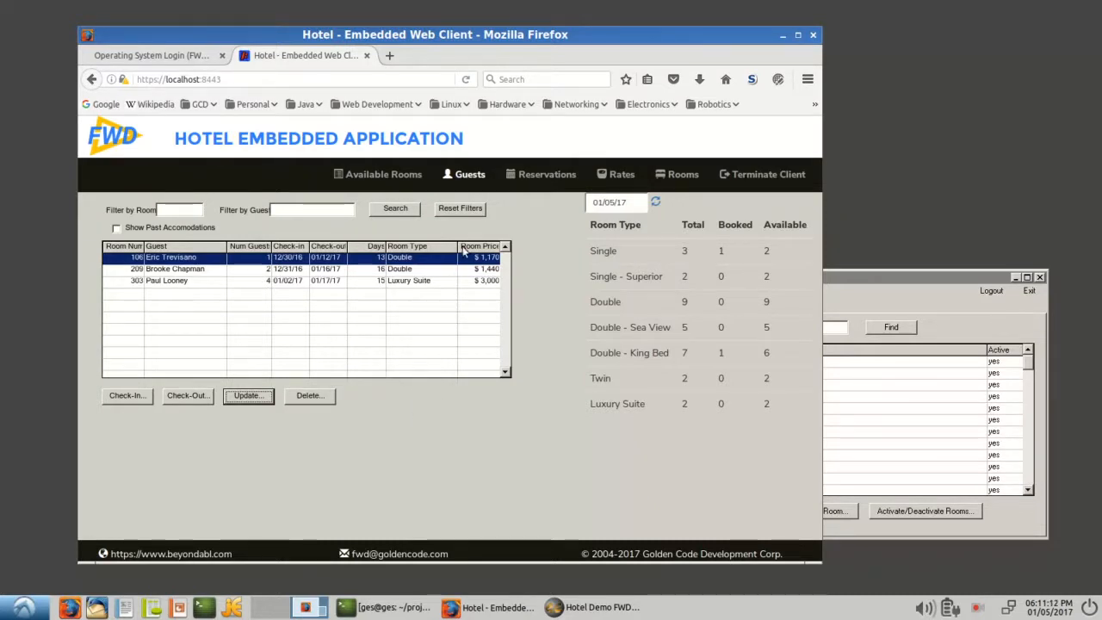
click(548, 174)
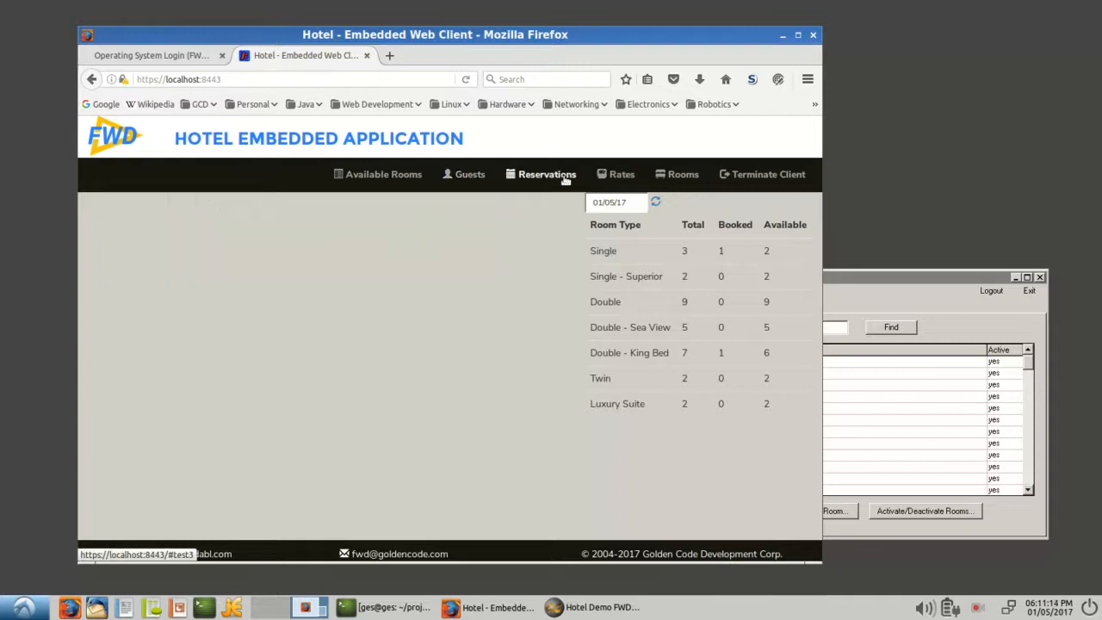
click(622, 174)
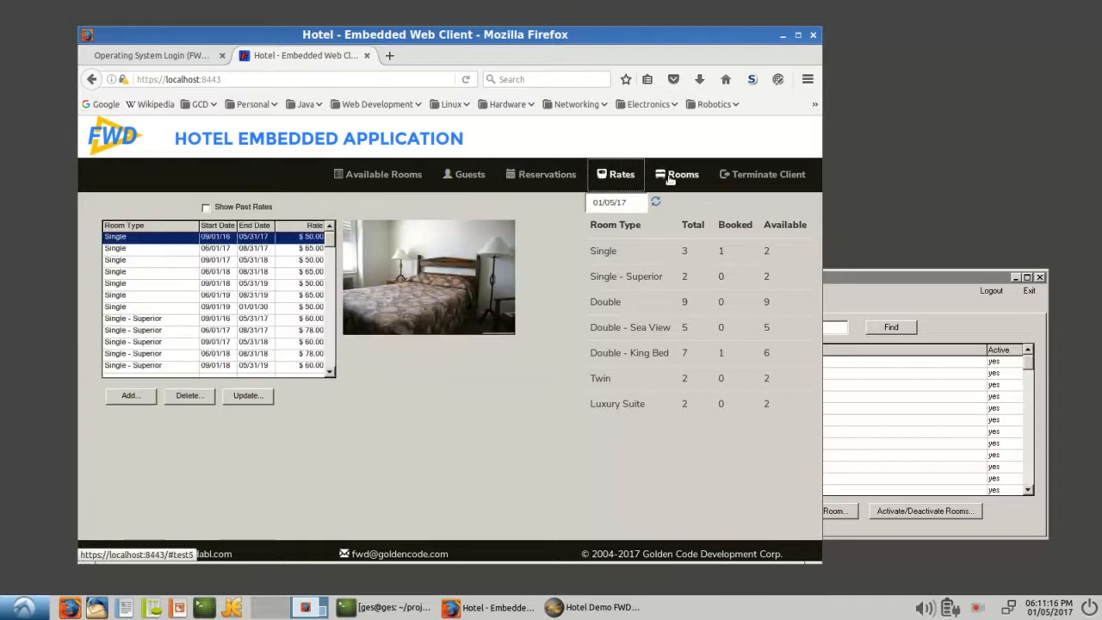
Select a Twin room rate to view its photo, then move to the Rooms list.
click(133, 331)
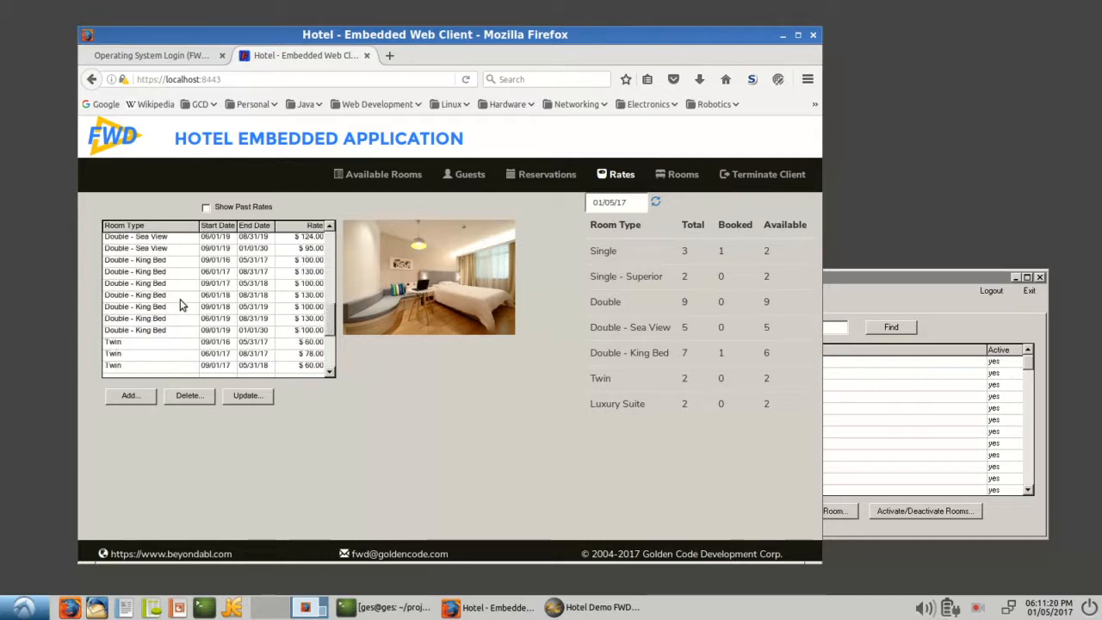
click(113, 352)
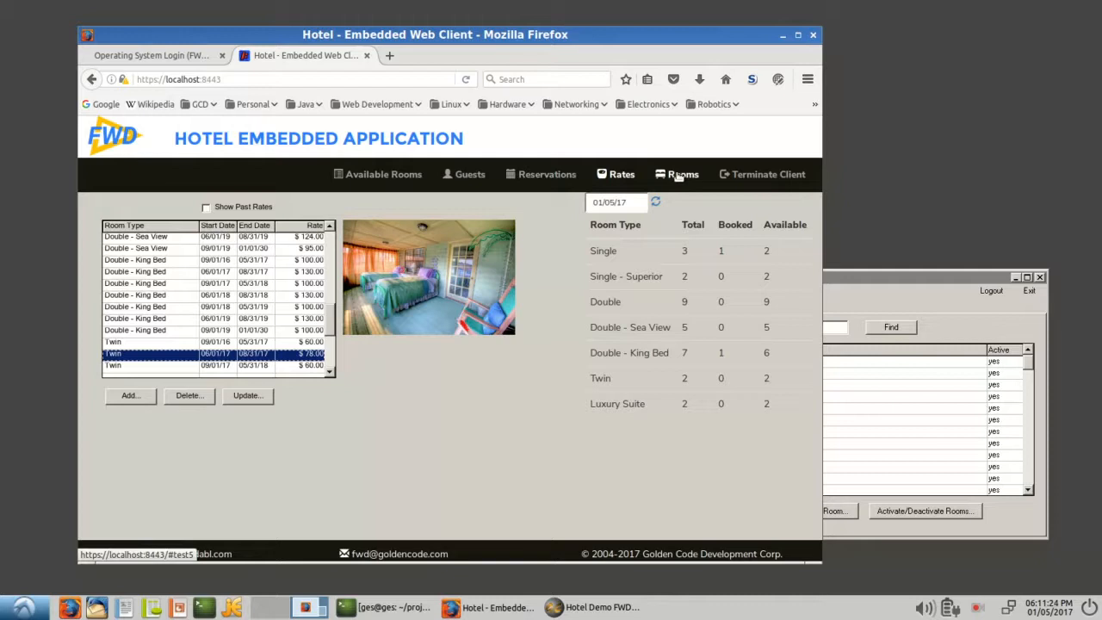
click(681, 174)
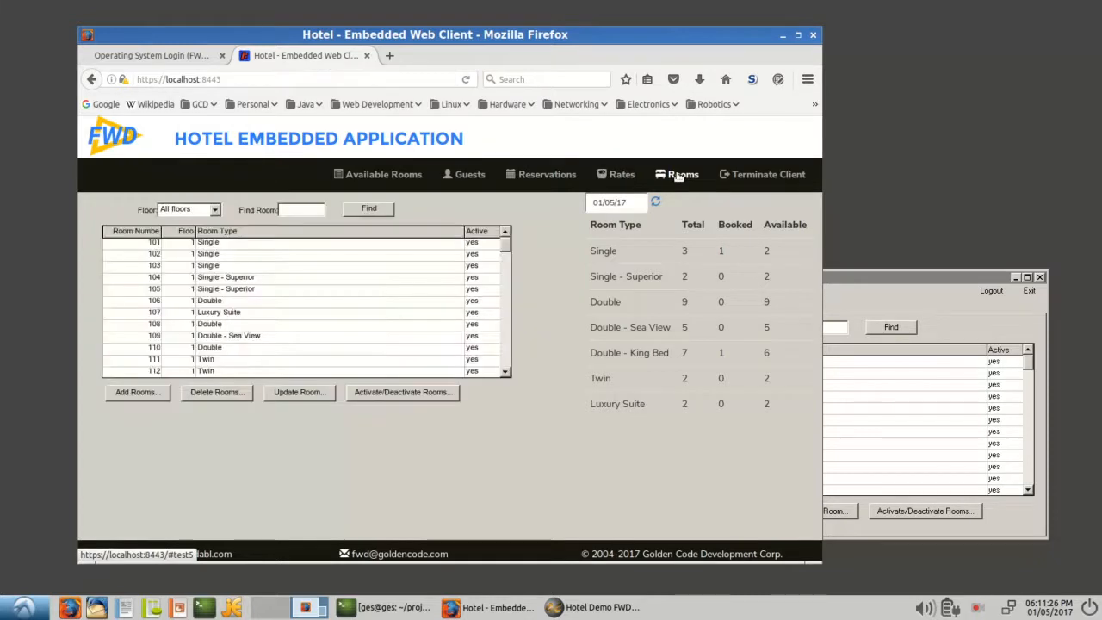
Select room 107 (Luxury Suite), bring up Update Room and set its type to Twin.
click(676, 173)
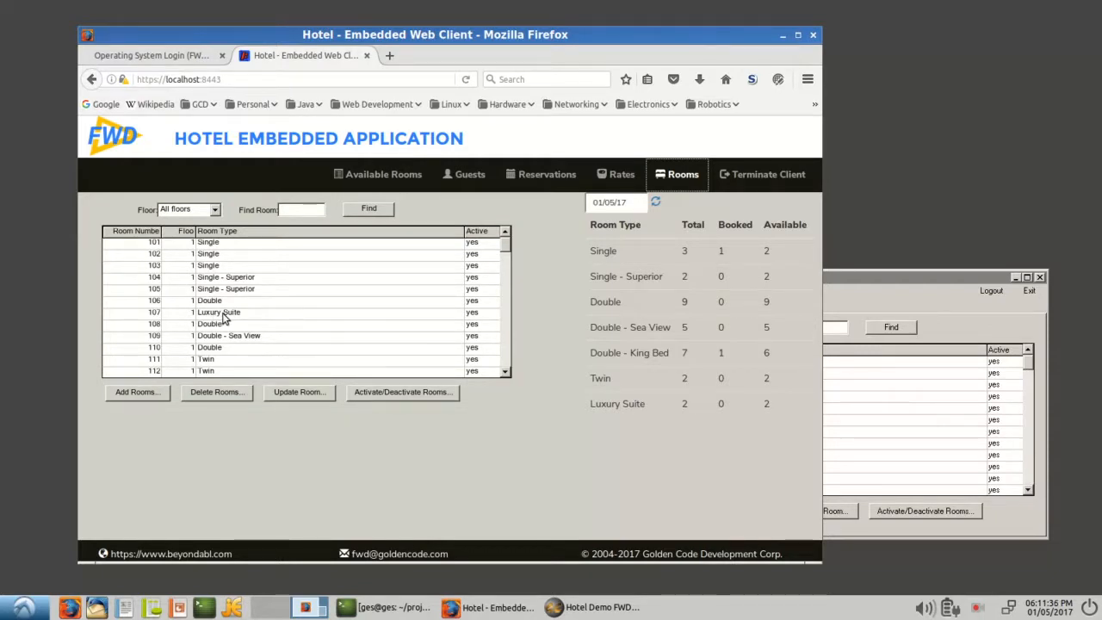
click(217, 312)
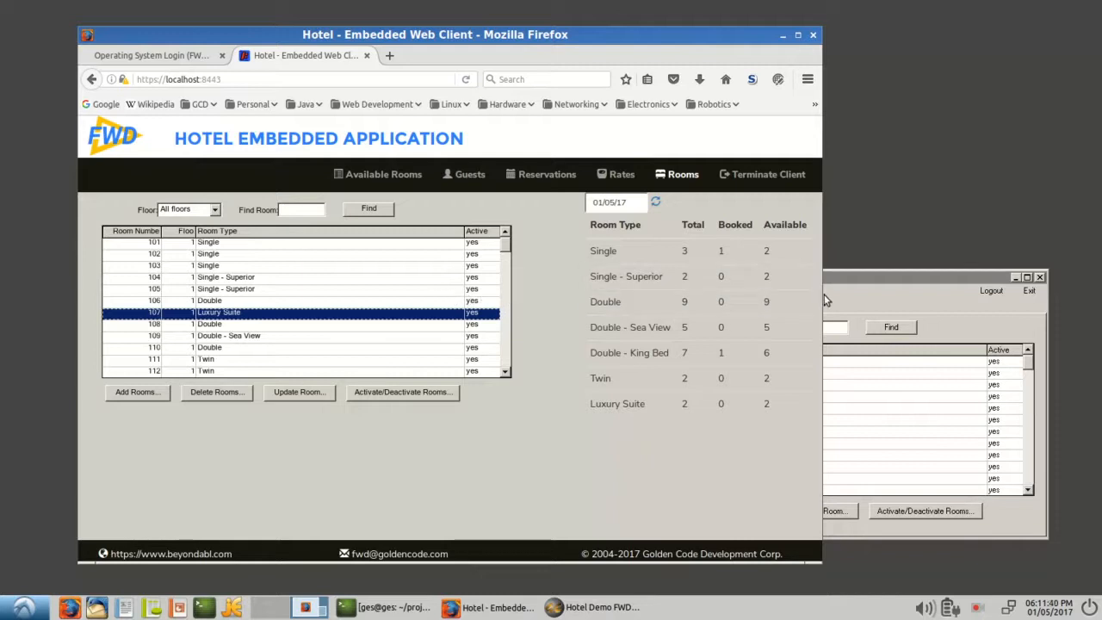
mouse_move(364, 227)
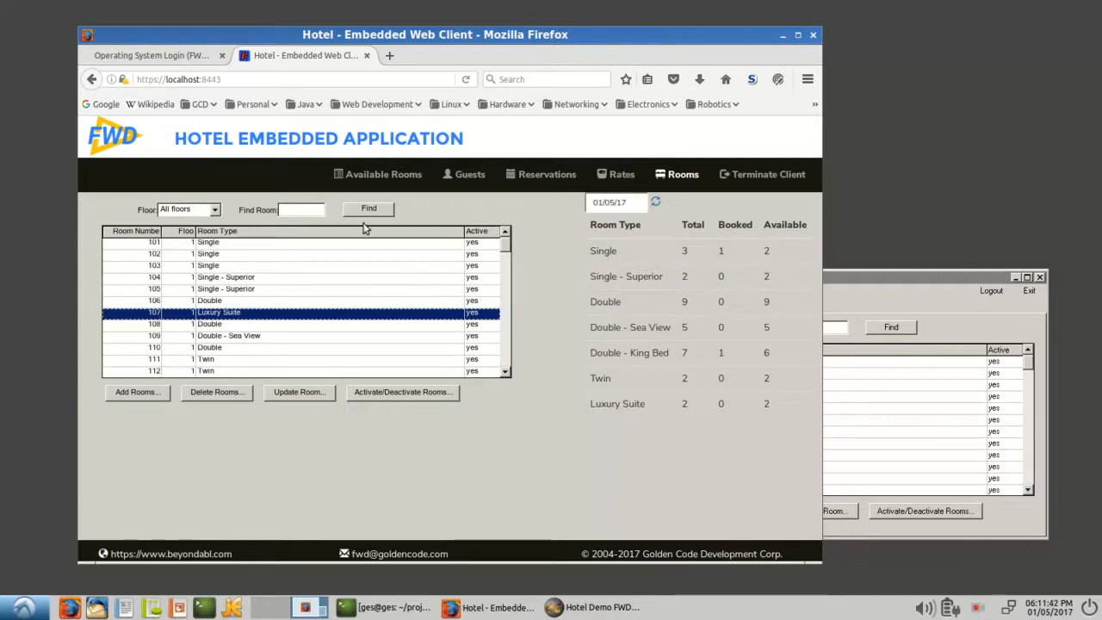
click(300, 392)
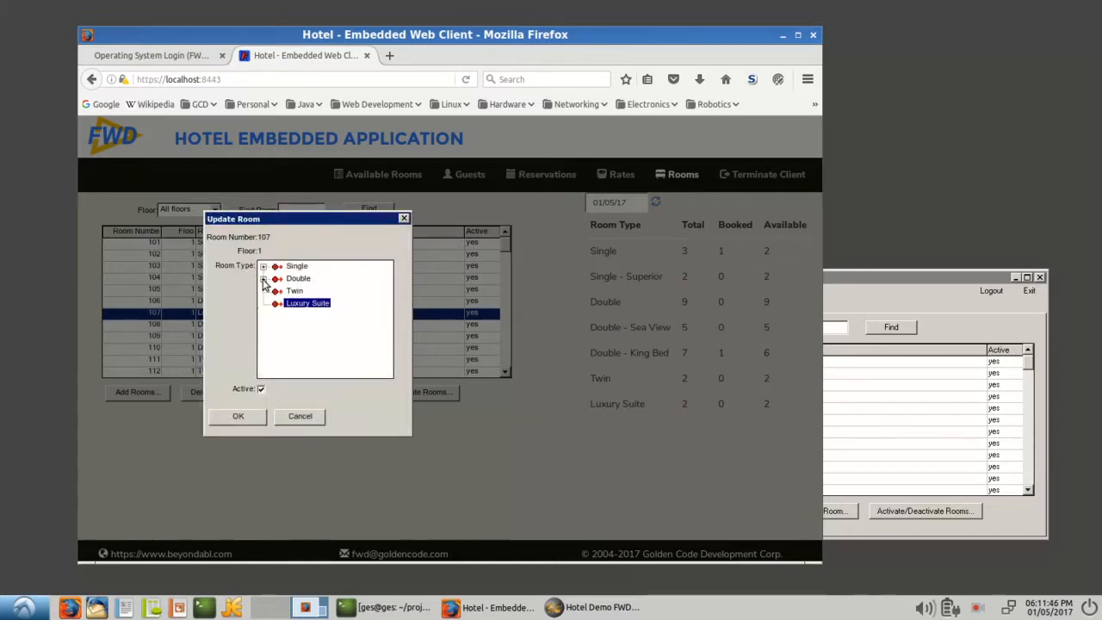
click(264, 278)
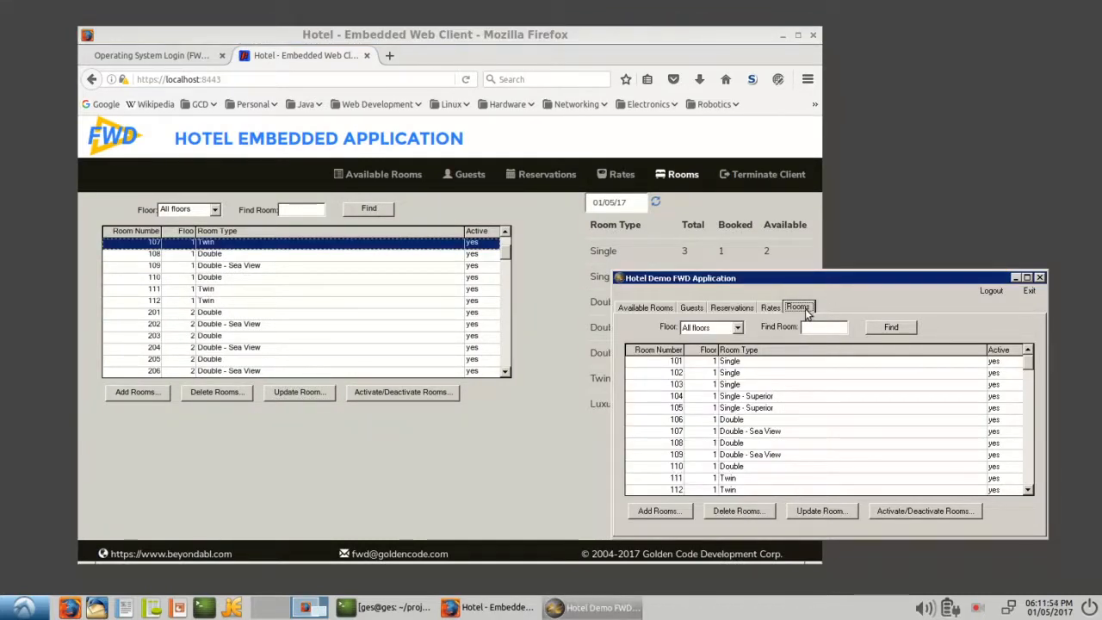
Show the desktop client's Rooms list and filter it to floor 1, with room 107 as Twin.
click(736, 327)
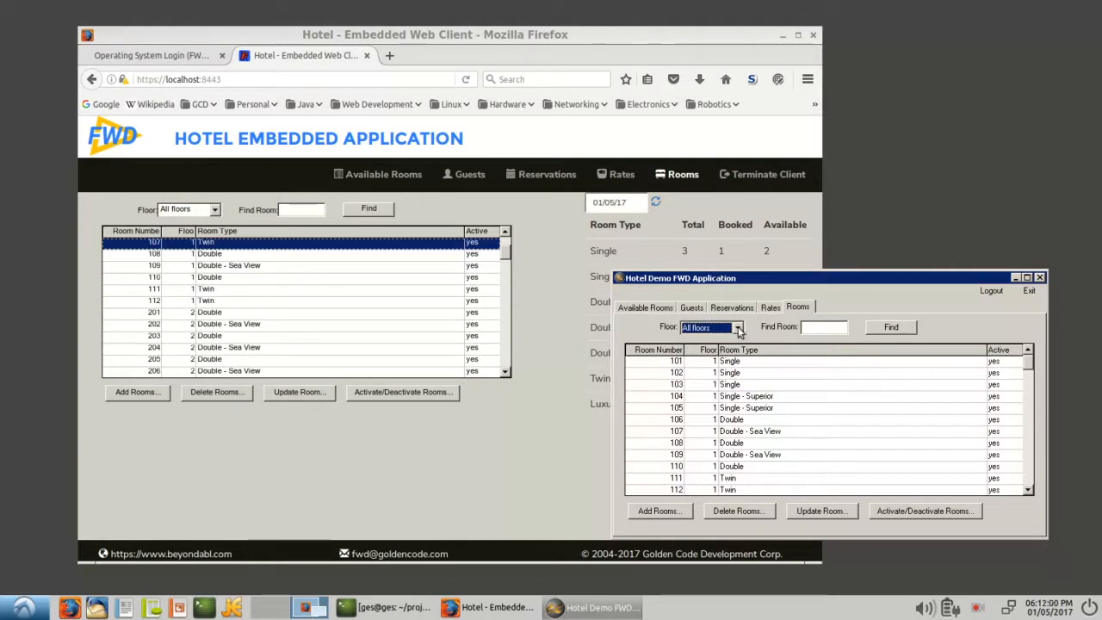
click(737, 327)
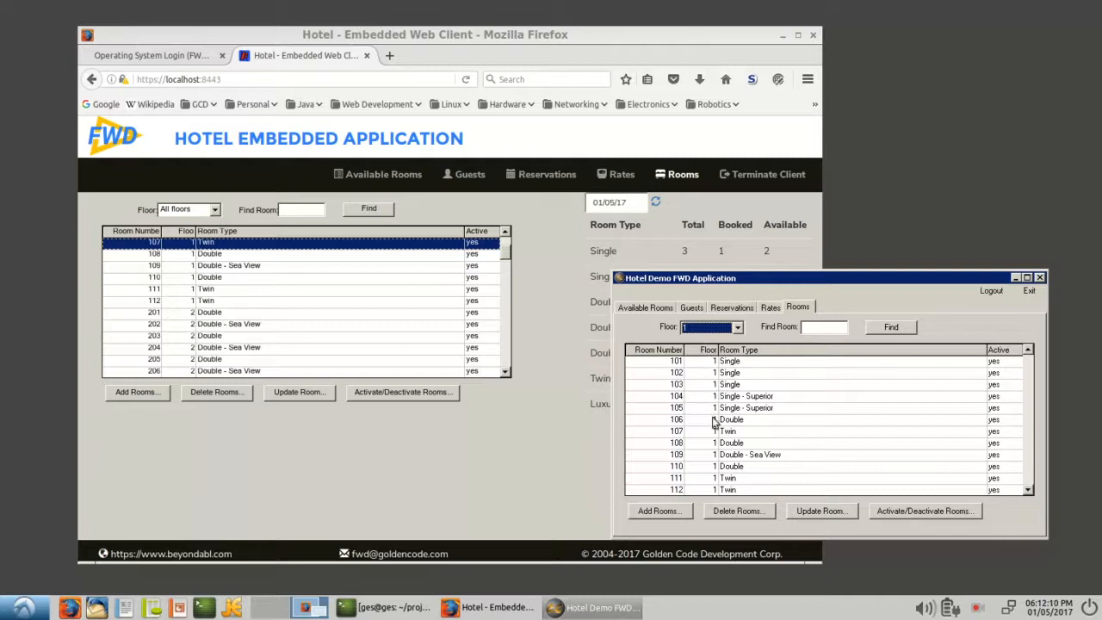
mouse_move(571, 341)
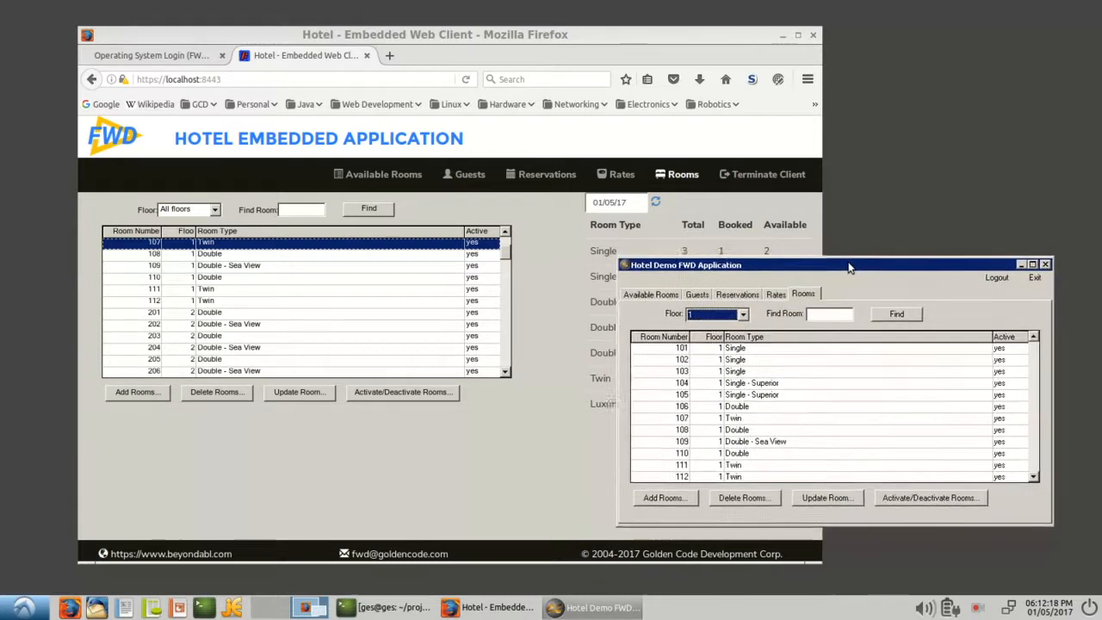
Update room 107's type from Twin to Single - Superior in the desktop client and save it.
drag(847, 265, 843, 279)
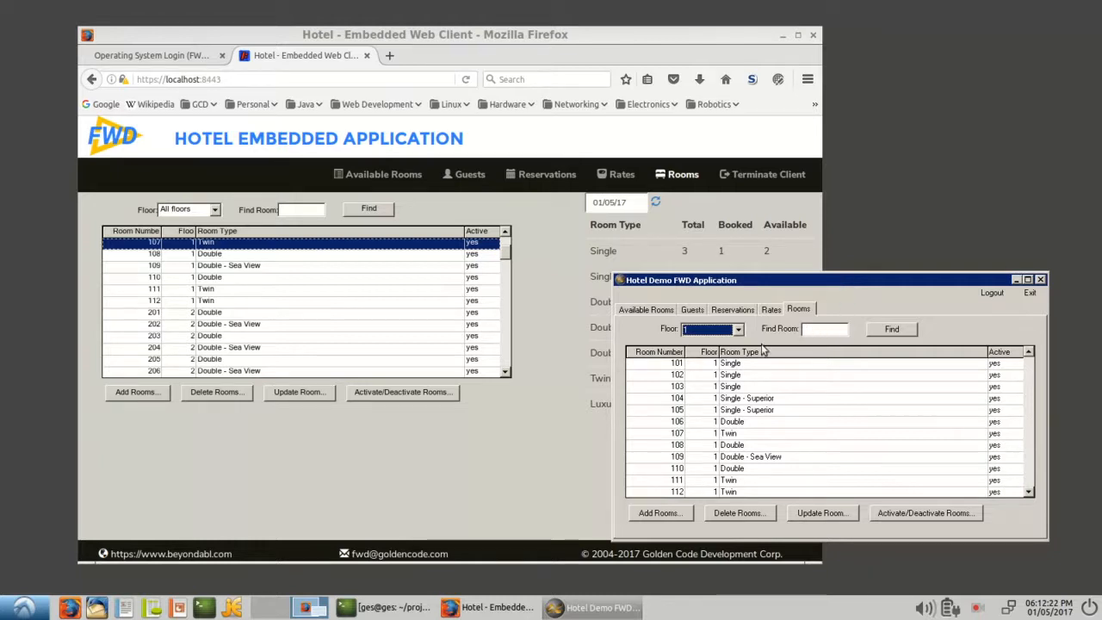
mouse_move(736, 440)
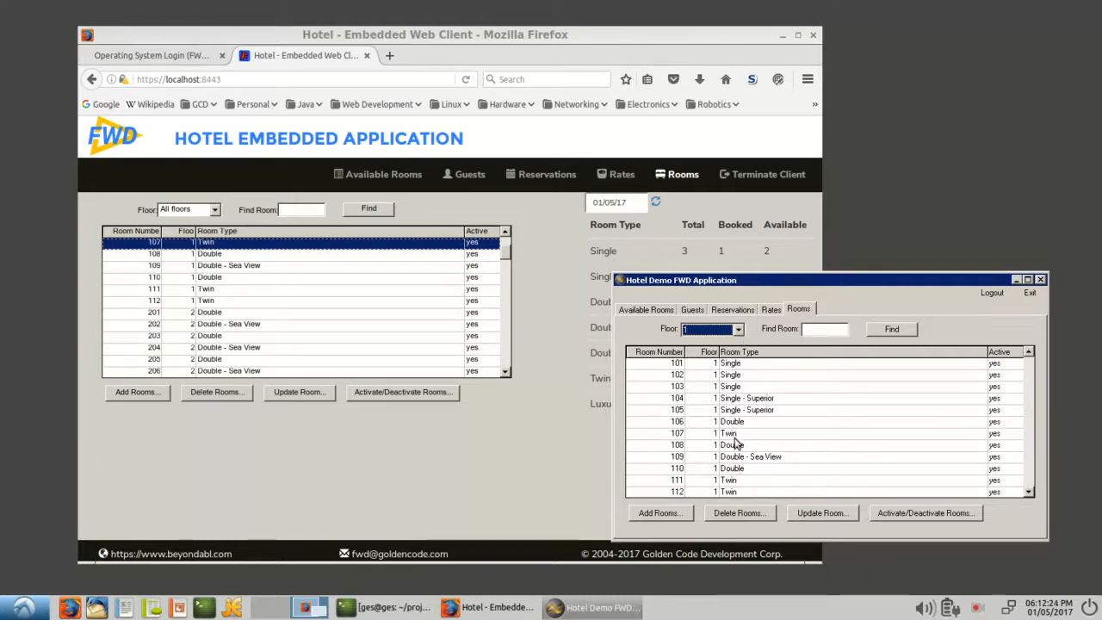
click(732, 434)
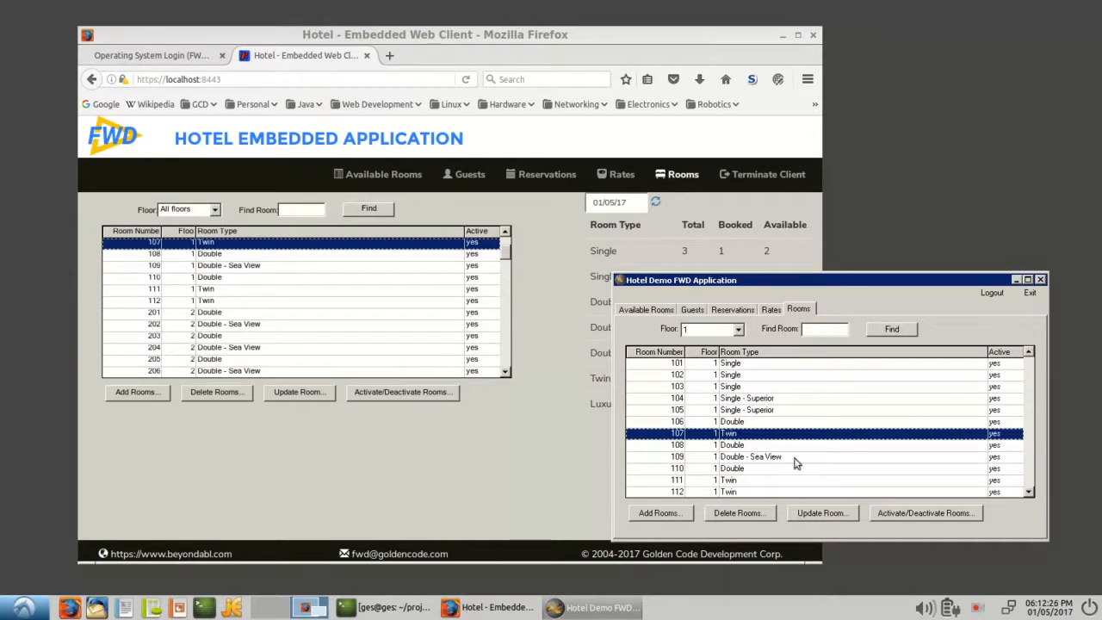
click(819, 513)
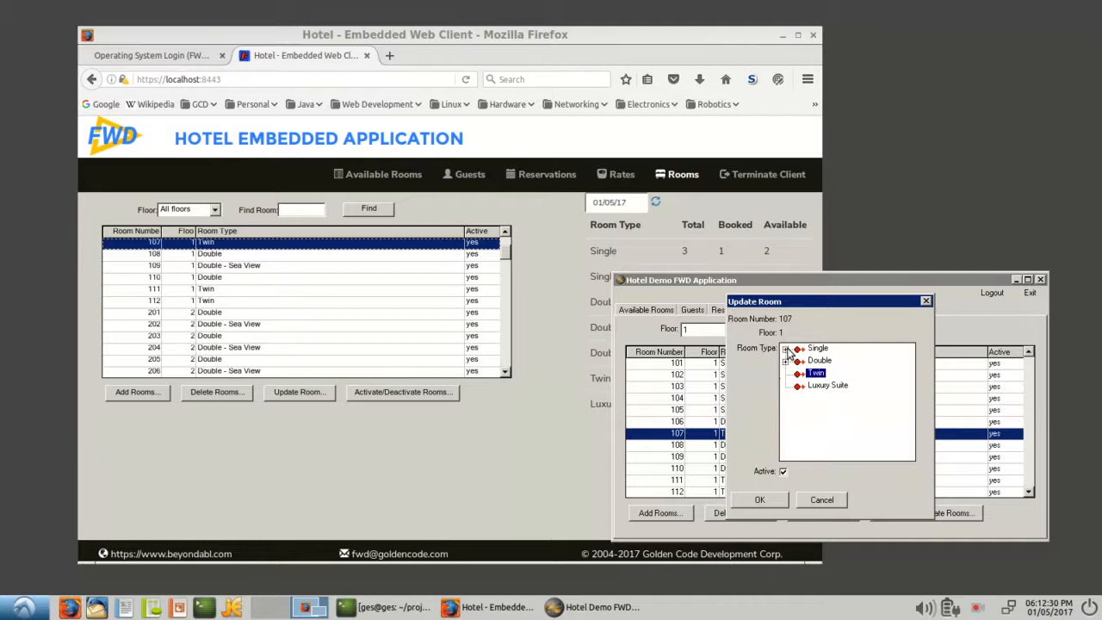
click(785, 348)
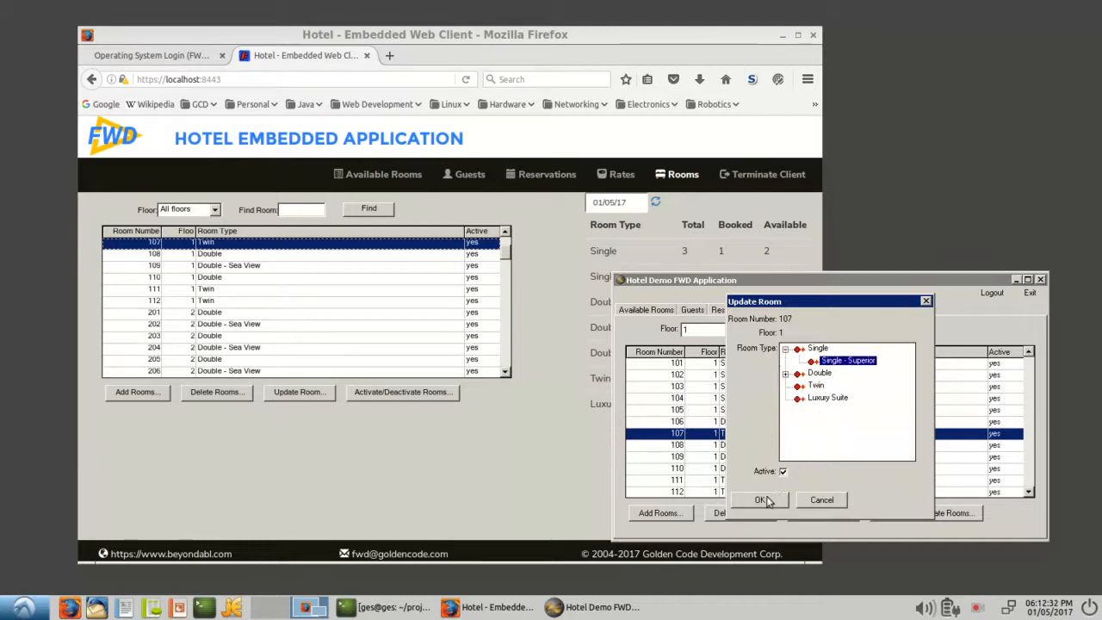
click(761, 500)
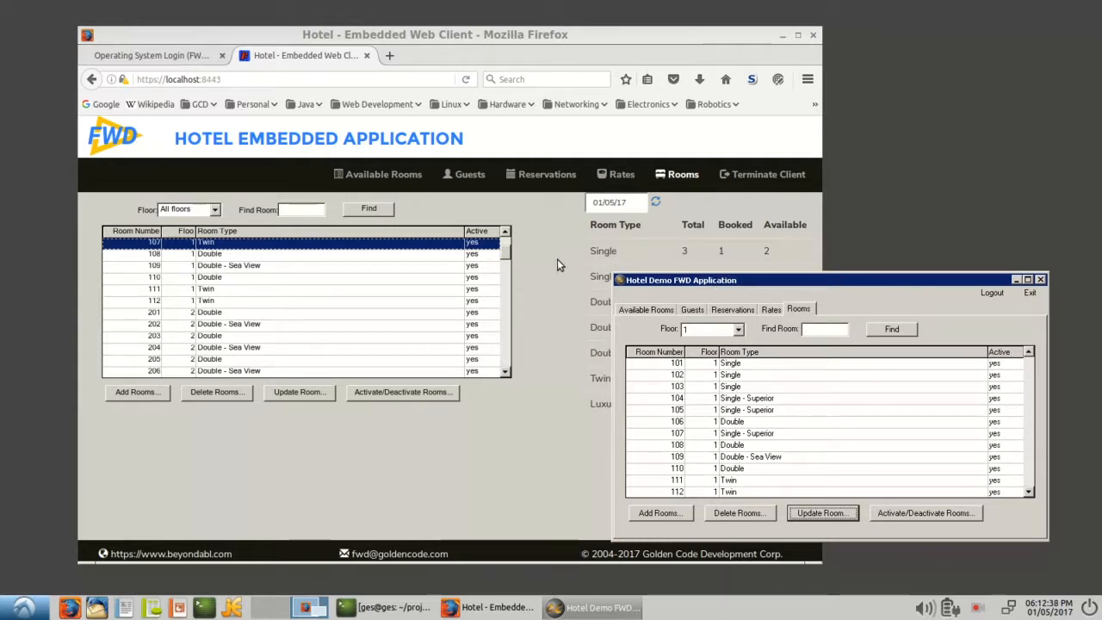
Filter the web client's rooms list to floor 1 so room 107 shows as Single - Superior.
click(214, 209)
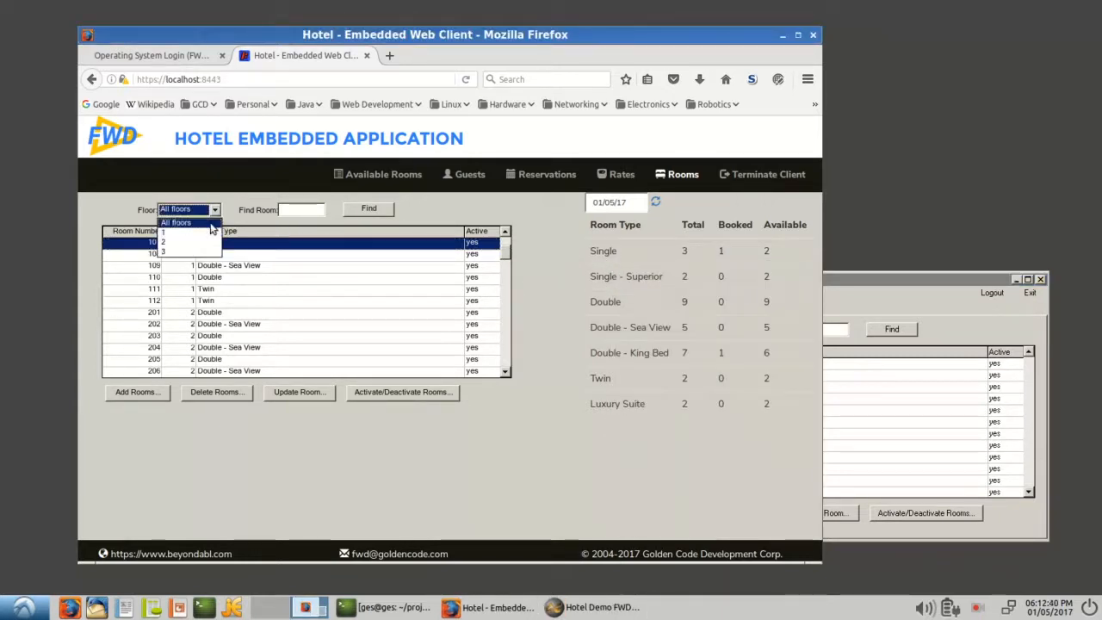
click(162, 232)
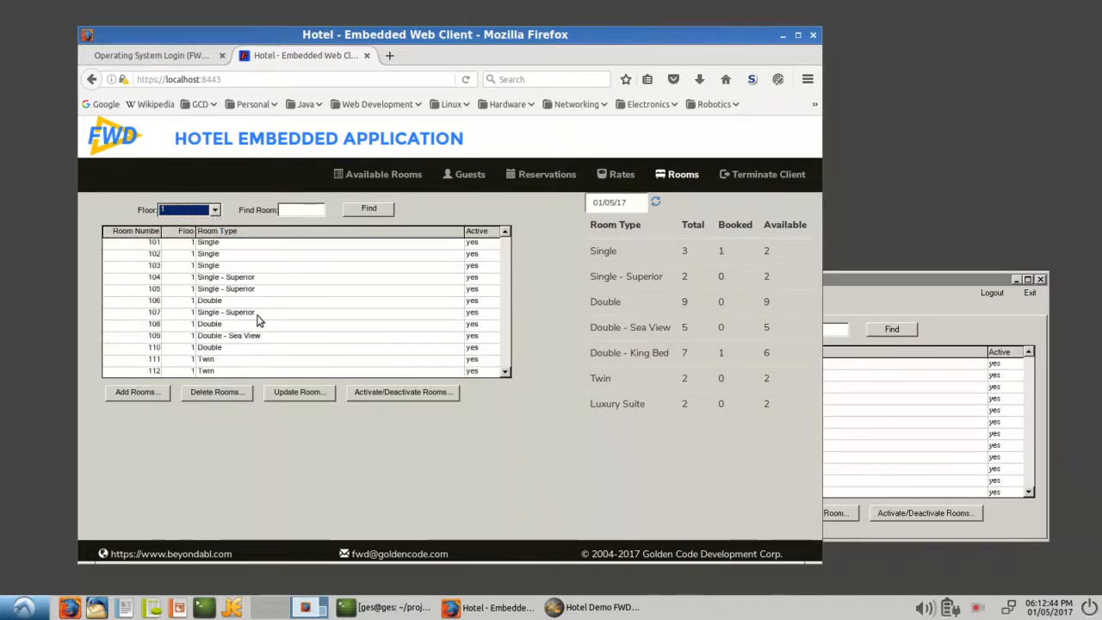
mouse_move(530, 252)
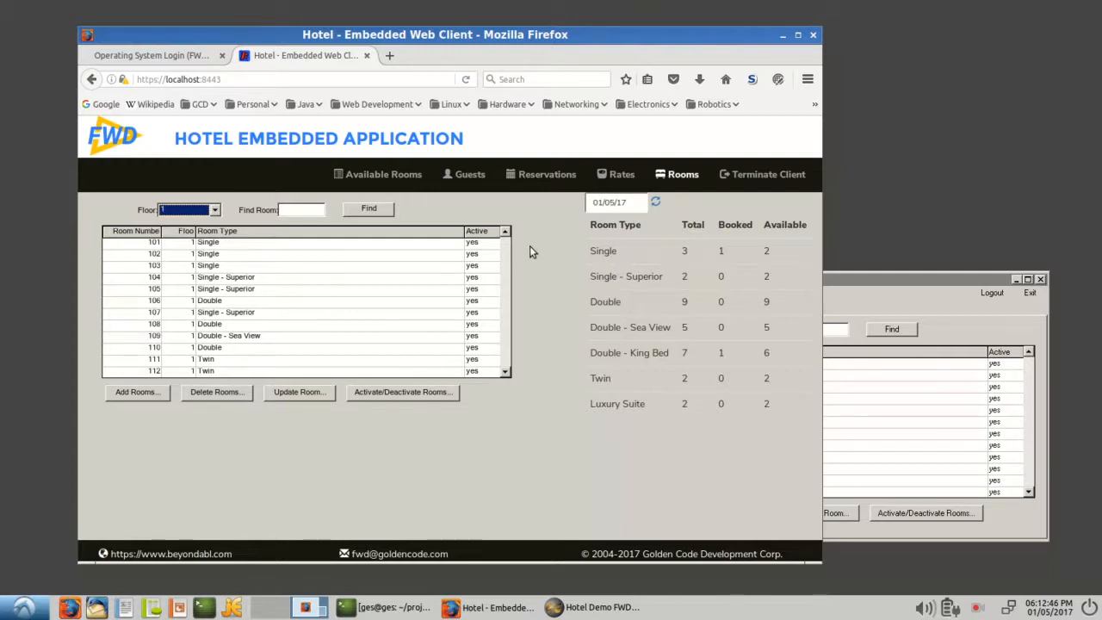
mouse_move(532, 270)
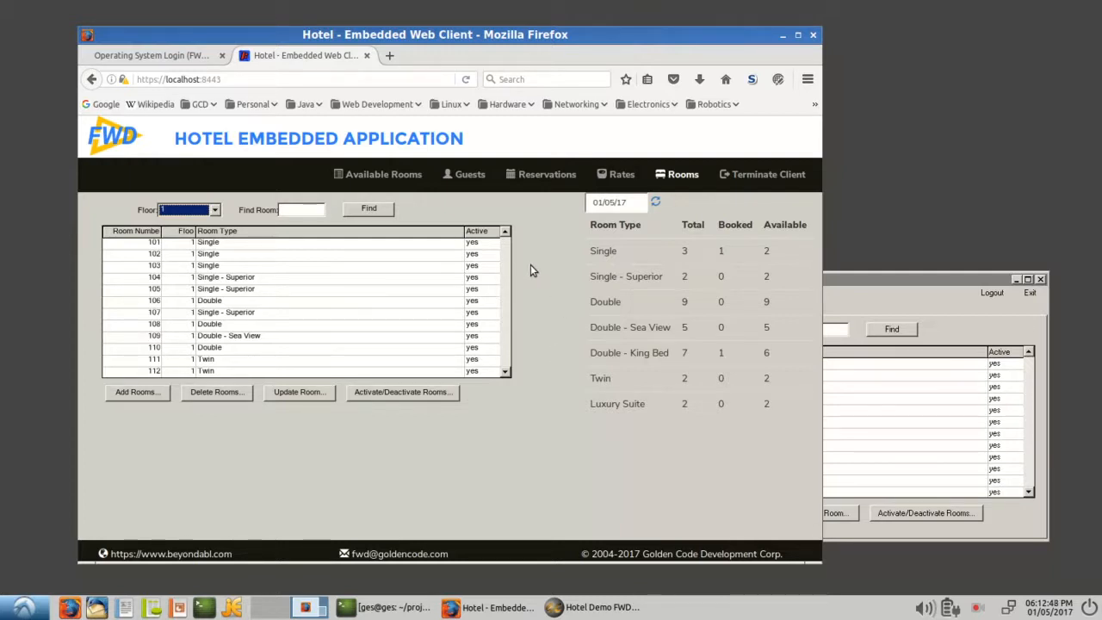
mouse_move(840, 284)
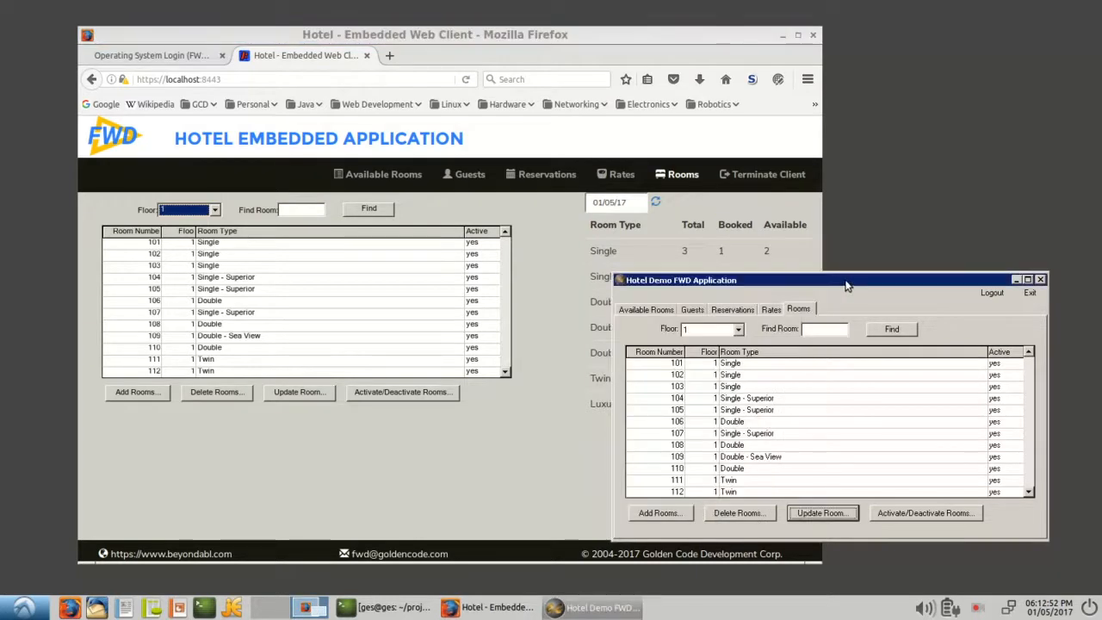
mouse_move(1030, 292)
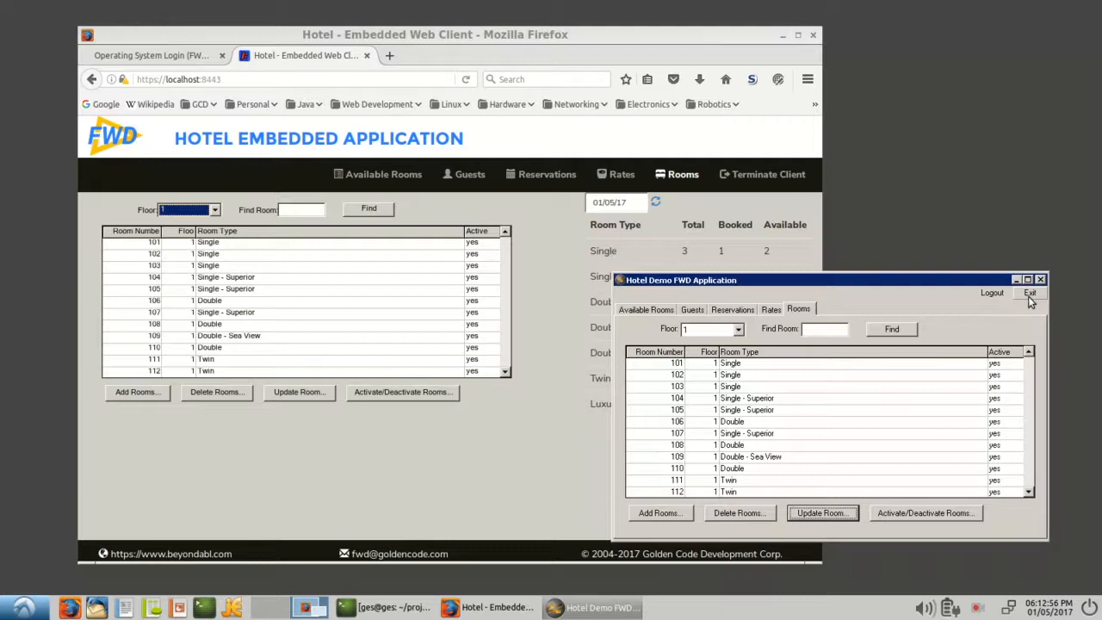
Close the desktop Hotel Demo window, leaving only the web client's rooms list.
click(1029, 293)
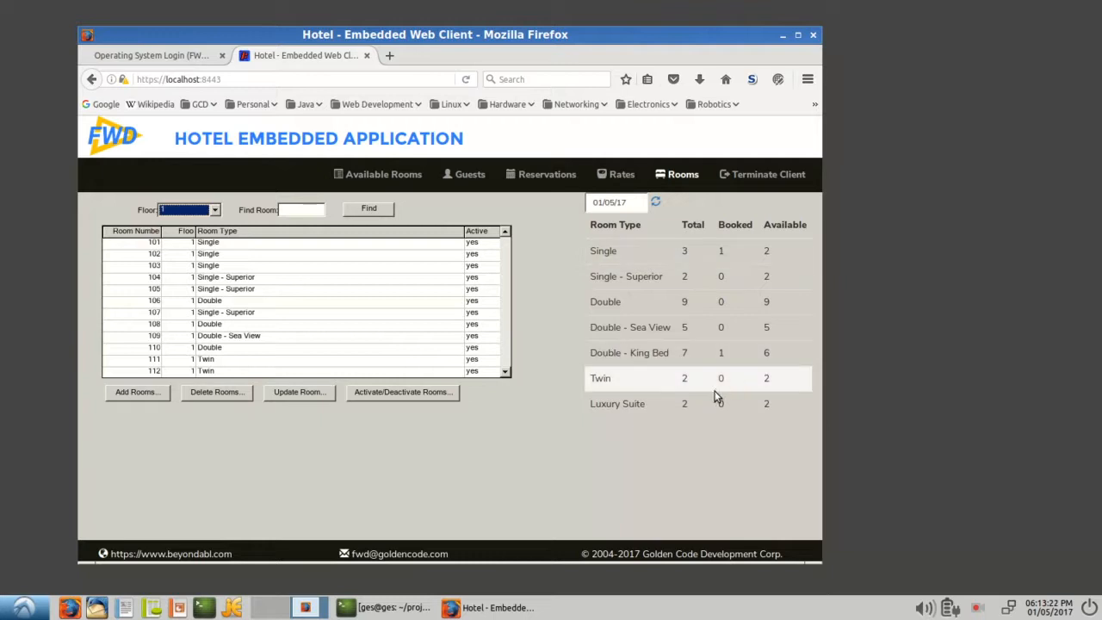
mouse_move(589, 344)
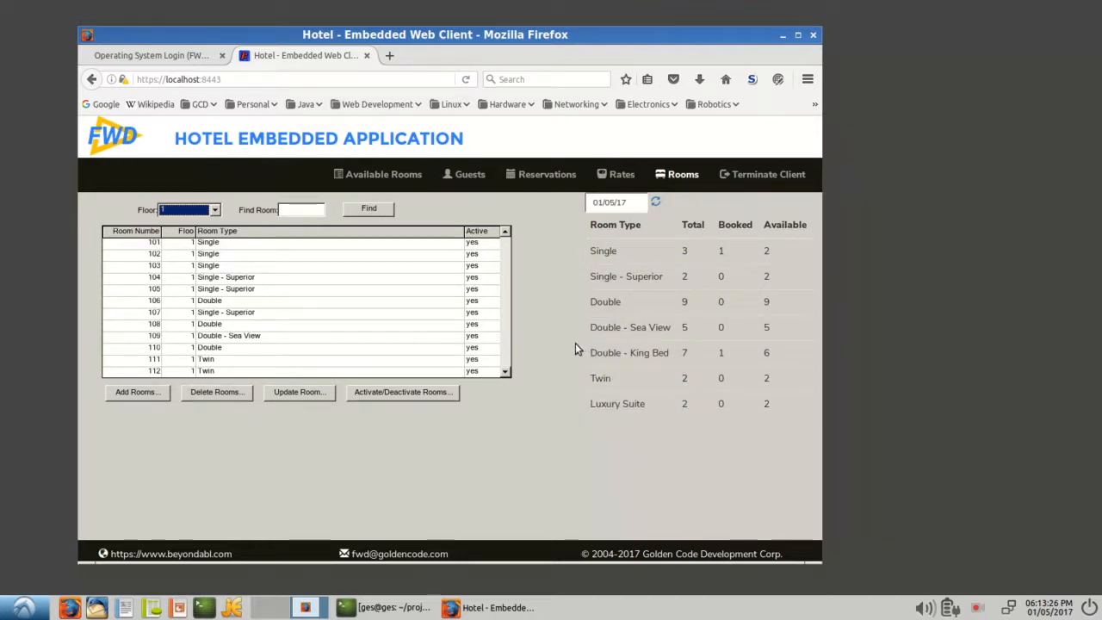
mouse_move(712, 241)
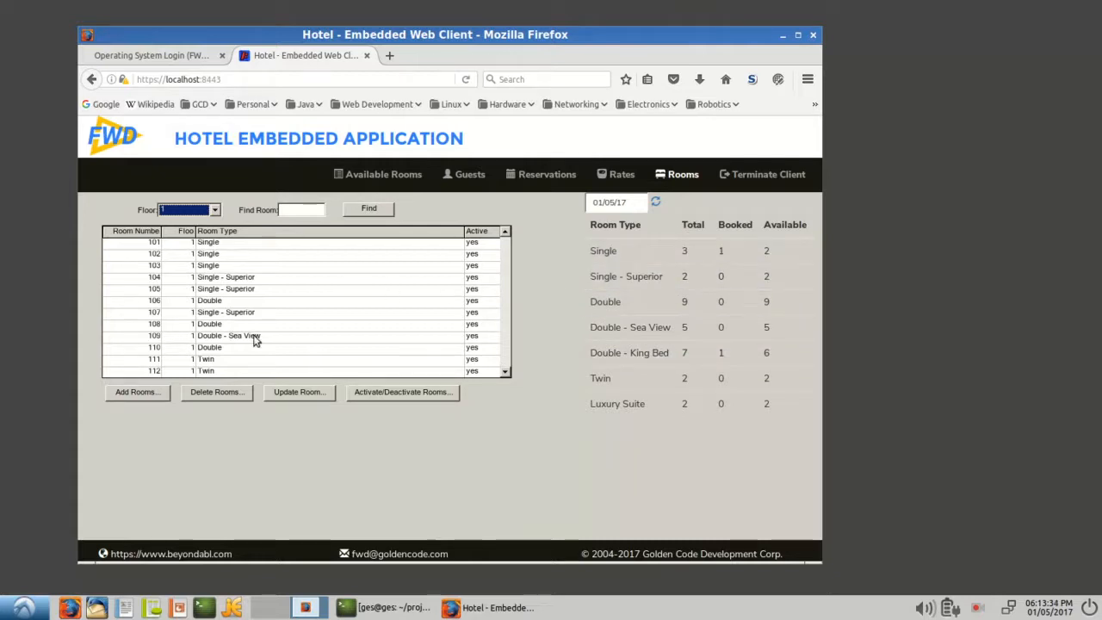
mouse_move(351, 284)
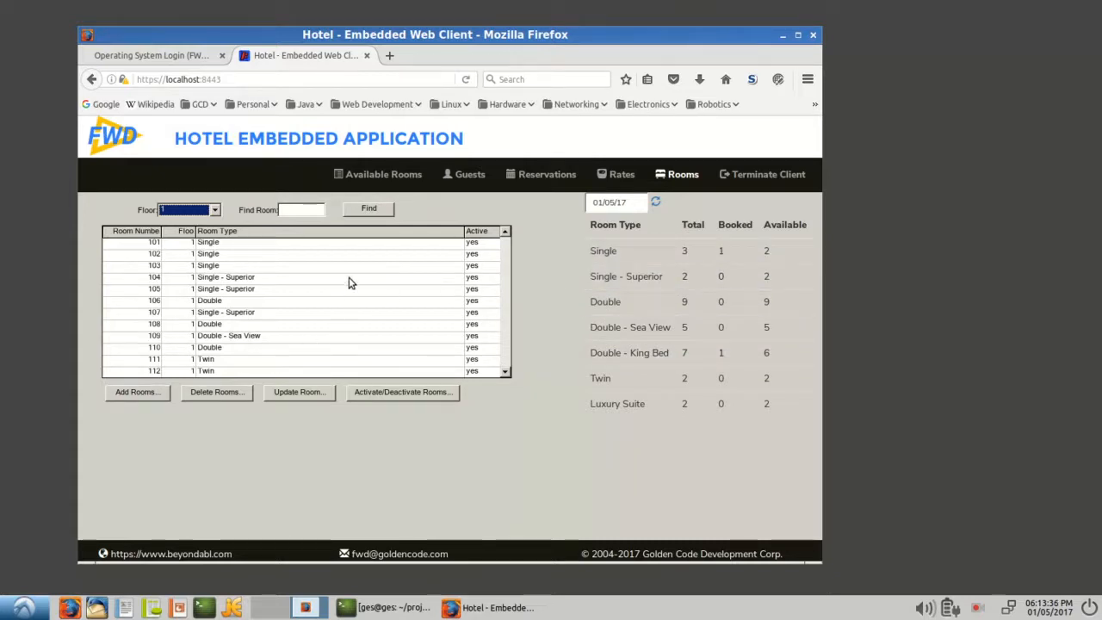
Show the Available Rooms page with the check-in/check-out date search and room results.
click(382, 174)
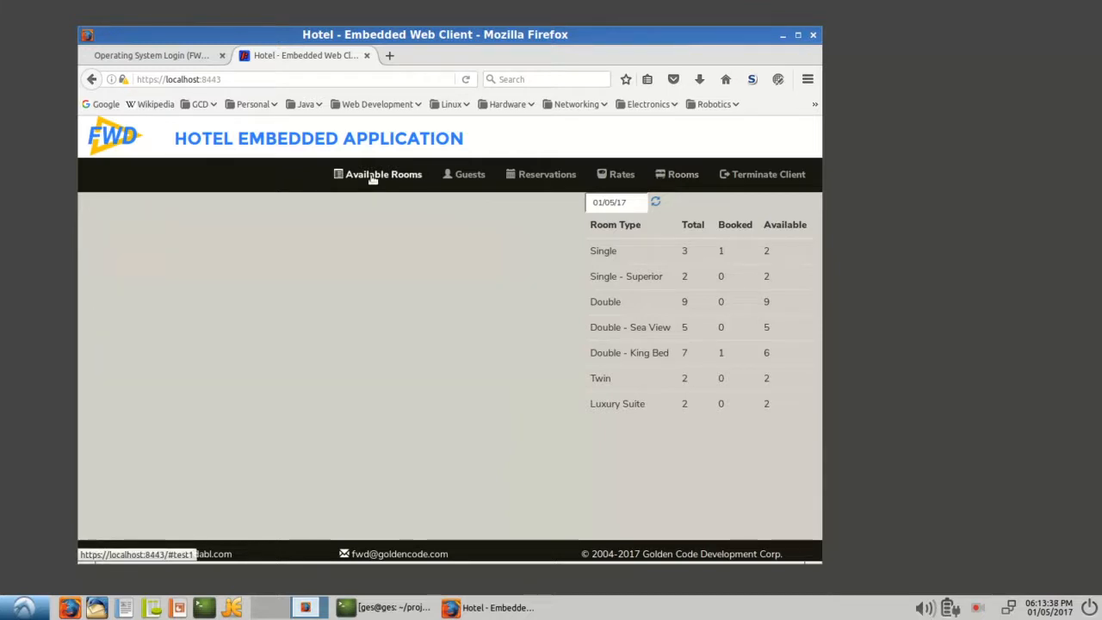
click(382, 174)
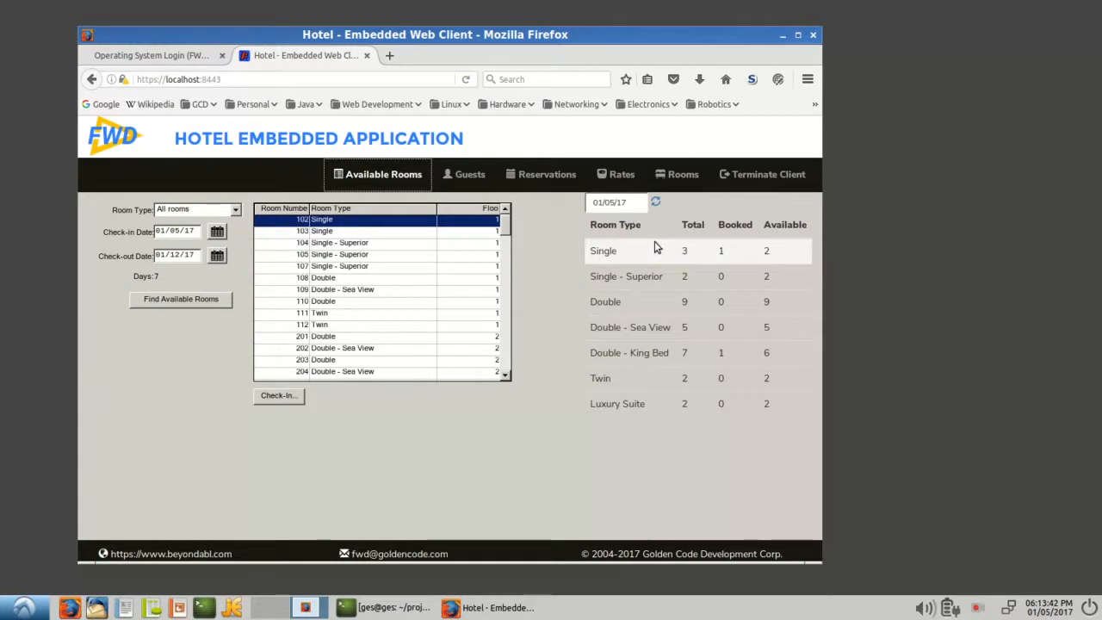
mouse_move(657, 267)
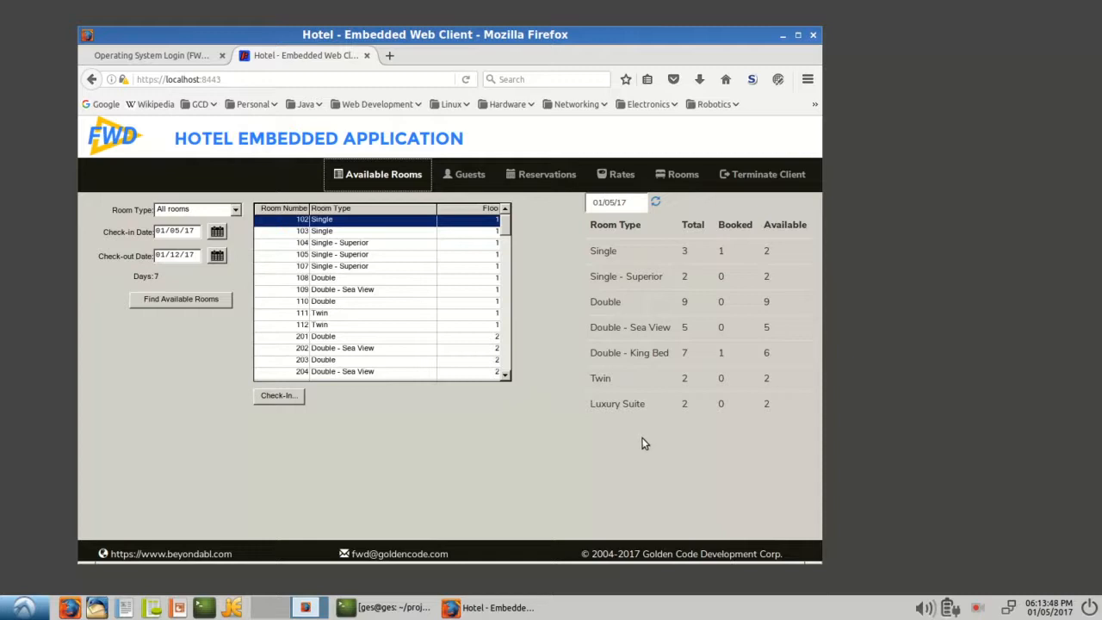
mouse_move(593, 482)
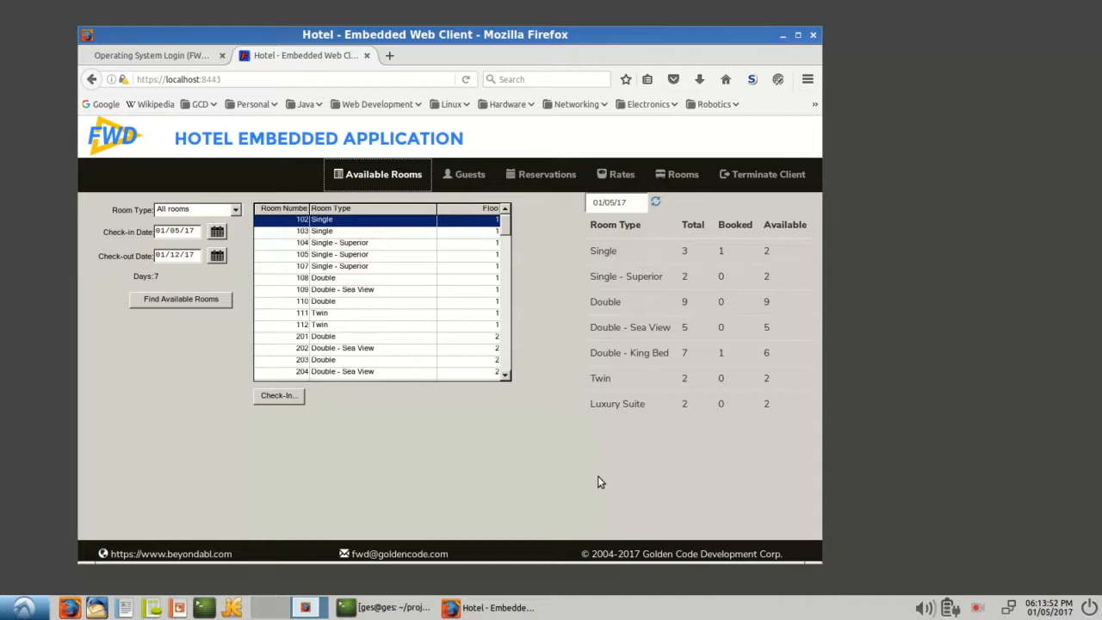
mouse_move(606, 481)
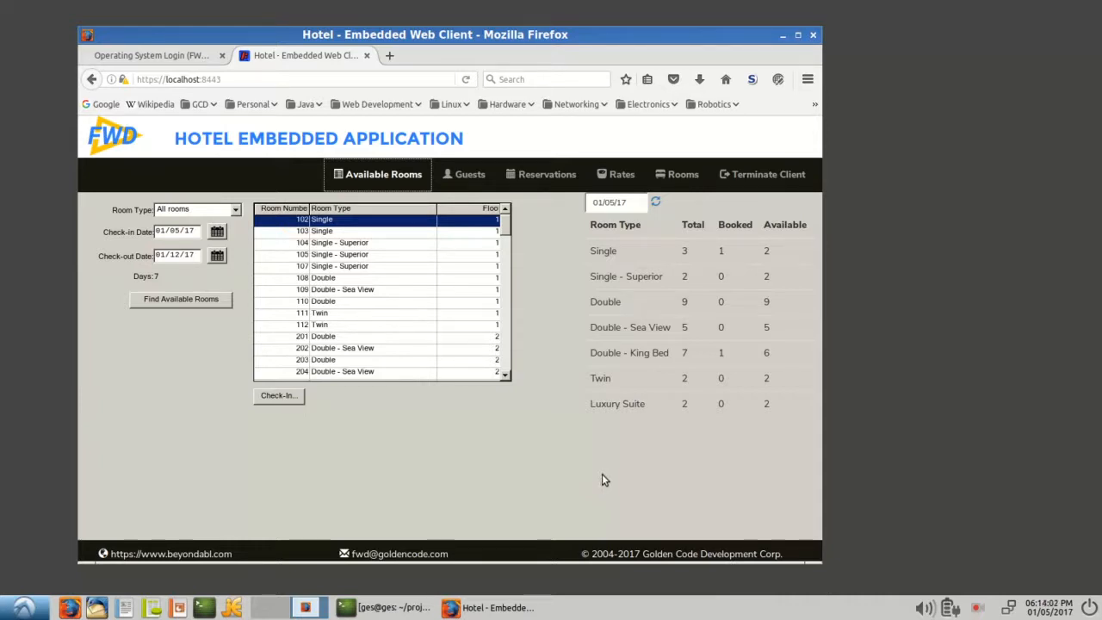
Set the availability panel date to 01/31/17 and reload the per-room-type counts.
click(656, 203)
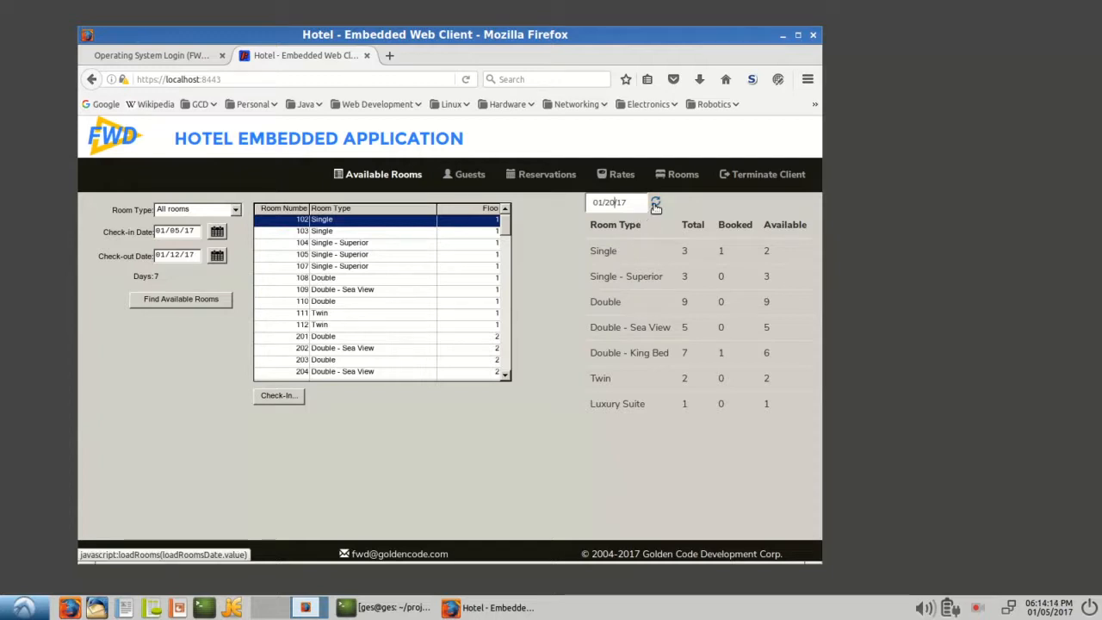
click(655, 201)
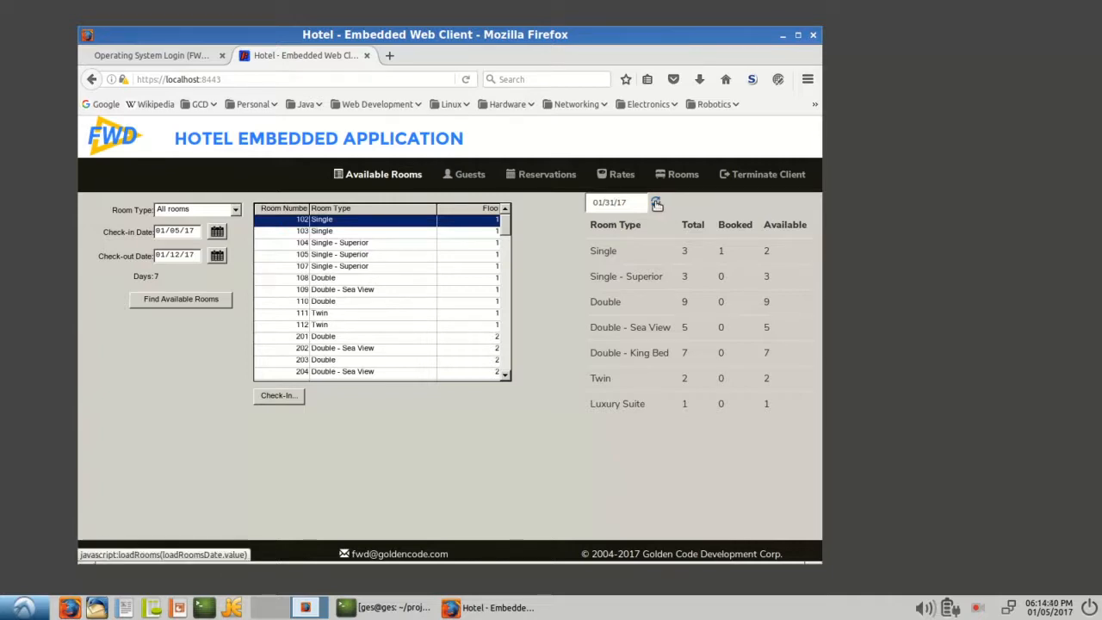
click(654, 203)
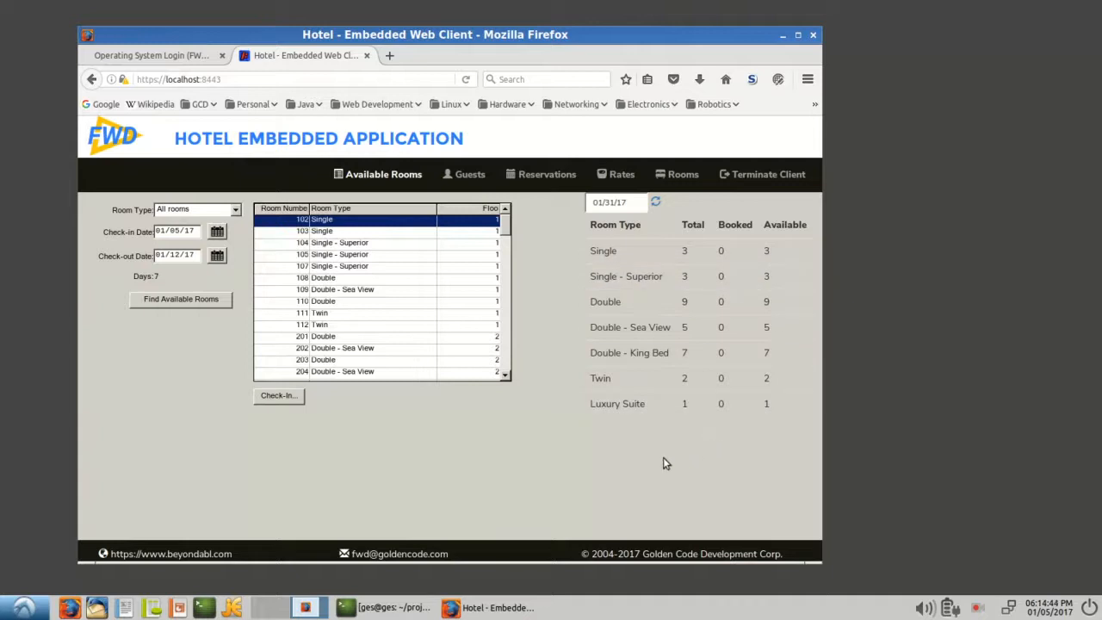
mouse_move(662, 451)
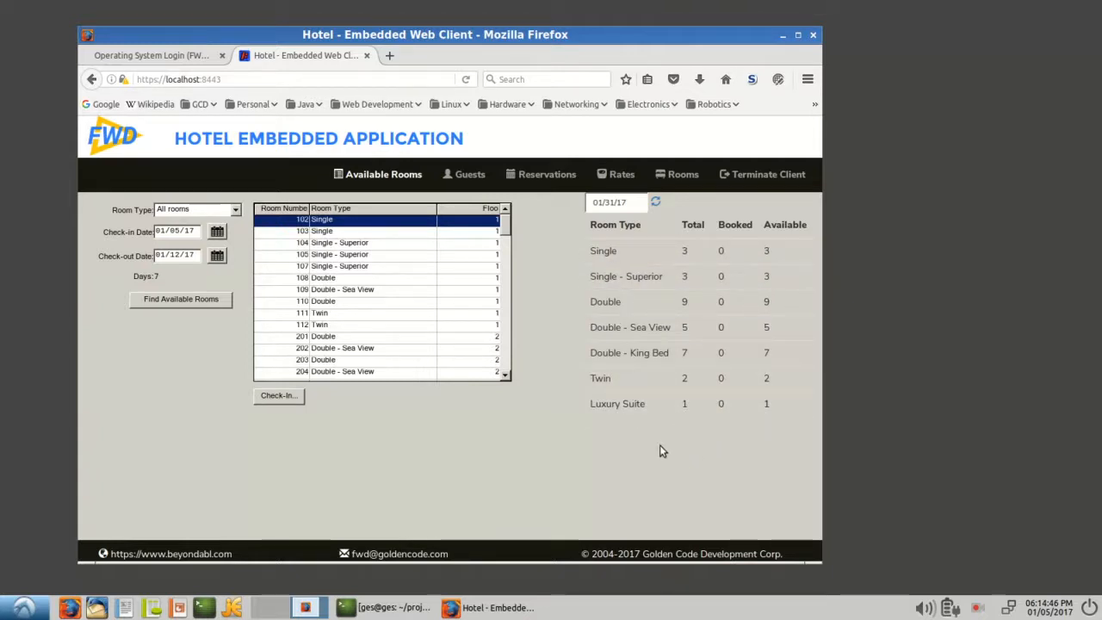
mouse_move(663, 457)
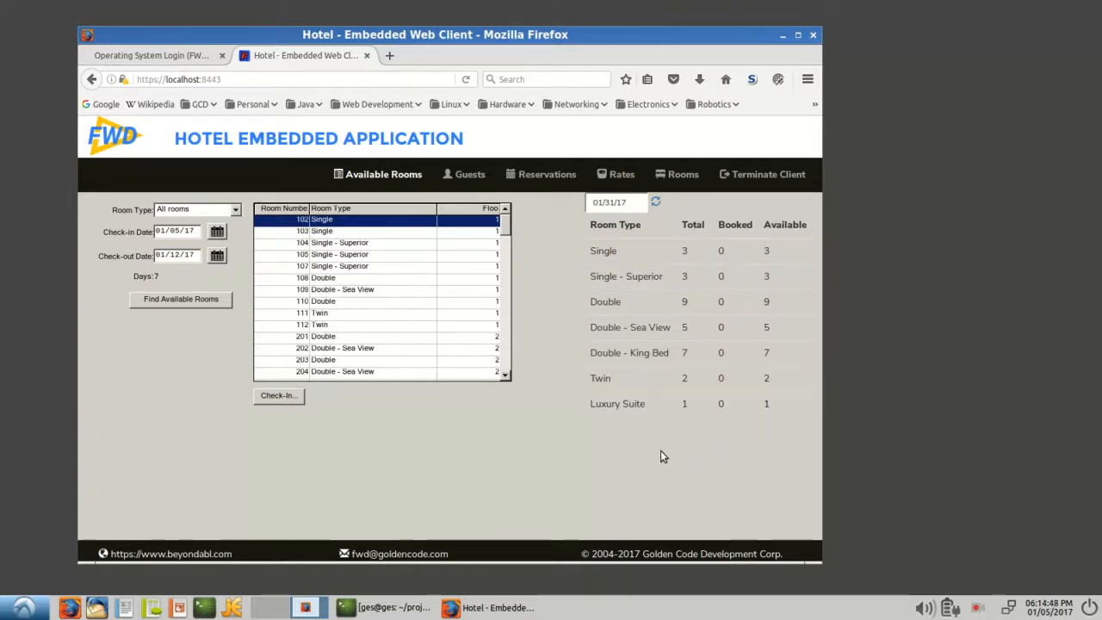
mouse_move(663, 494)
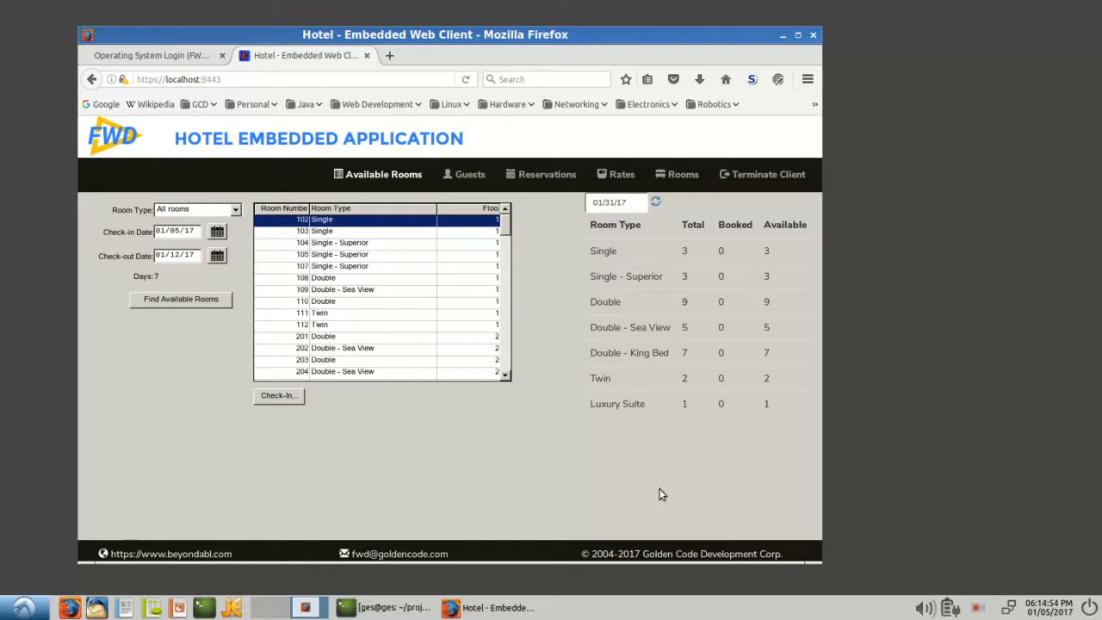
mouse_move(645, 472)
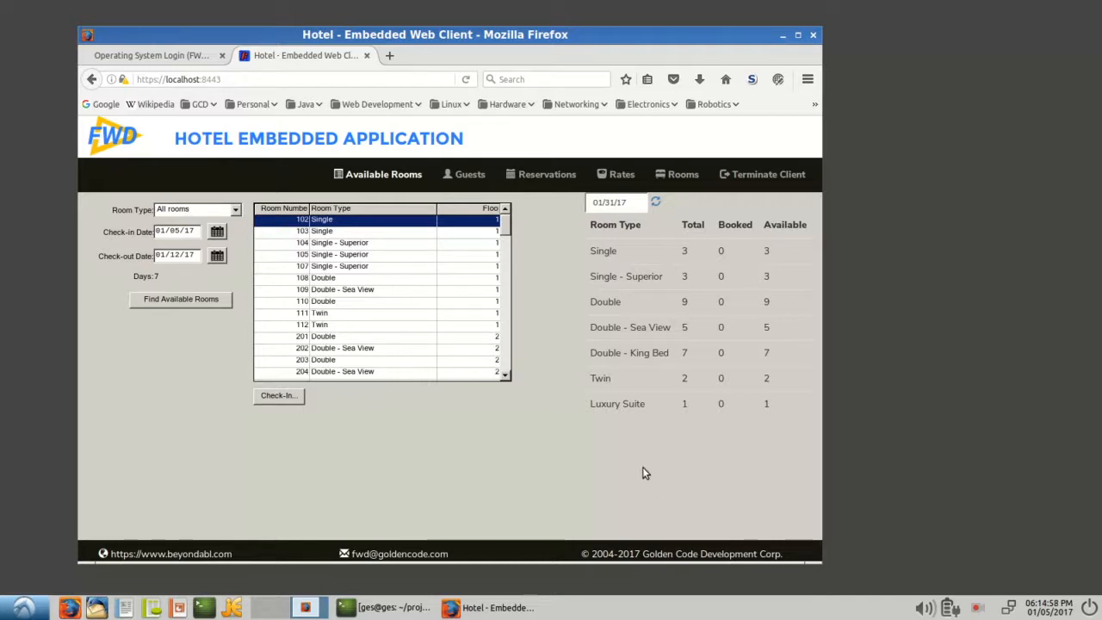
mouse_move(641, 473)
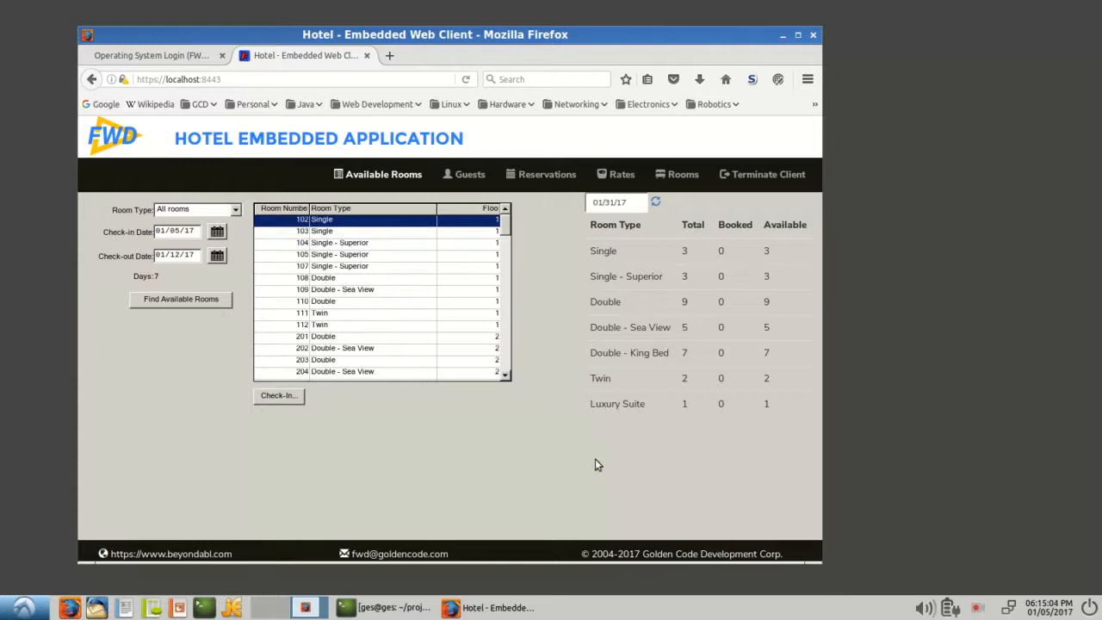
mouse_move(620, 463)
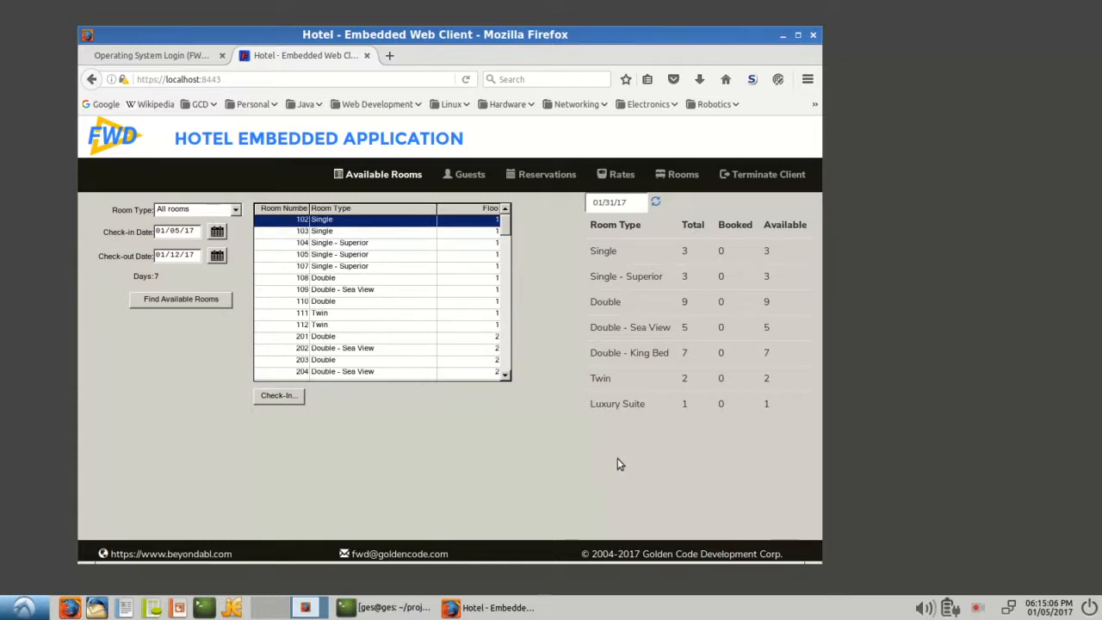
mouse_move(657, 478)
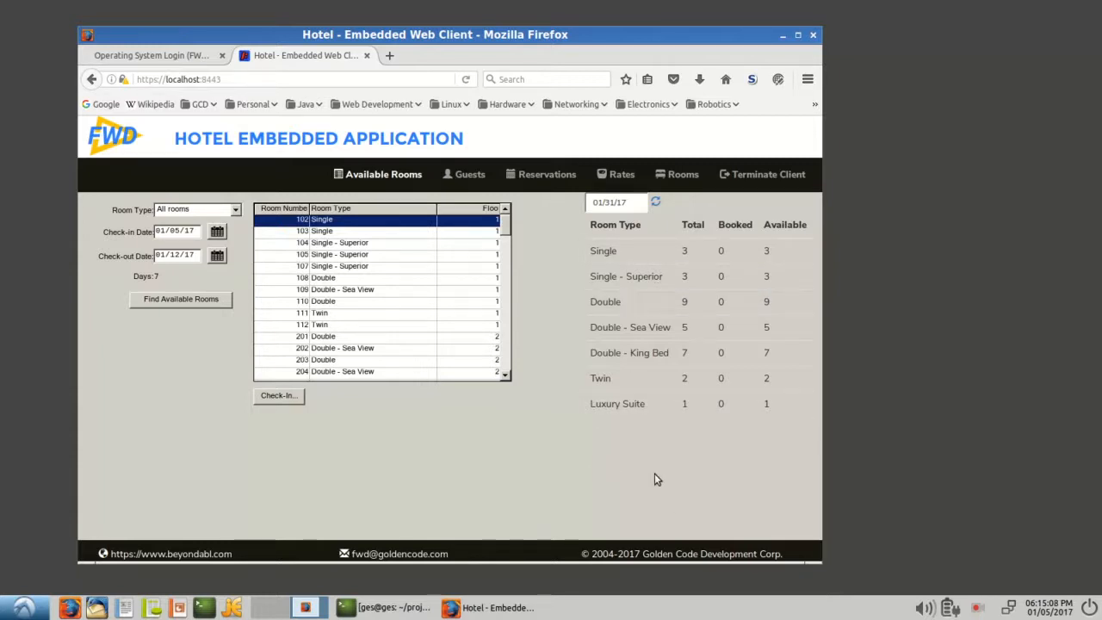
mouse_move(458, 440)
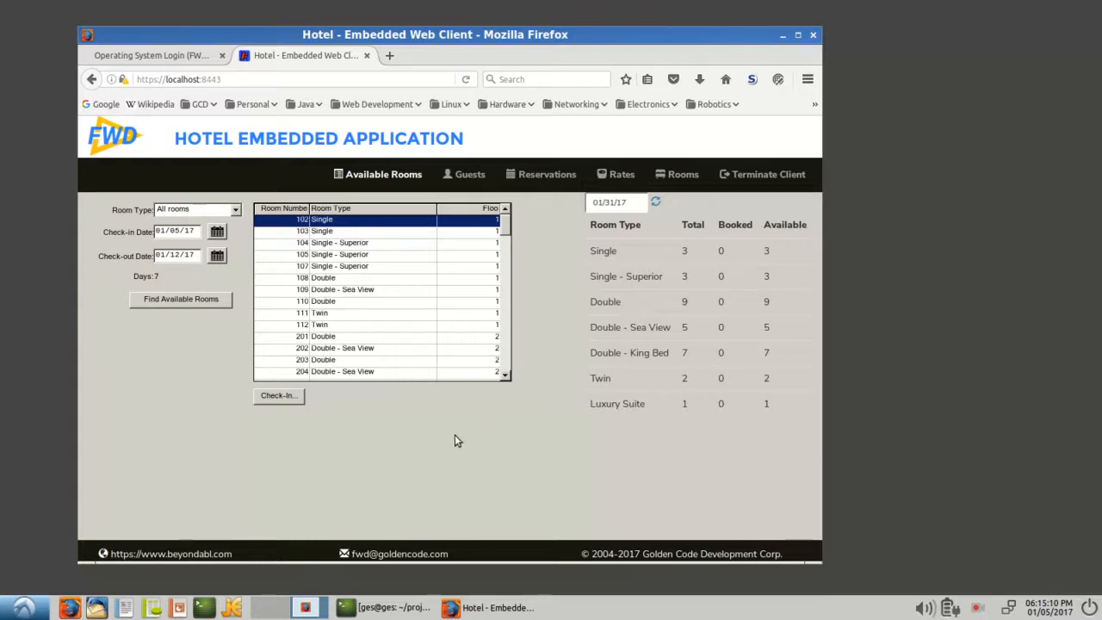
mouse_move(482, 455)
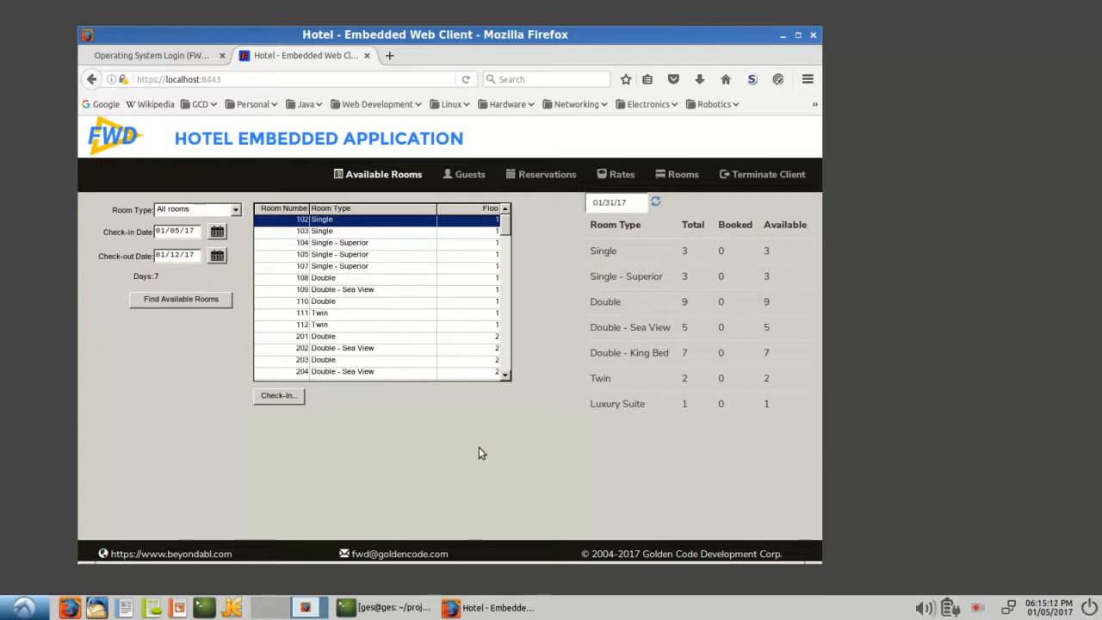
mouse_move(491, 460)
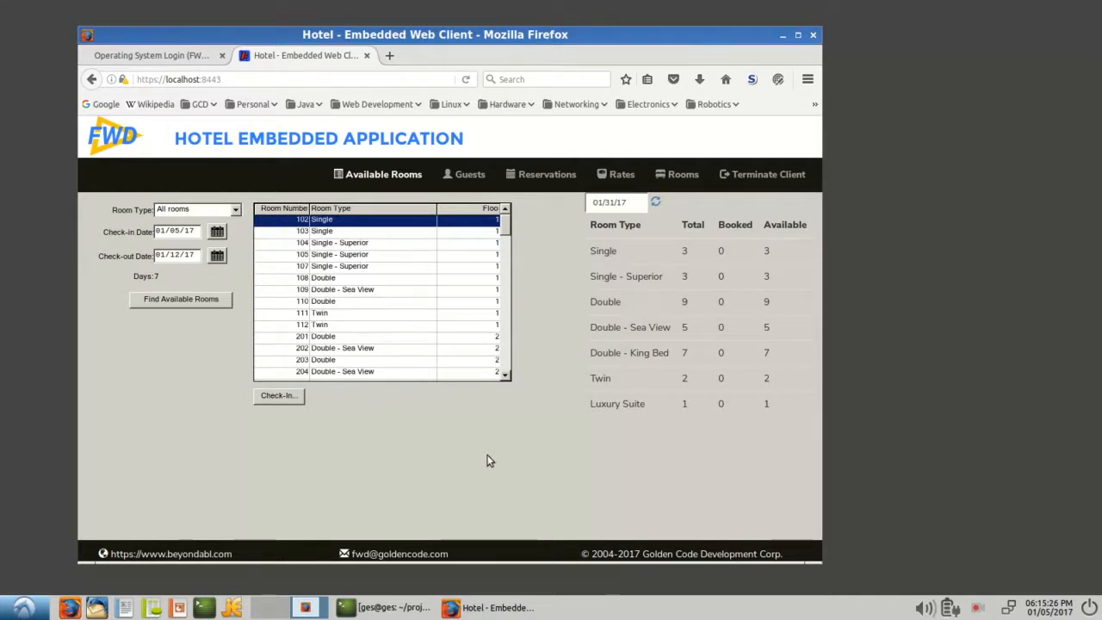
mouse_move(503, 470)
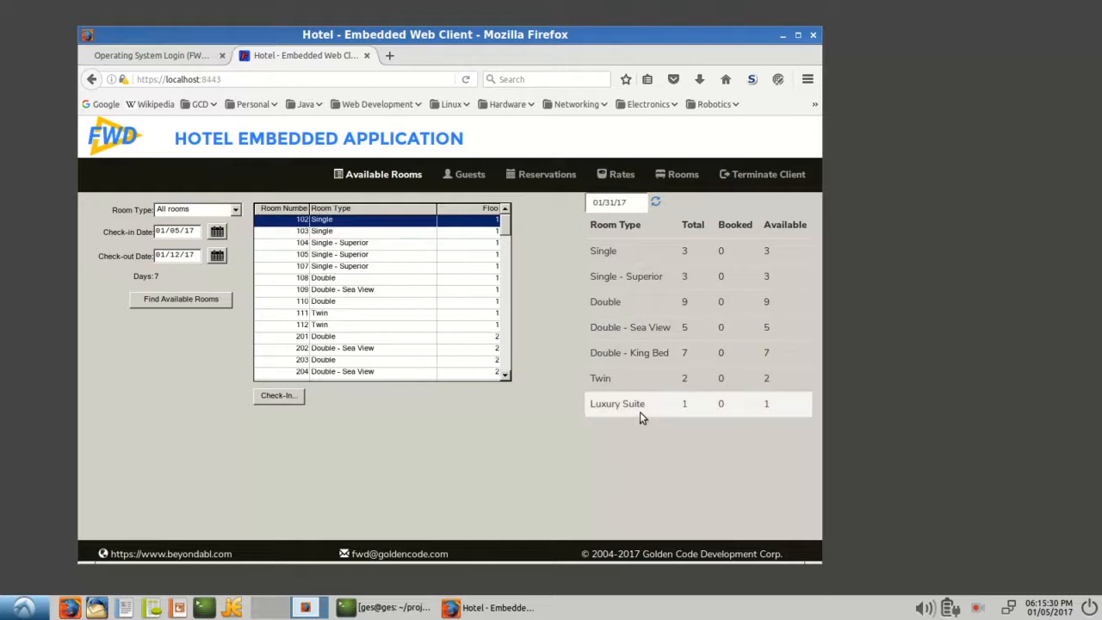
mouse_move(623, 471)
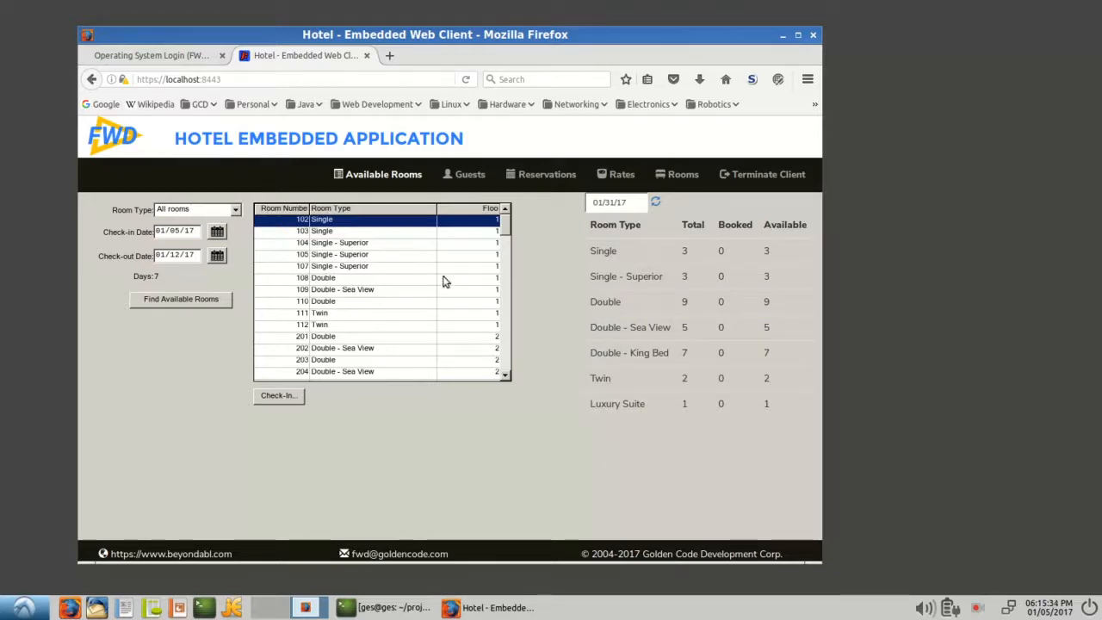
mouse_move(198, 430)
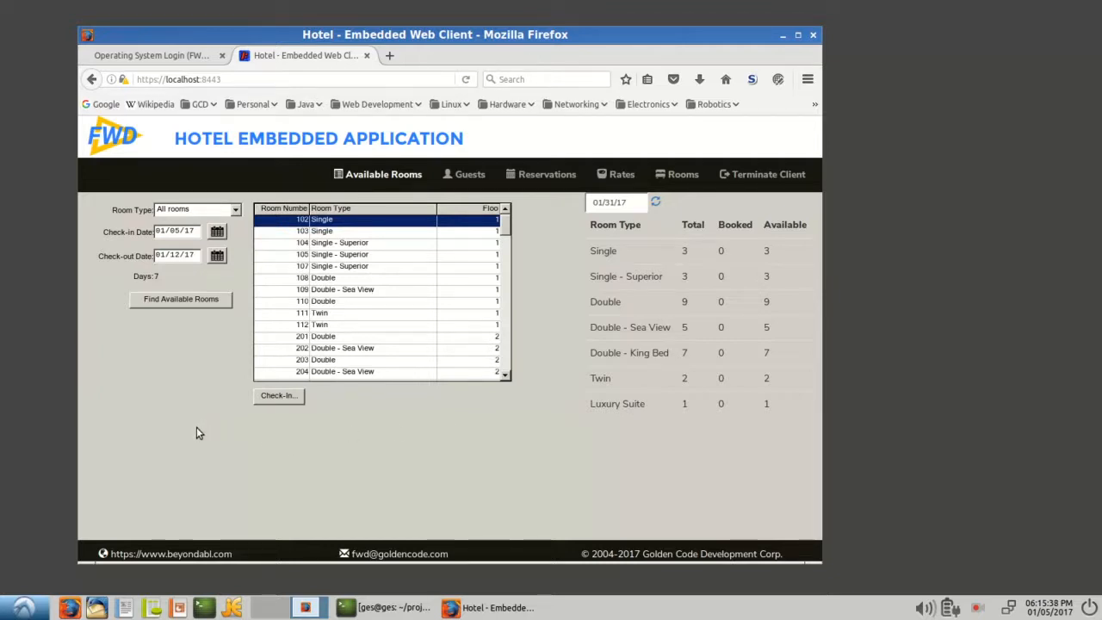
mouse_move(190, 438)
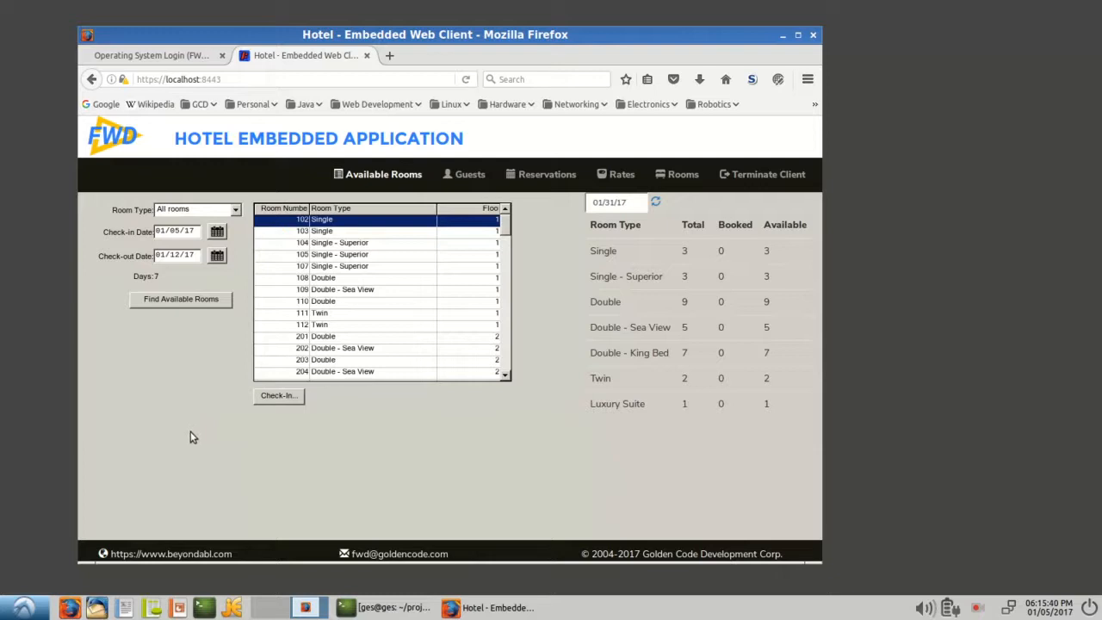
mouse_move(153, 472)
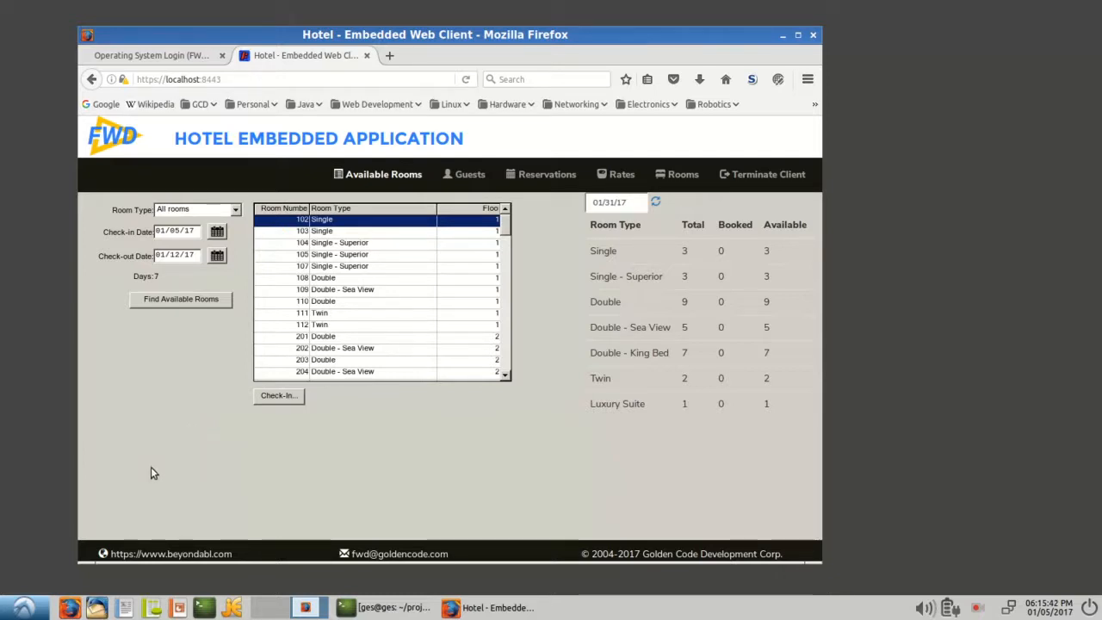
mouse_move(159, 486)
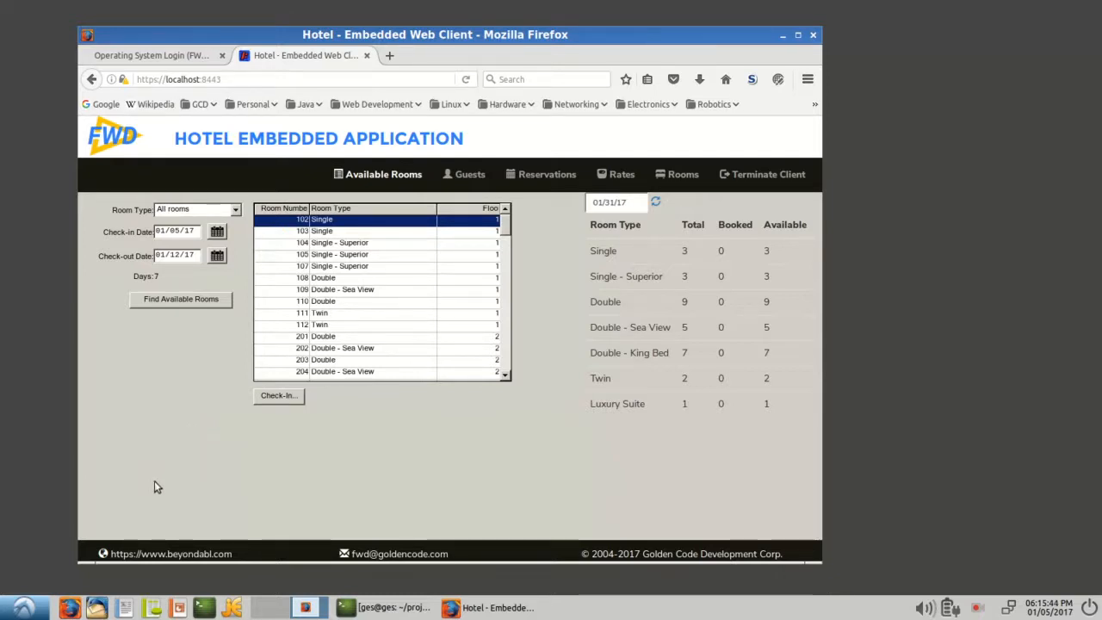
mouse_move(193, 499)
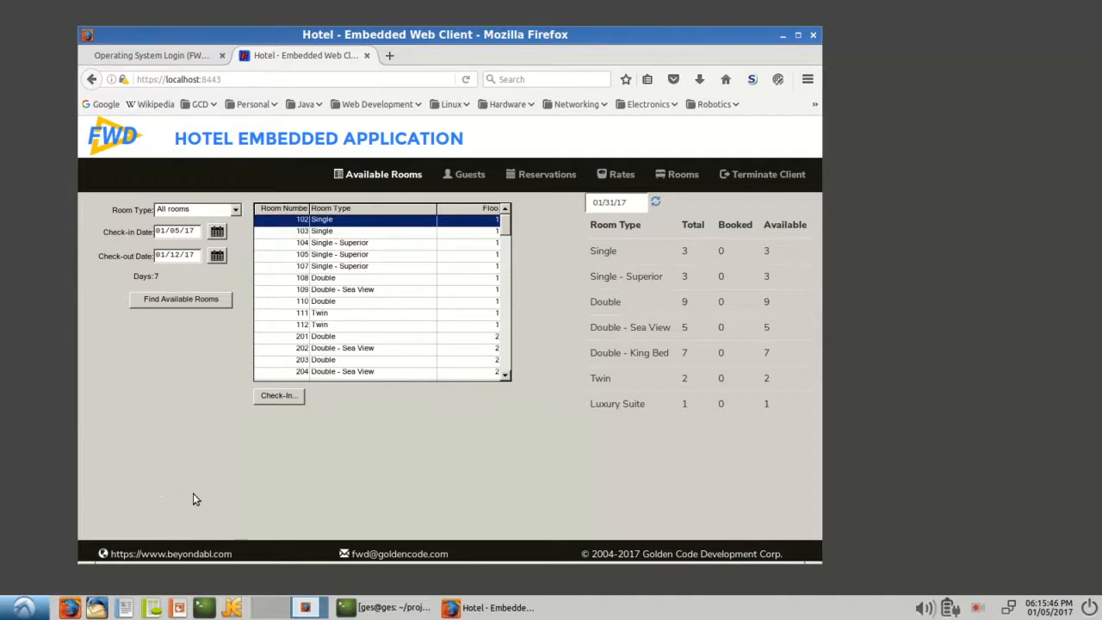
mouse_move(253, 524)
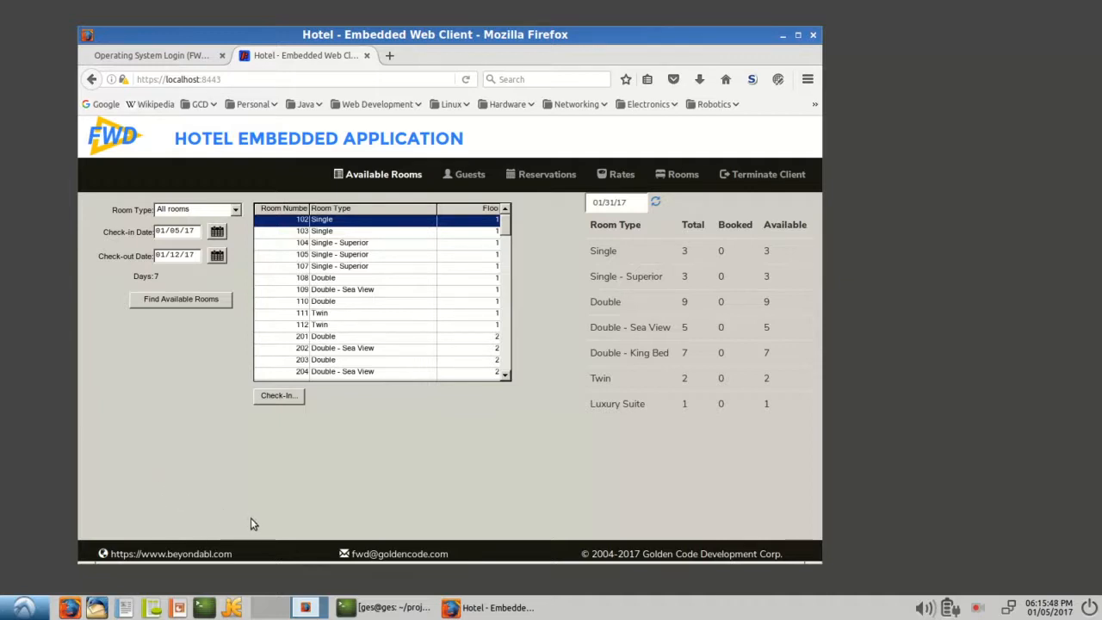
mouse_move(529, 523)
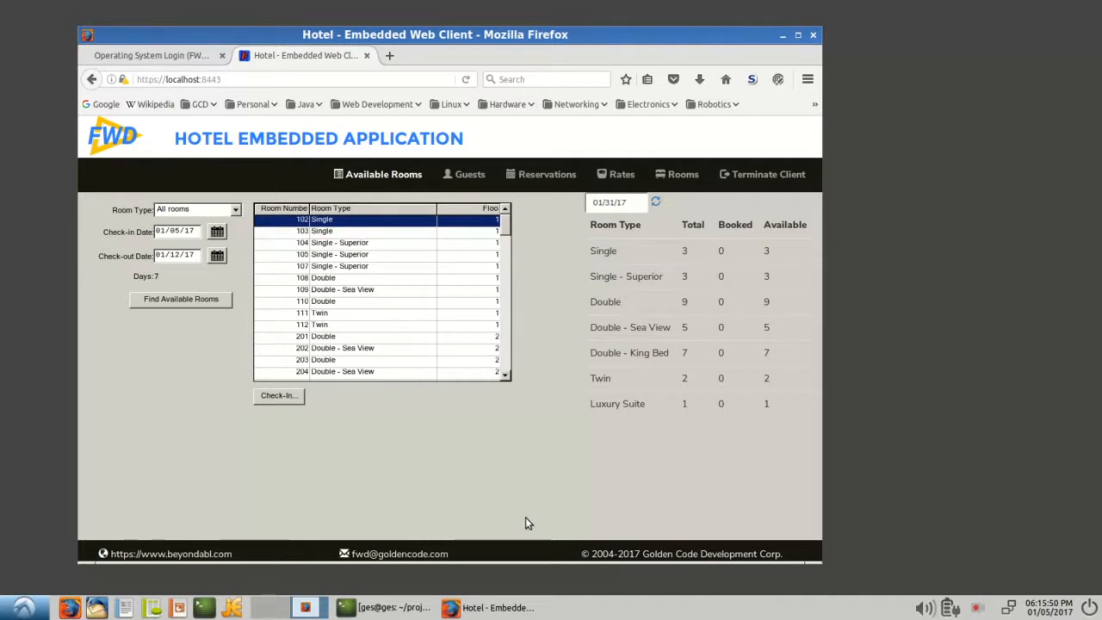
mouse_move(537, 527)
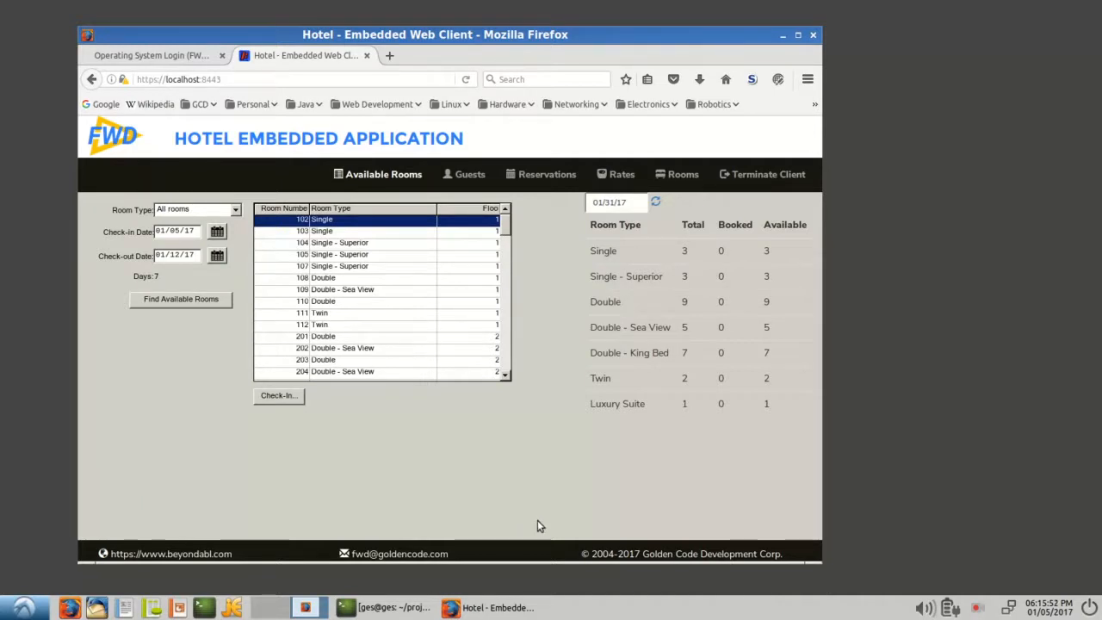